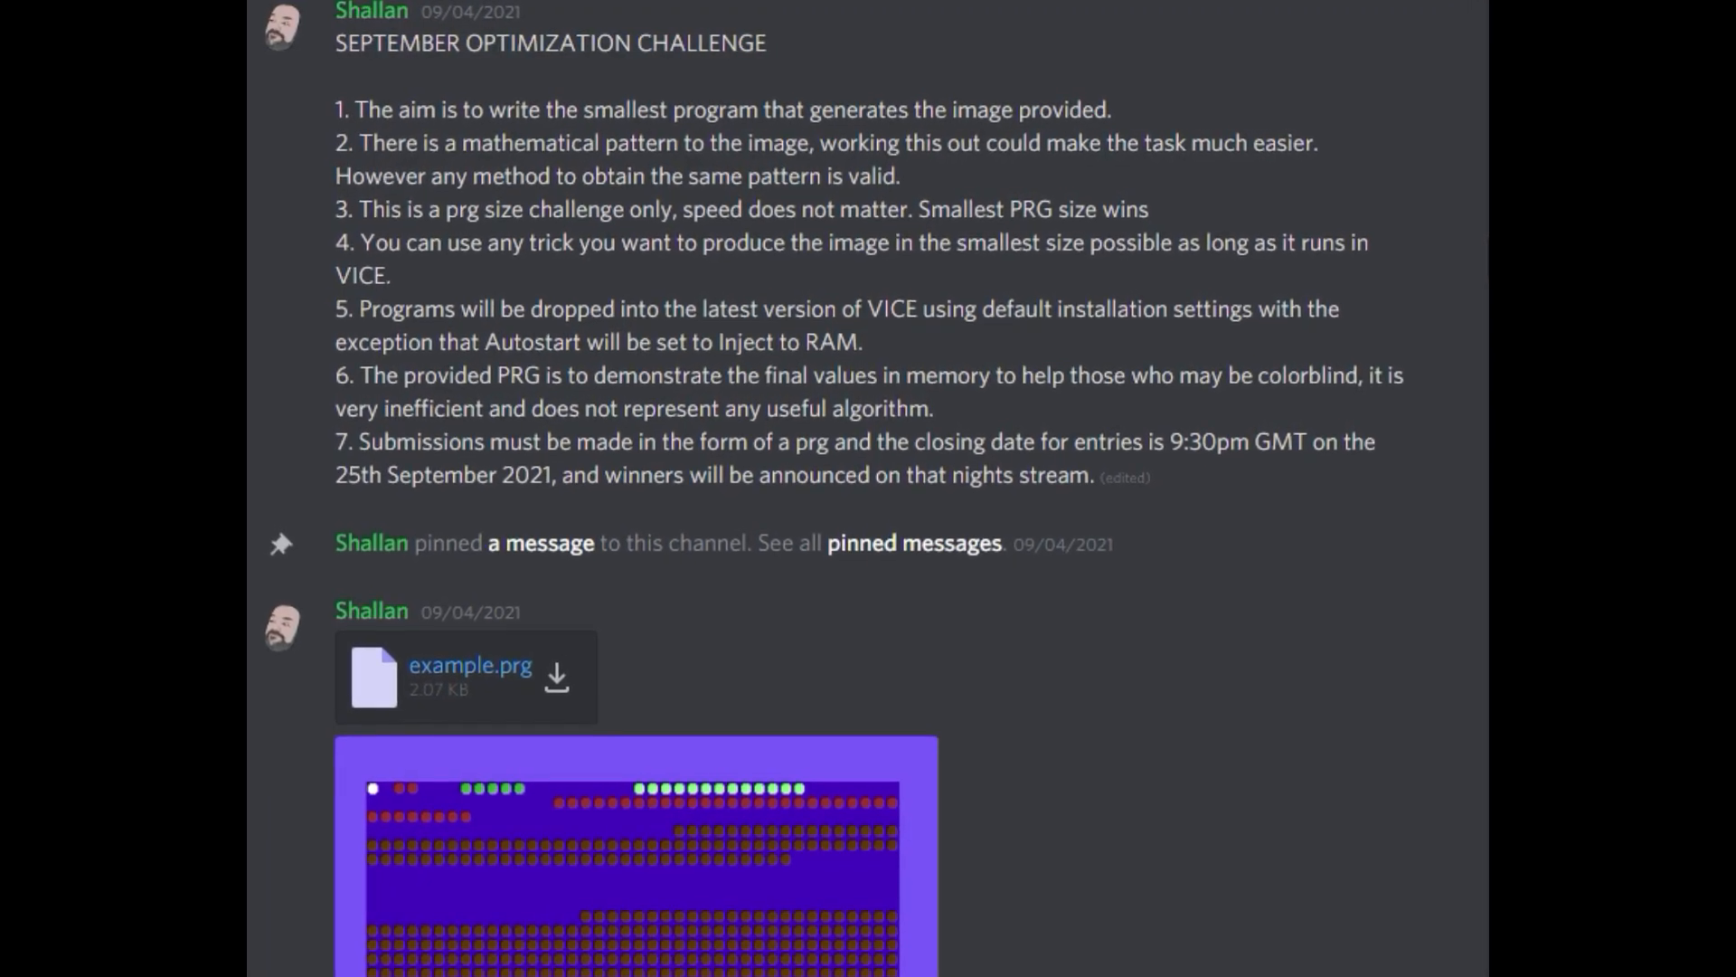
- Scroll down and back up through the BASIC entry's listing in VICE
{"action": "scroll", "scroll_direction": "down", "scroll_amount": 3}
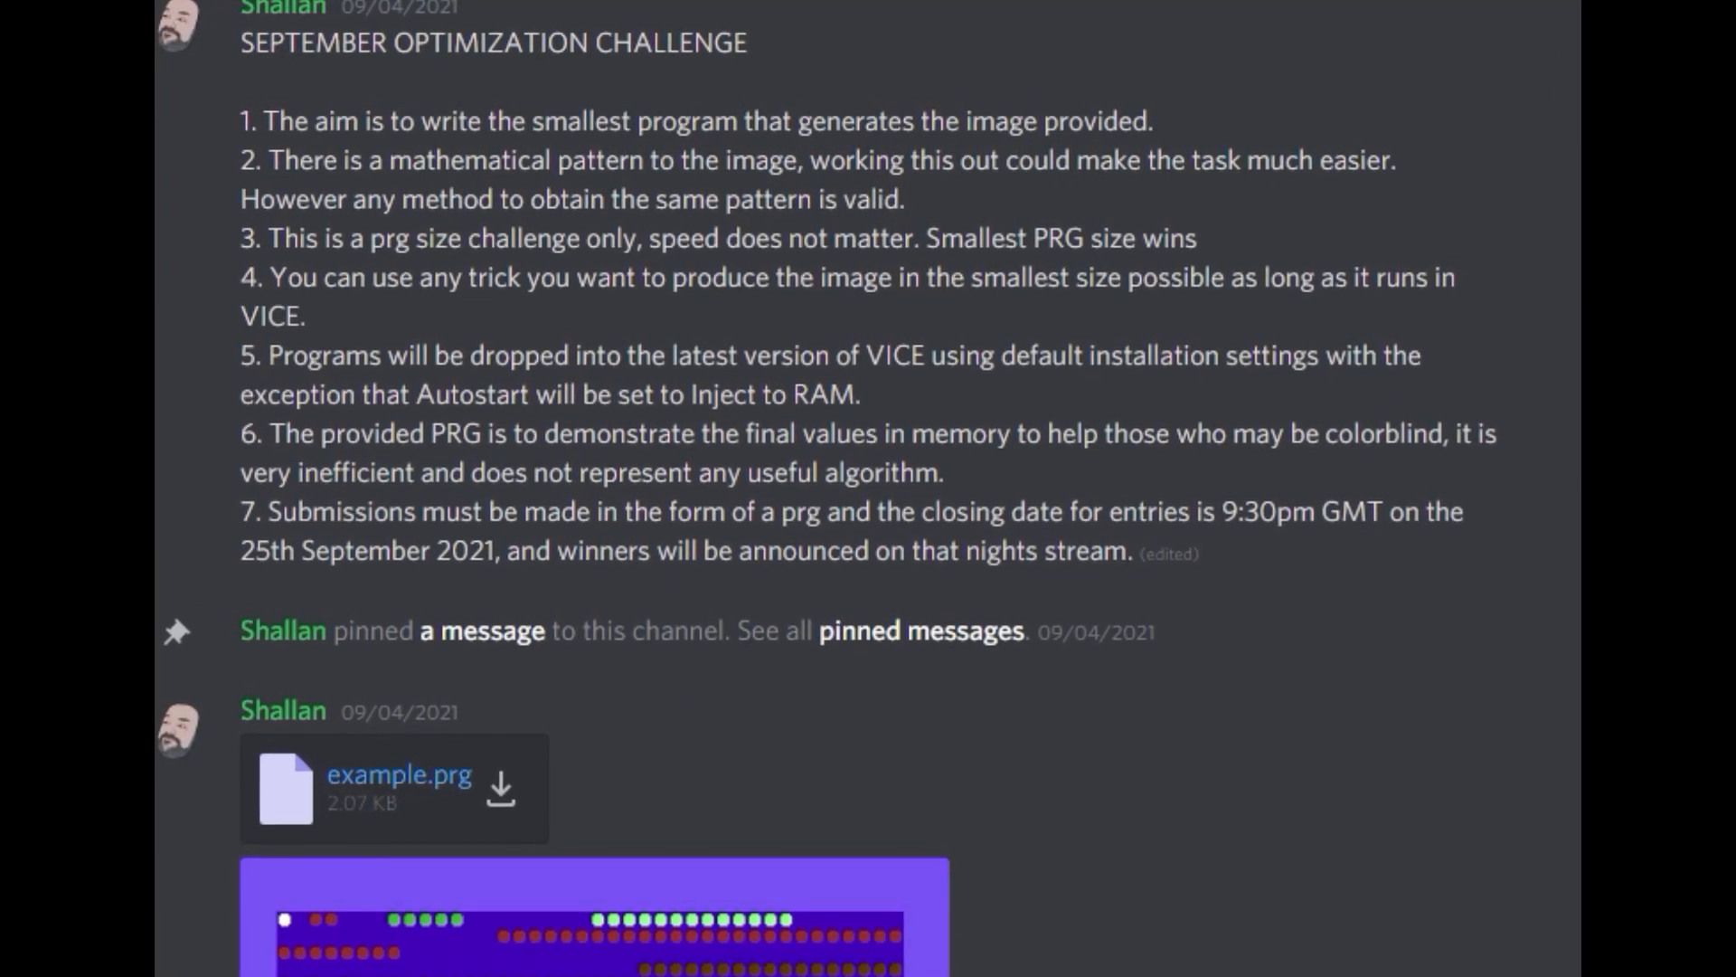
{"action": "scroll", "scroll_direction": "up", "scroll_amount": 3}
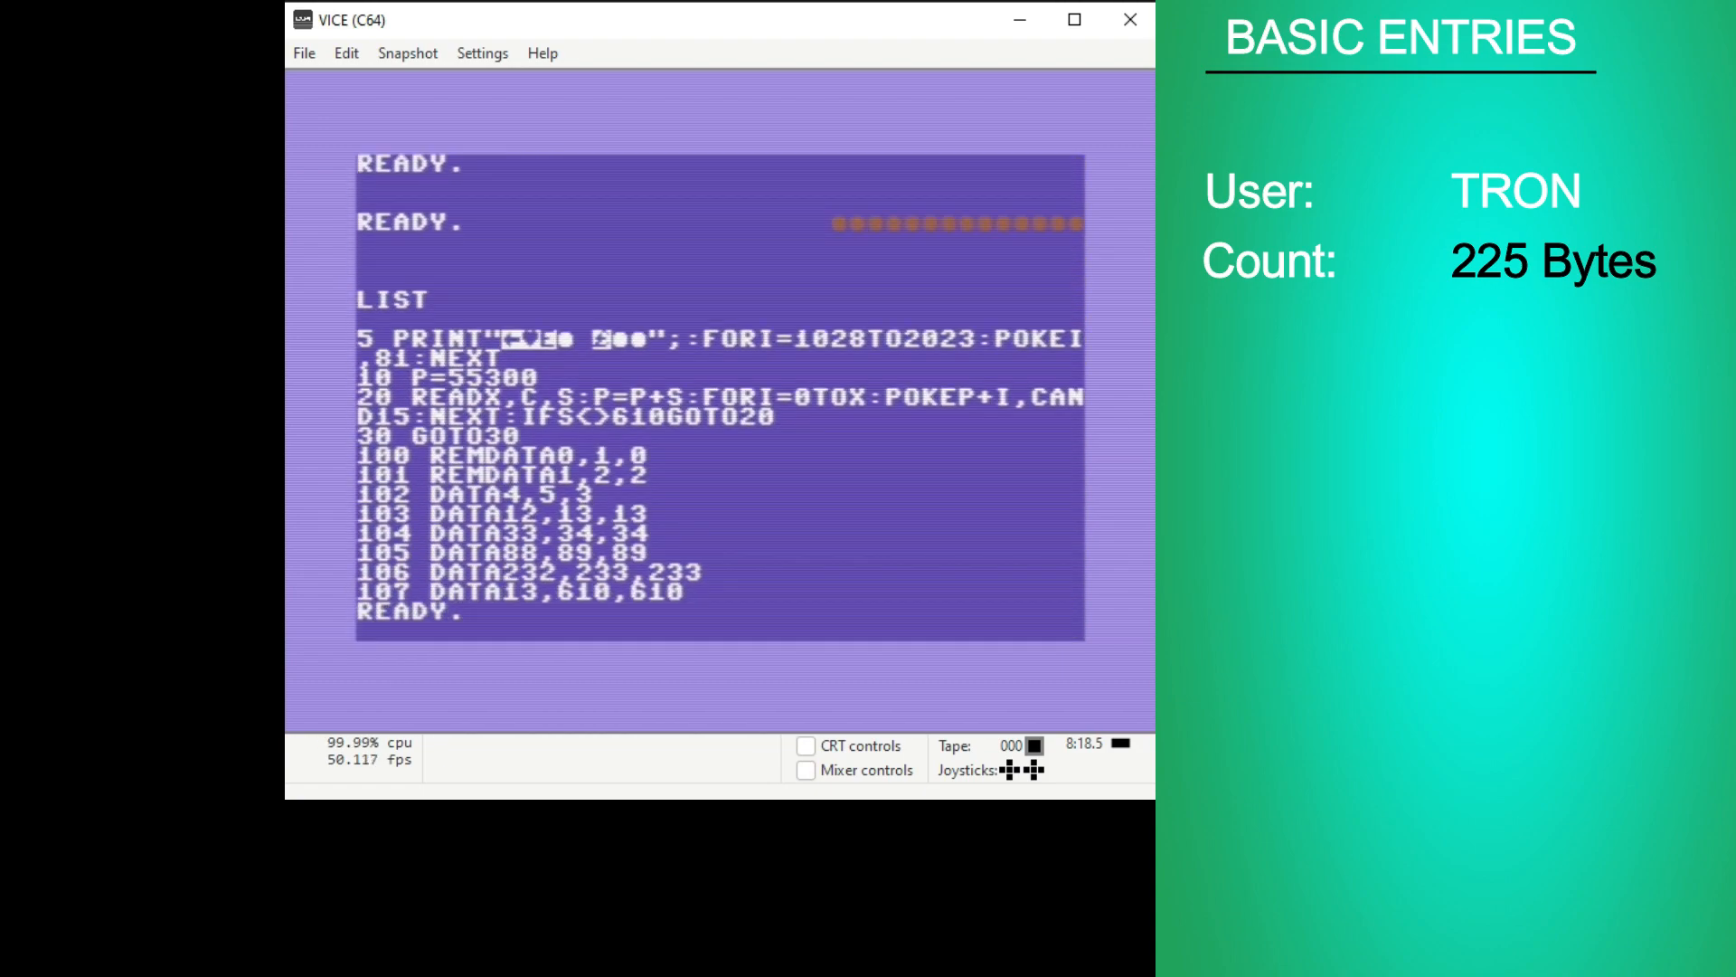
{"action": "mouse_move", "coordinate": [620, 631]}
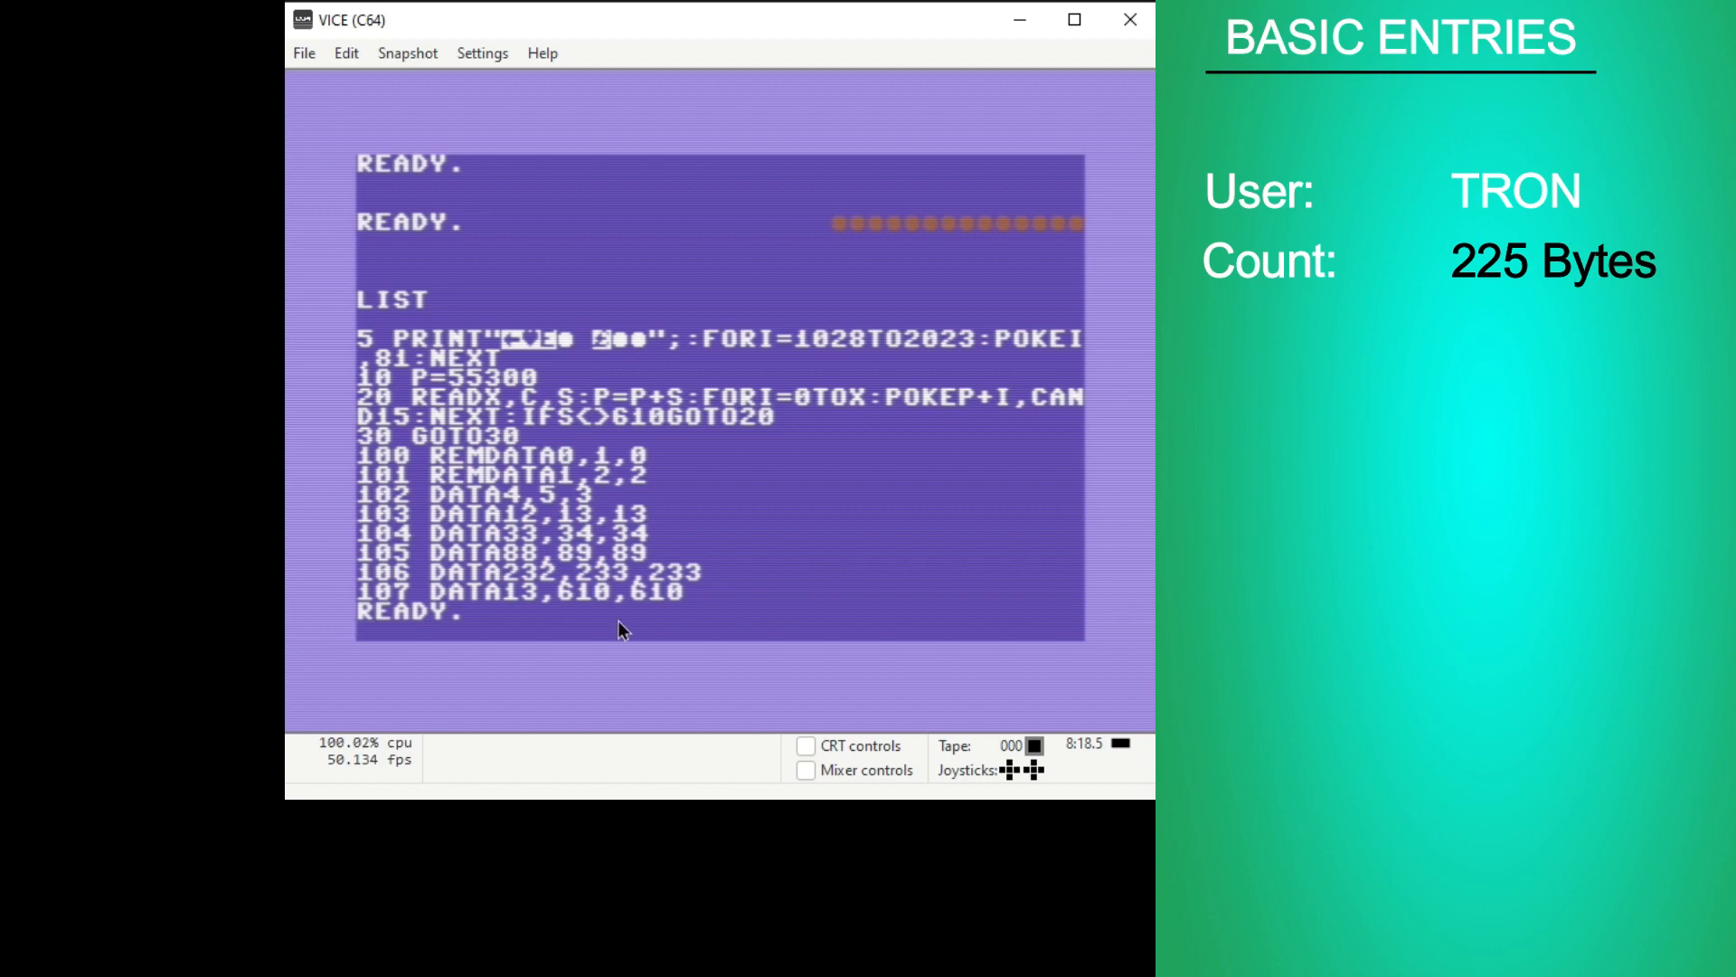
{"action": "mouse_move", "coordinate": [1000, 618]}
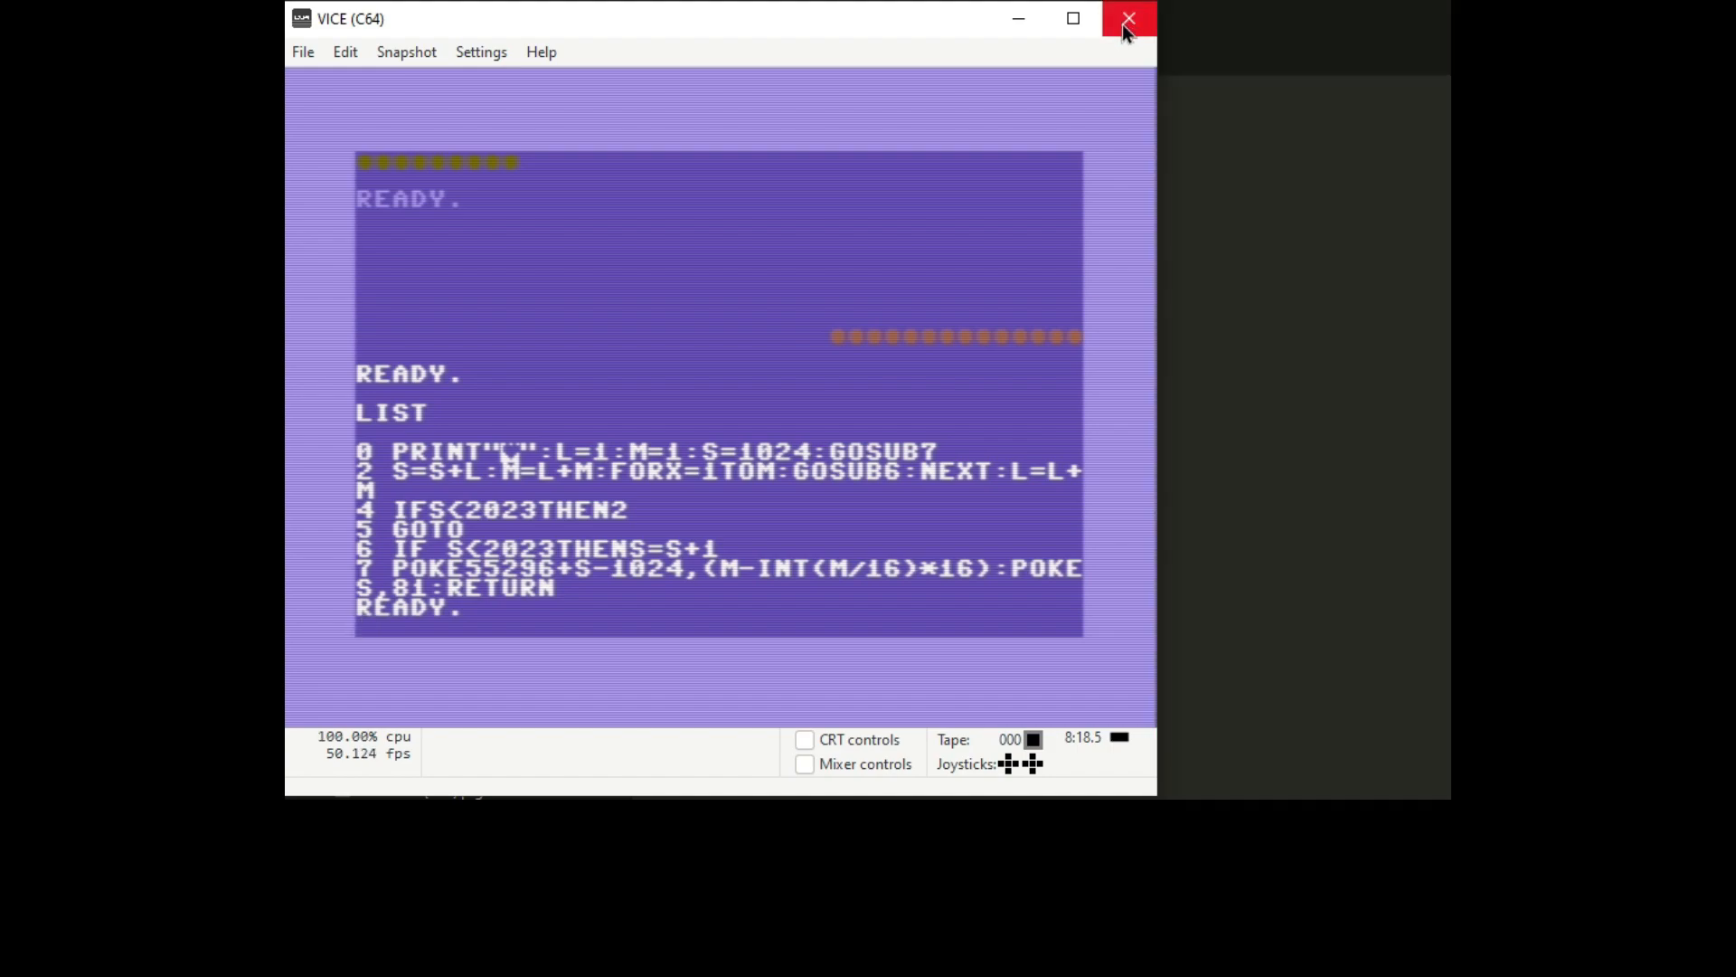
- List GEEHAF's 109-byte three-line BASIC program with LIST
{"action": "left_click", "coordinate": [1128, 19]}
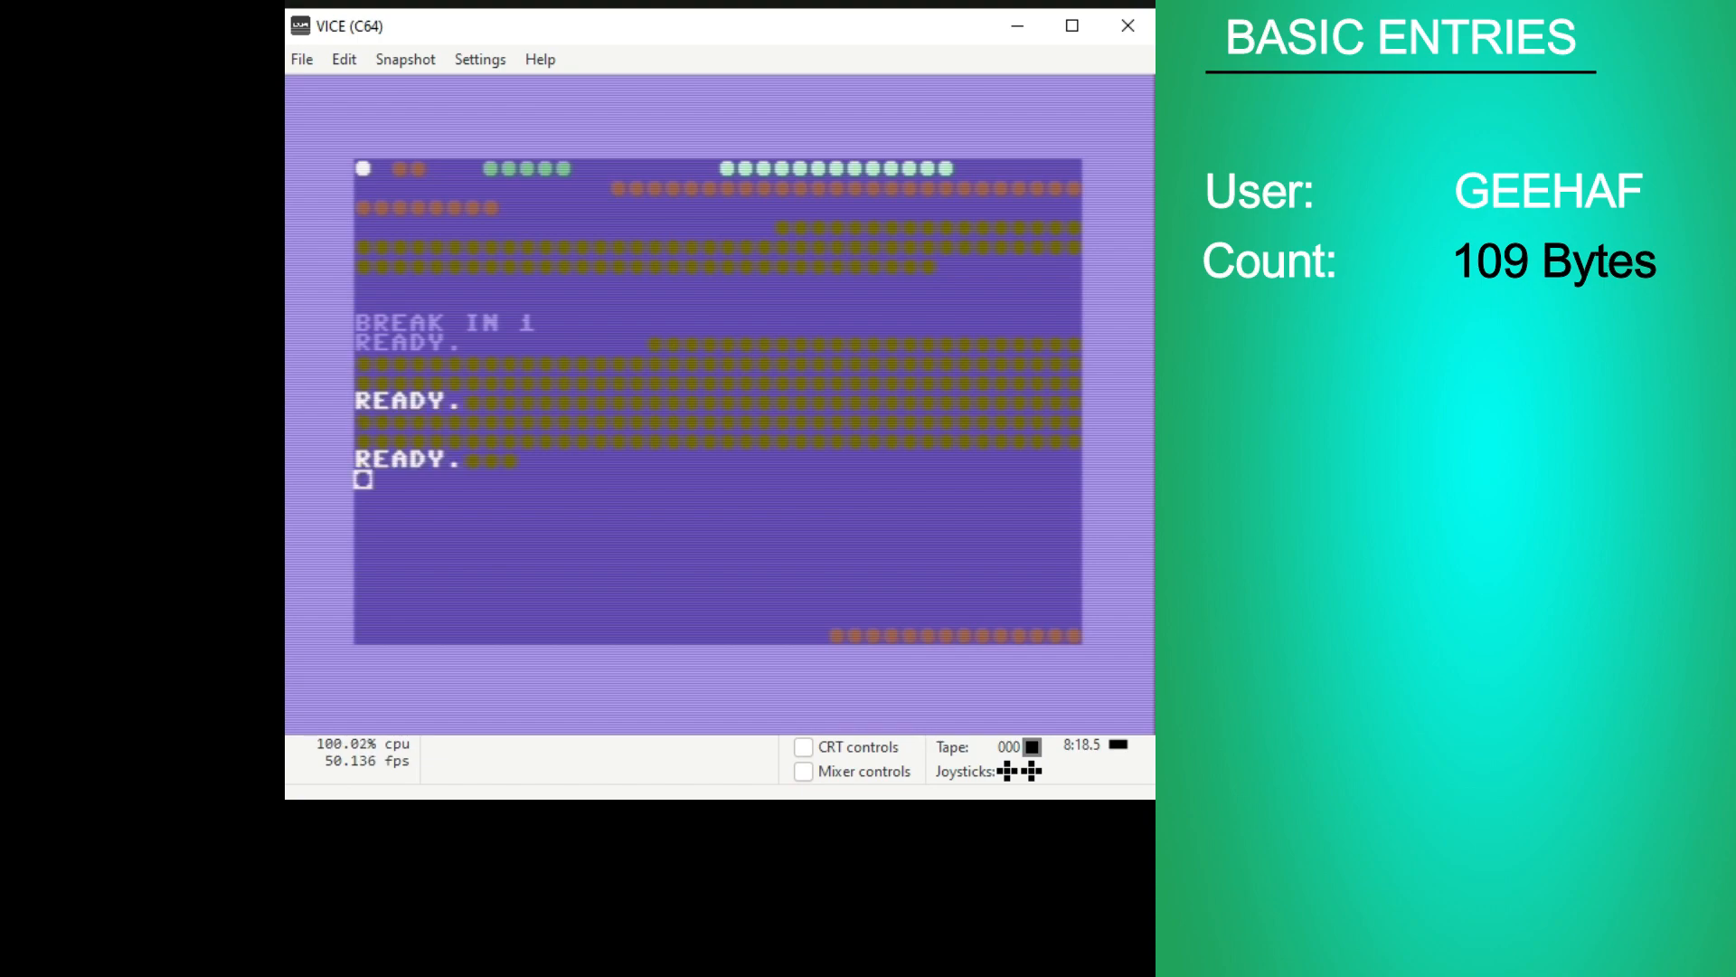
{"action": "type", "text": "LIST"}
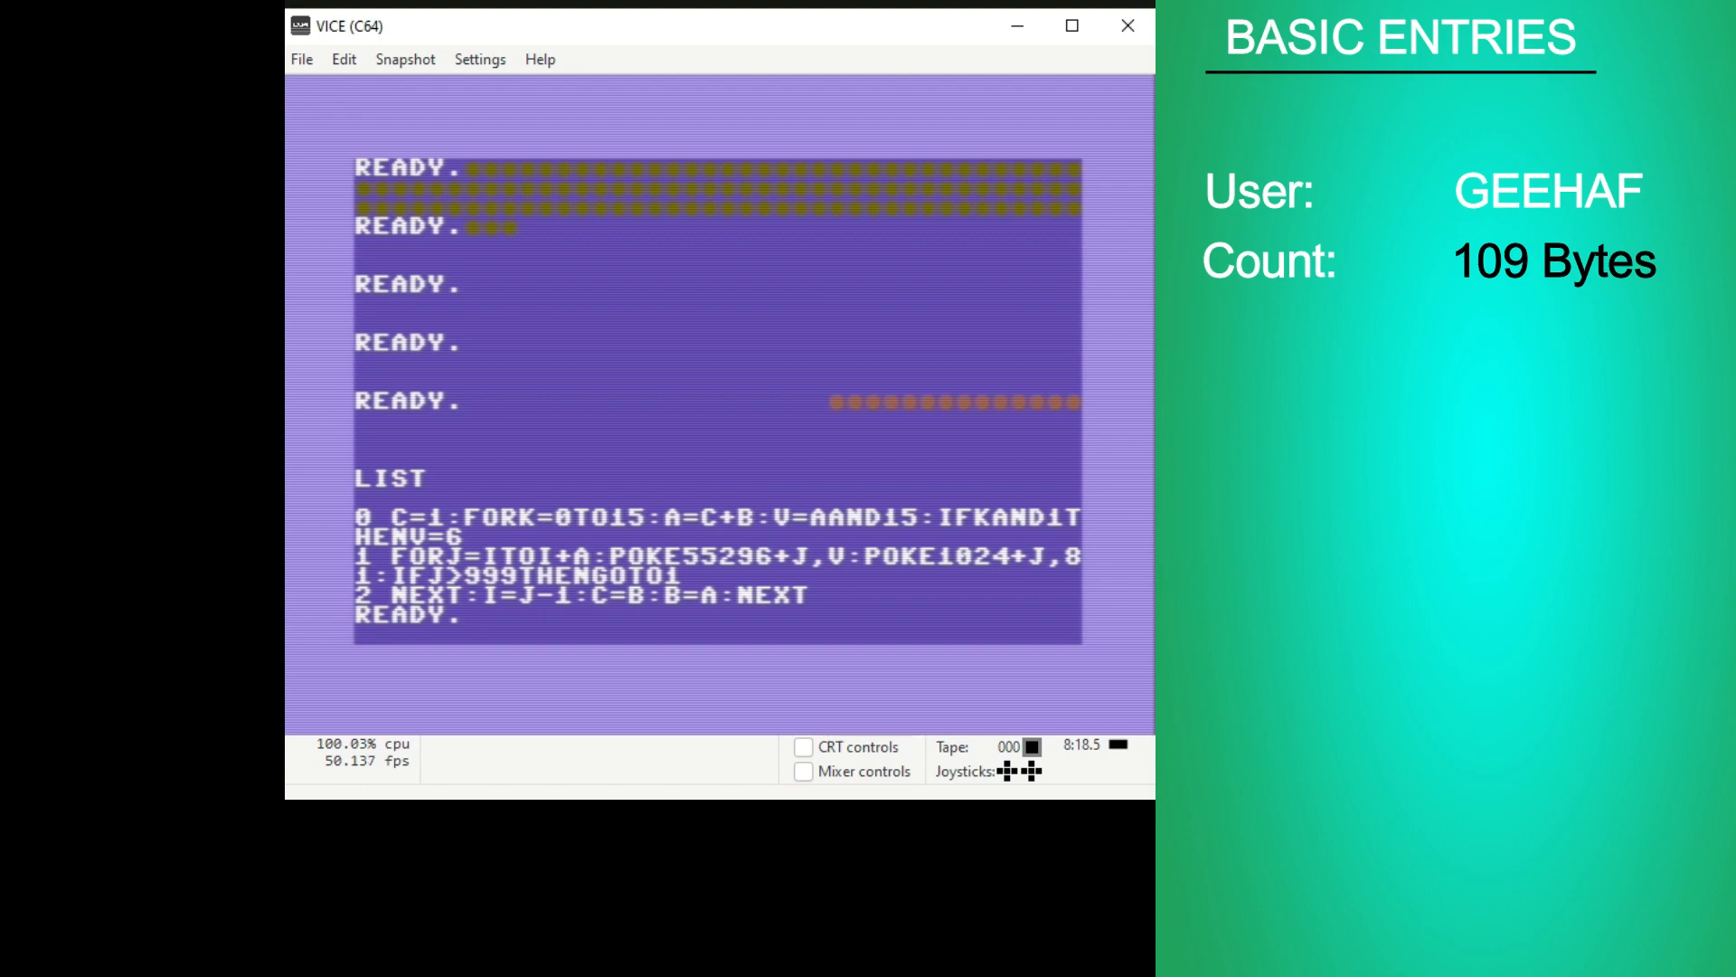
{"action": "mouse_move", "coordinate": [867, 622]}
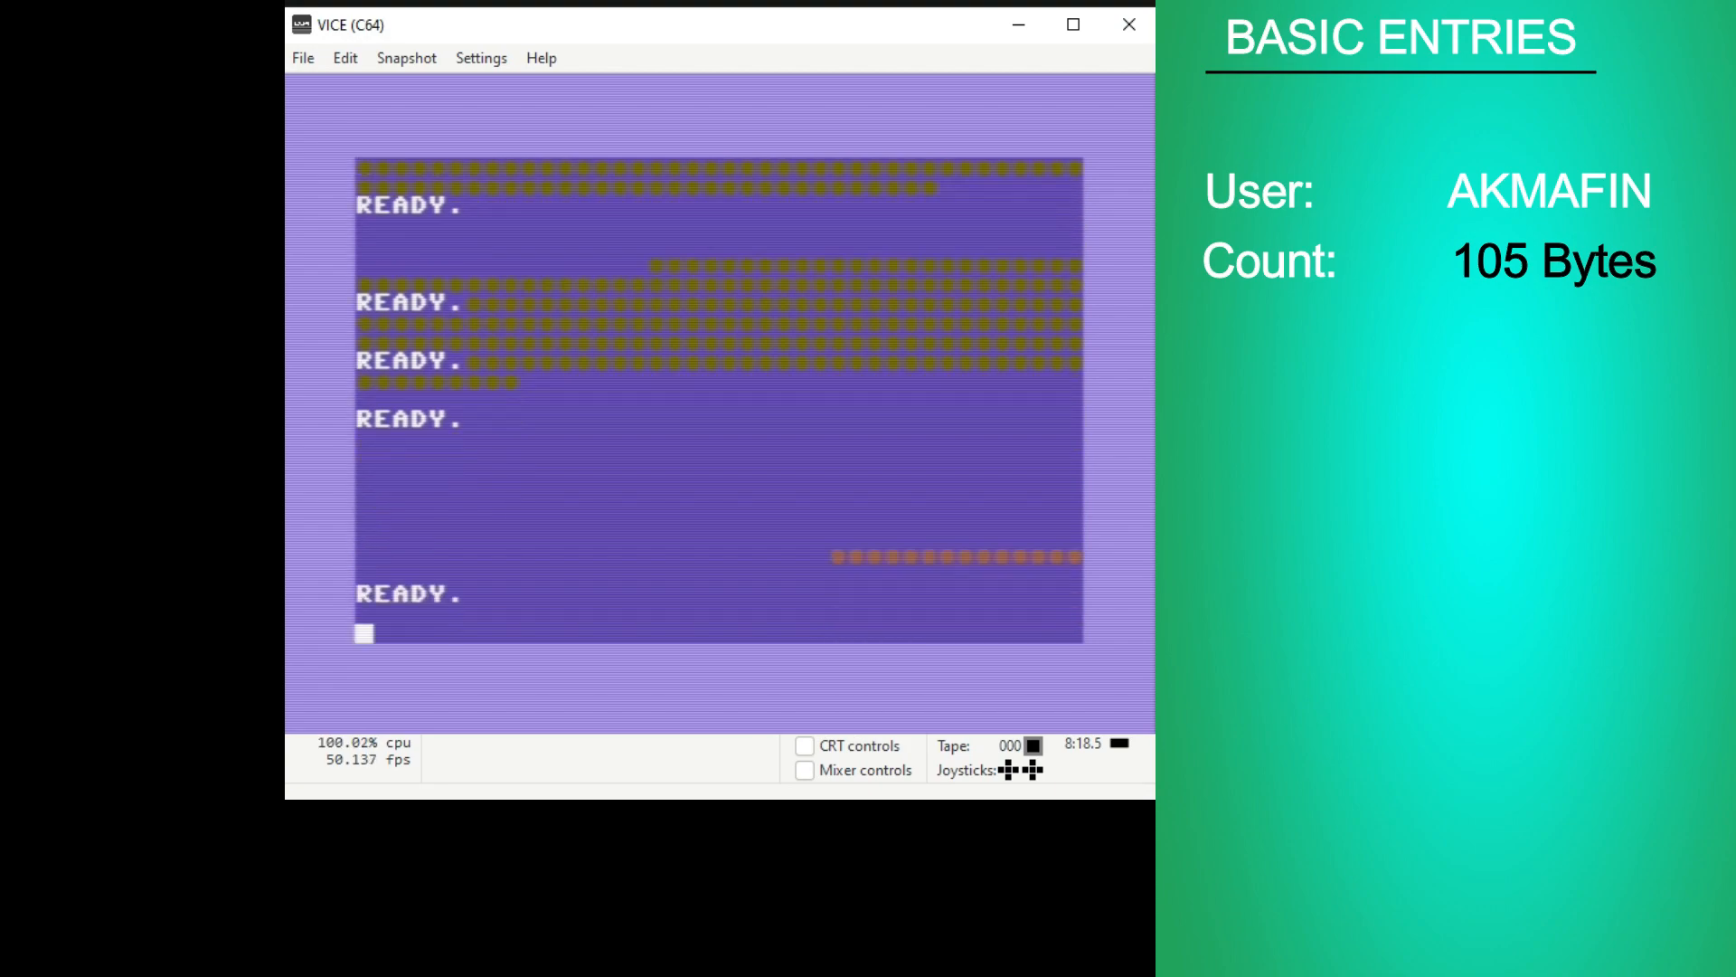
- Enter LIST to print AKMAFIN's 105-byte three-line BASIC program
{"action": "type", "text": "LIST"}
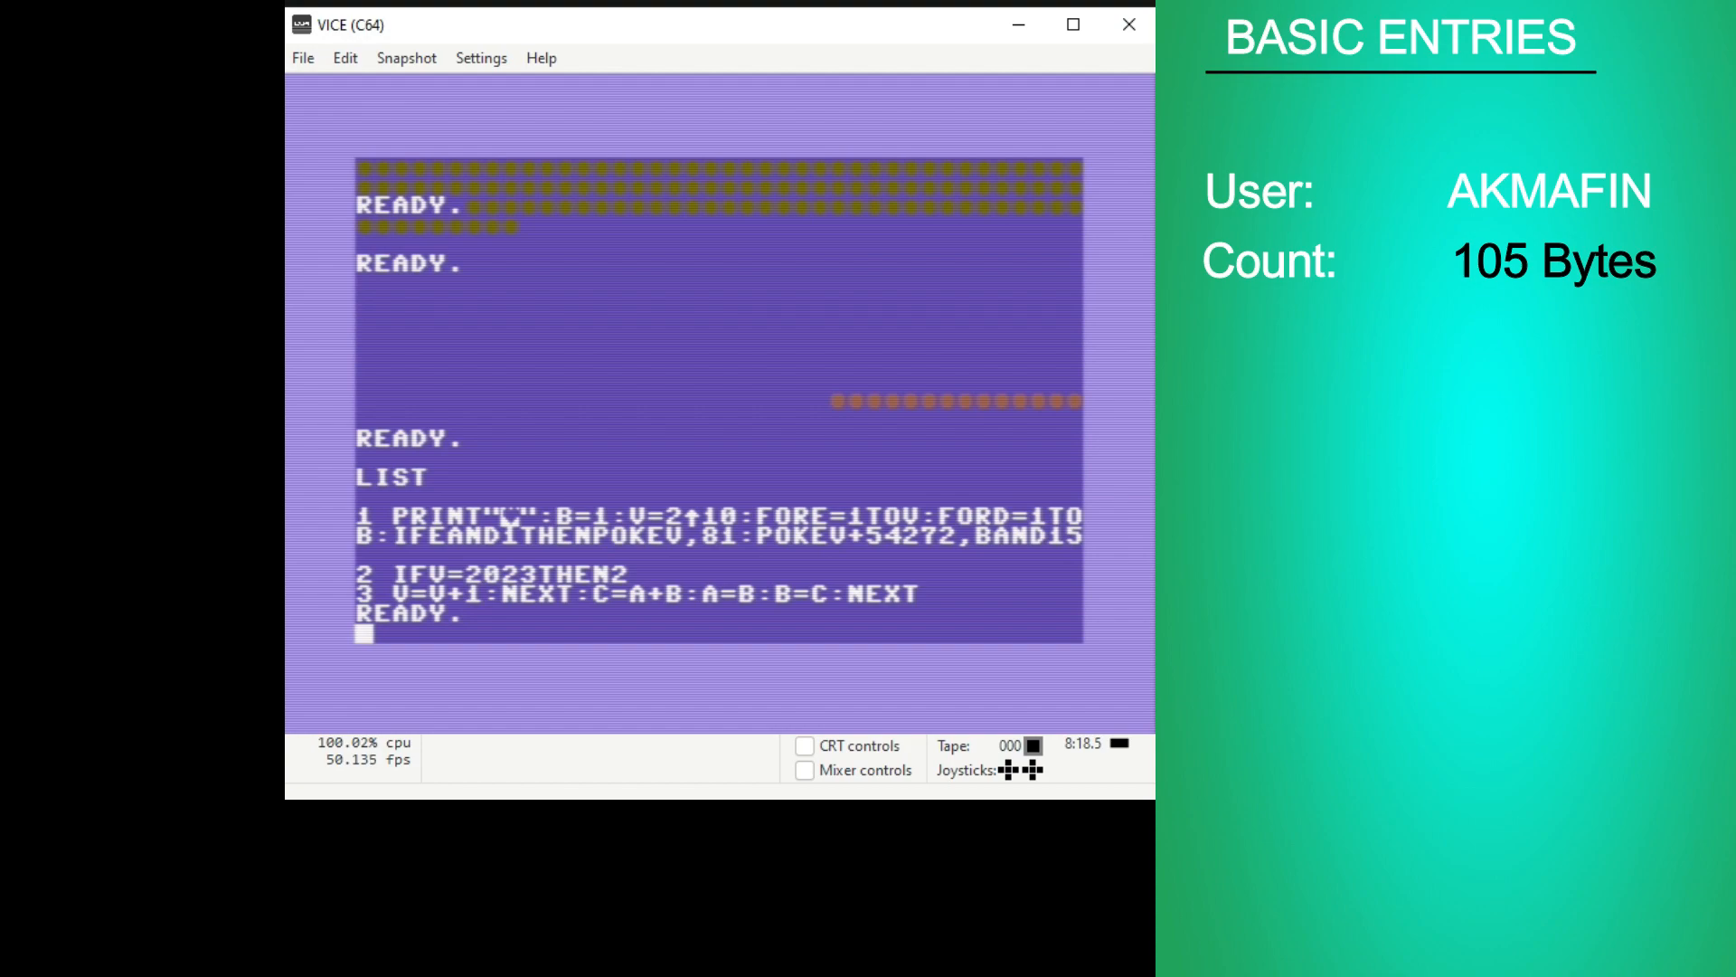
{"action": "mouse_move", "coordinate": [473, 561]}
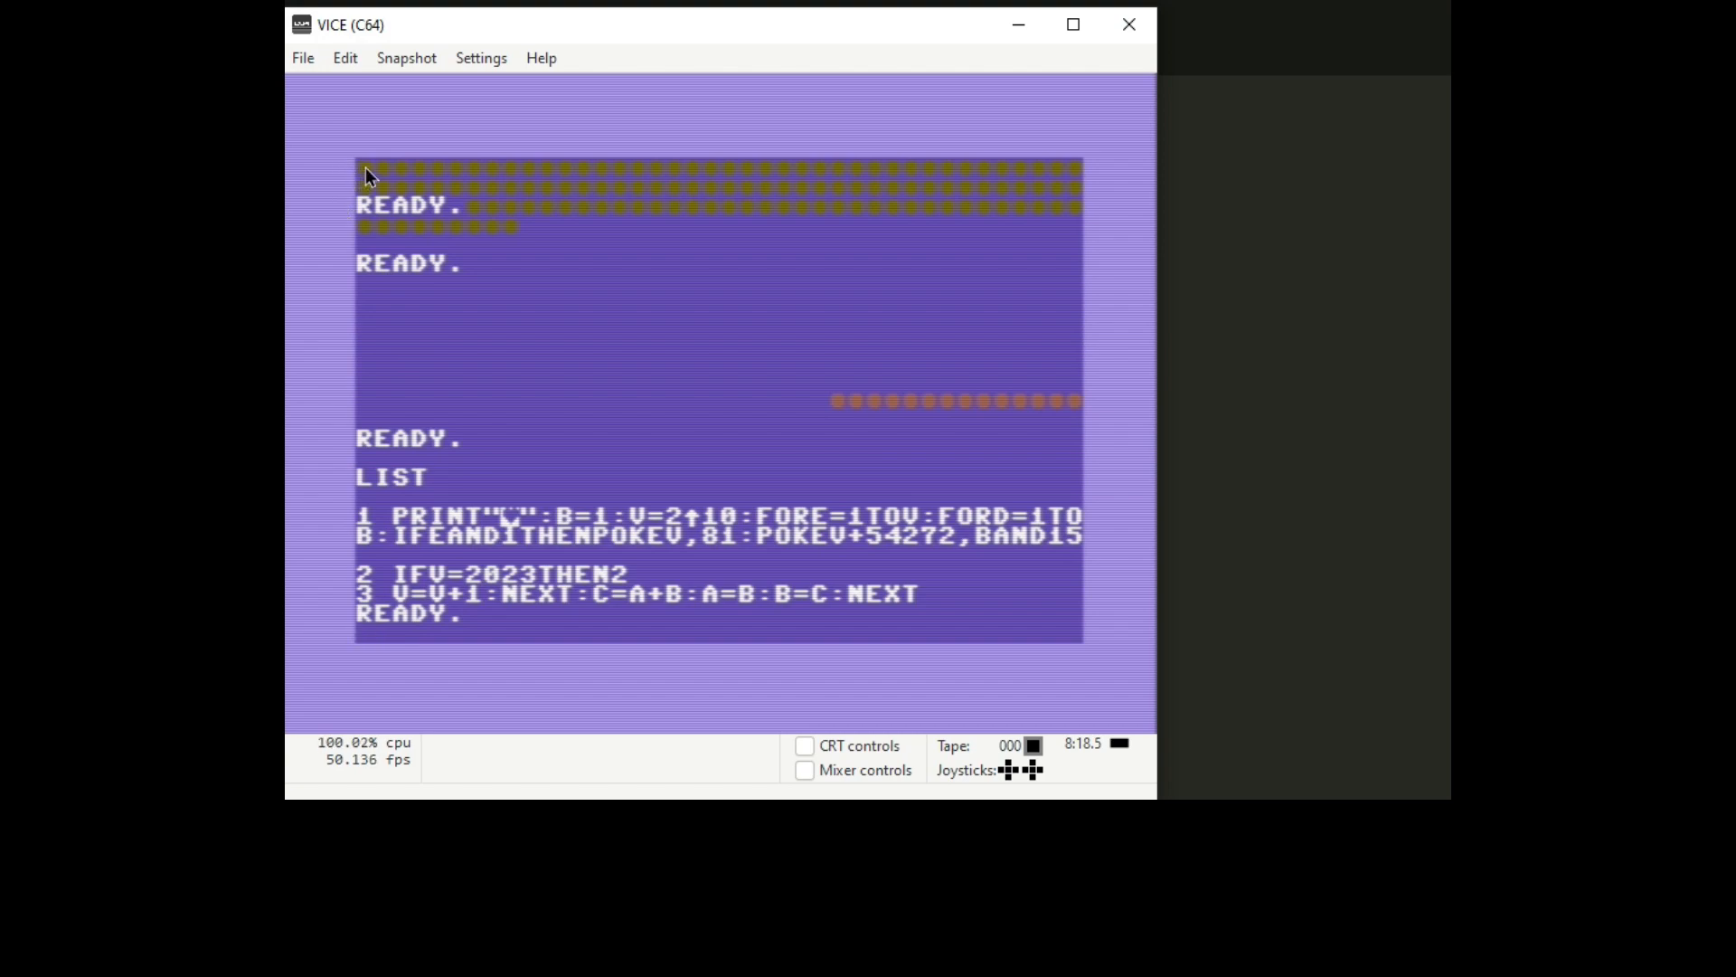
{"action": "mouse_move", "coordinate": [1096, 216]}
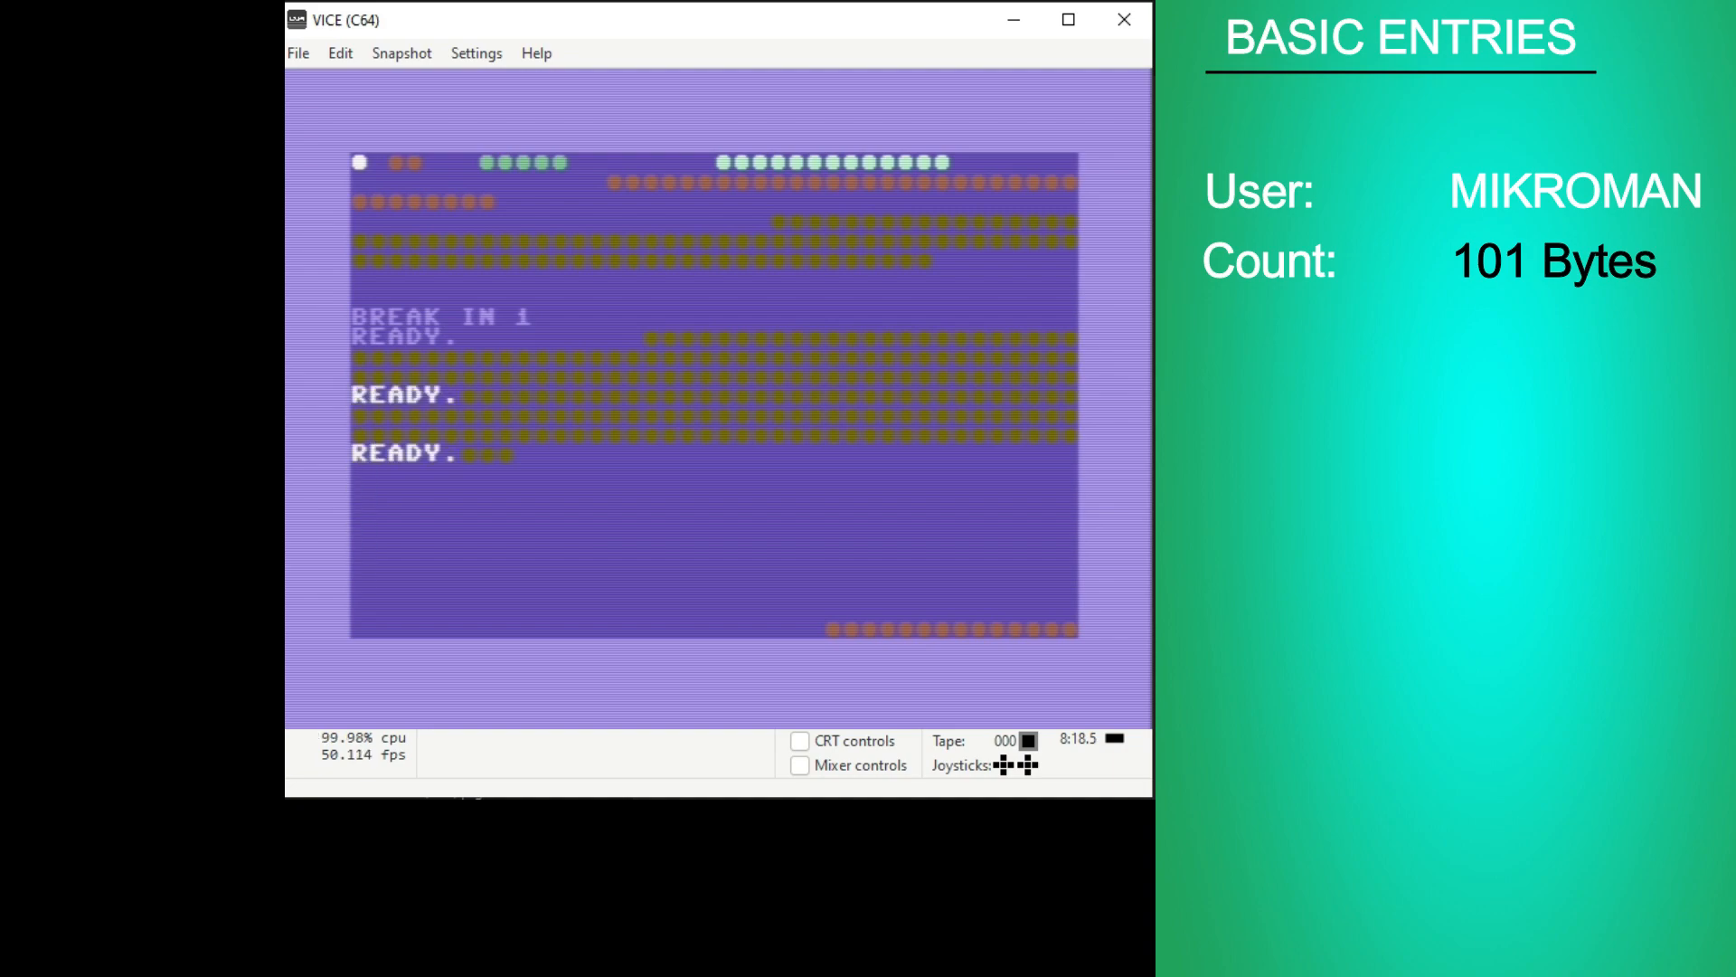
- Enter LIST after the entry draws its dotted pattern and breaks
{"action": "type", "text": "LIST"}
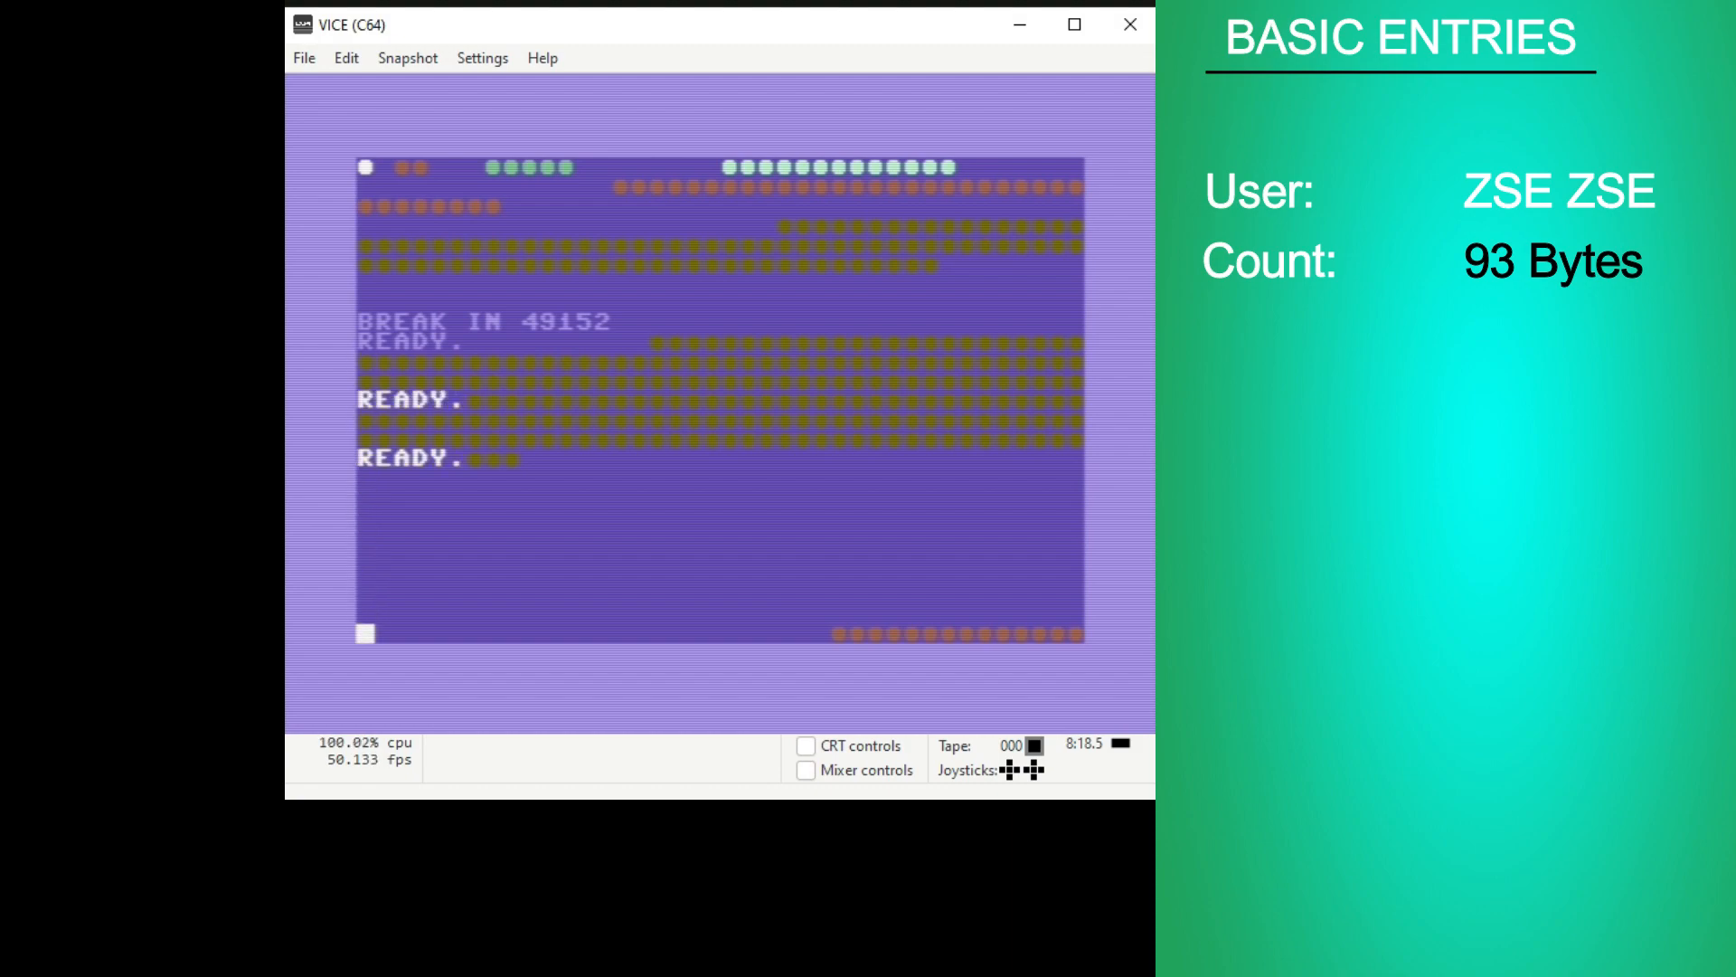
- List GierS's 89-byte two-line BASIC program with LIST
{"action": "type", "text": "LIST"}
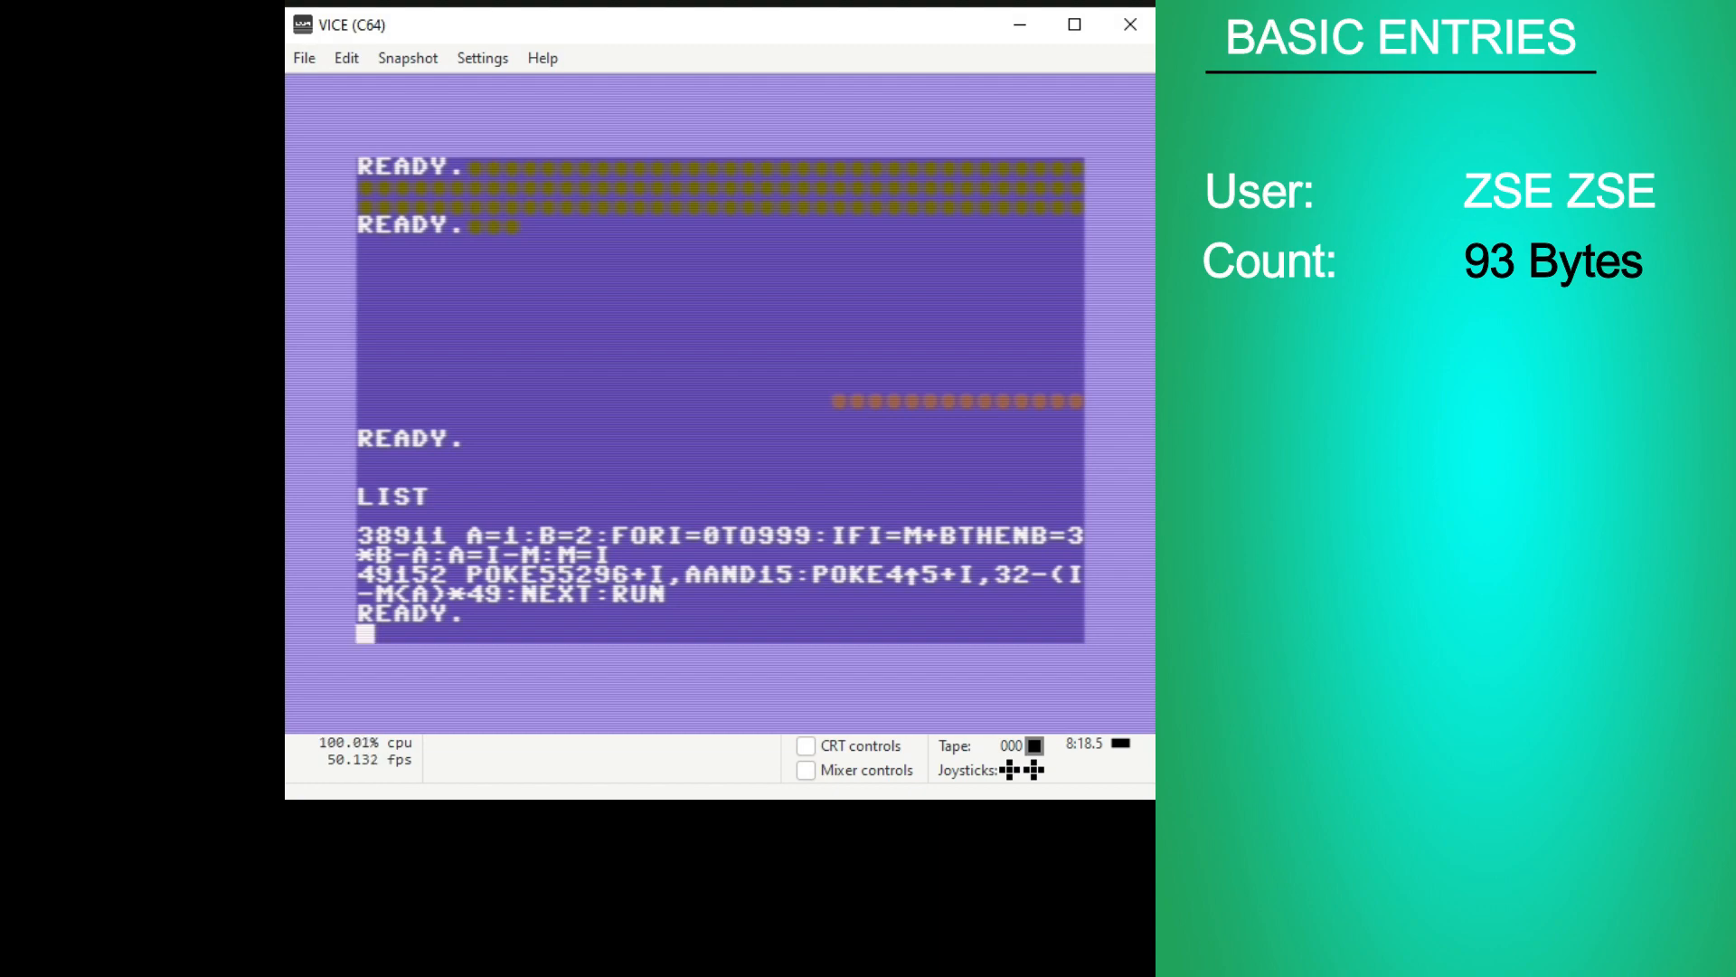
{"action": "mouse_move", "coordinate": [900, 609]}
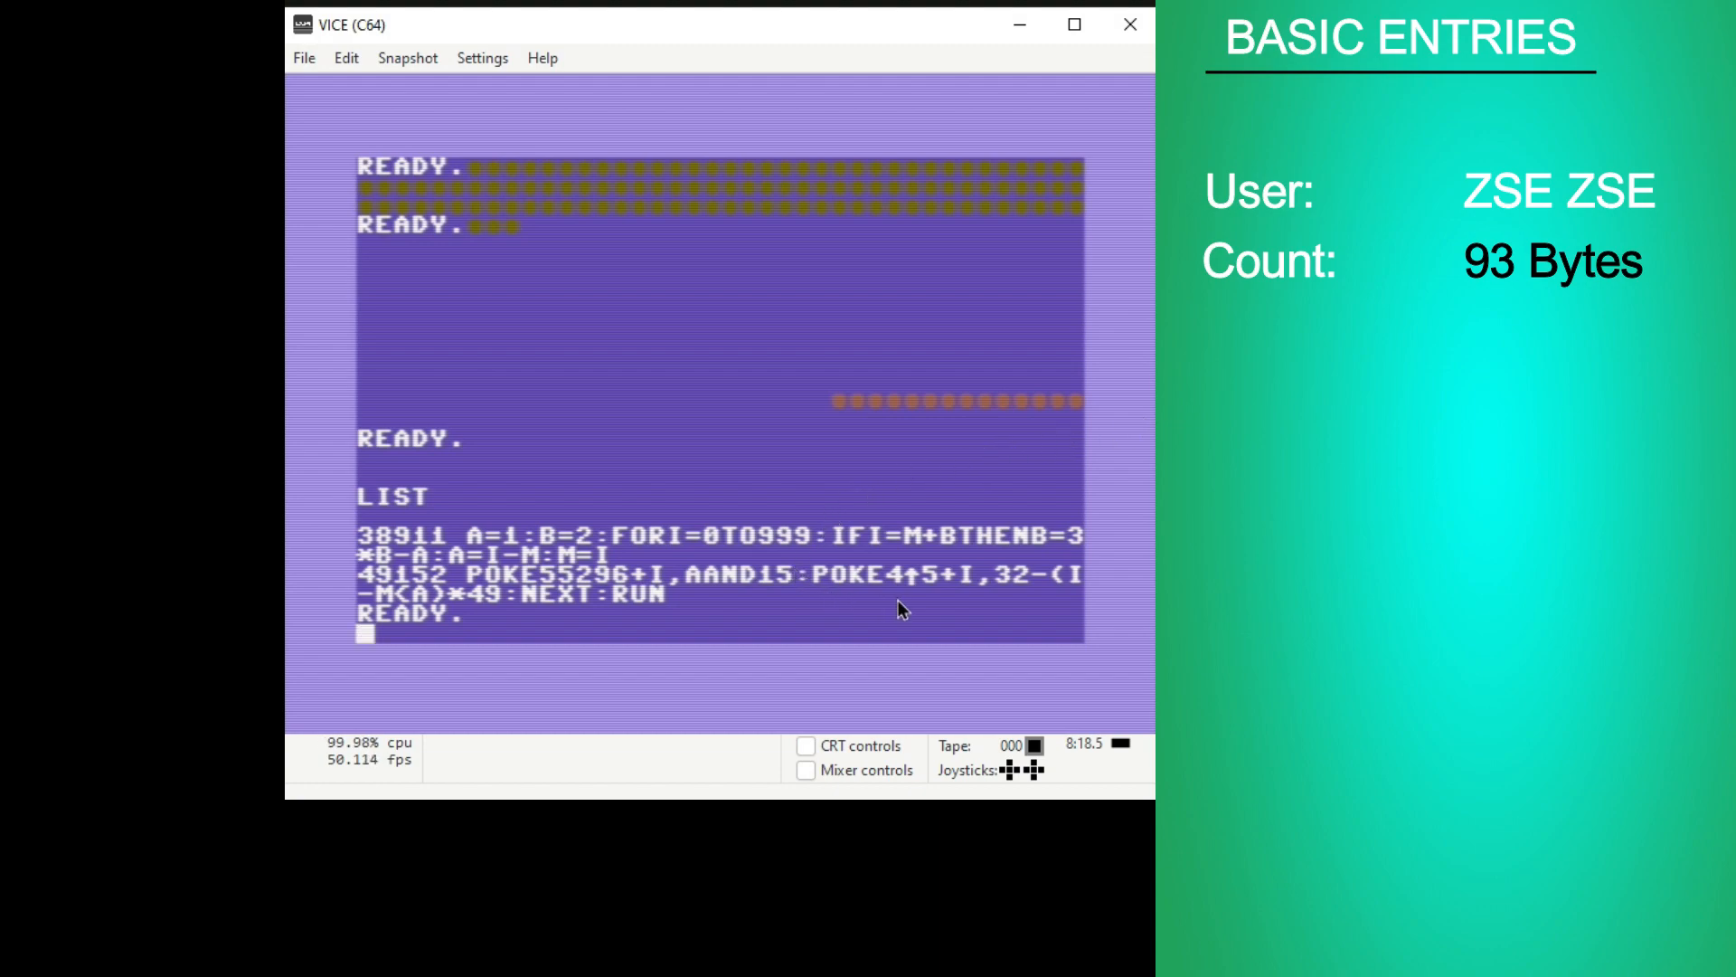
{"action": "mouse_move", "coordinate": [895, 587]}
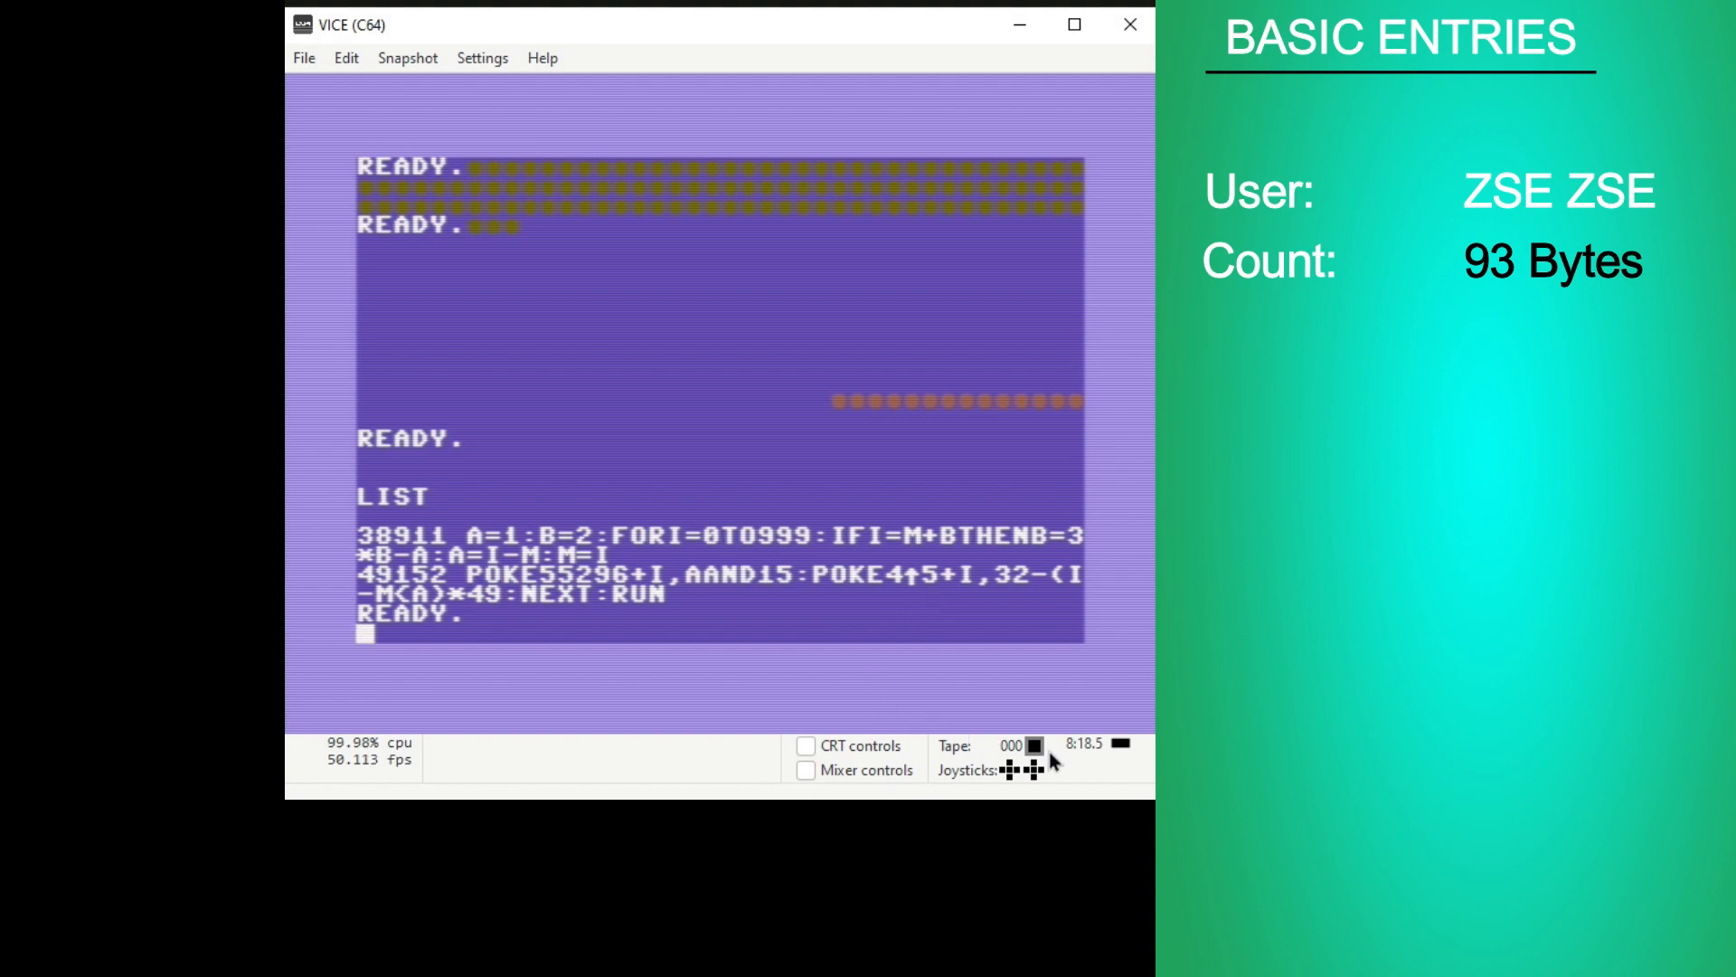
{"action": "mouse_move", "coordinate": [1056, 723]}
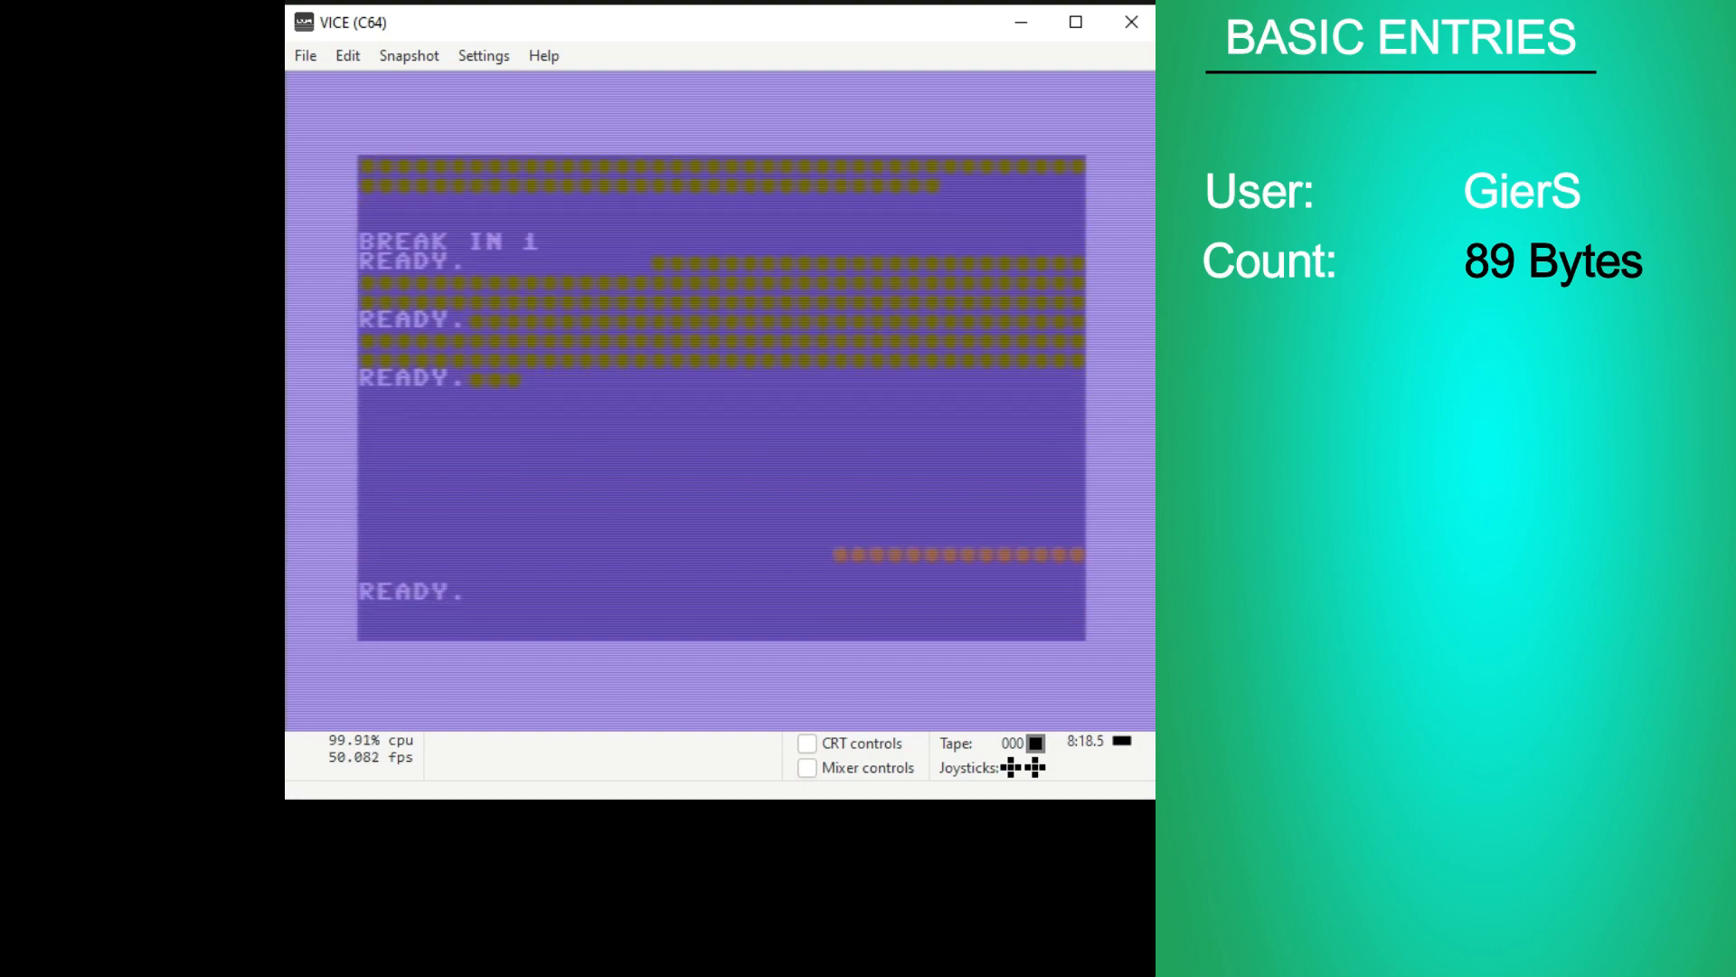
{"action": "type", "text": "LIST"}
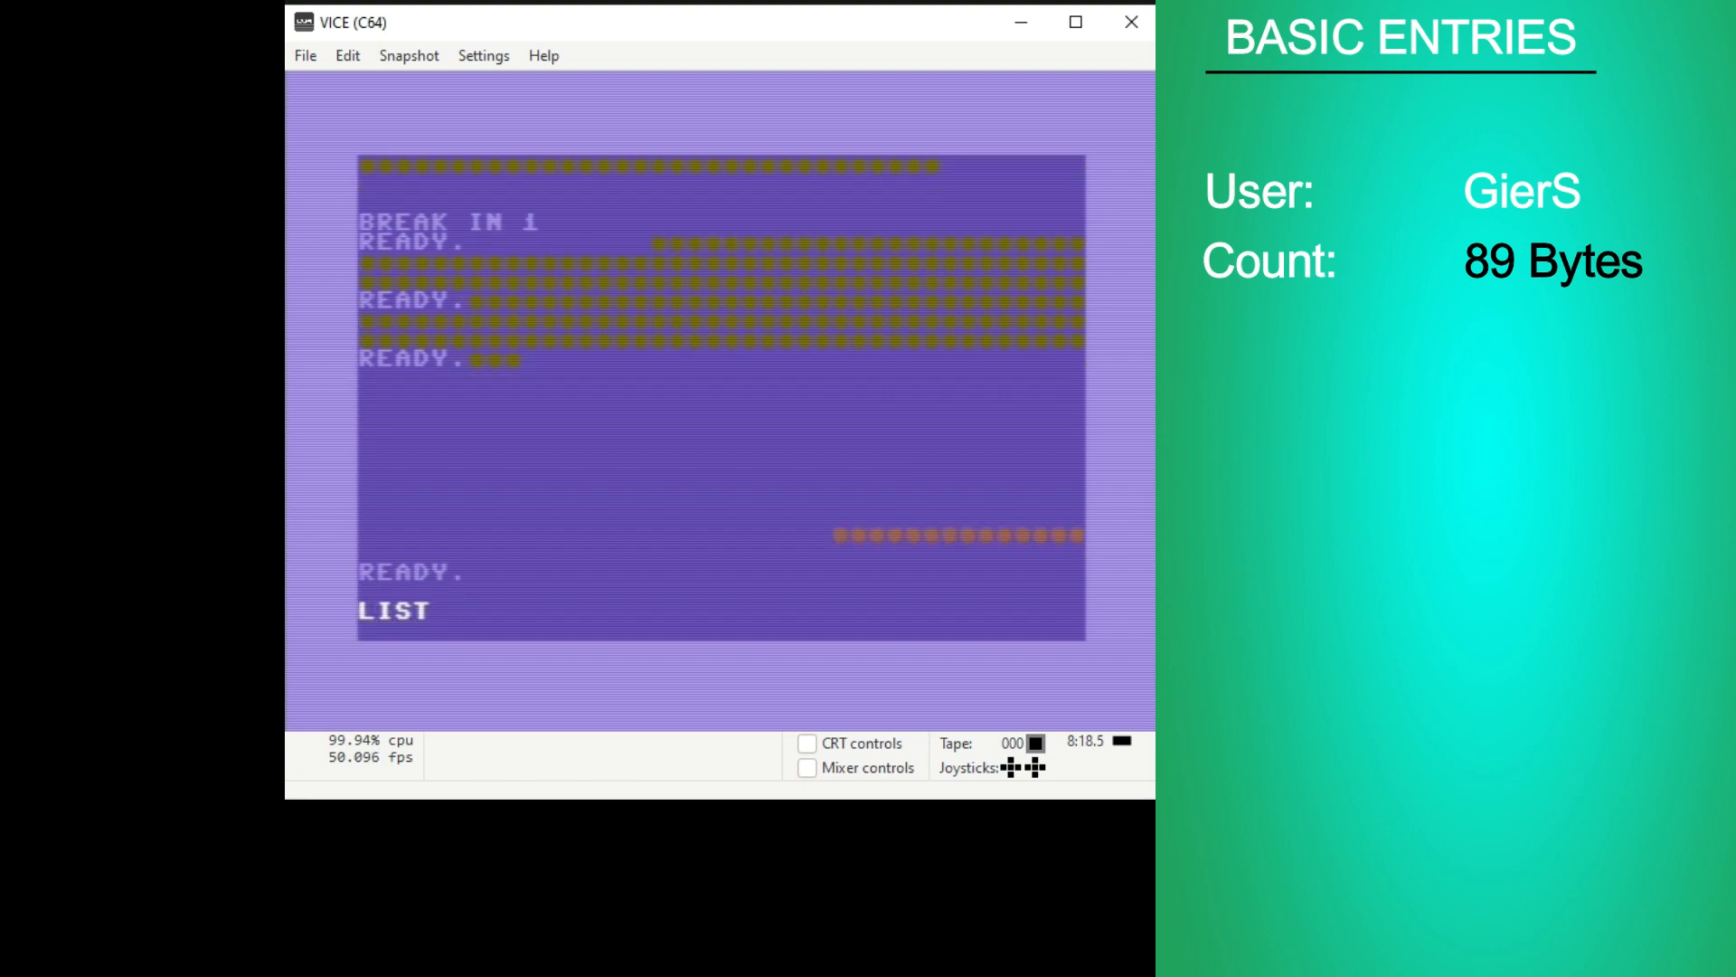
{"action": "key", "text": "Return"}
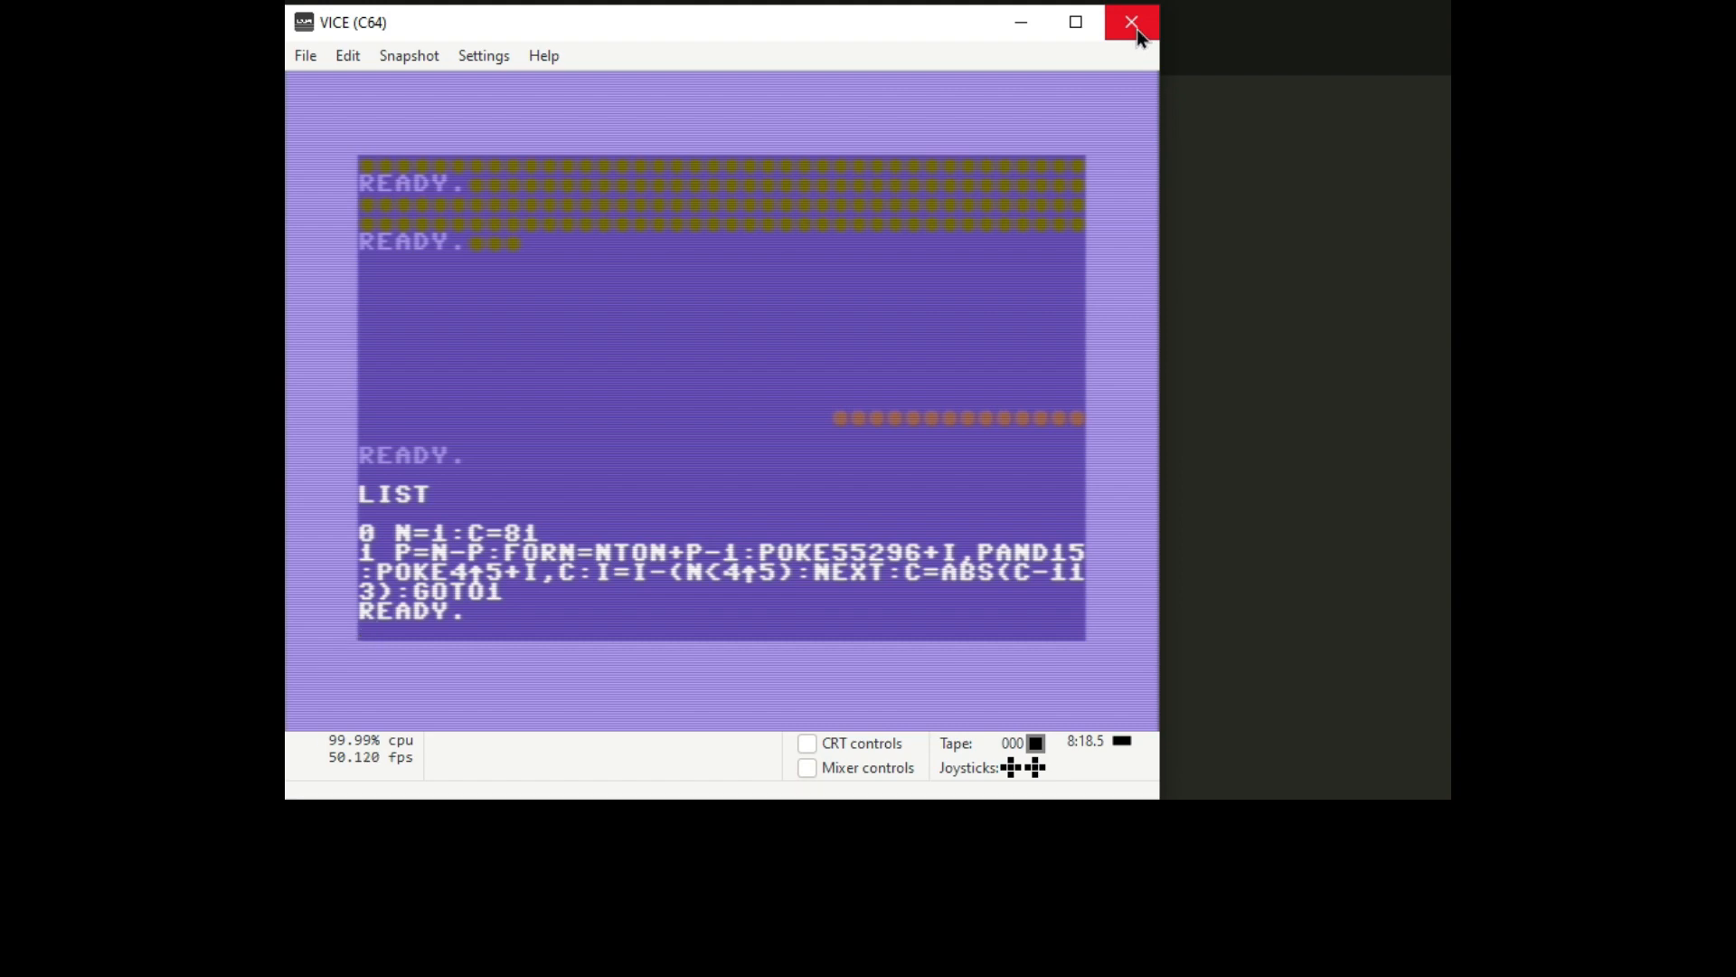
{"action": "mouse_move", "coordinate": [1133, 22]}
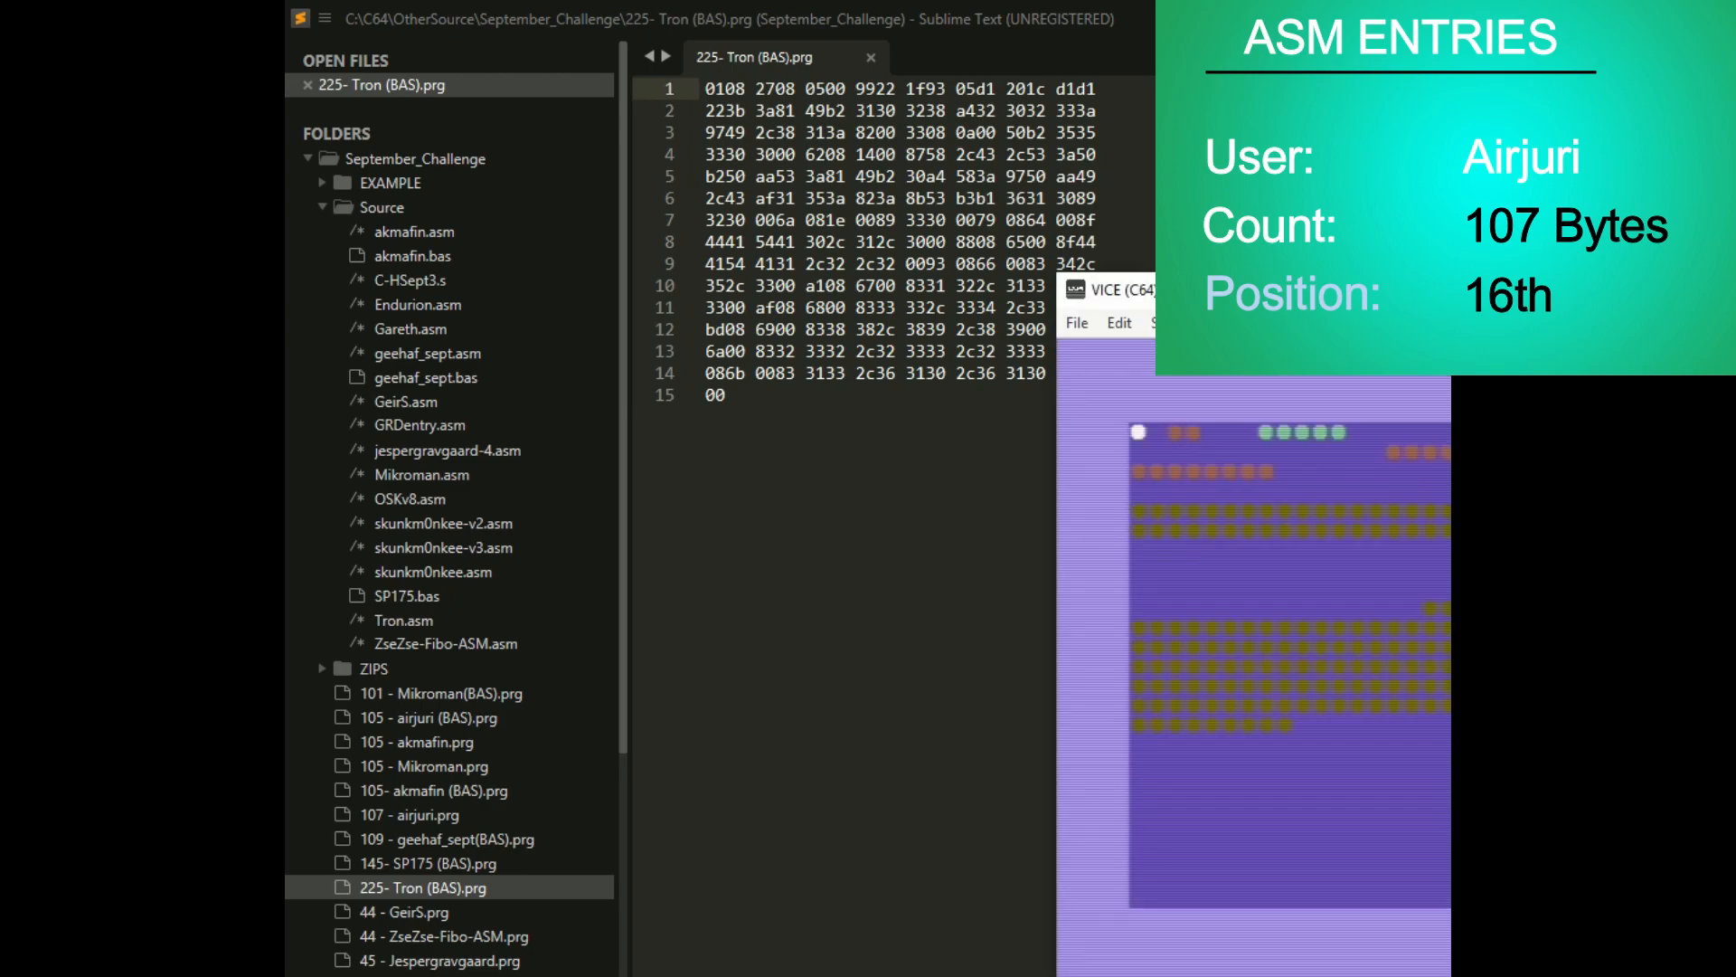
- Bring the hex view of 225- Tron (BAS).prg in front of VICE
{"action": "left_click", "coordinate": [1107, 291]}
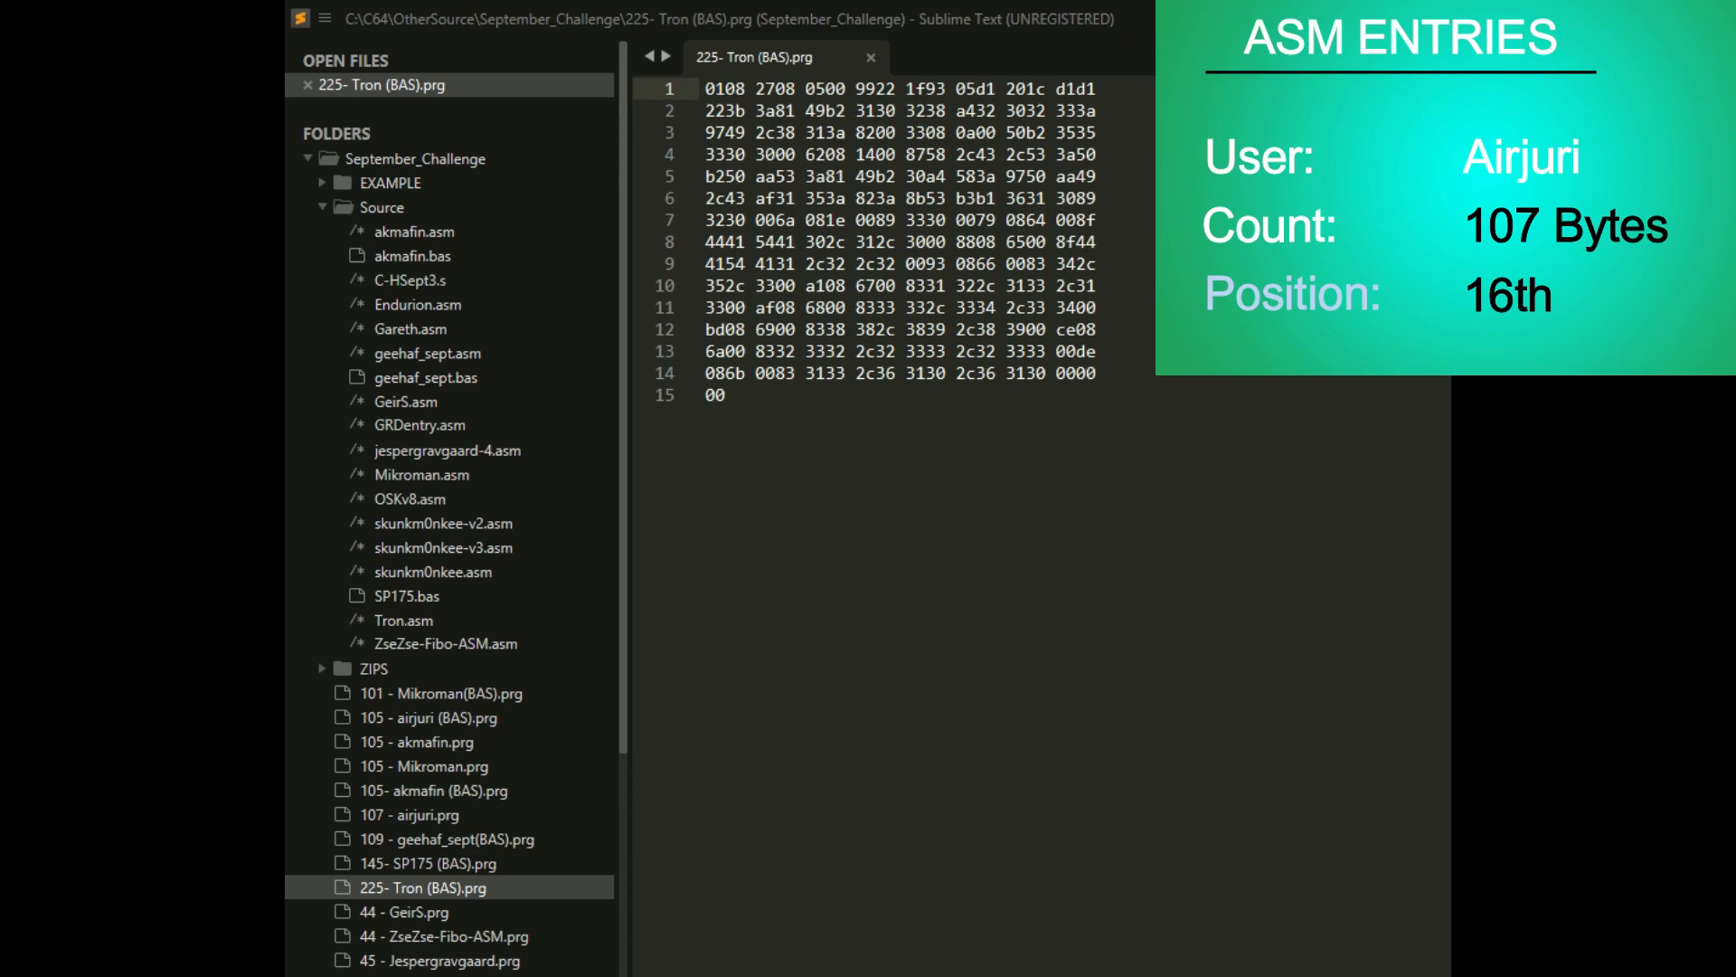
{"action": "left_click", "coordinate": [422, 474]}
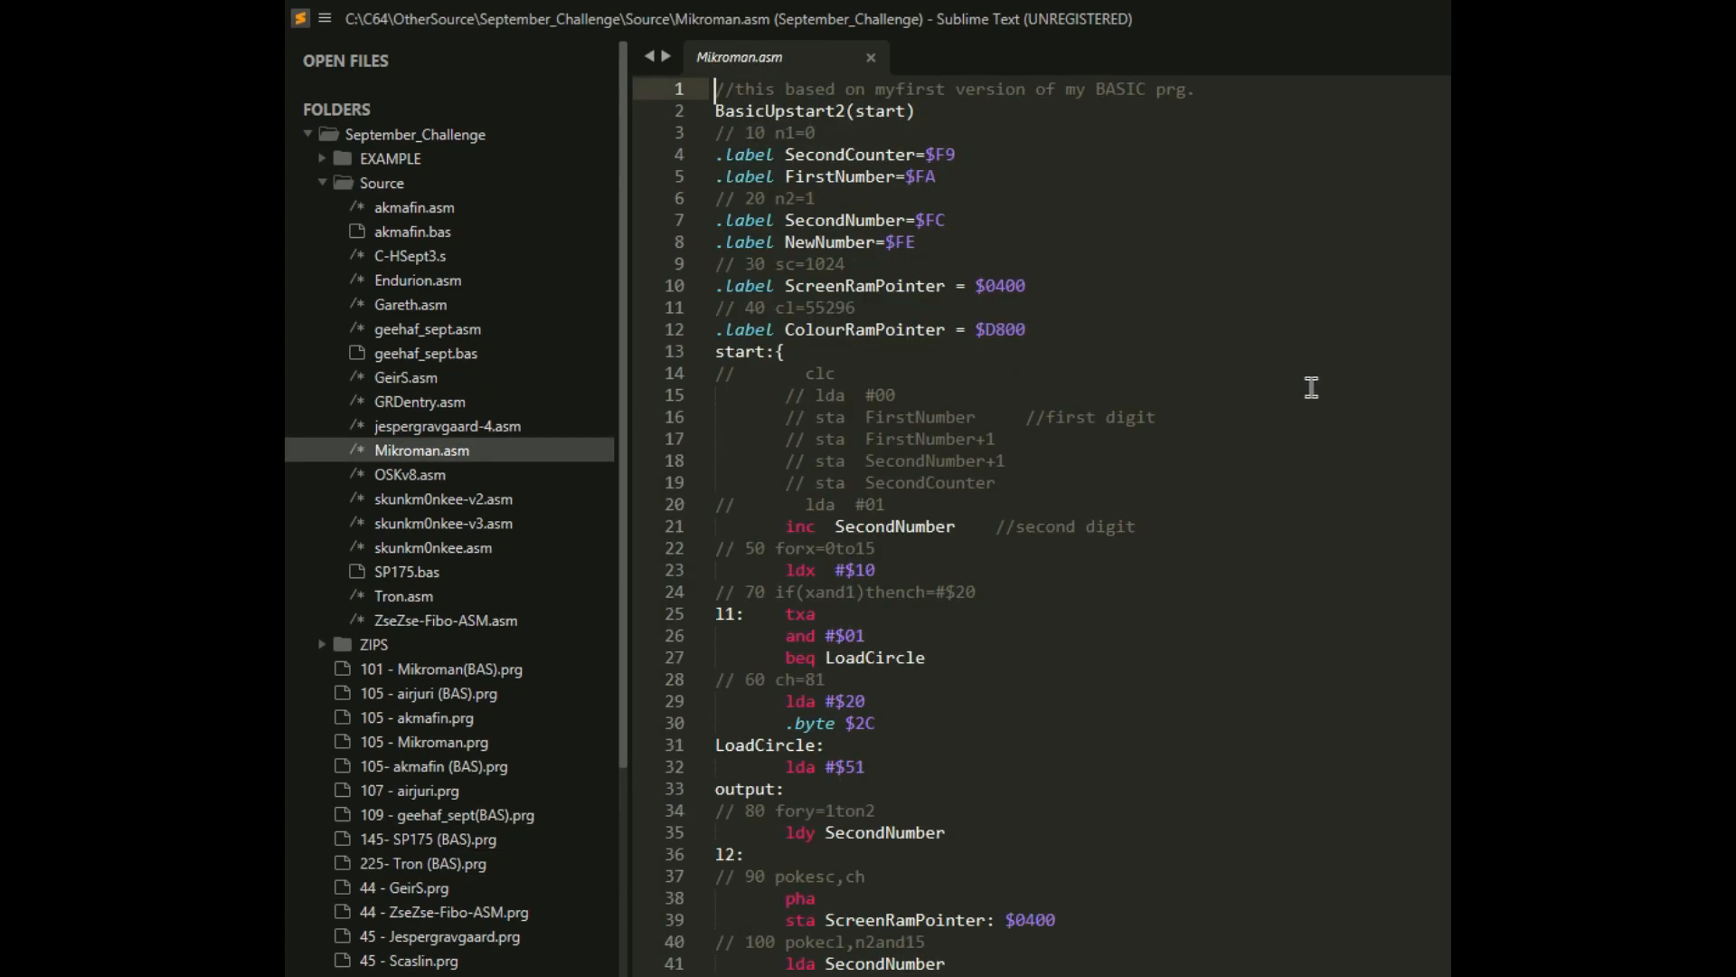
{"action": "scroll", "scroll_direction": "down", "scroll_amount": 3}
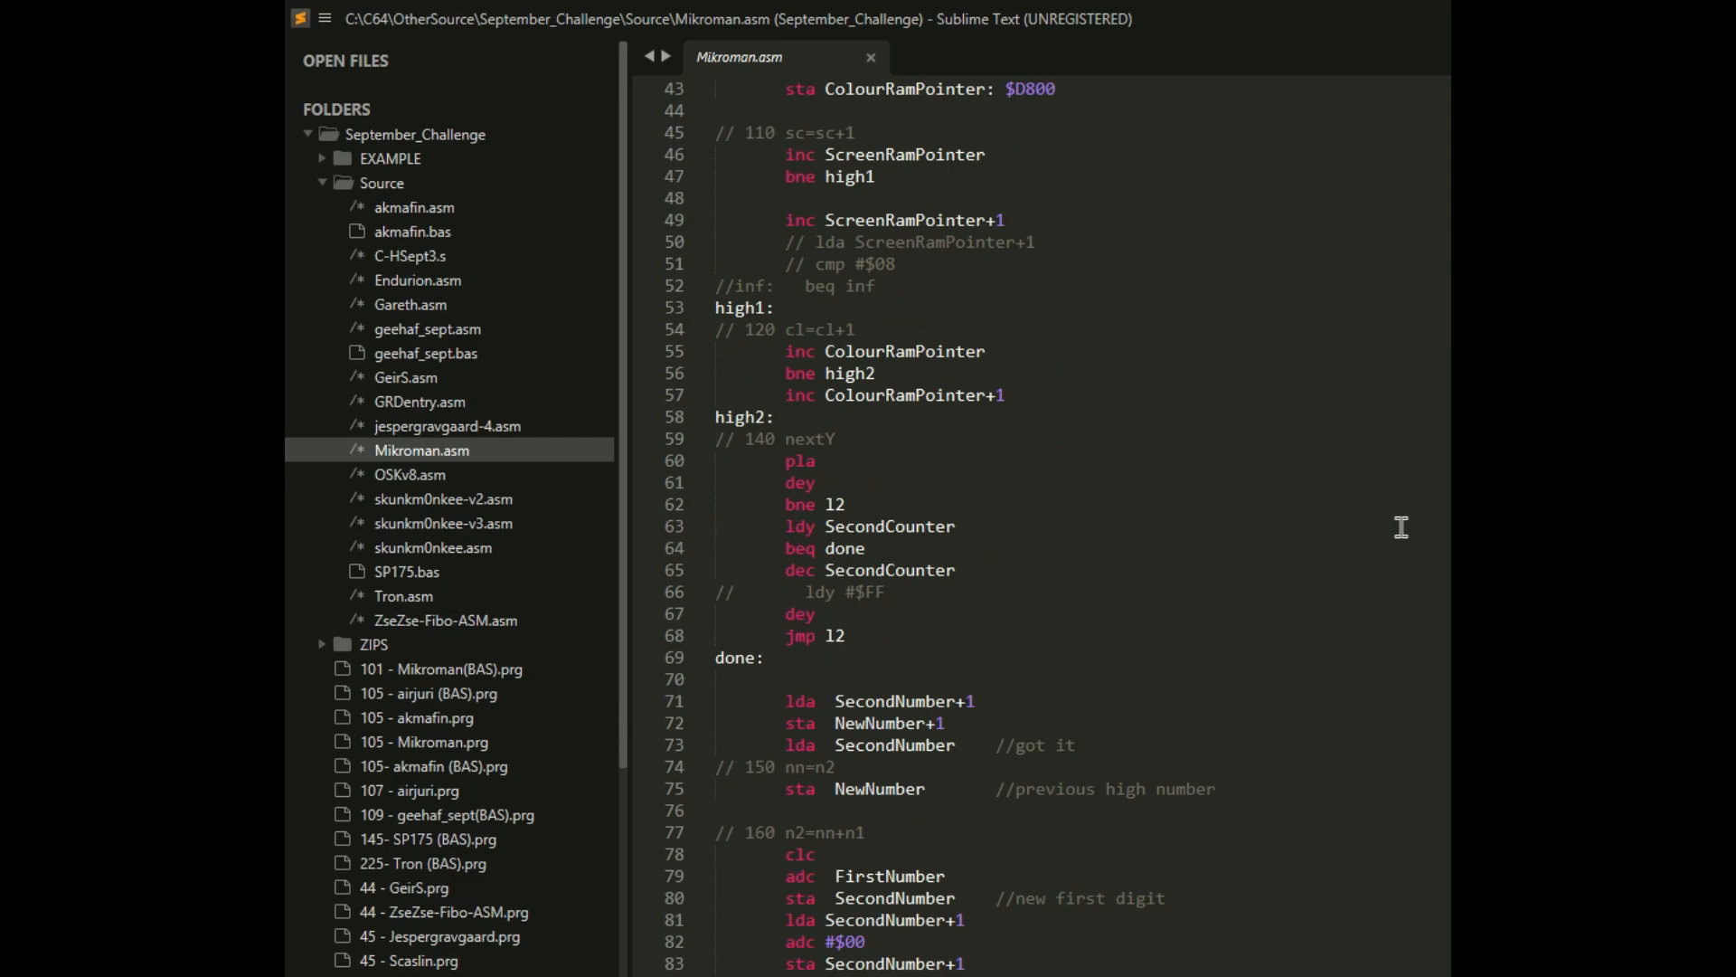
{"action": "scroll", "scroll_direction": "up", "scroll_amount": 3}
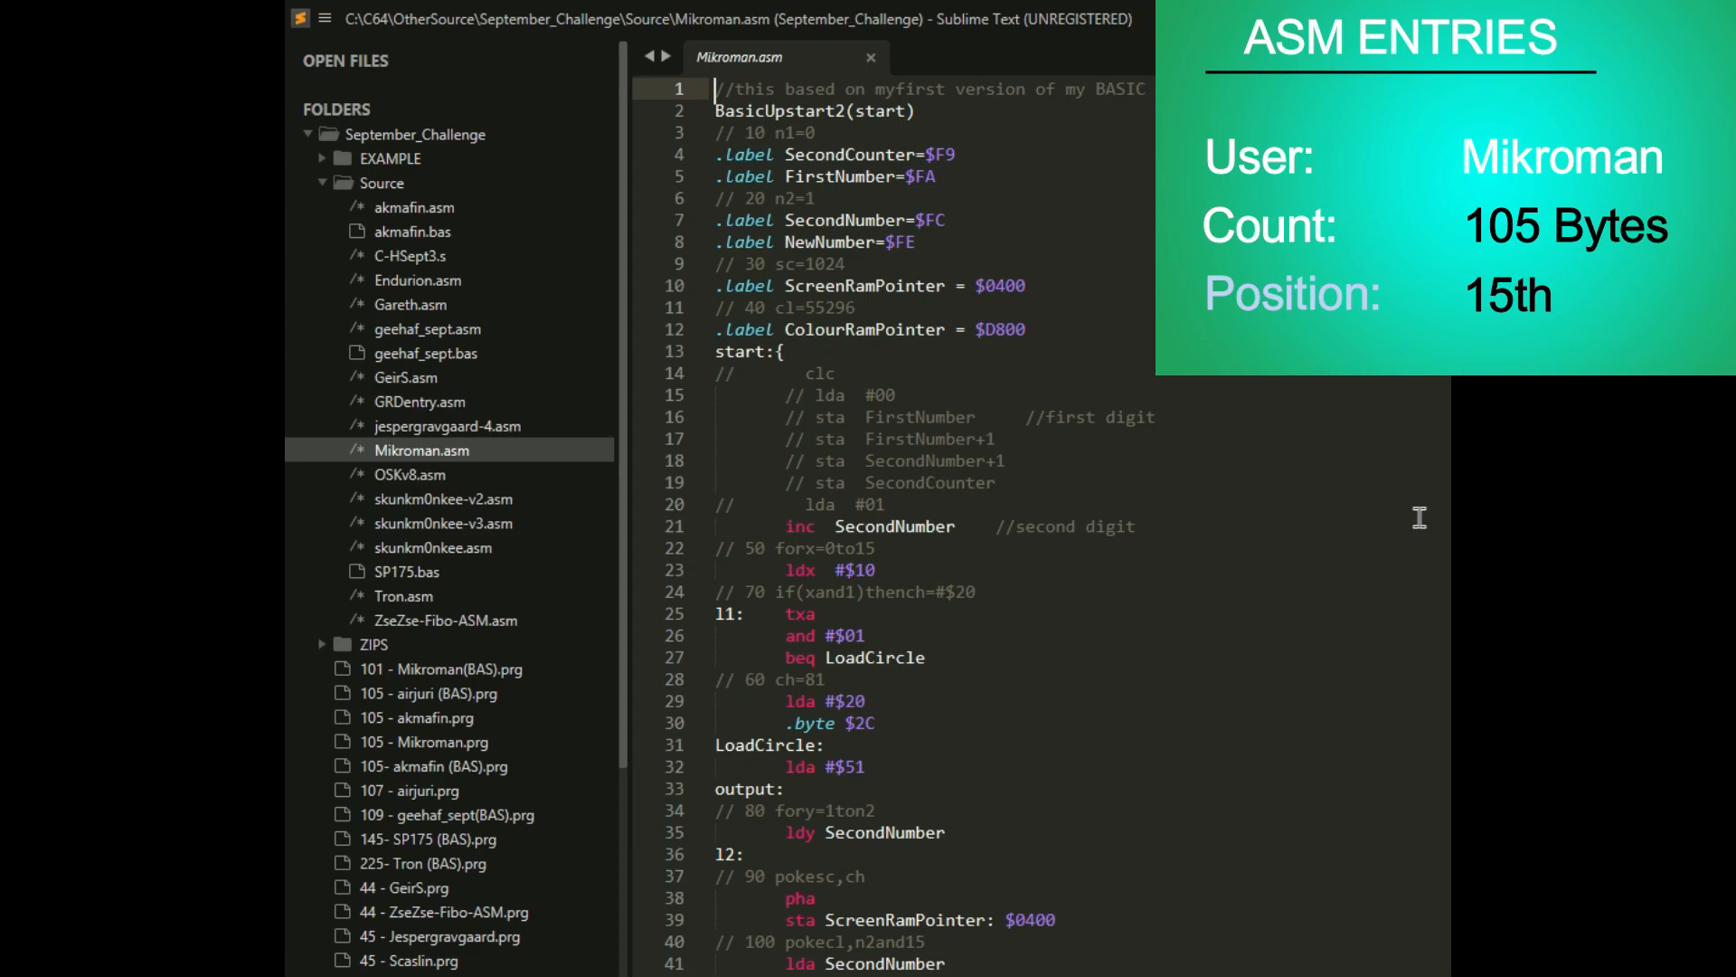
{"action": "scroll", "scroll_direction": "down", "scroll_amount": 3}
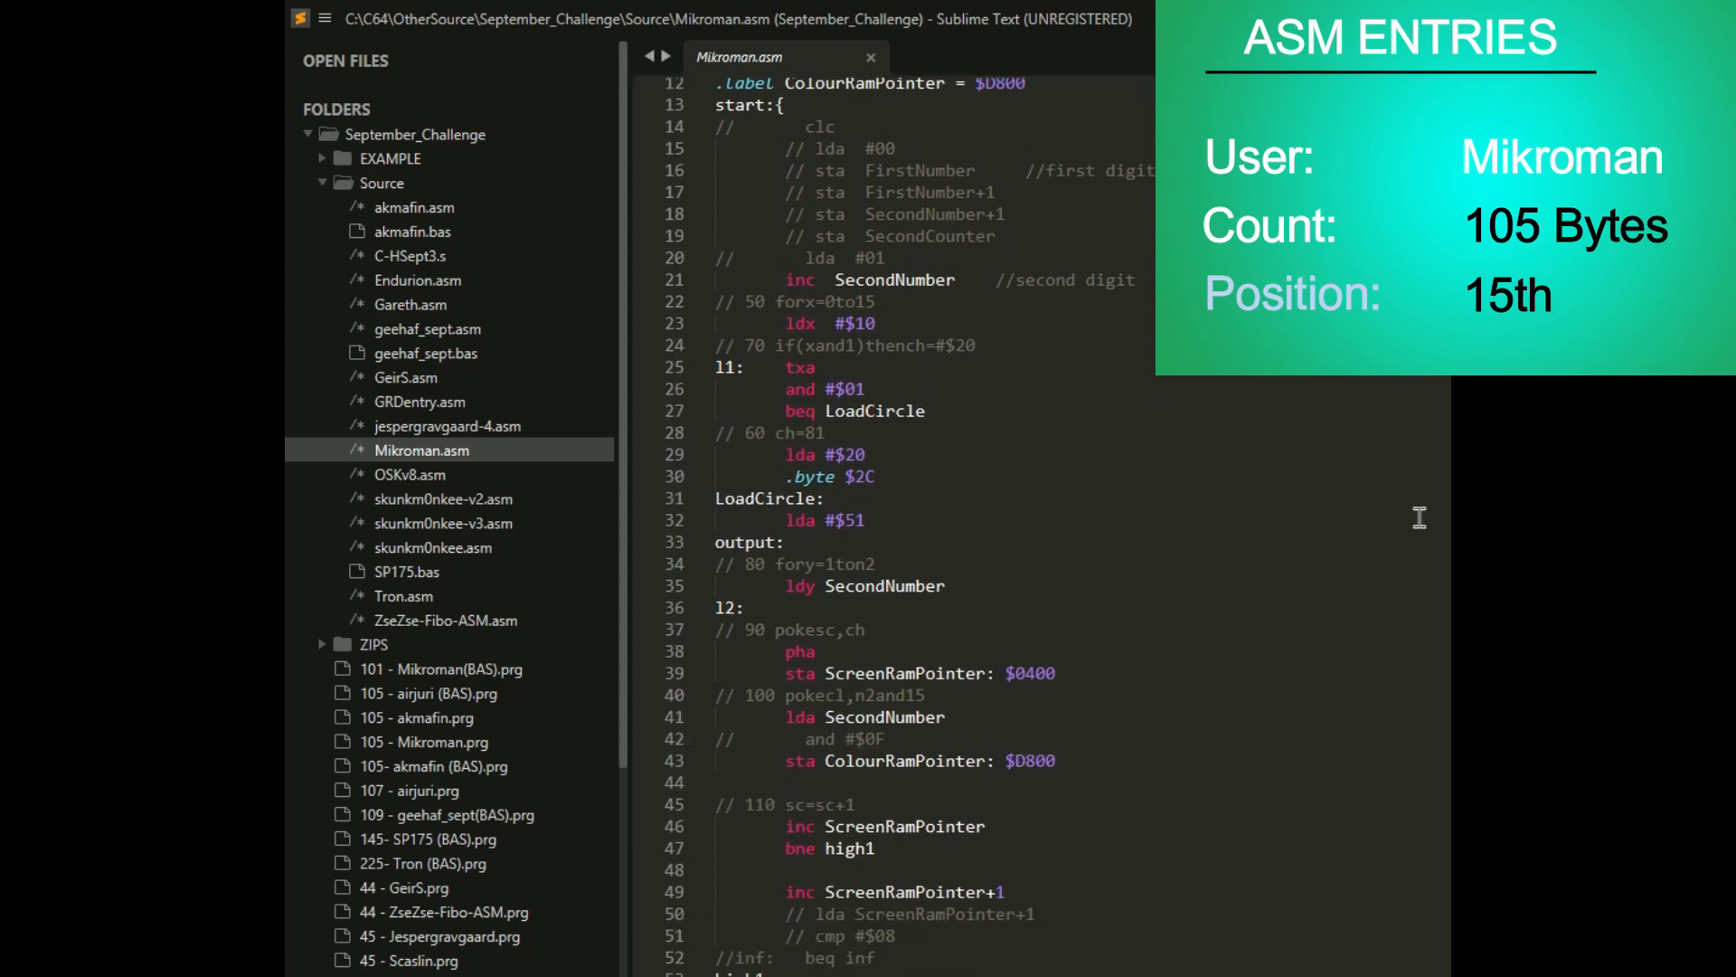
{"action": "scroll", "scroll_direction": "down", "scroll_amount": 3}
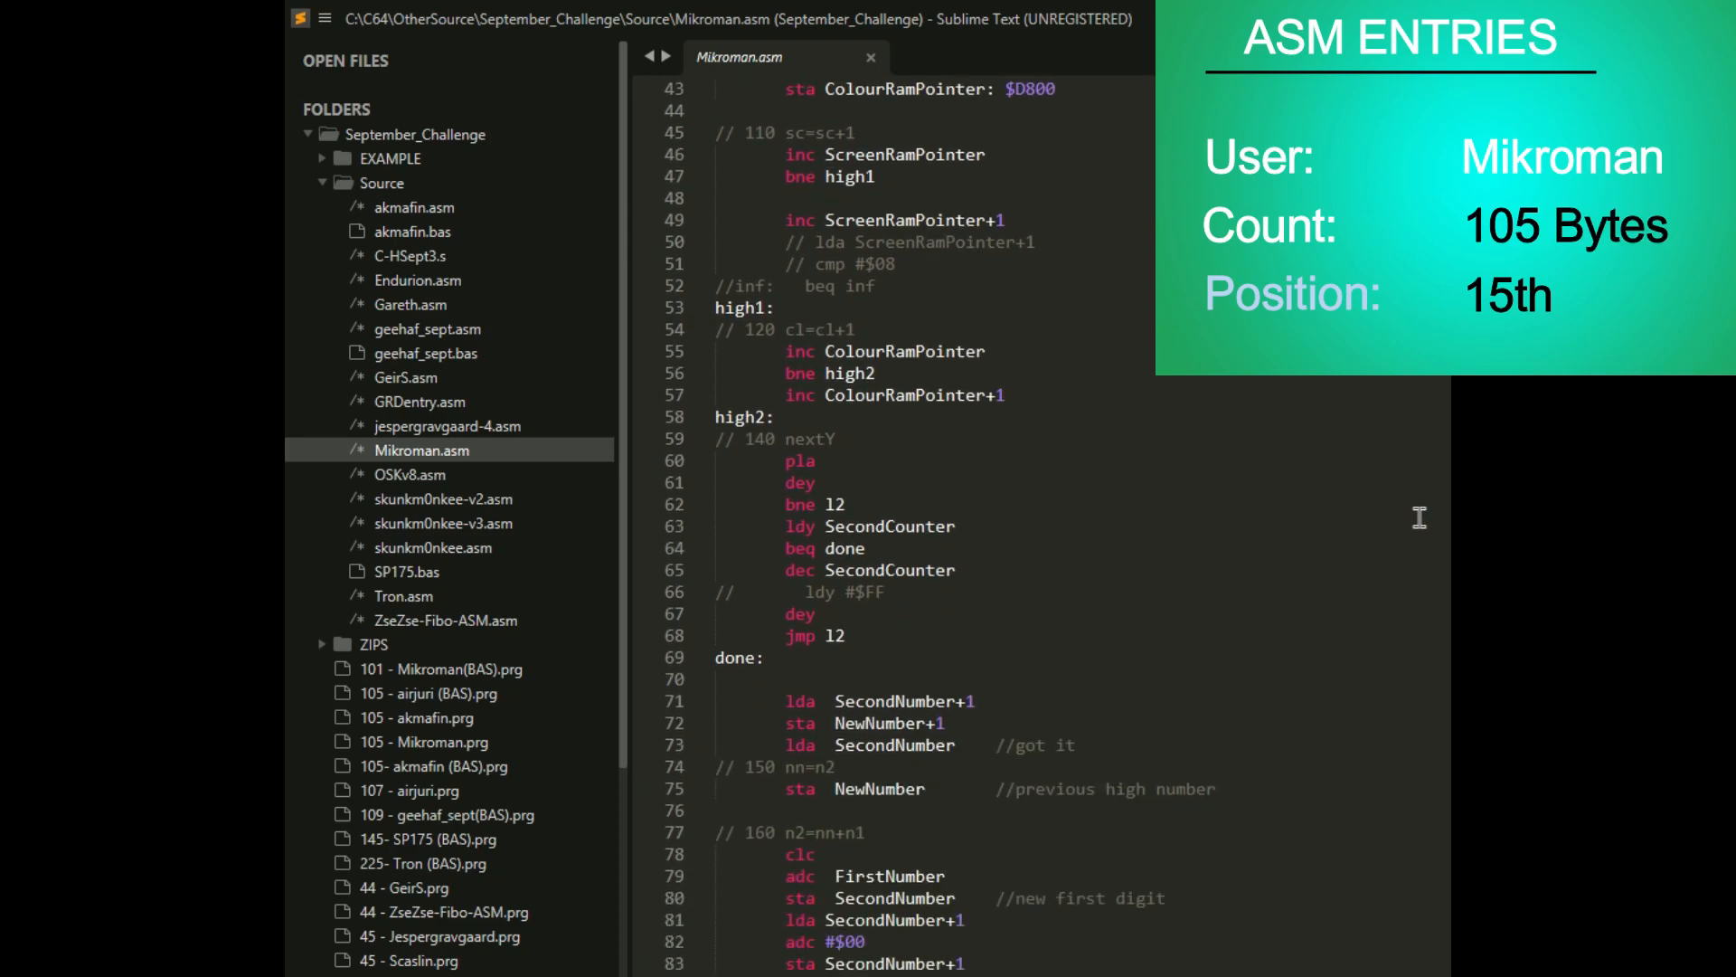
{"action": "scroll", "scroll_direction": "down", "scroll_amount": 3}
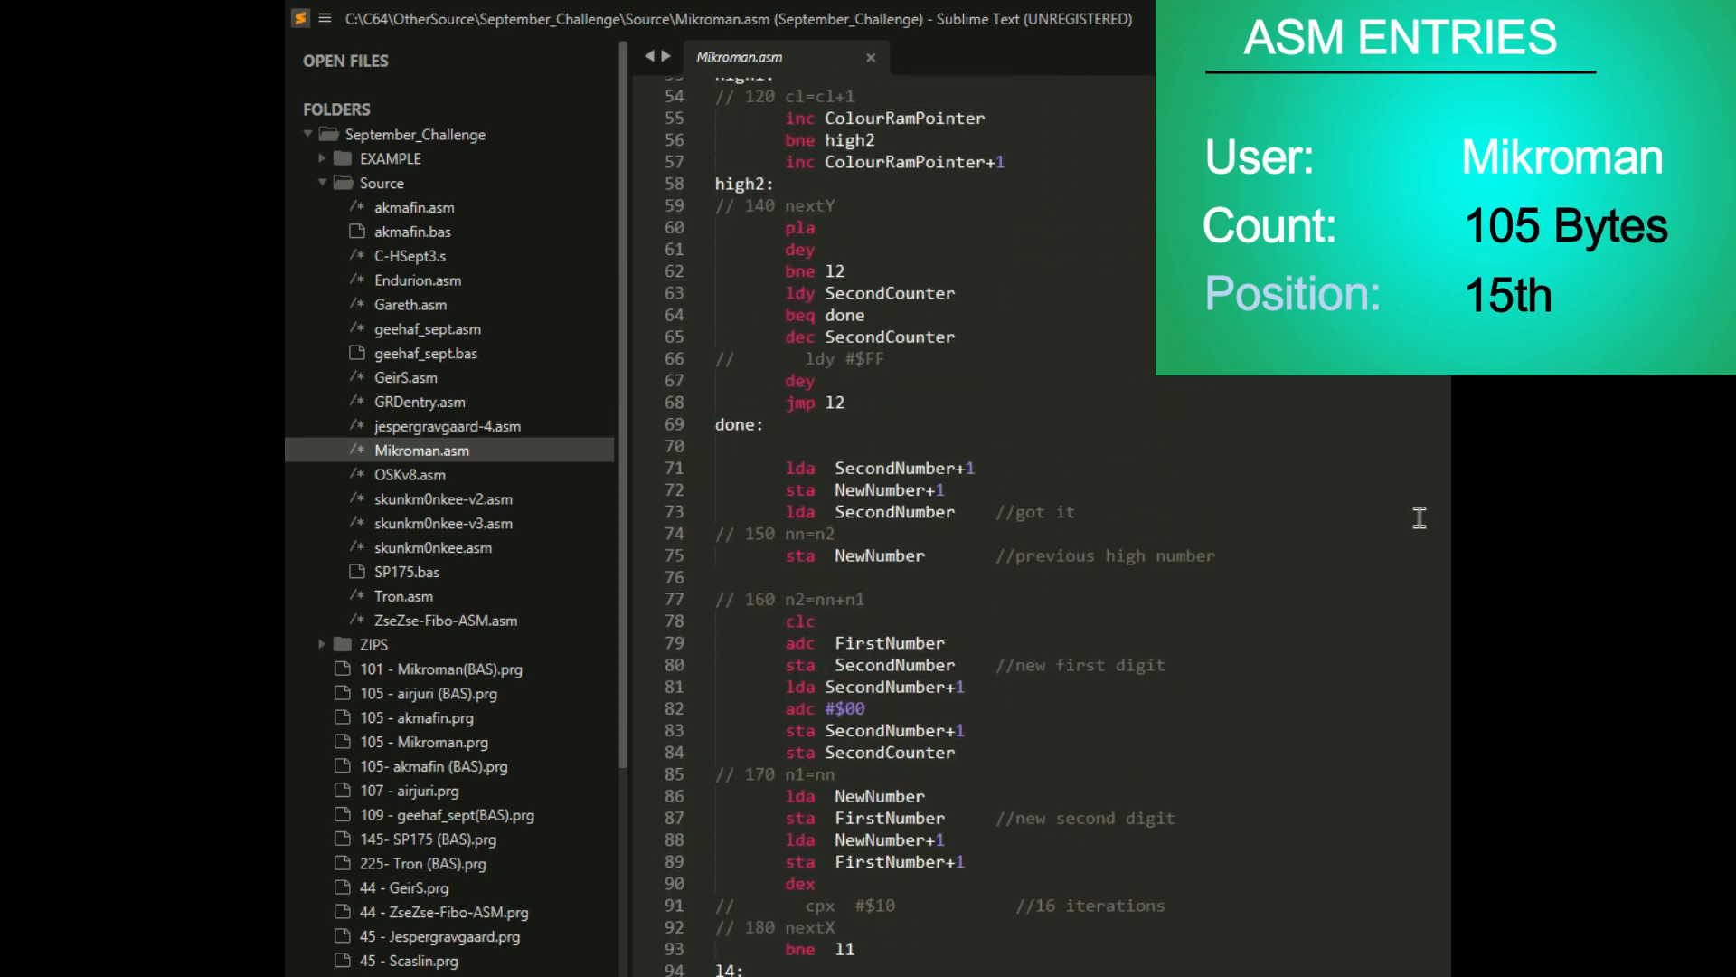
{"action": "scroll", "scroll_direction": "down", "scroll_amount": 3}
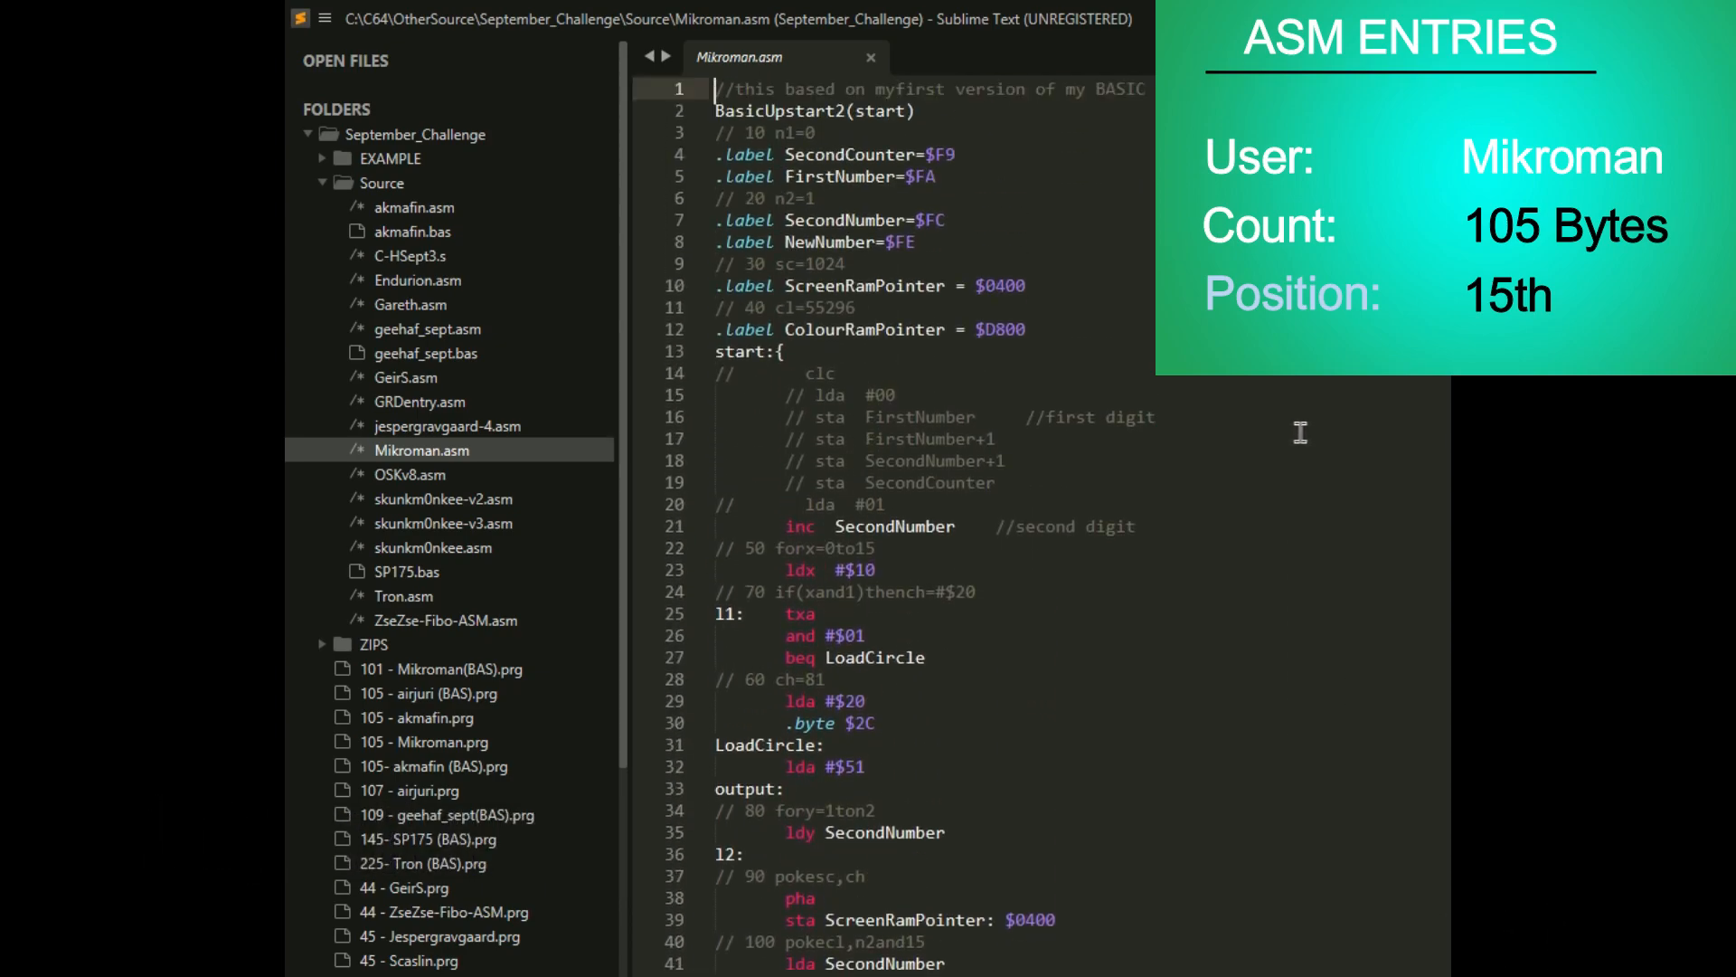
{"action": "scroll", "scroll_direction": "down", "scroll_amount": 3}
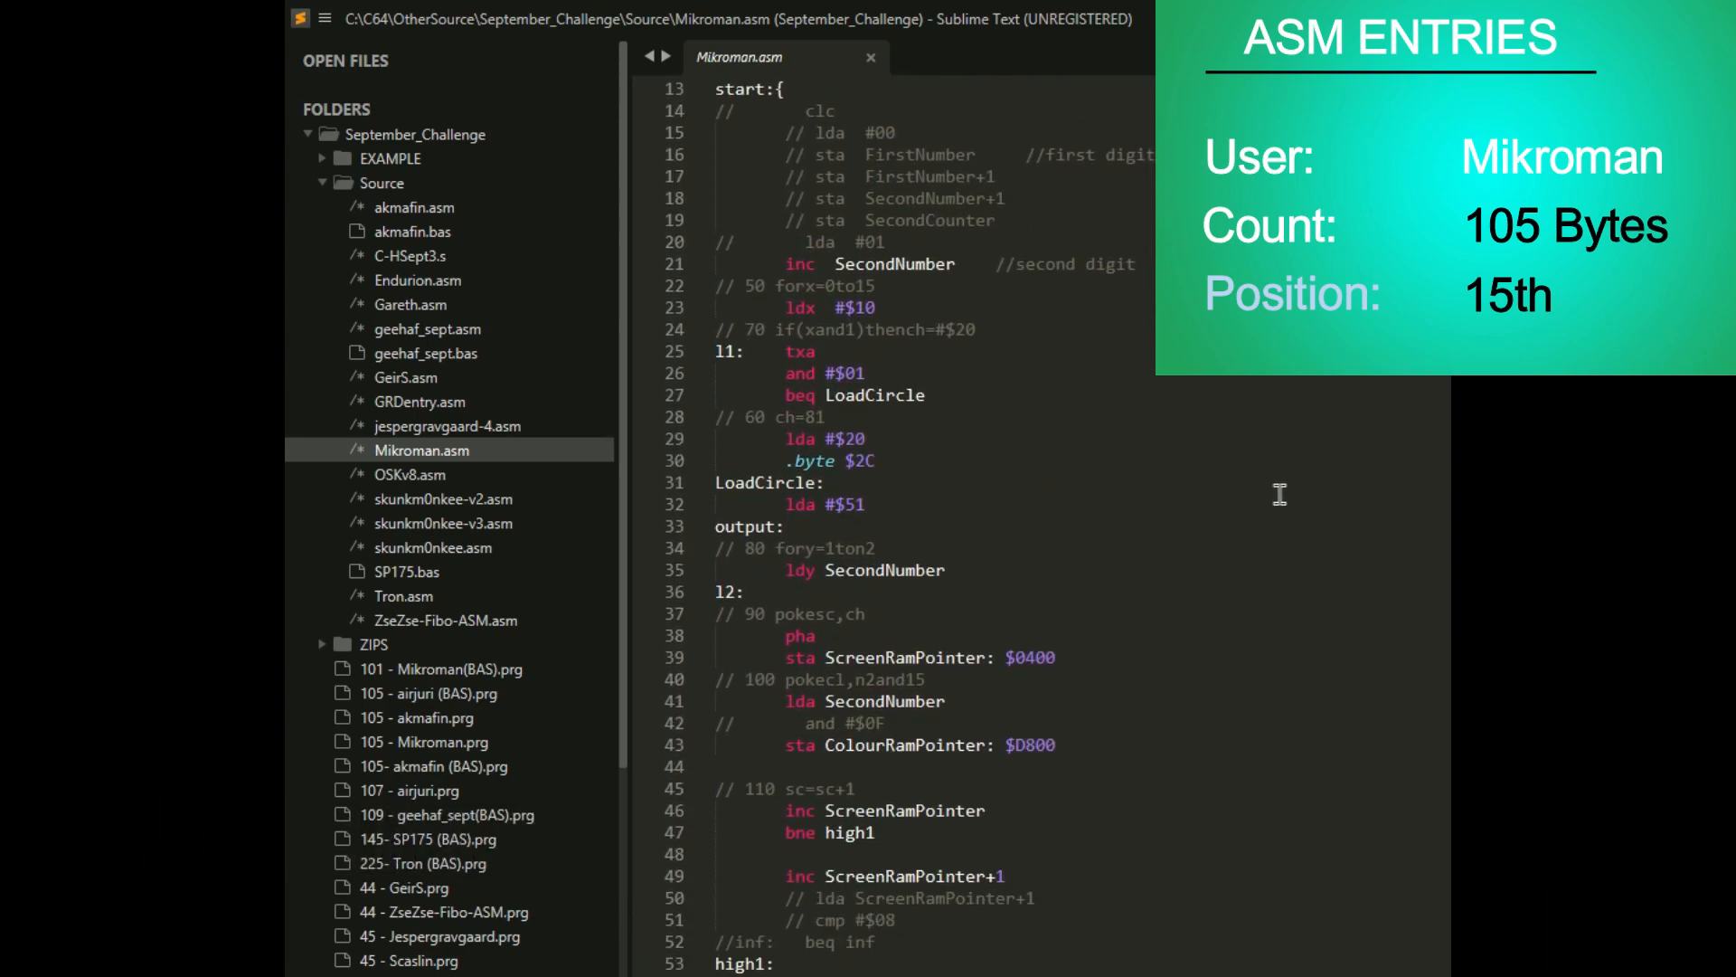
{"action": "scroll", "scroll_direction": "down", "scroll_amount": 3}
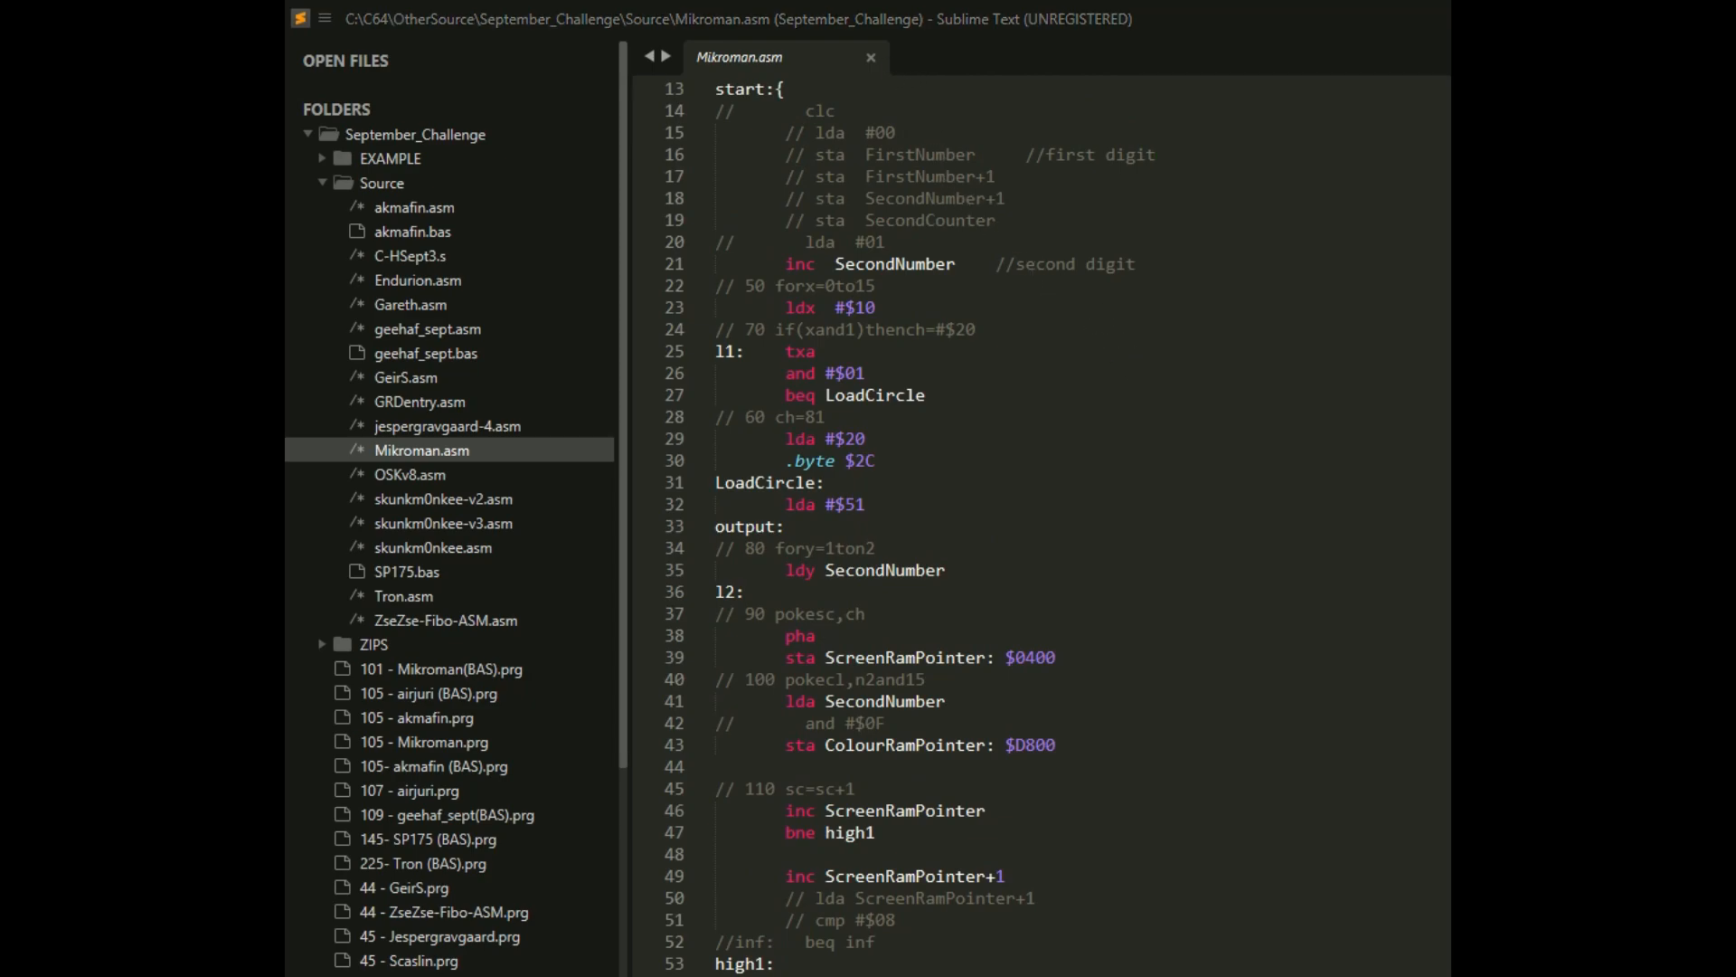
- Open akmafin.asm and read down to its Fibonacci byte table
{"action": "double_click", "coordinate": [415, 207]}
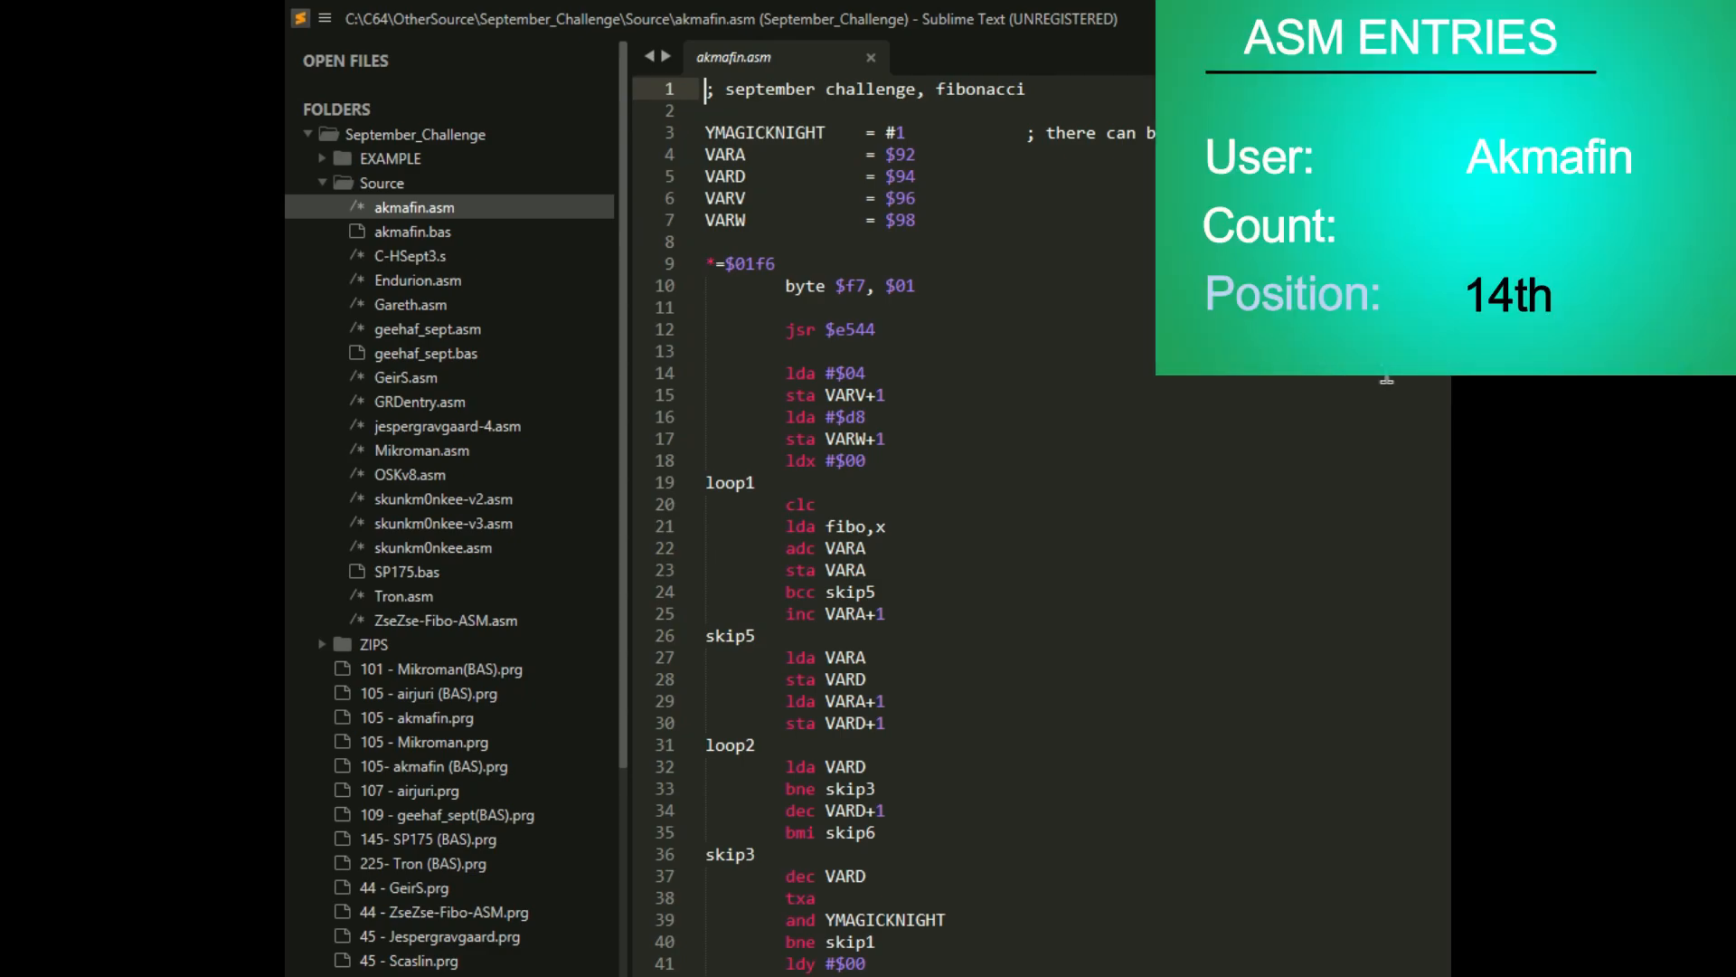
{"action": "scroll", "scroll_direction": "down", "scroll_amount": 3}
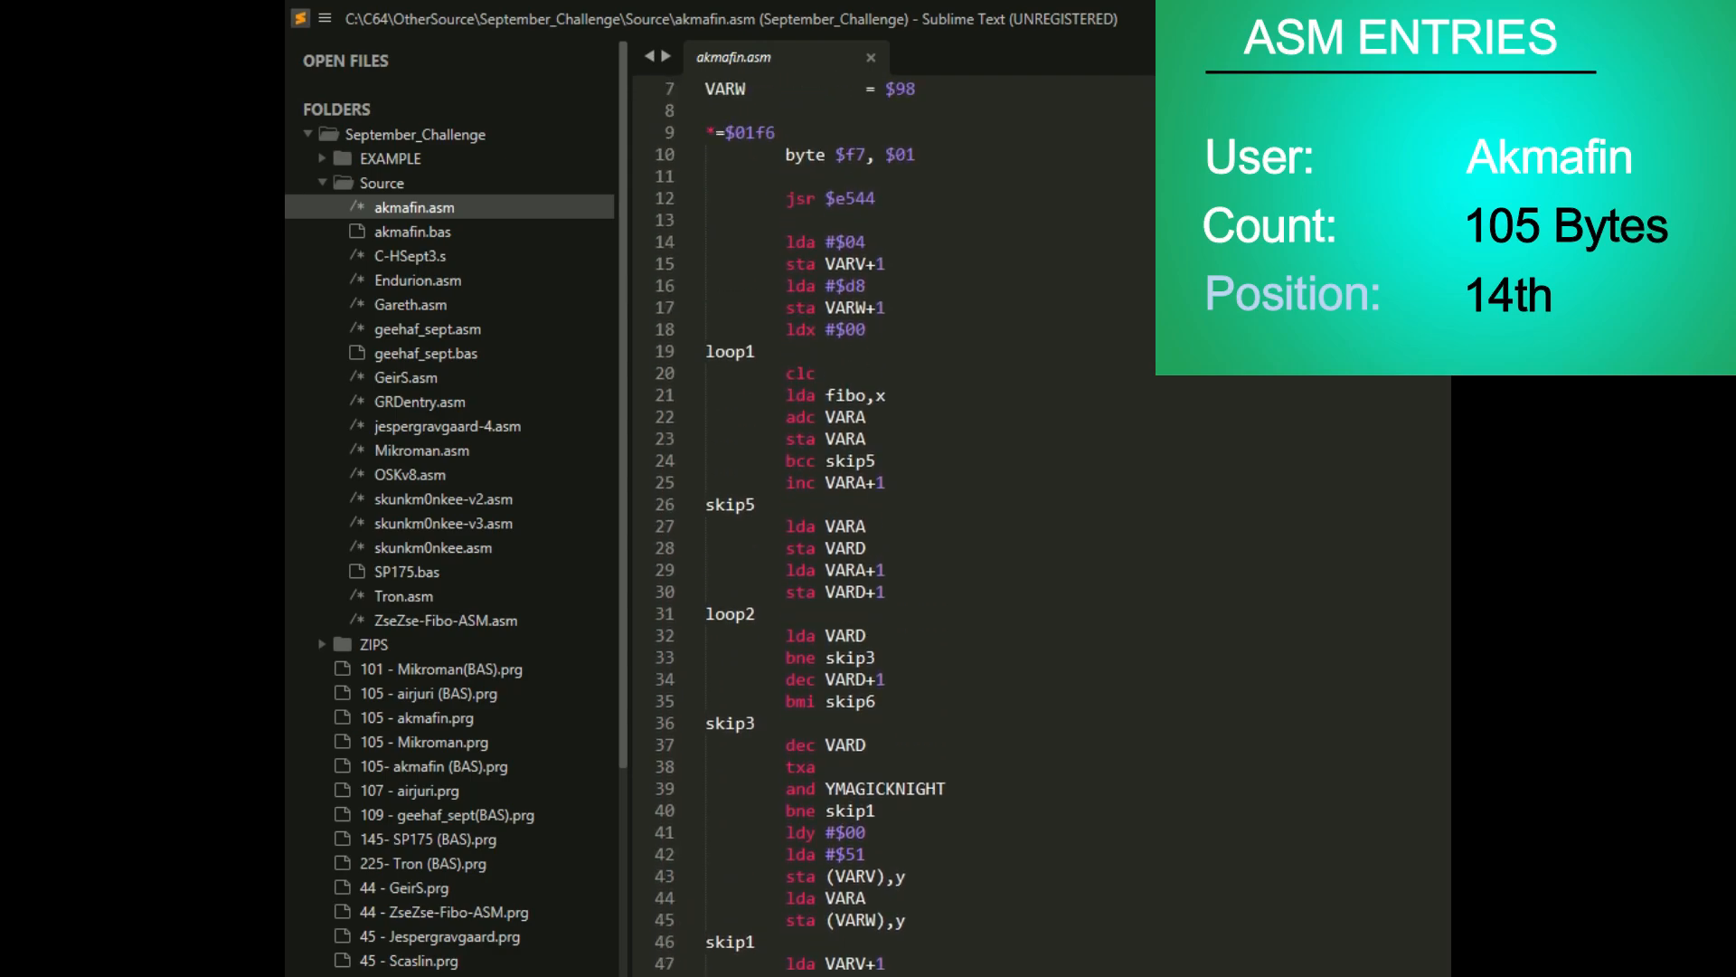
{"action": "scroll", "scroll_direction": "down", "scroll_amount": 3}
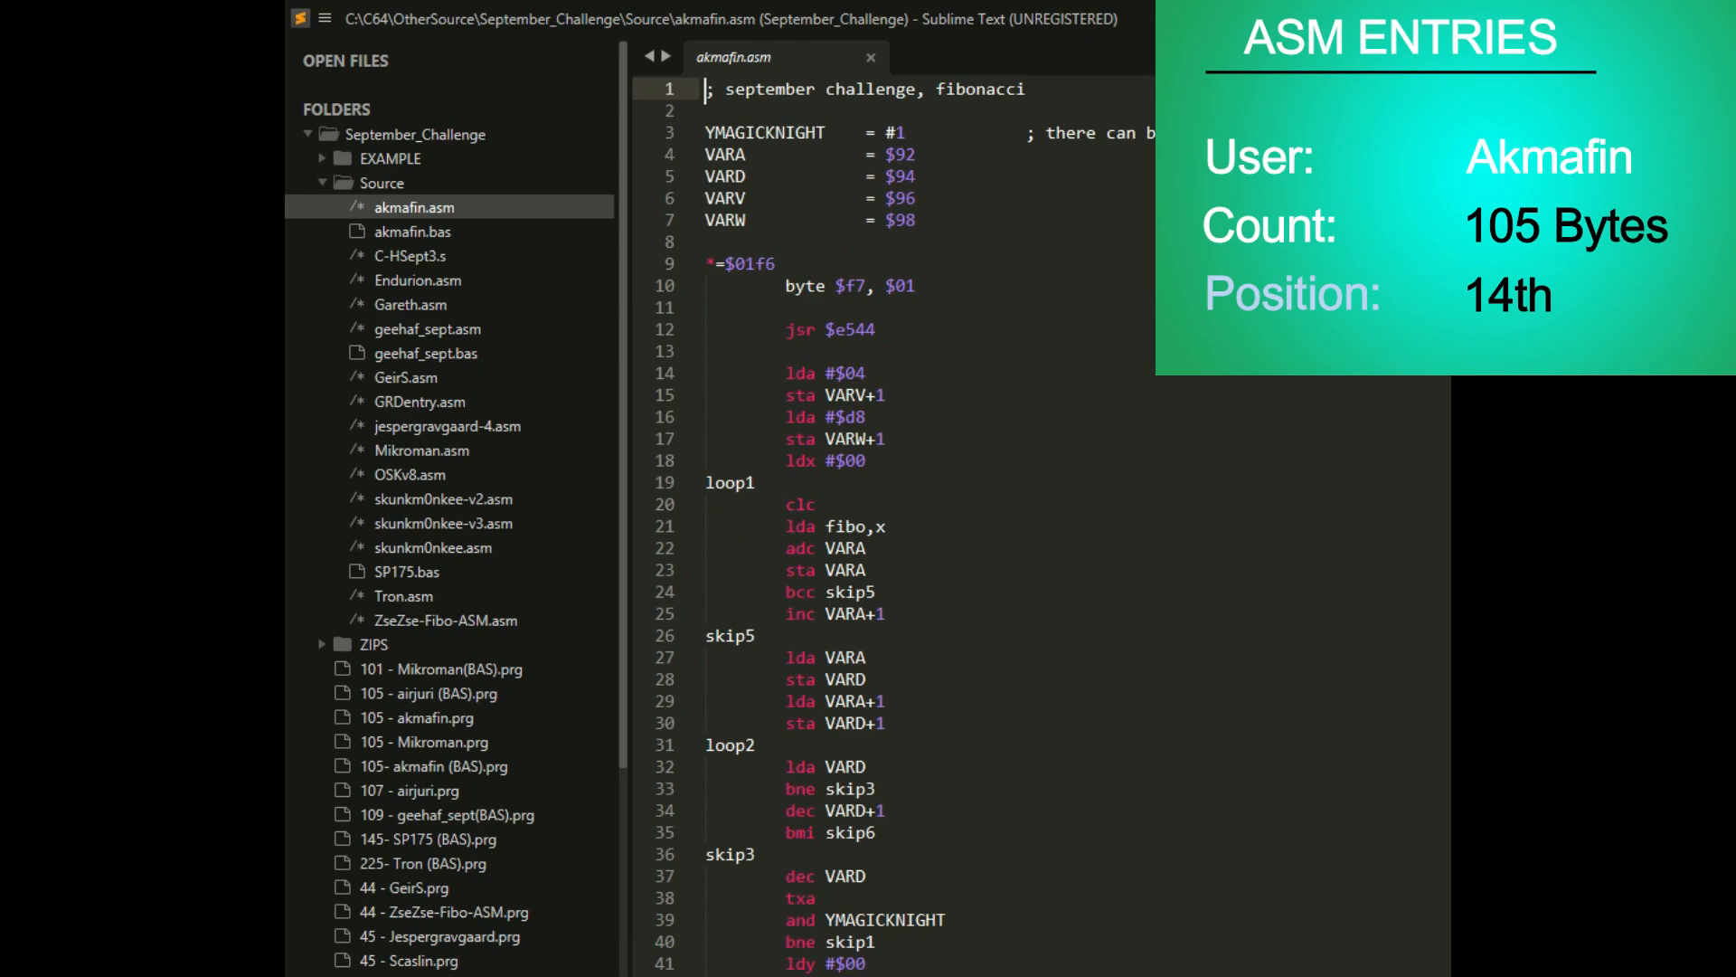
{"action": "scroll", "scroll_direction": "down", "scroll_amount": 3}
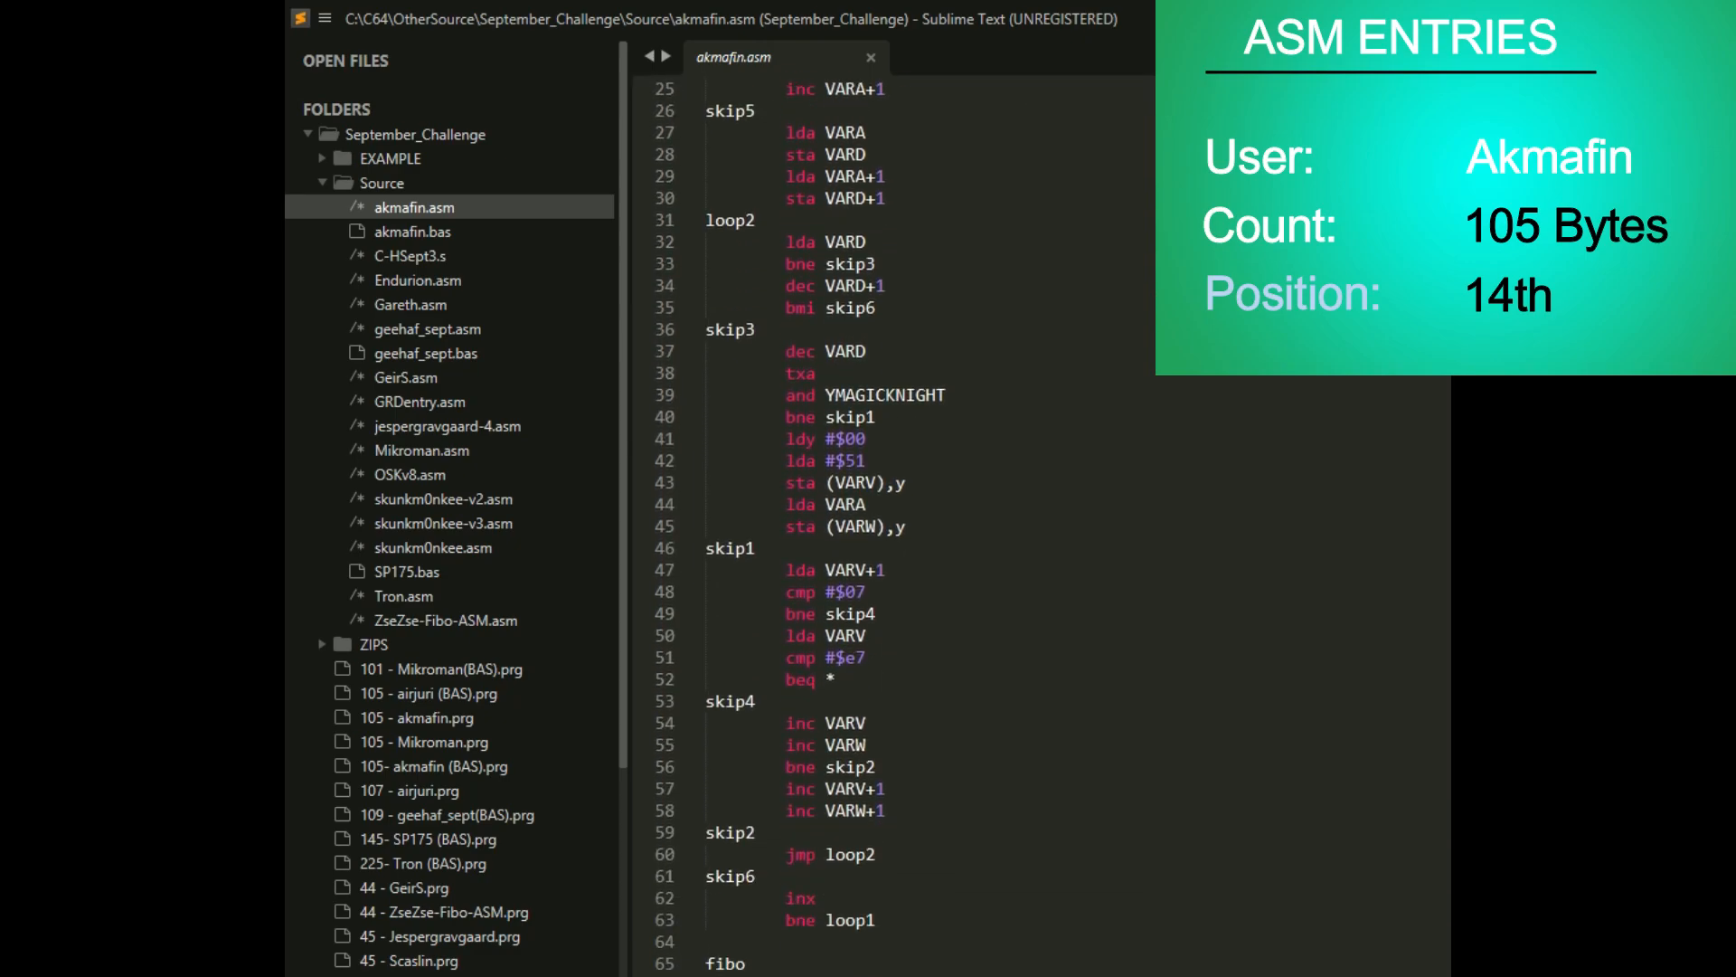
{"action": "scroll", "scroll_direction": "down", "scroll_amount": 3}
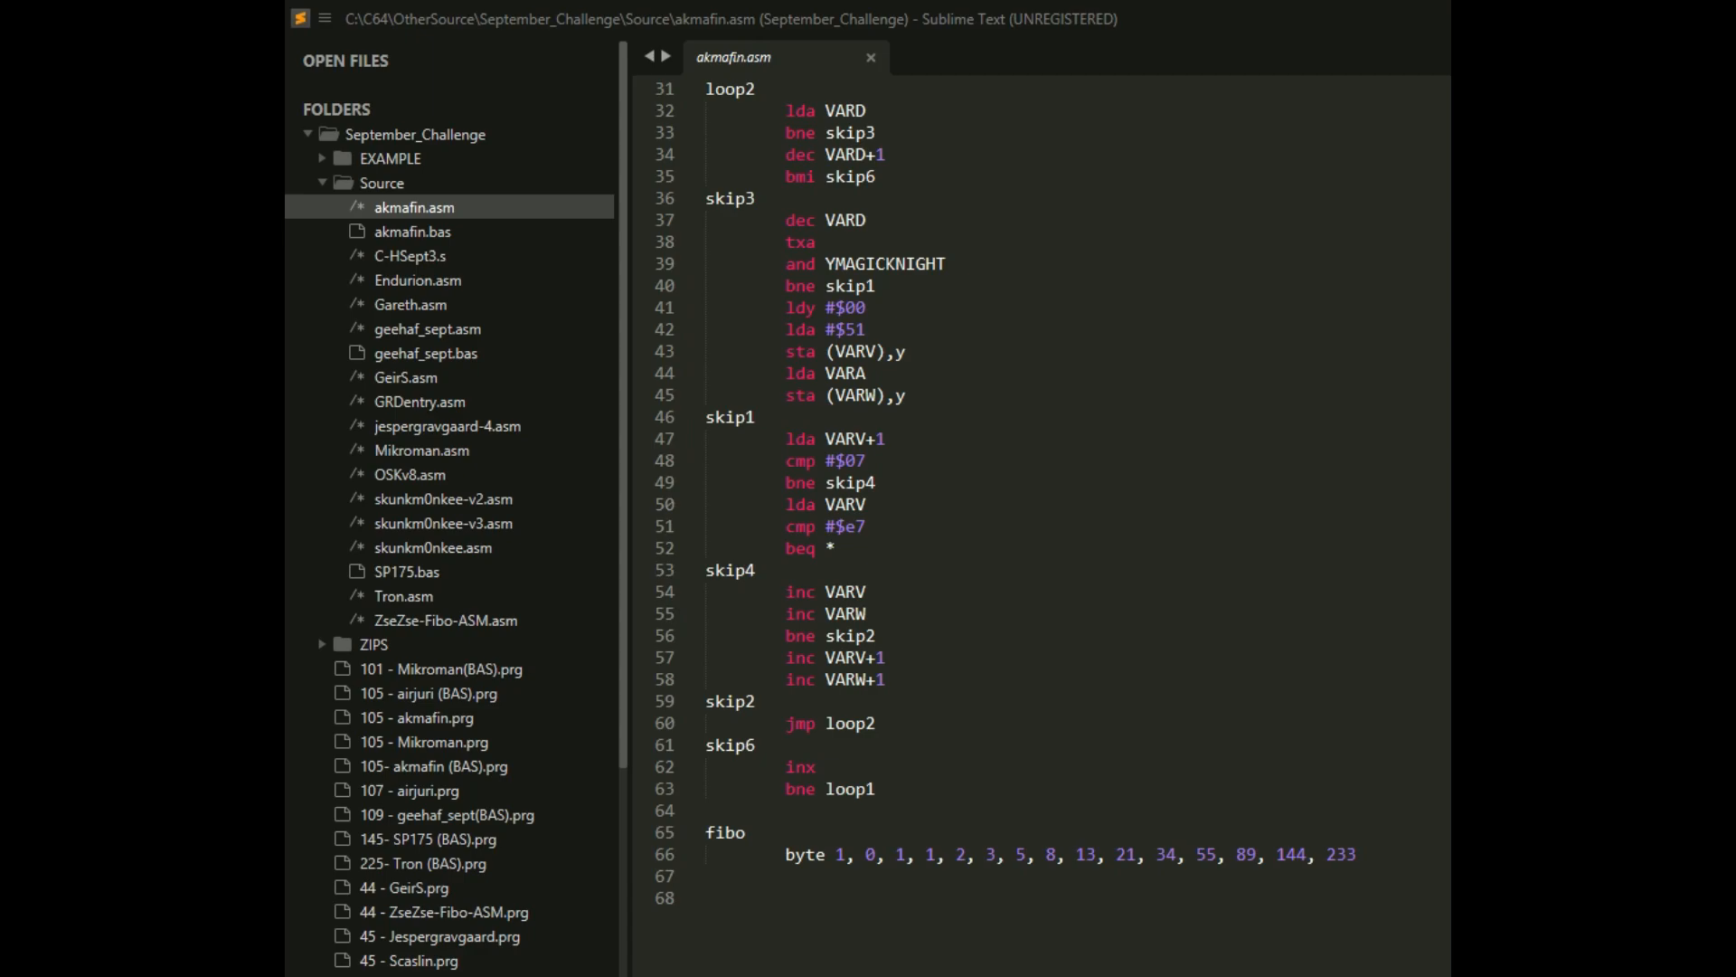
- Open Gareth.asm and scroll down toward its screen and dot tables
{"action": "left_click", "coordinate": [410, 304]}
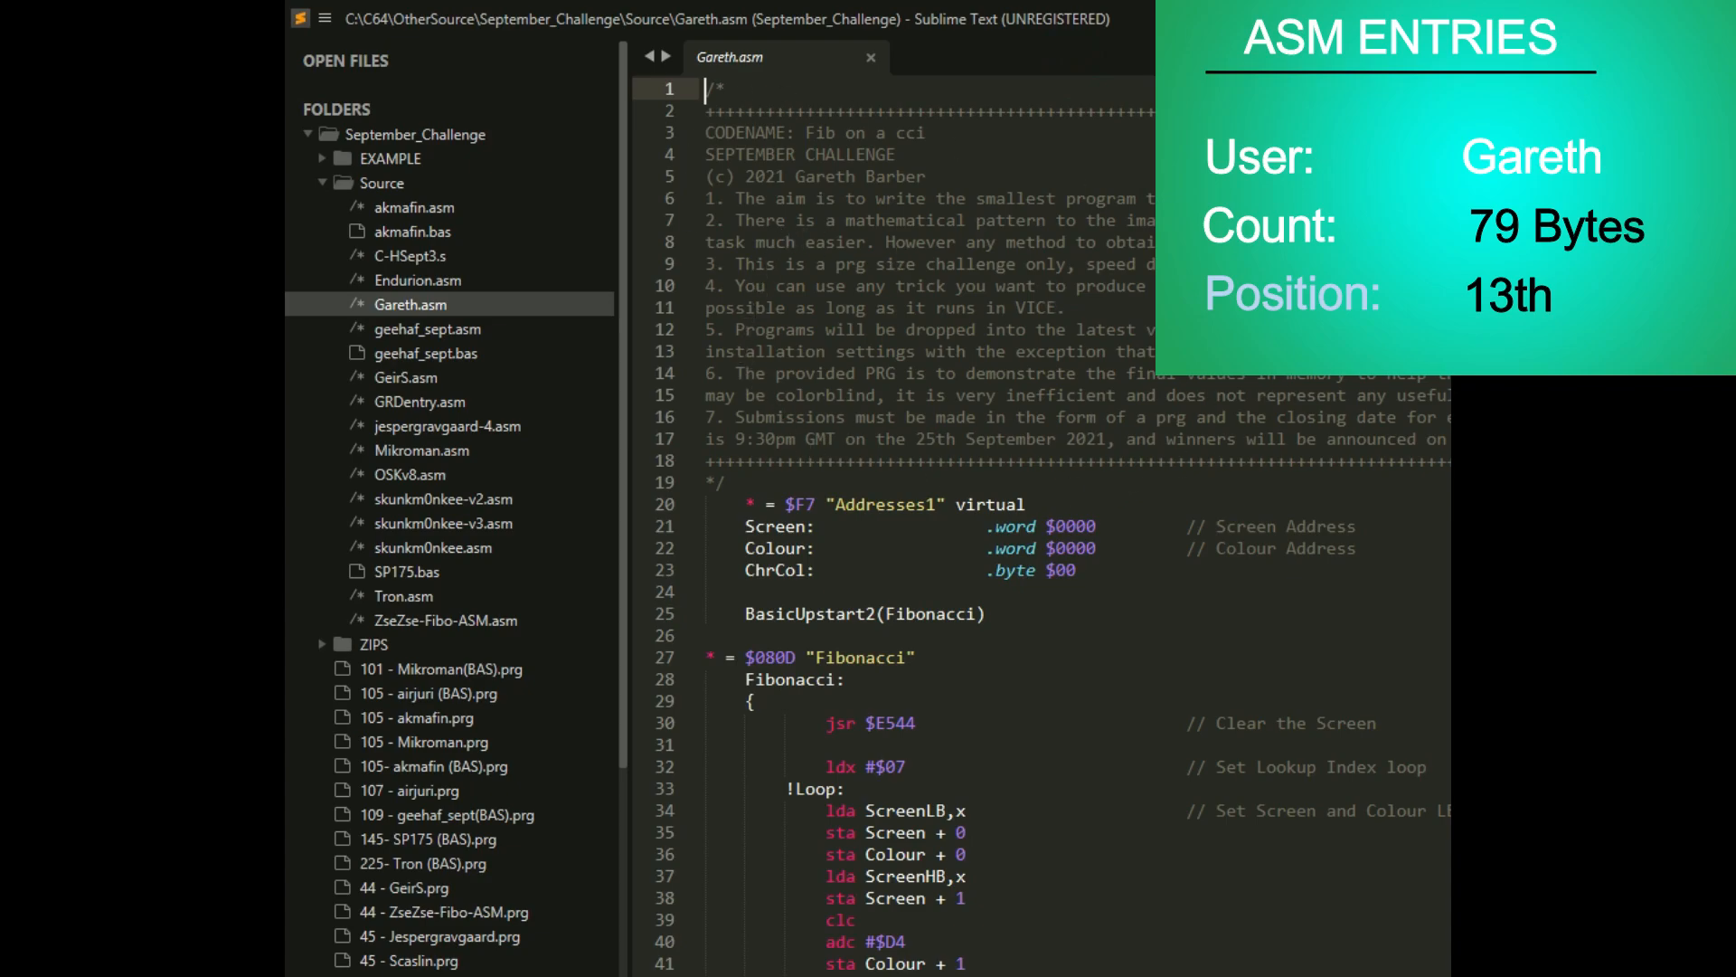
{"action": "scroll", "scroll_direction": "down", "scroll_amount": 3}
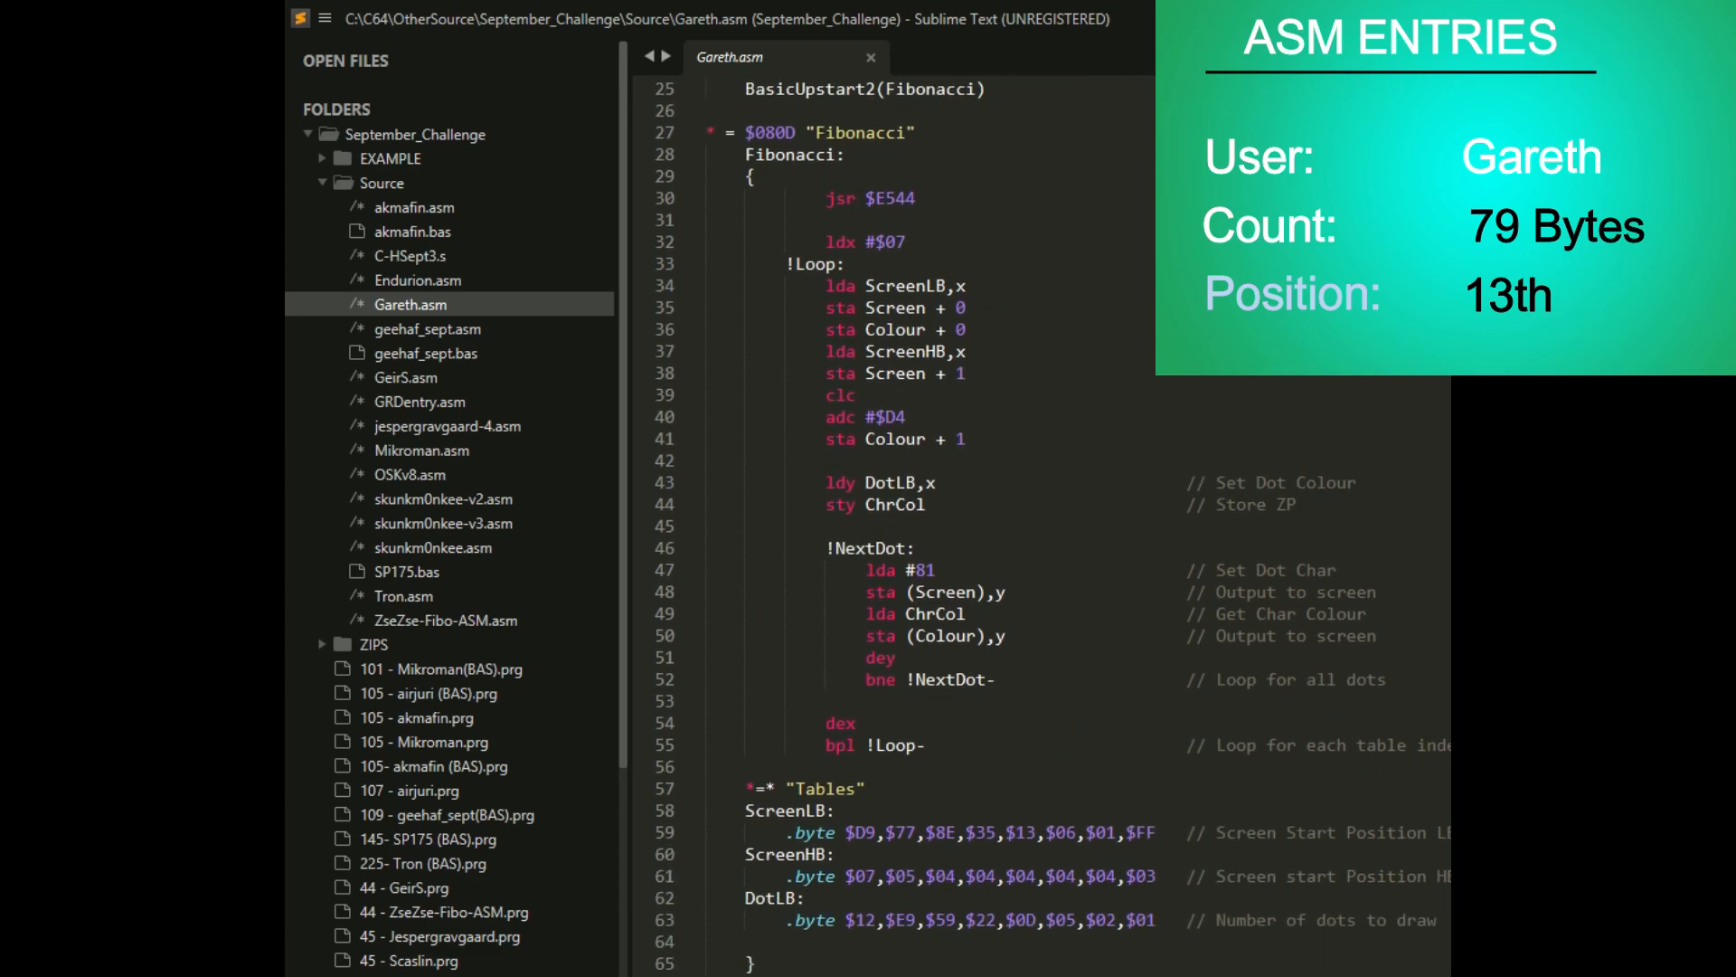
{"action": "mouse_move", "coordinate": [607, 400]}
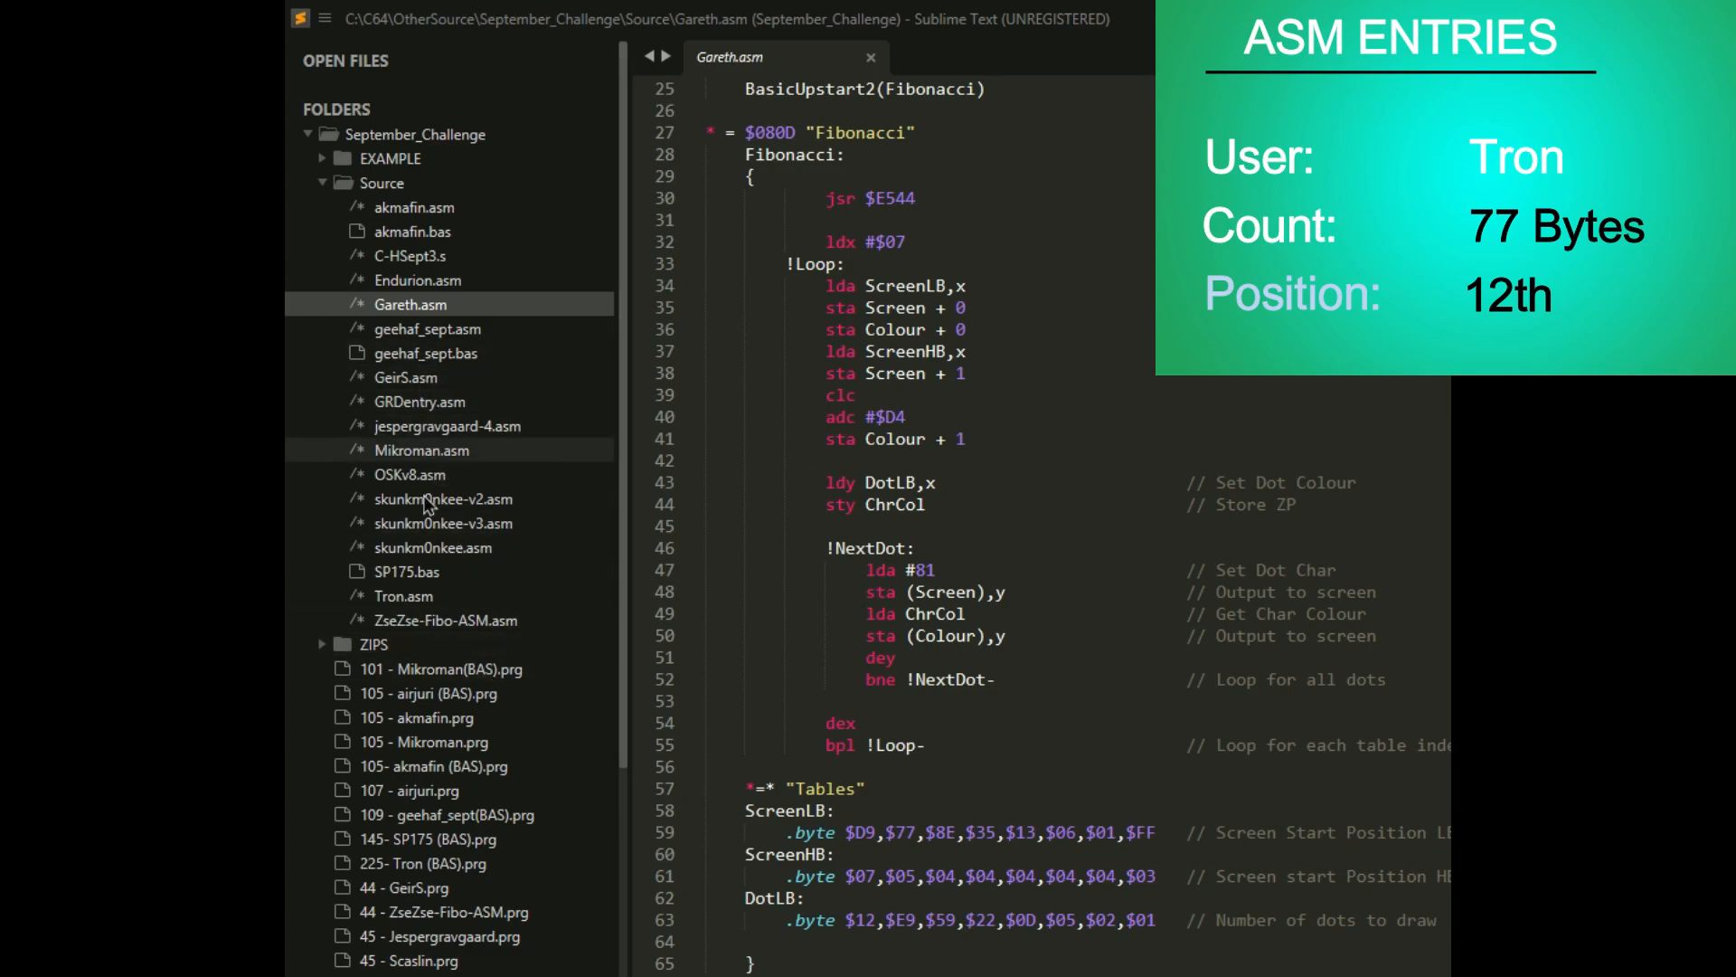
- Open Tron.asm and scroll down to its final drawing loop
{"action": "left_click", "coordinate": [404, 596]}
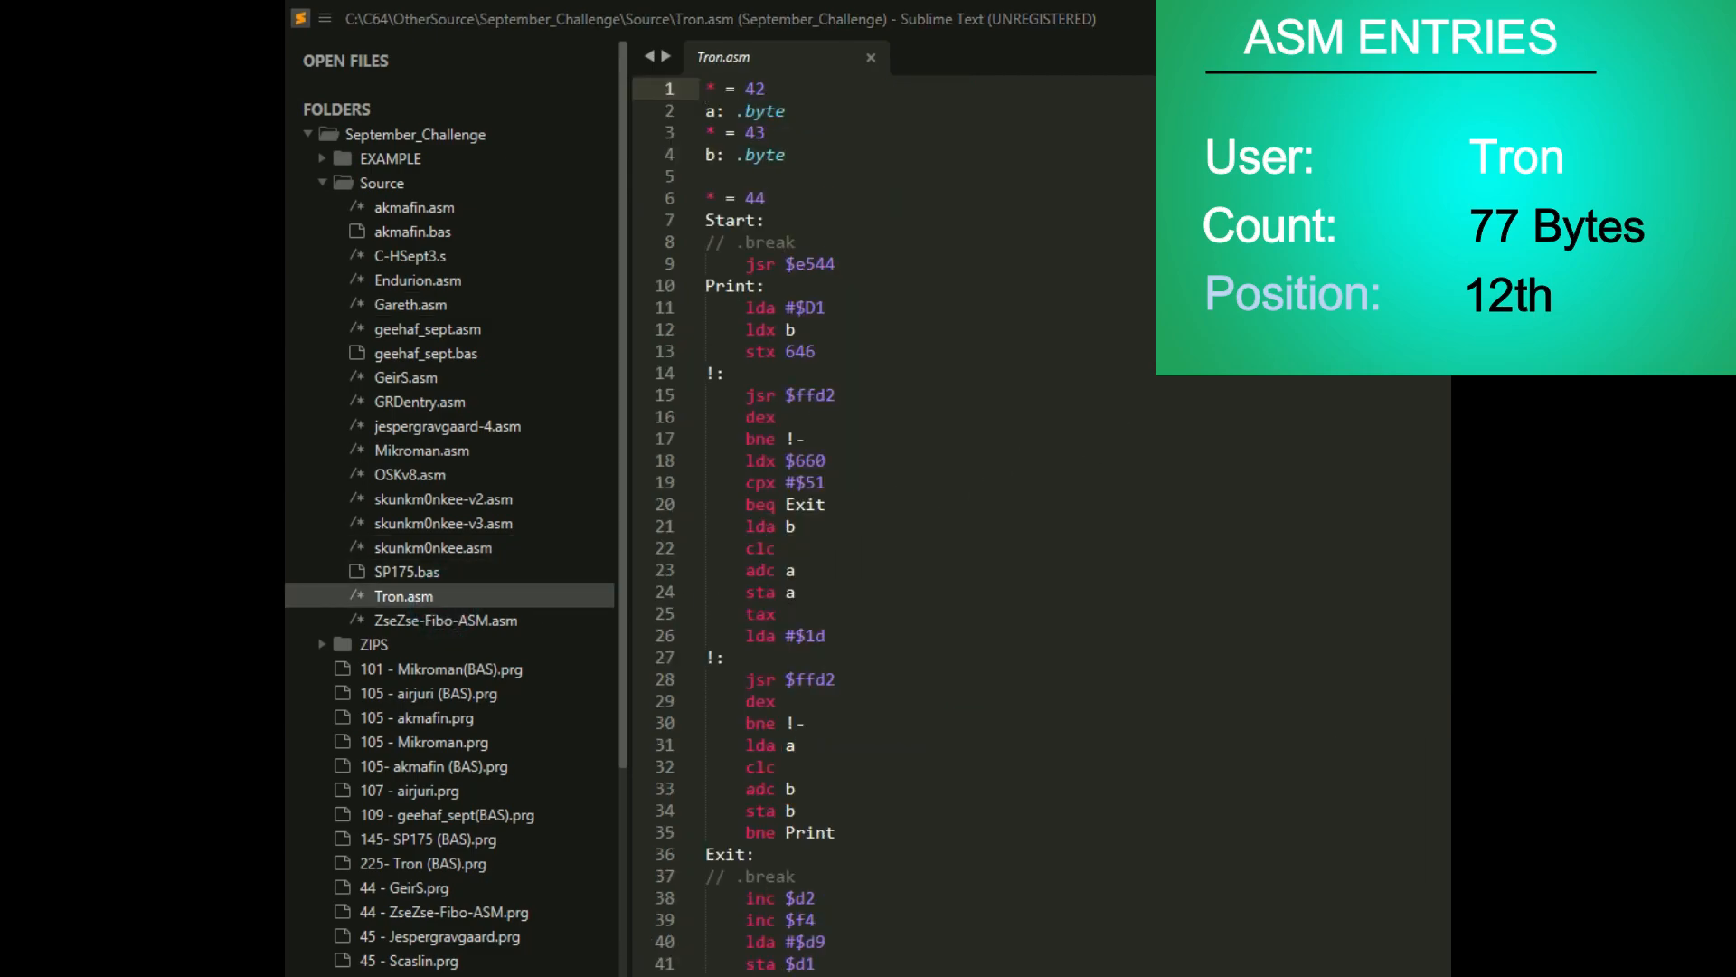
{"action": "scroll", "scroll_direction": "down", "scroll_amount": 3}
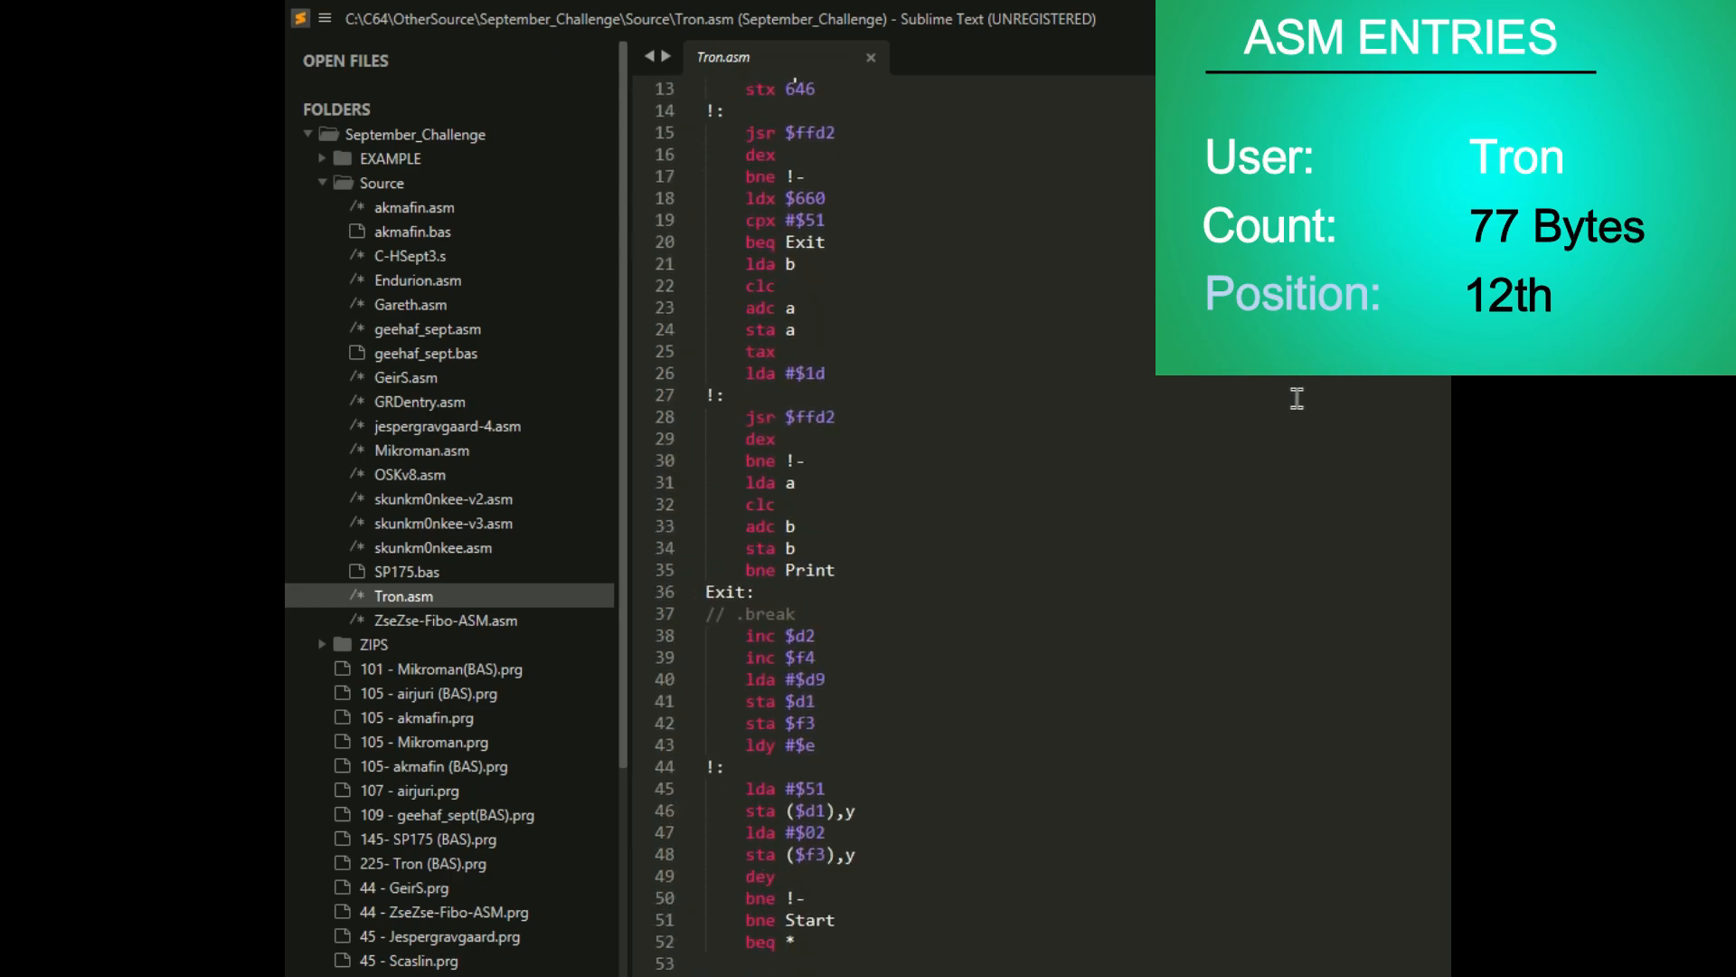
{"action": "mouse_move", "coordinate": [1390, 456]}
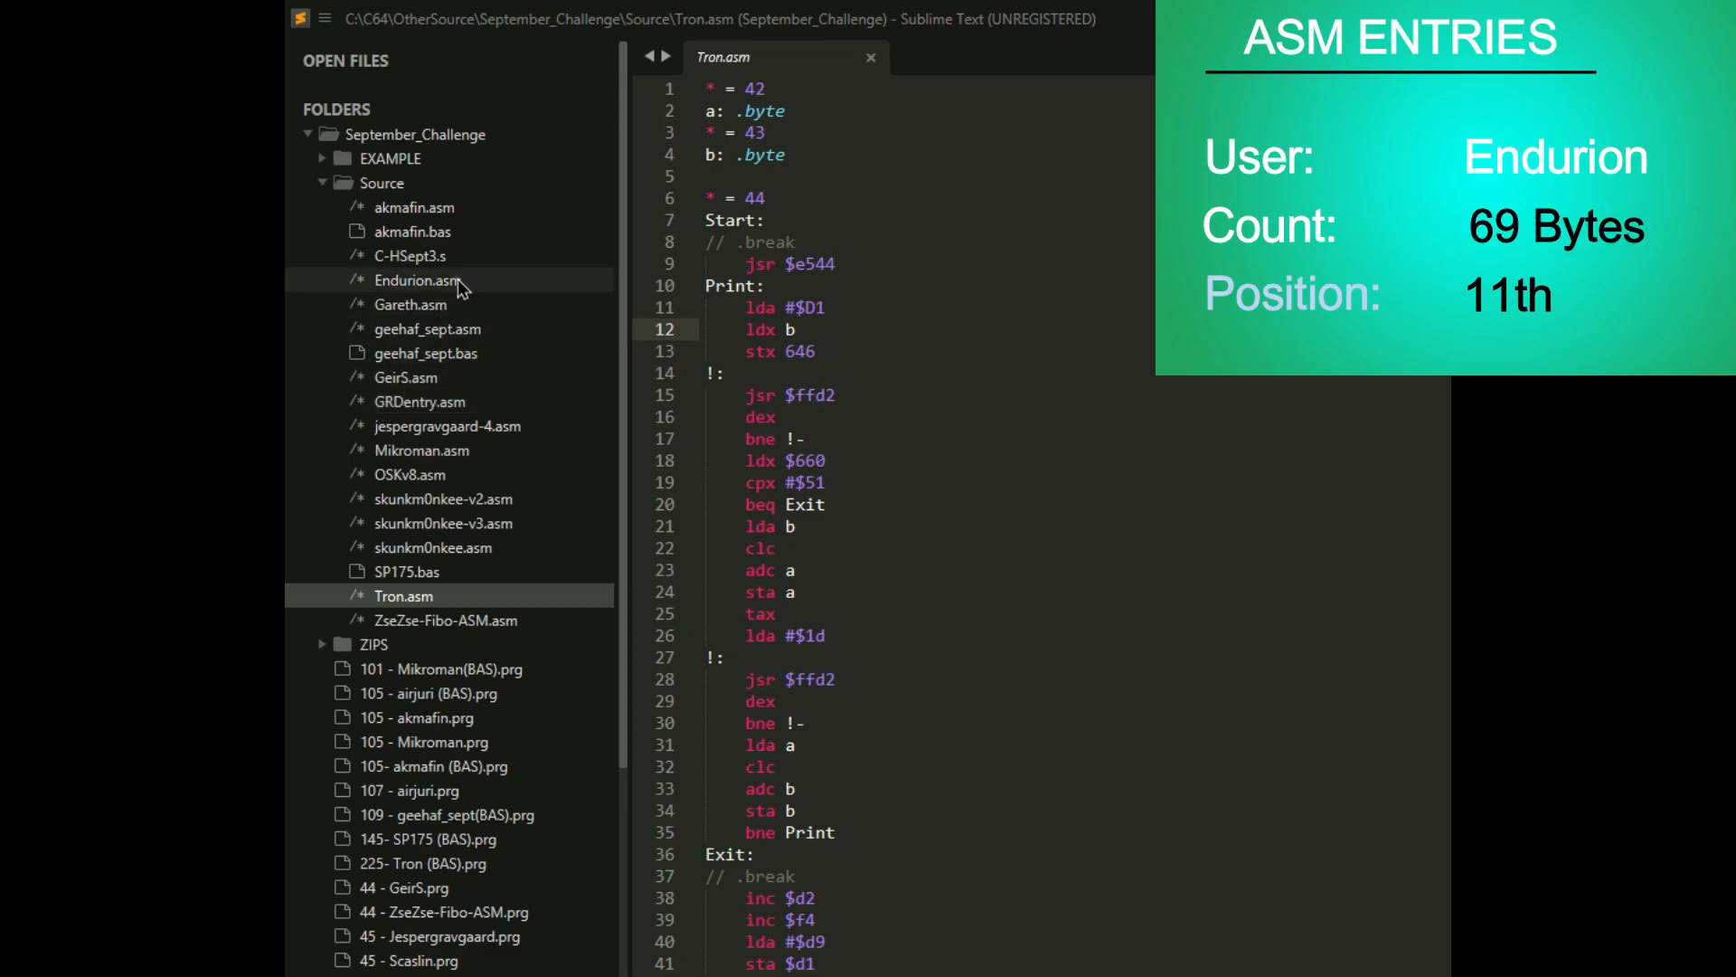
- Open Endurion.asm and read through to its Write routine and data bytes
{"action": "left_click", "coordinate": [419, 279]}
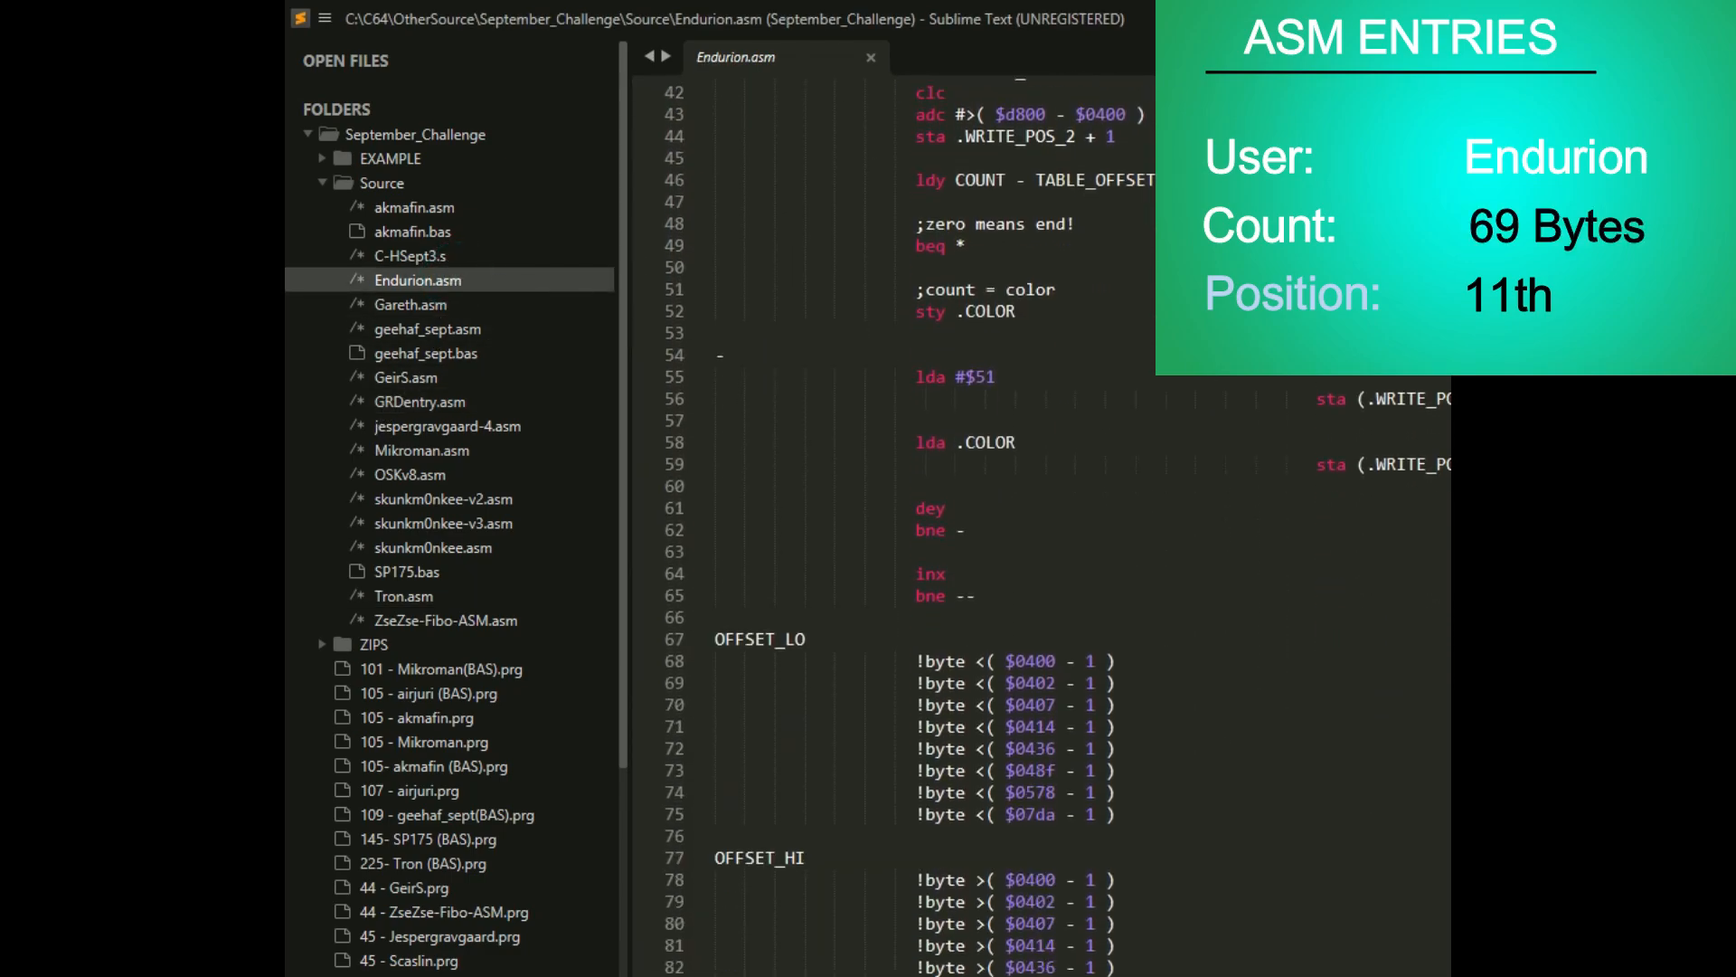
{"action": "scroll", "scroll_direction": "down", "scroll_amount": 3}
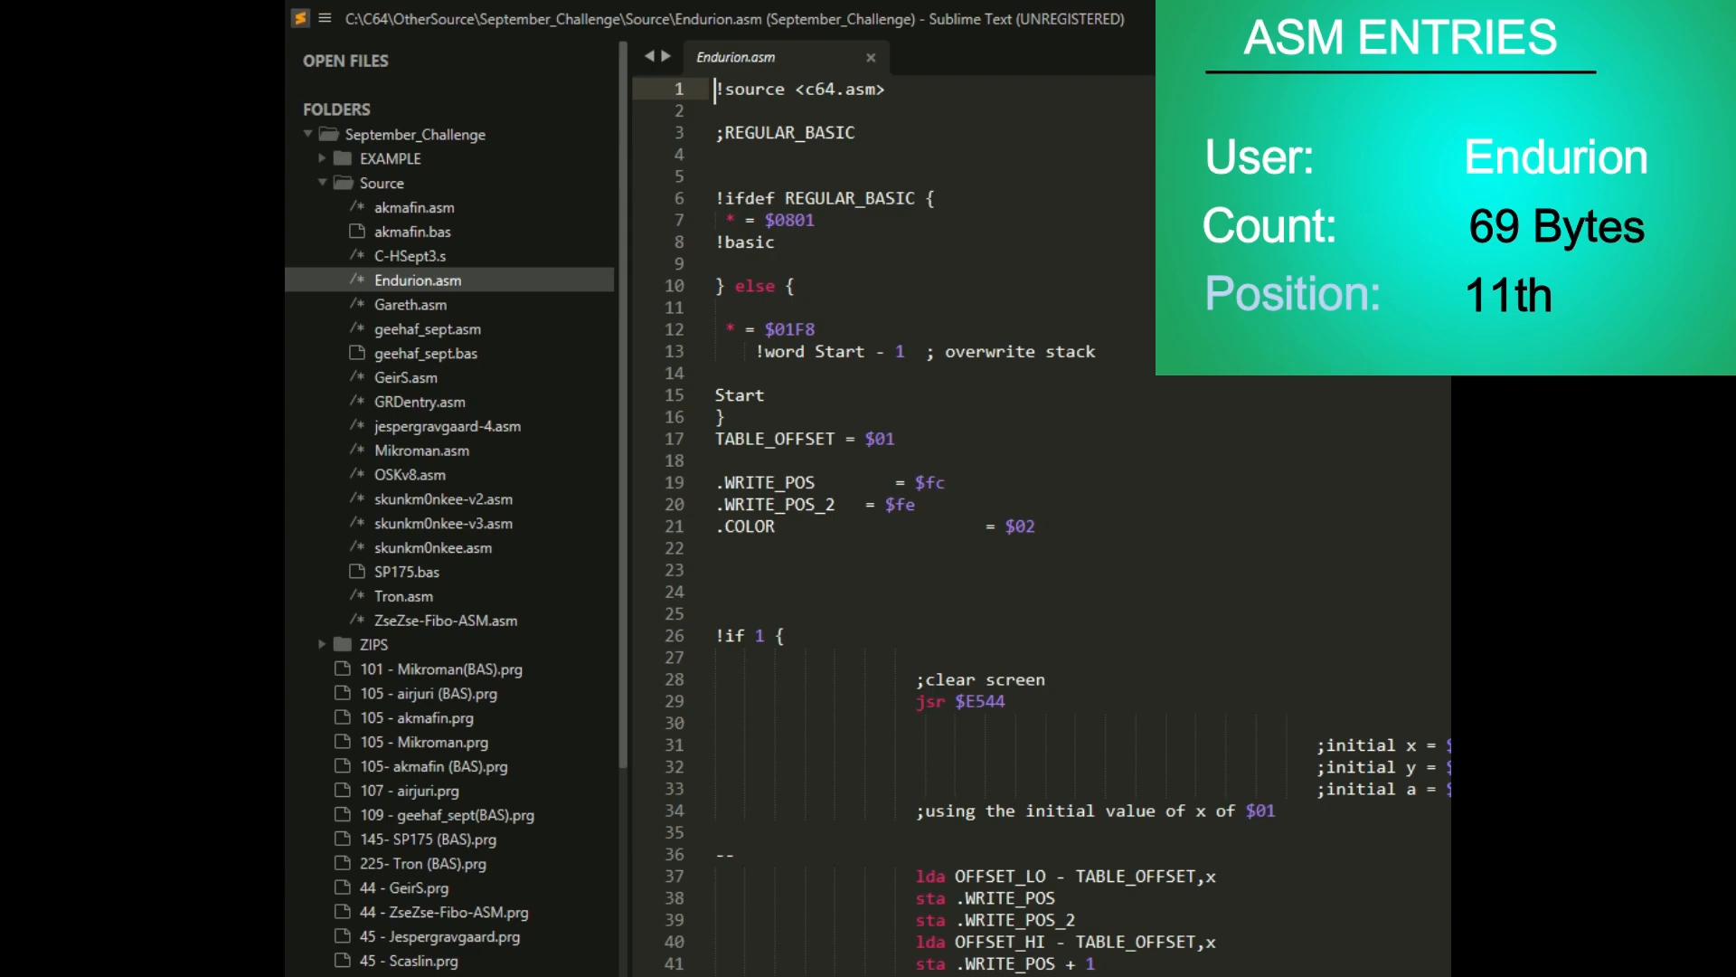
{"action": "scroll", "scroll_direction": "down", "scroll_amount": 3}
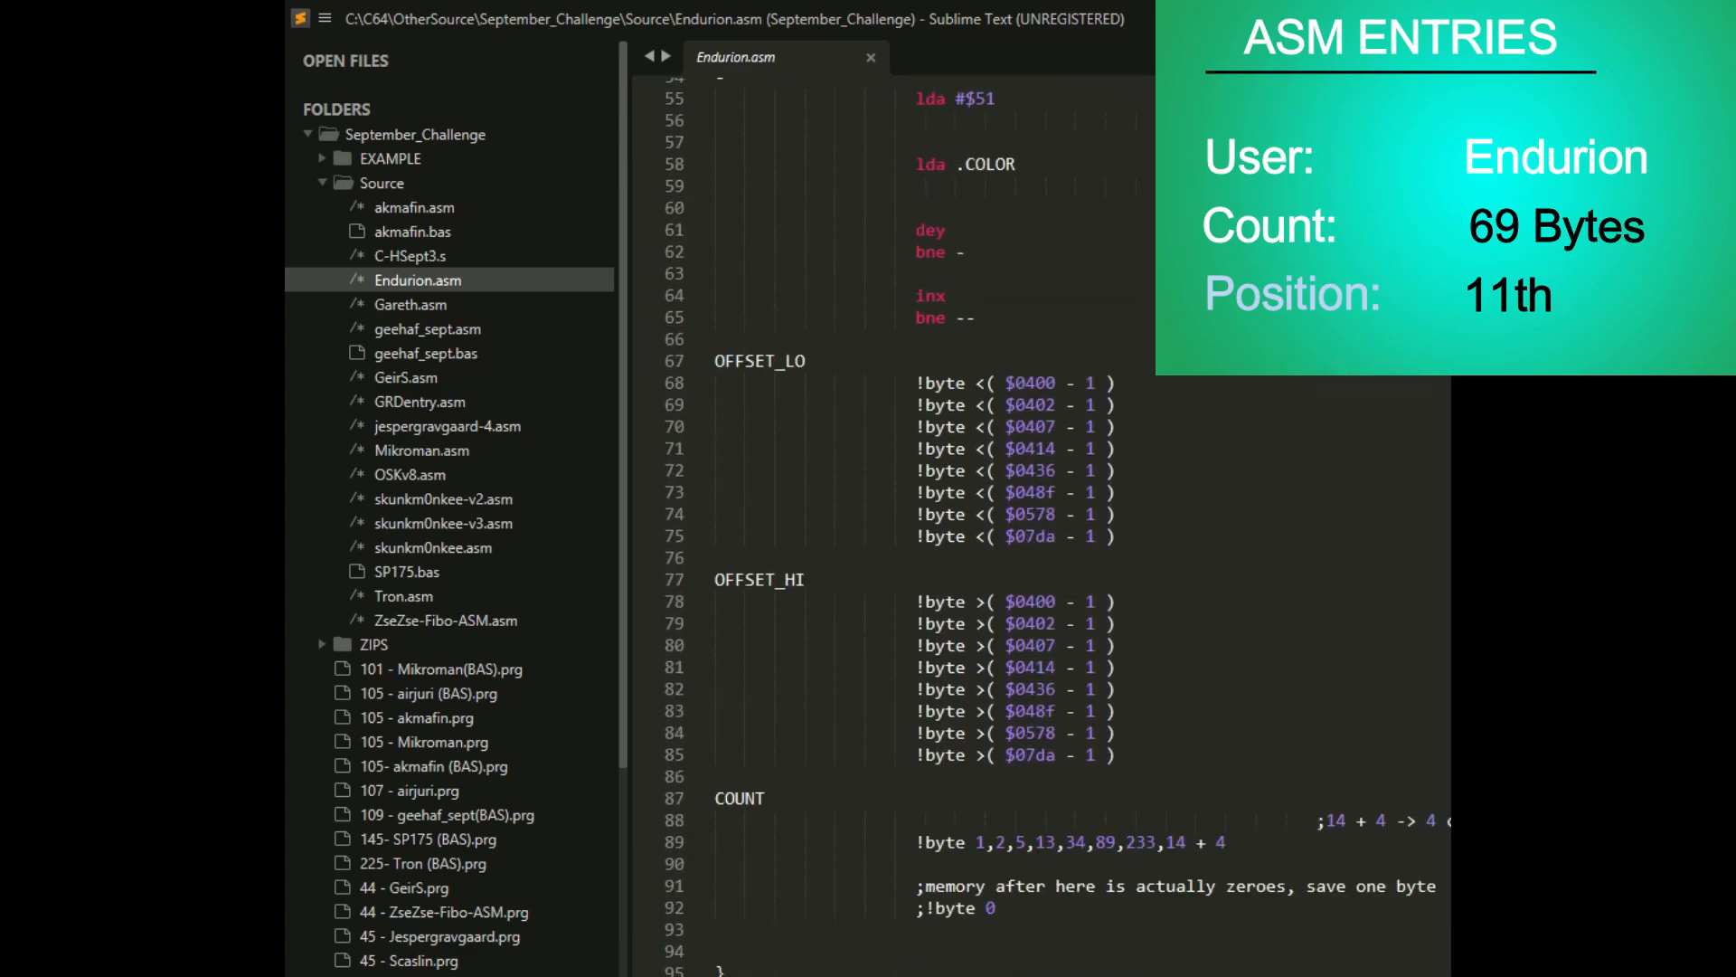
{"action": "scroll", "scroll_direction": "down", "scroll_amount": 3}
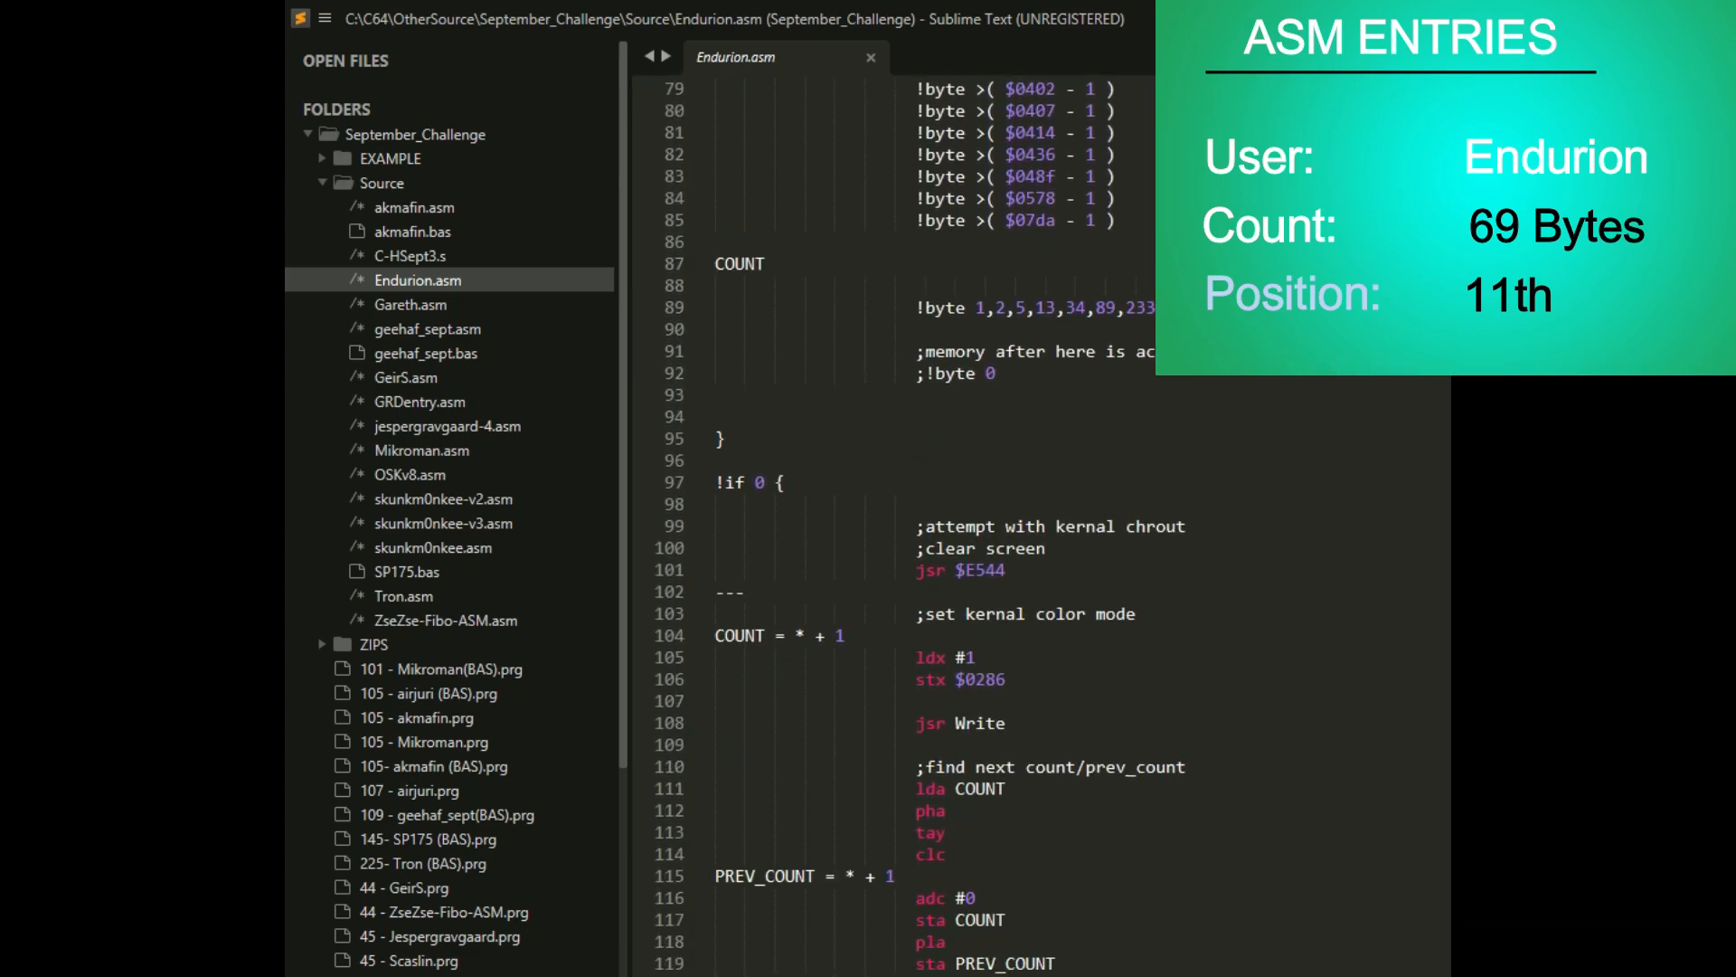
{"action": "scroll", "scroll_direction": "down", "scroll_amount": 3}
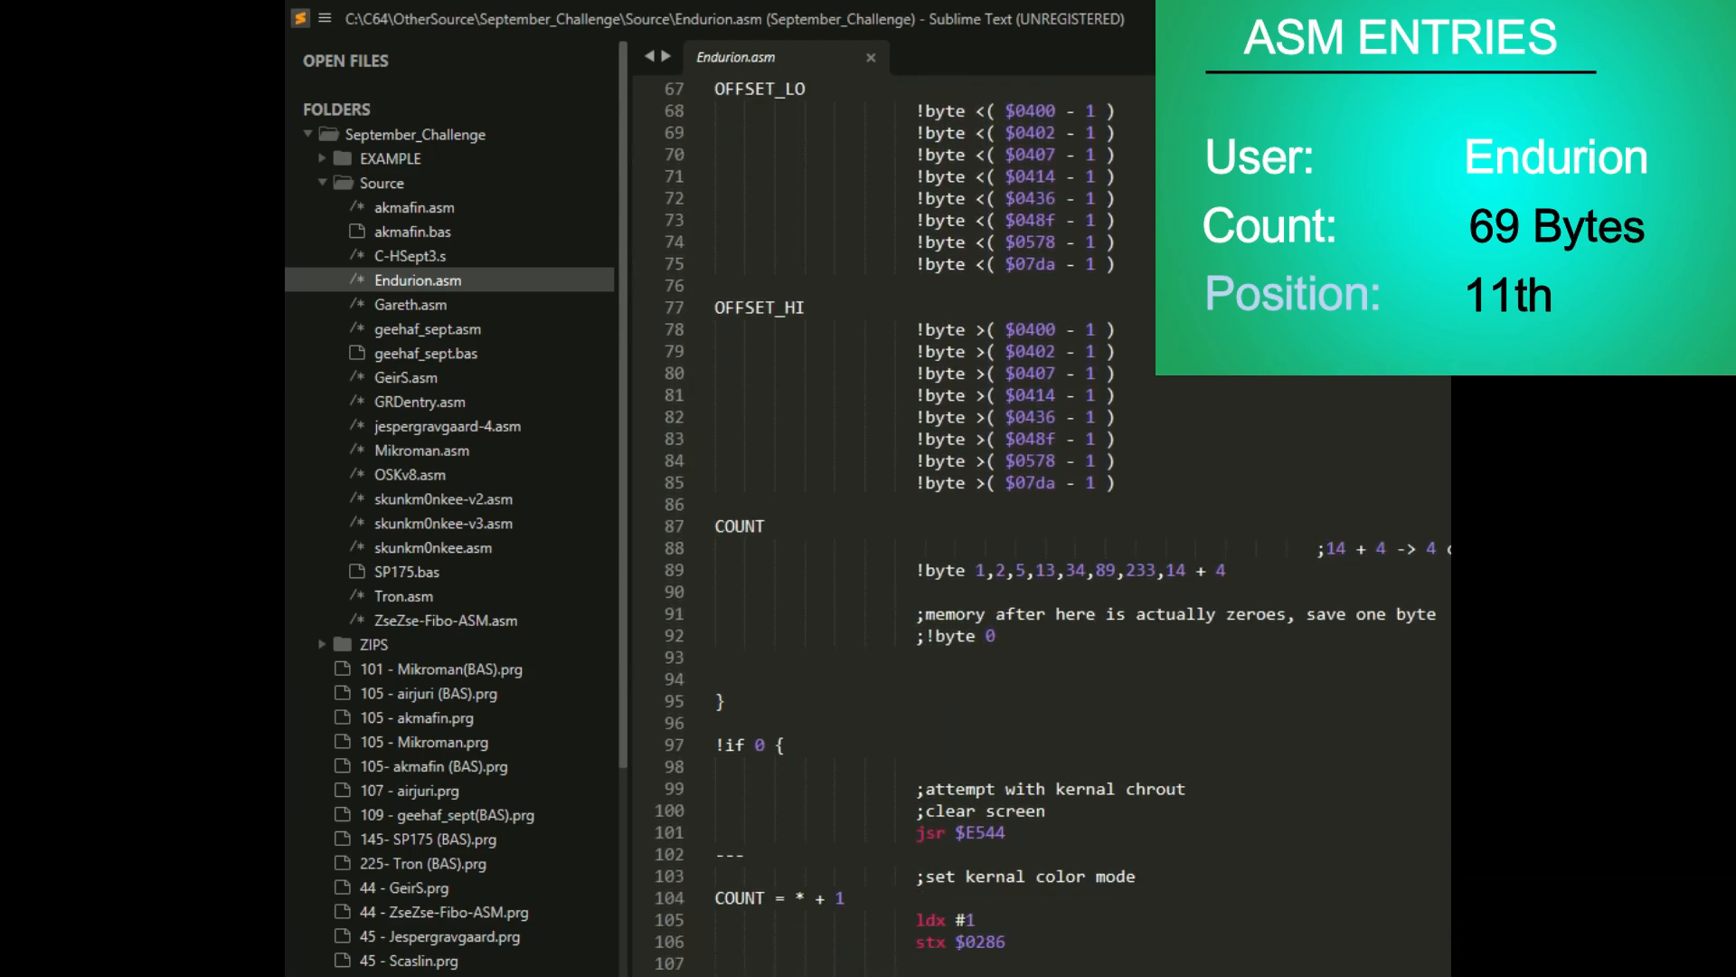
{"action": "scroll", "scroll_direction": "down", "scroll_amount": 3}
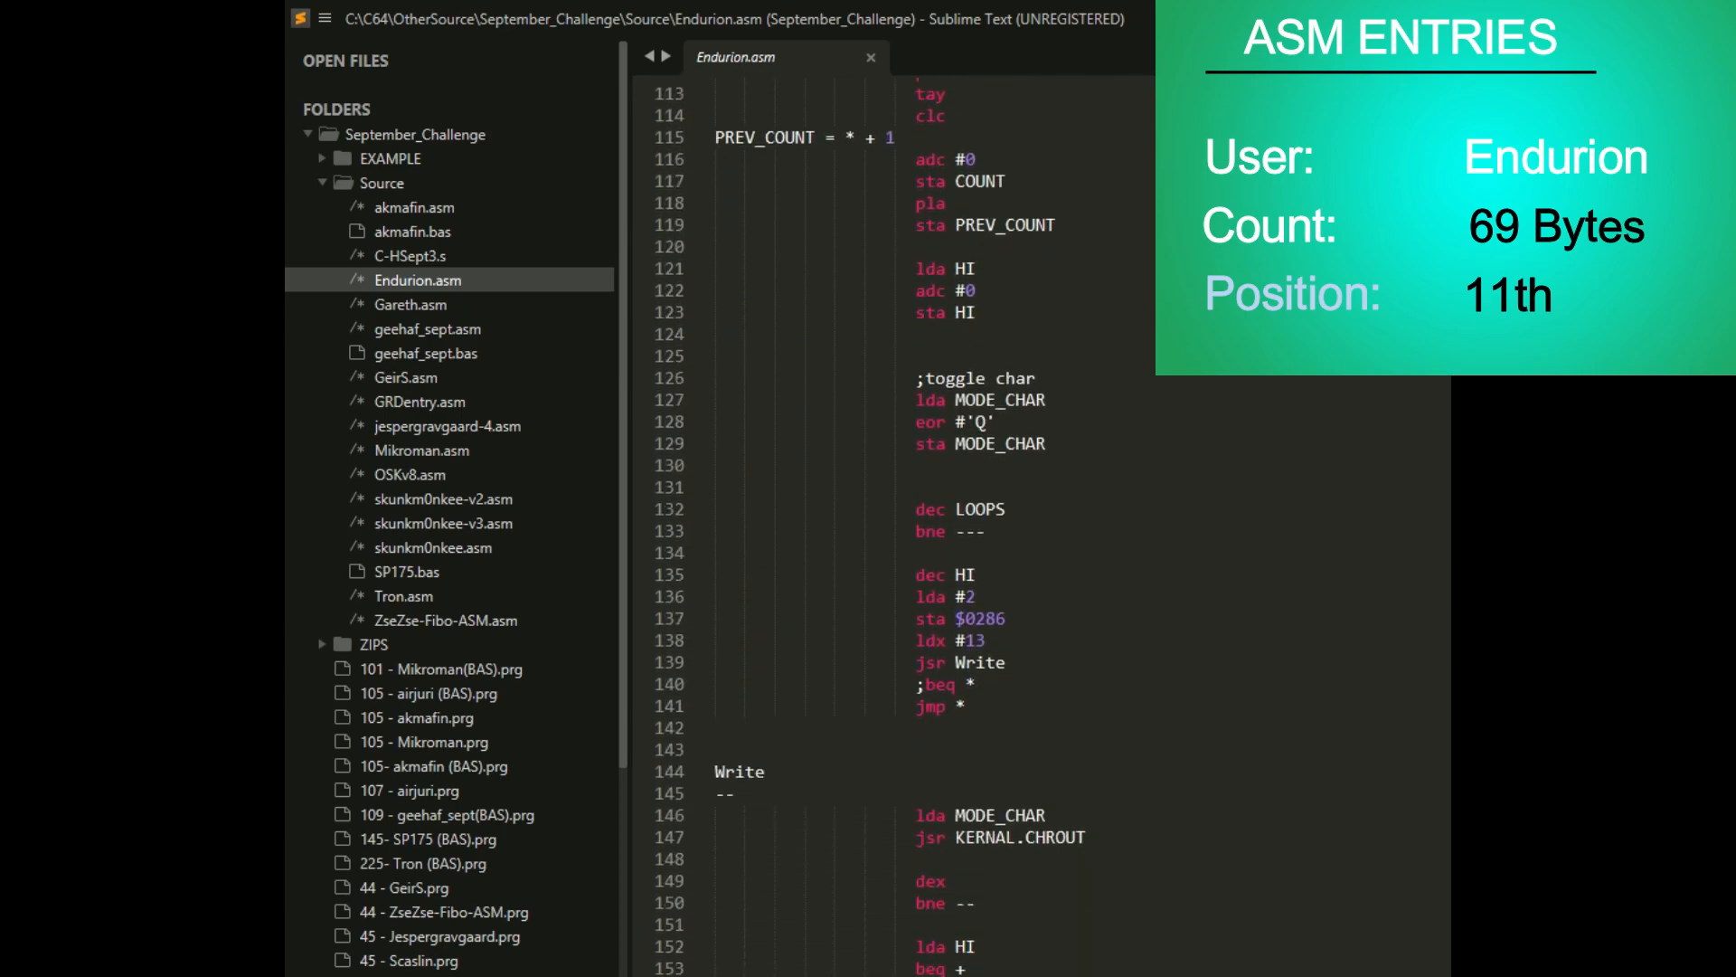
{"action": "scroll", "scroll_direction": "down", "scroll_amount": 3}
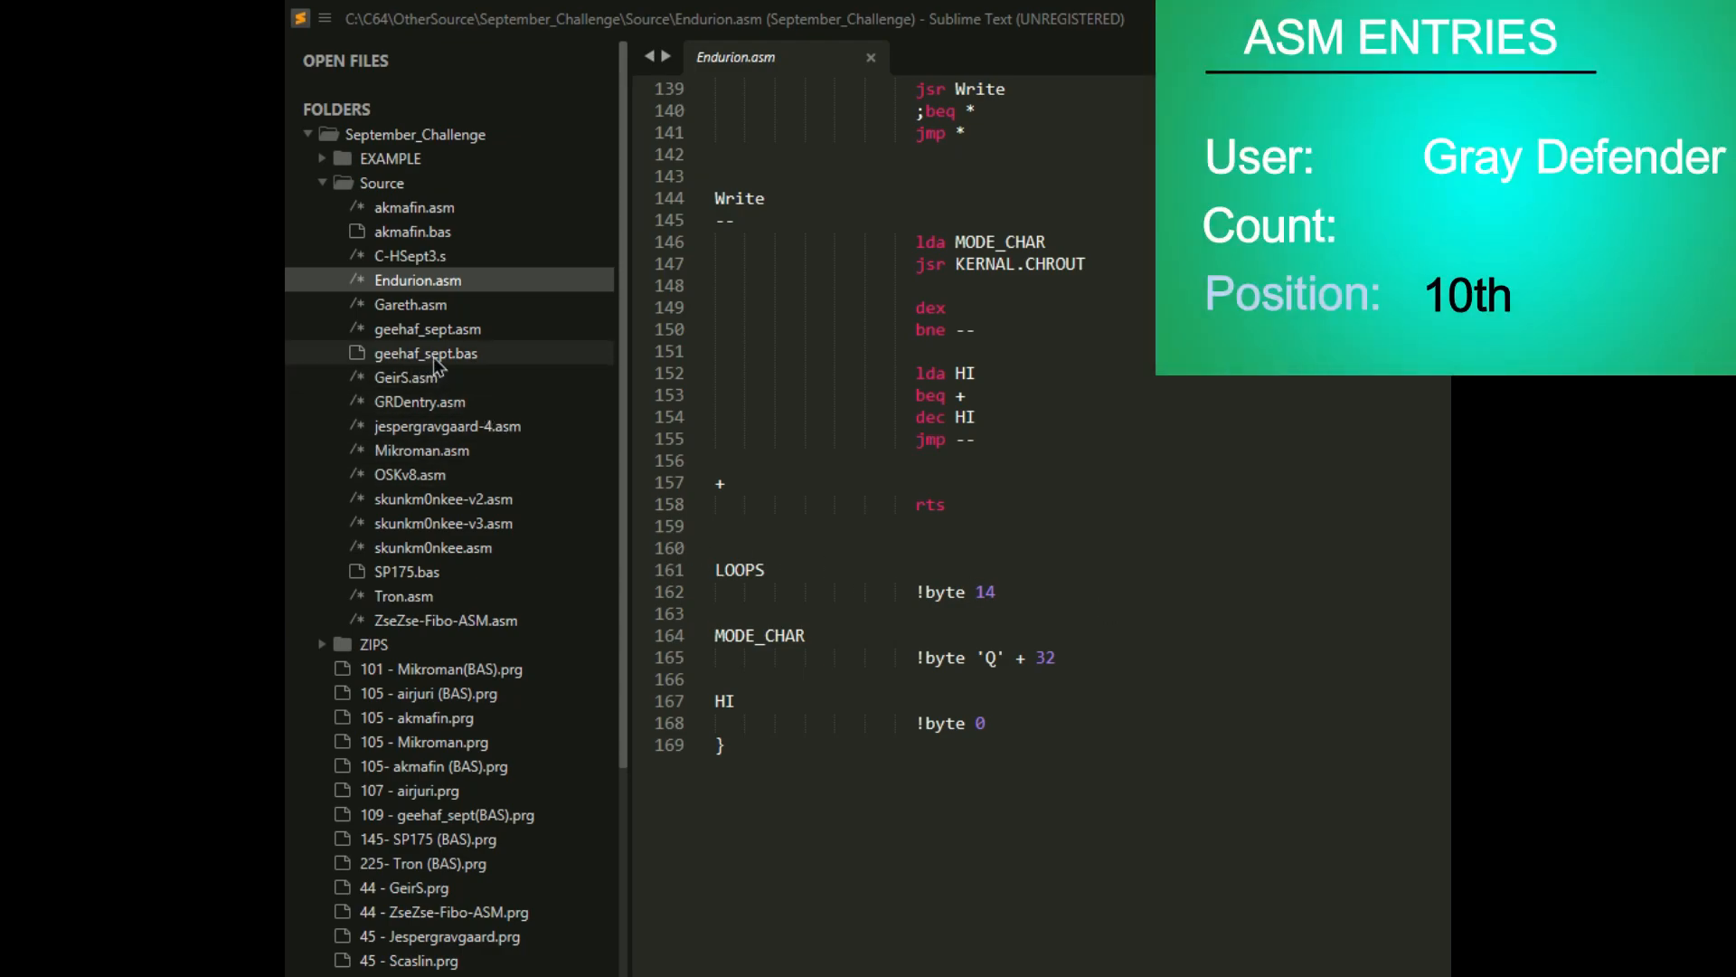
- Open Gray Defender's 68-byte GRDentry.asm entry from the Source folder
{"action": "left_click", "coordinate": [421, 400]}
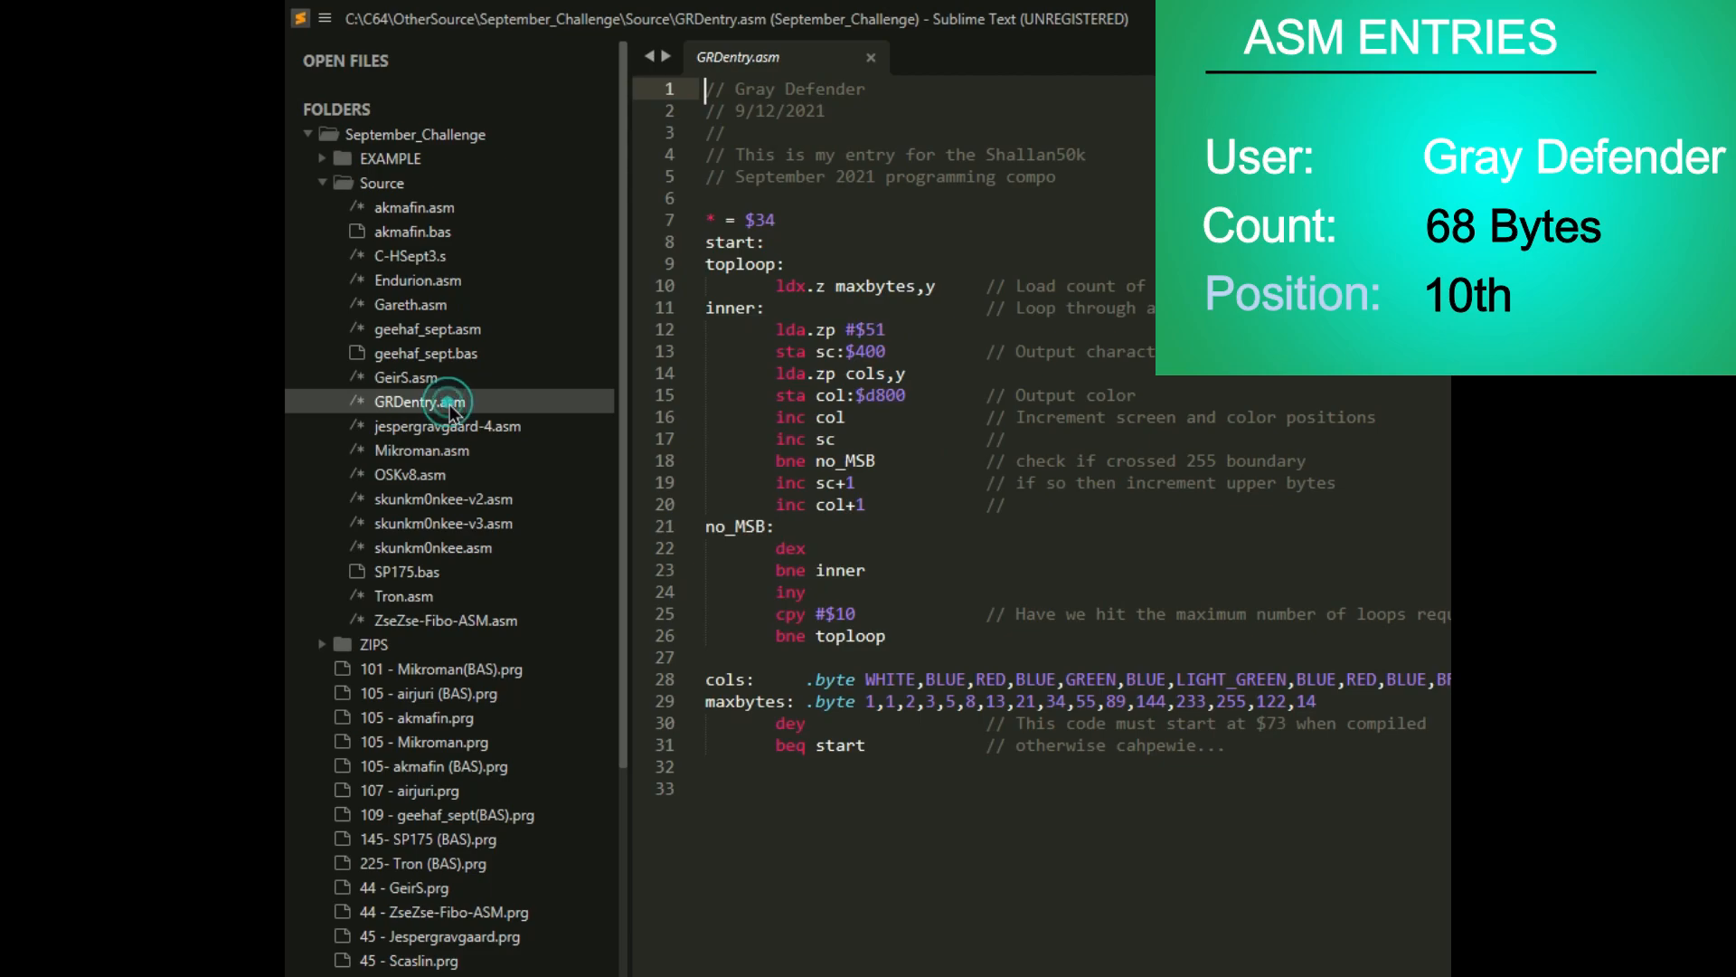
{"action": "left_click", "coordinate": [446, 400]}
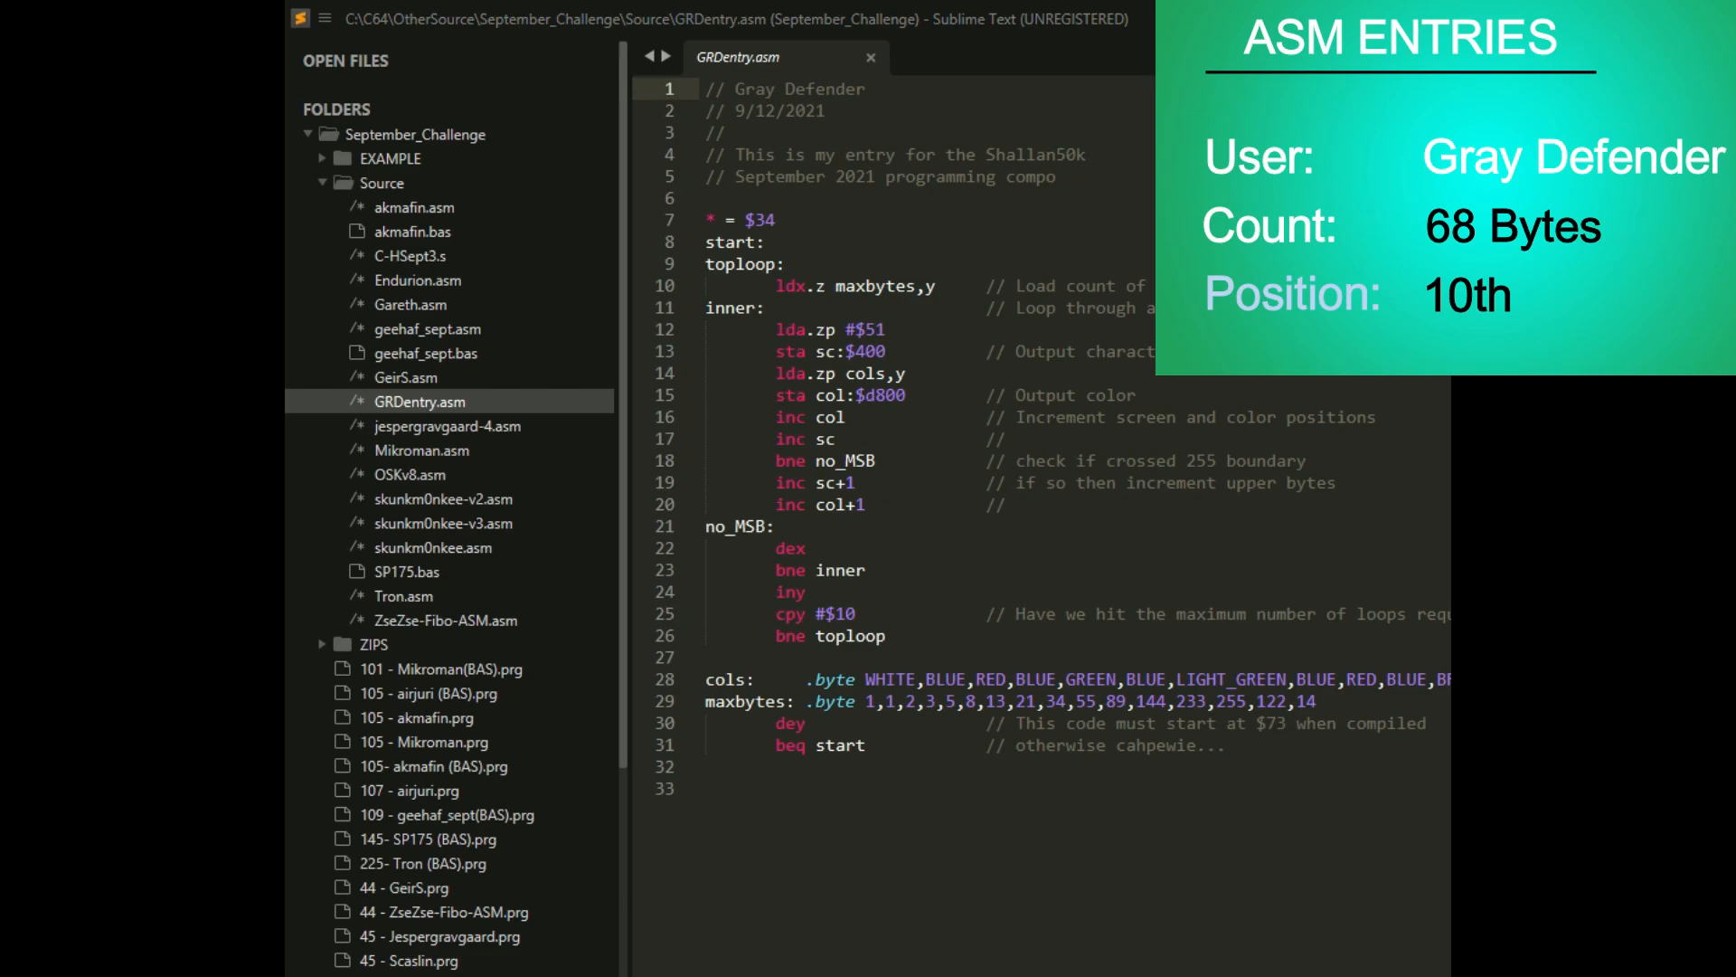
{"action": "mouse_move", "coordinate": [1147, 549]}
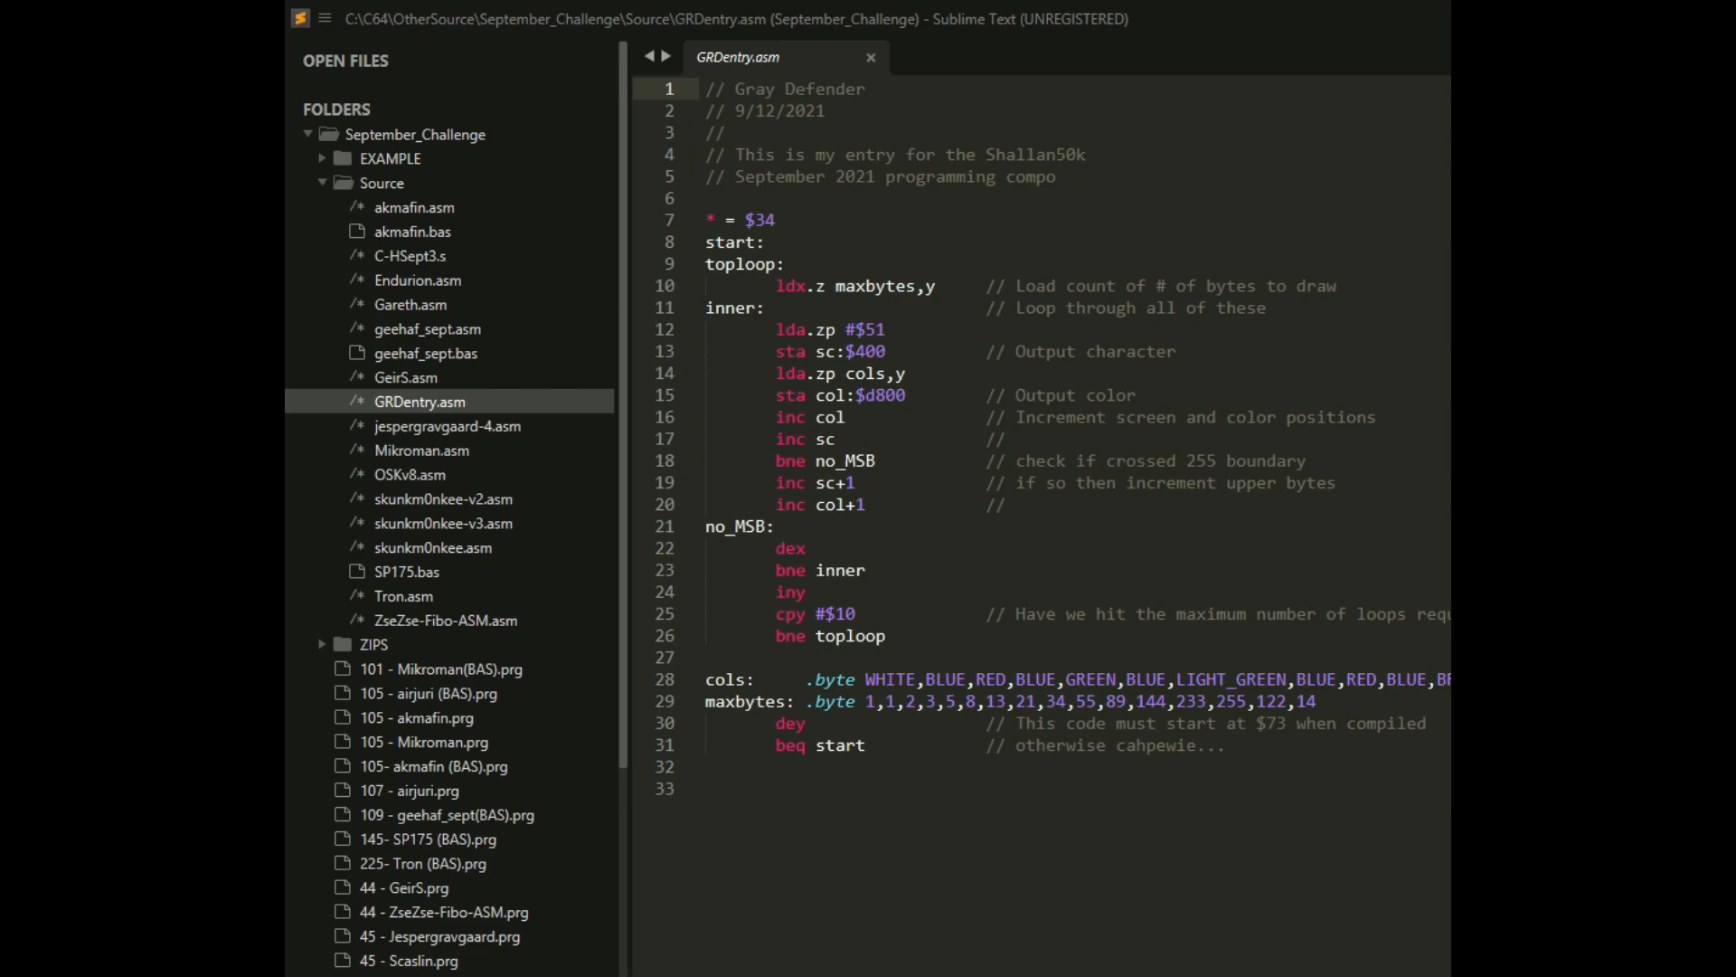
{"action": "mouse_move", "coordinate": [401, 395]}
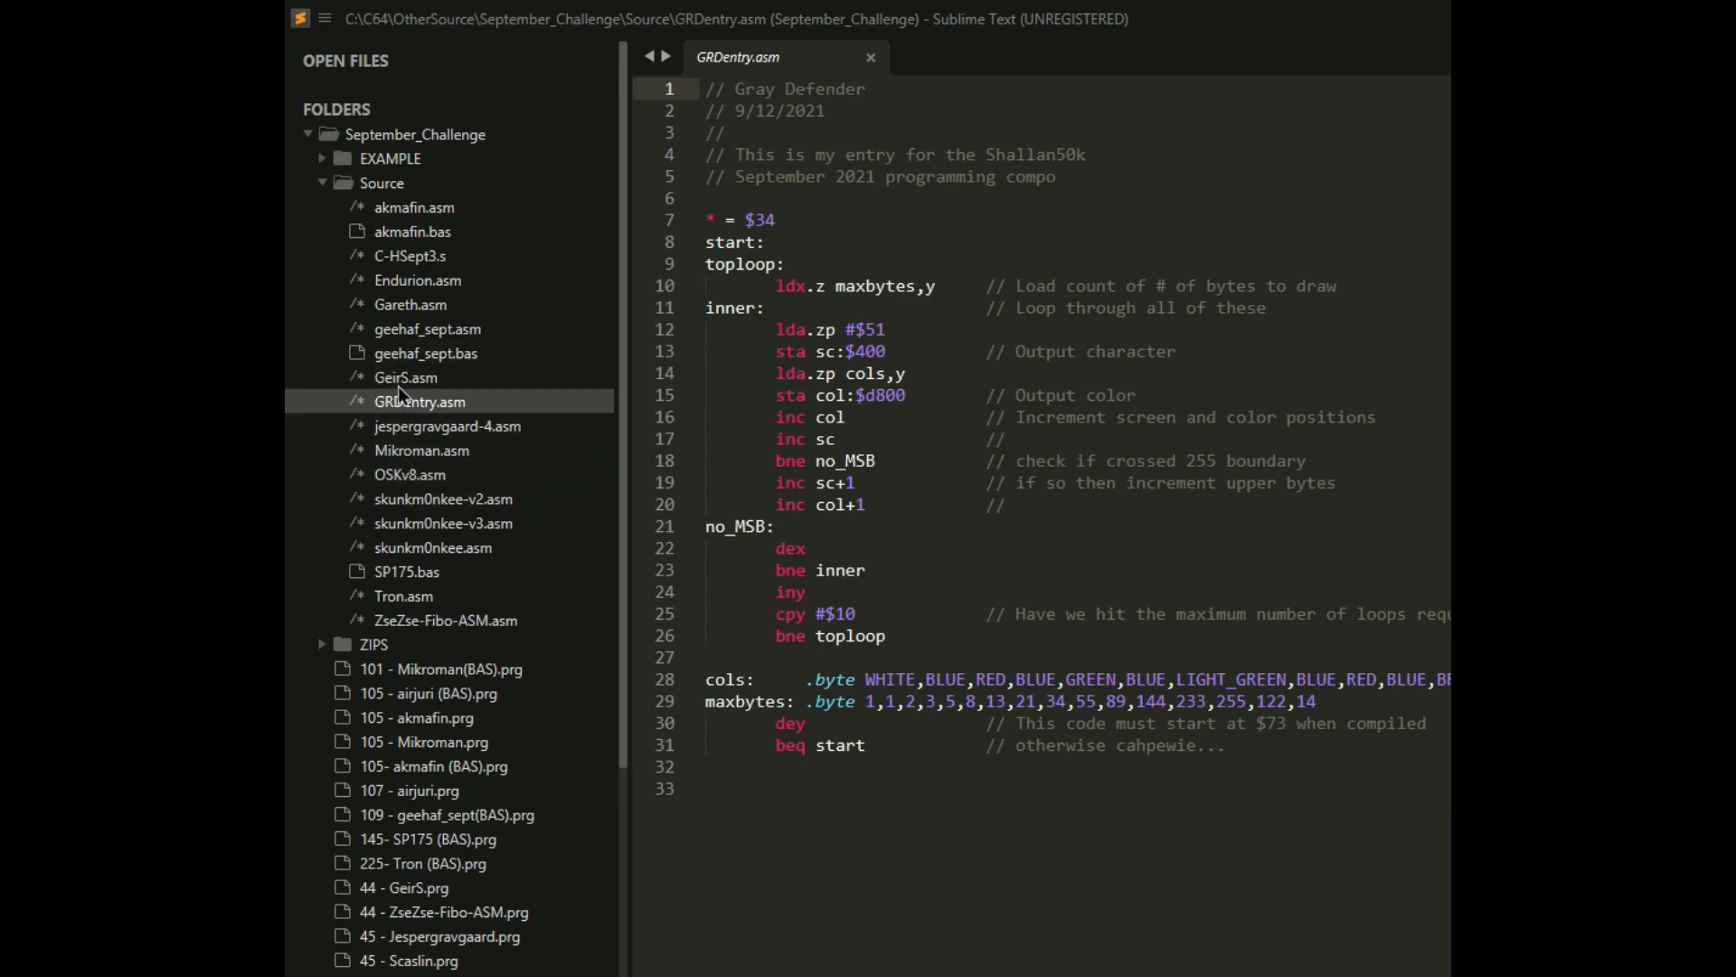
{"action": "mouse_move", "coordinate": [410, 473]}
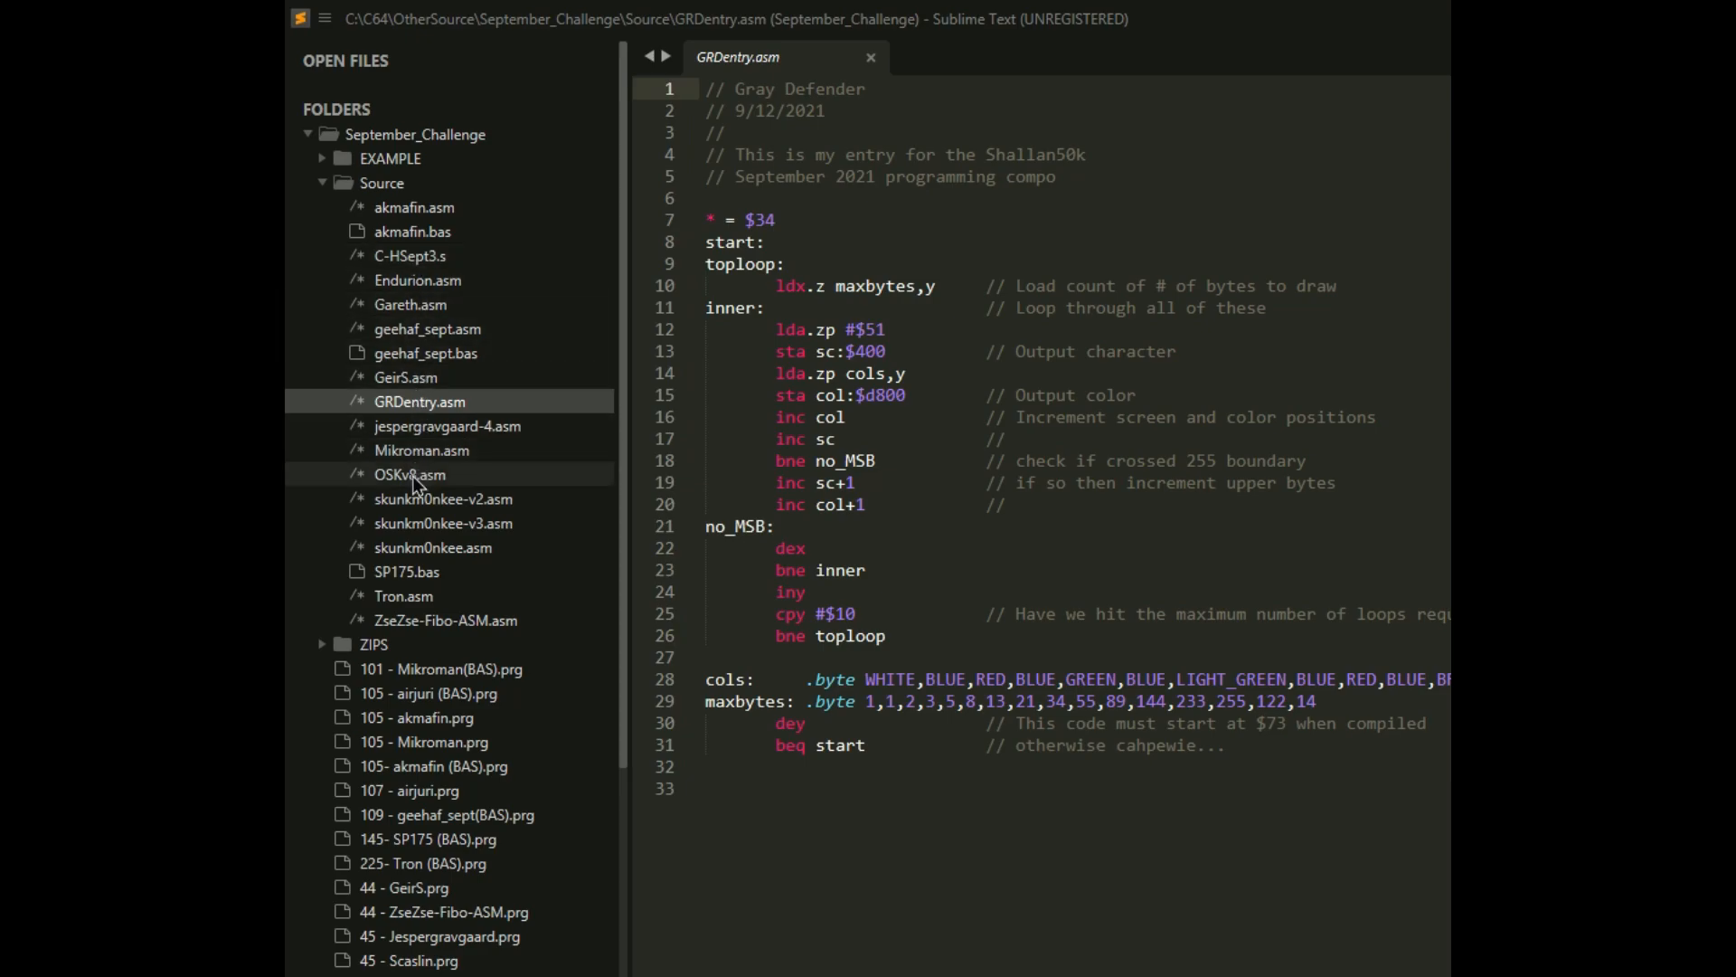
- Open OSK's 65-byte OSKv8.asm entry to view its ball-drawing loop
{"action": "left_click", "coordinate": [410, 473]}
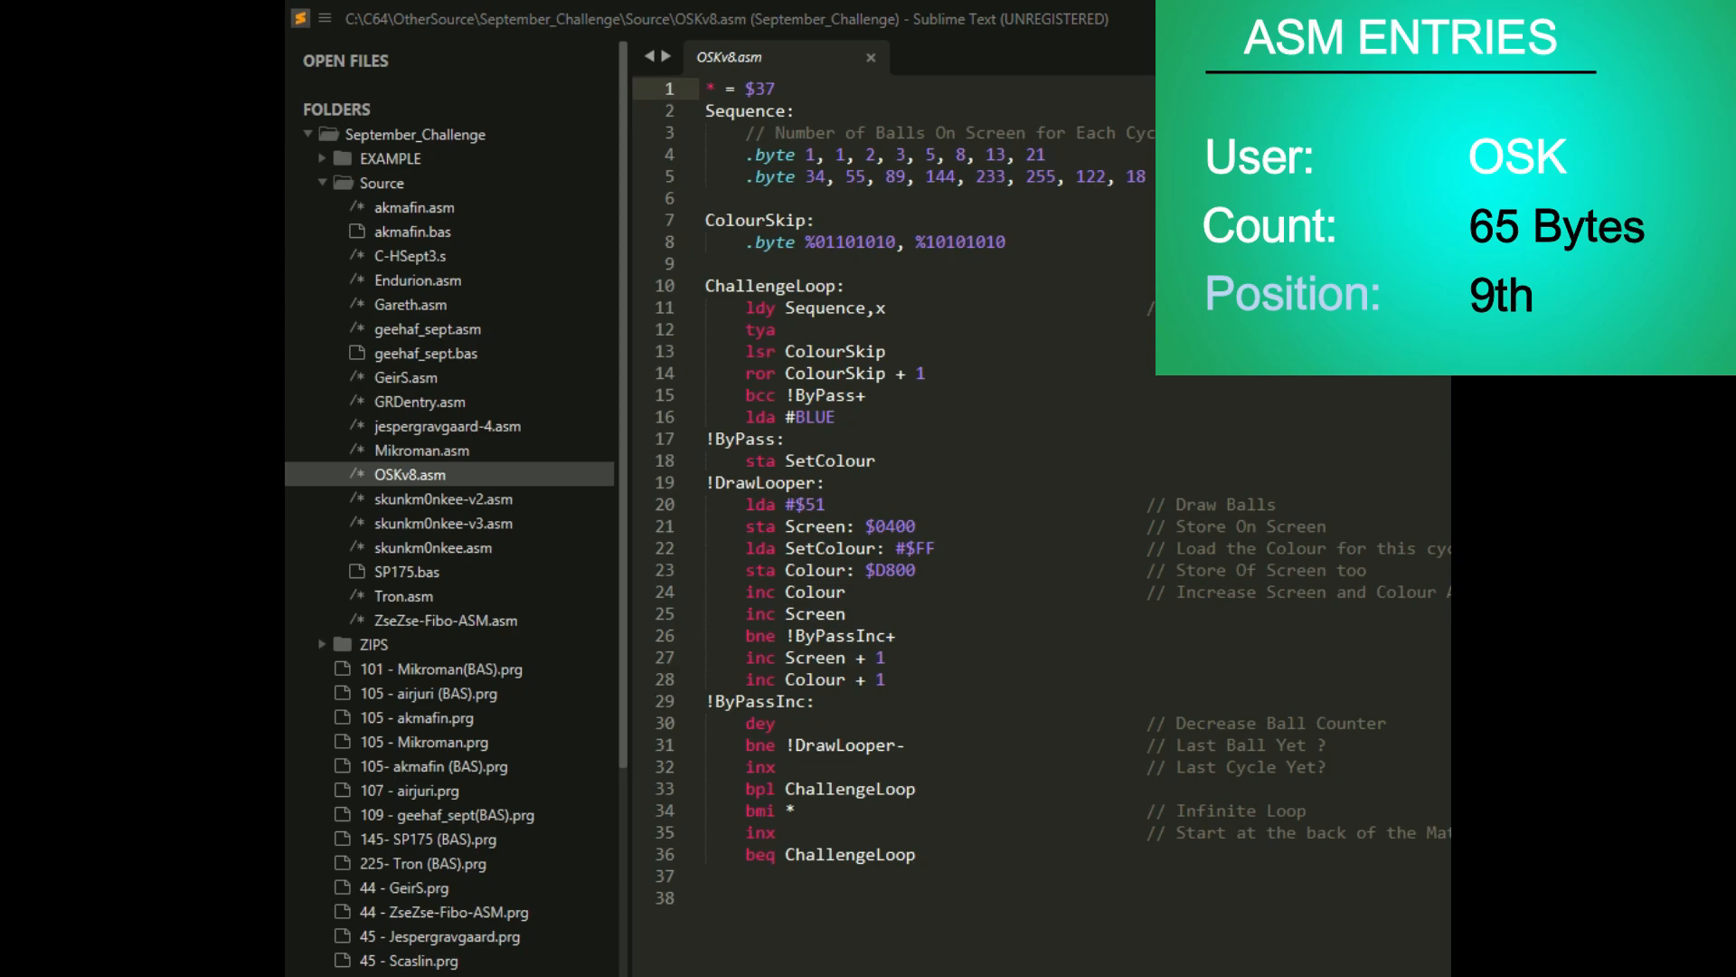
{"action": "left_click", "coordinate": [708, 89]}
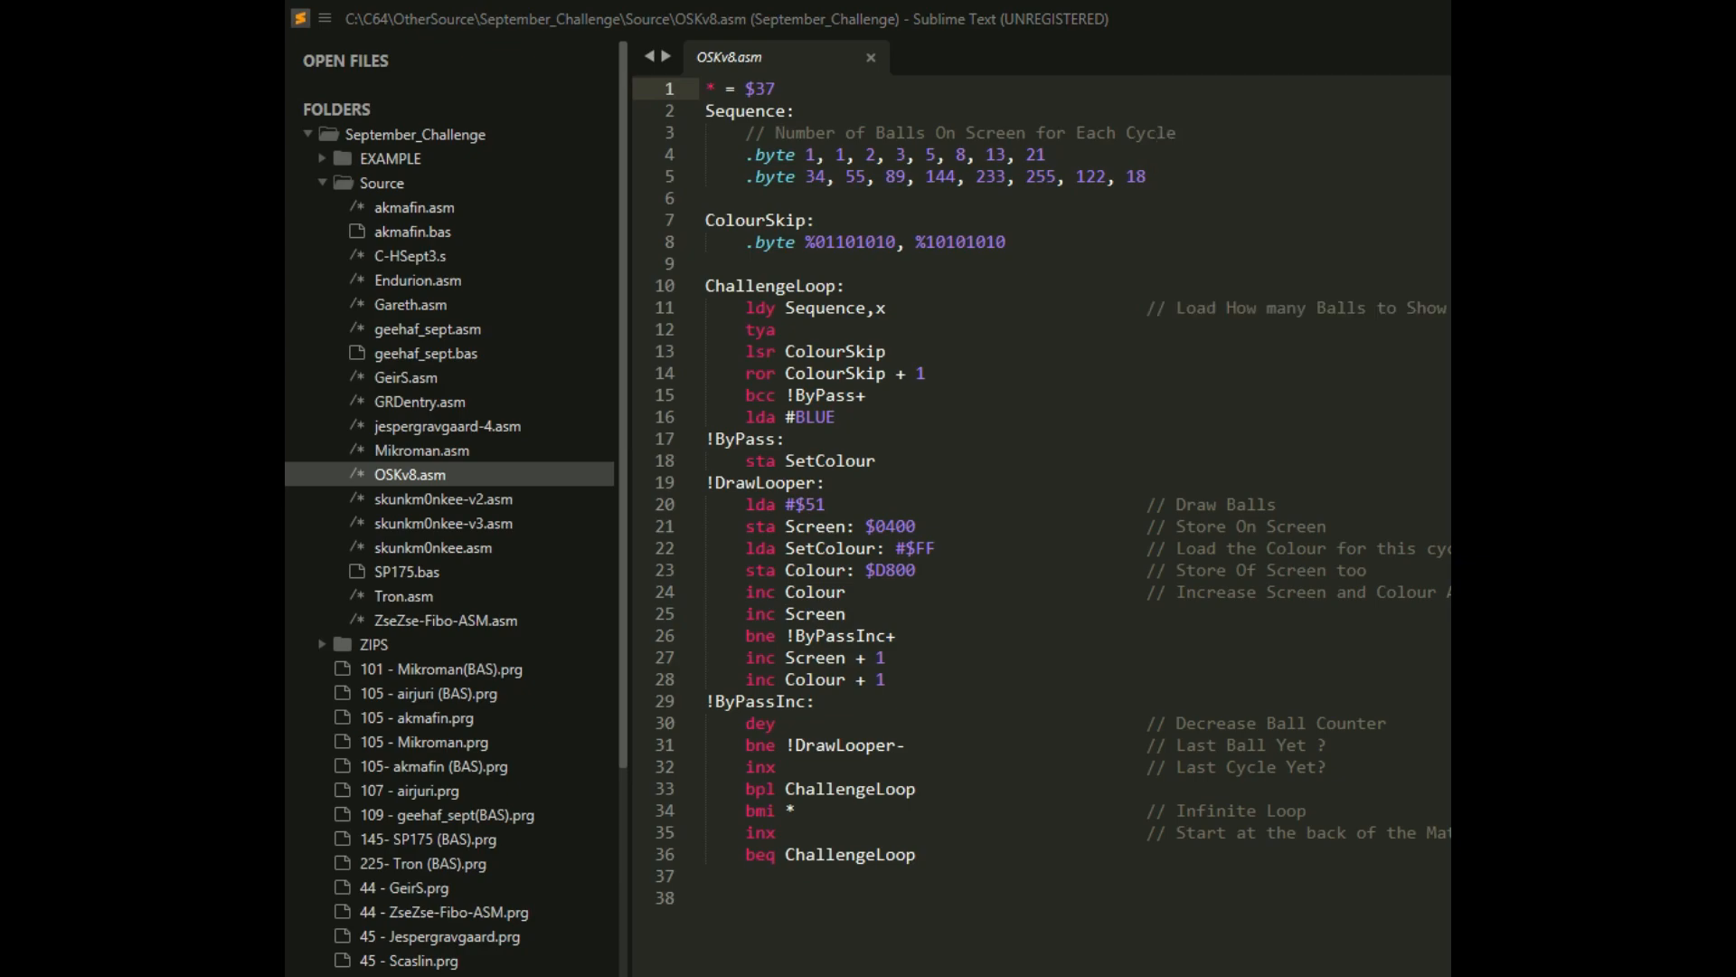
{"action": "mouse_move", "coordinate": [419, 279]}
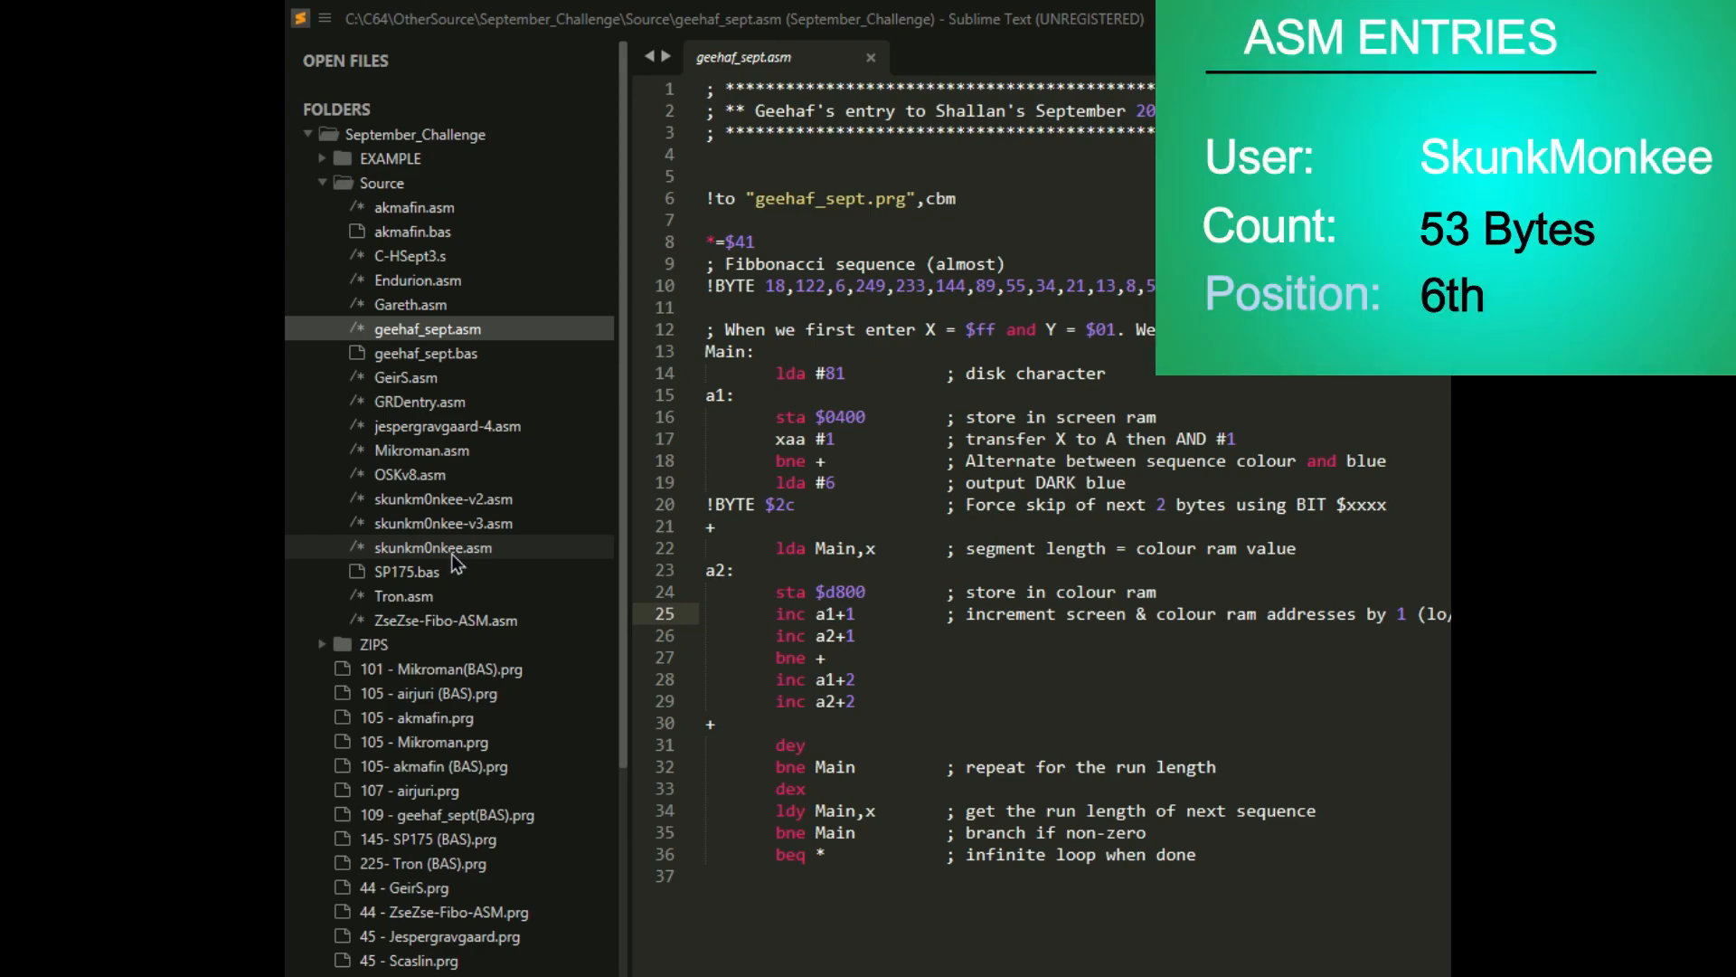
{"action": "mouse_move", "coordinate": [445, 522]}
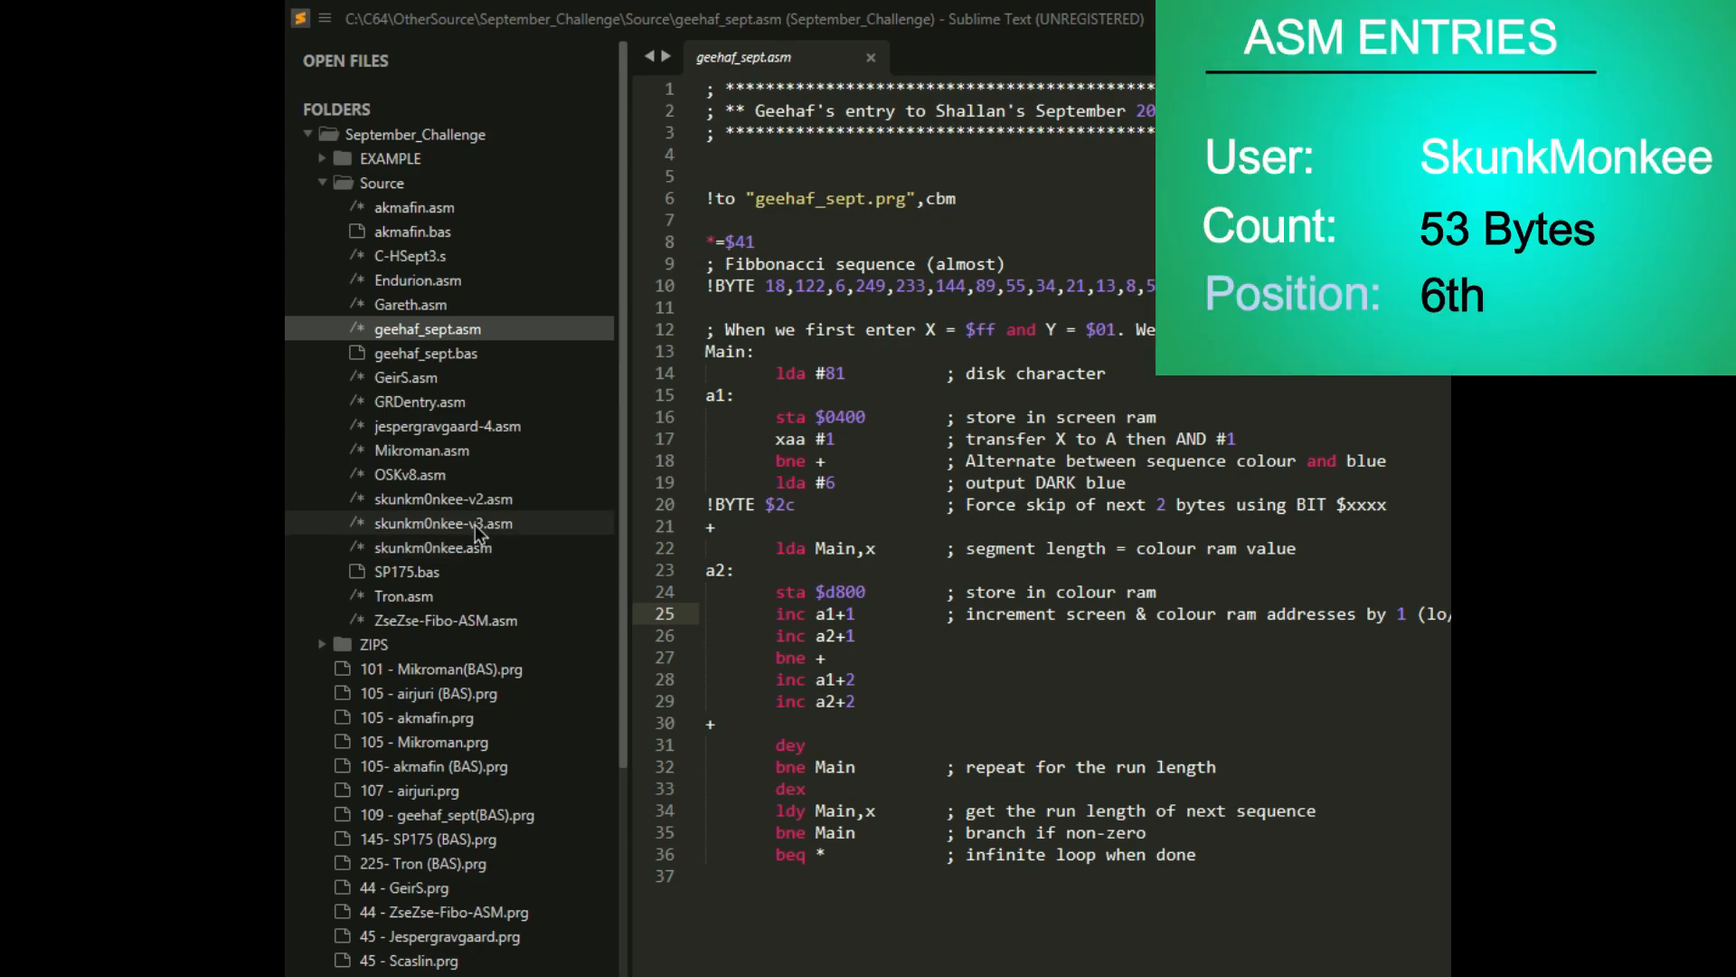
- Compare skunkm0nkee-v3.asm against skunkm0nkee.asm, then open Carl Henrik's 48-byte C-HSept3.s
{"action": "left_click", "coordinate": [443, 523]}
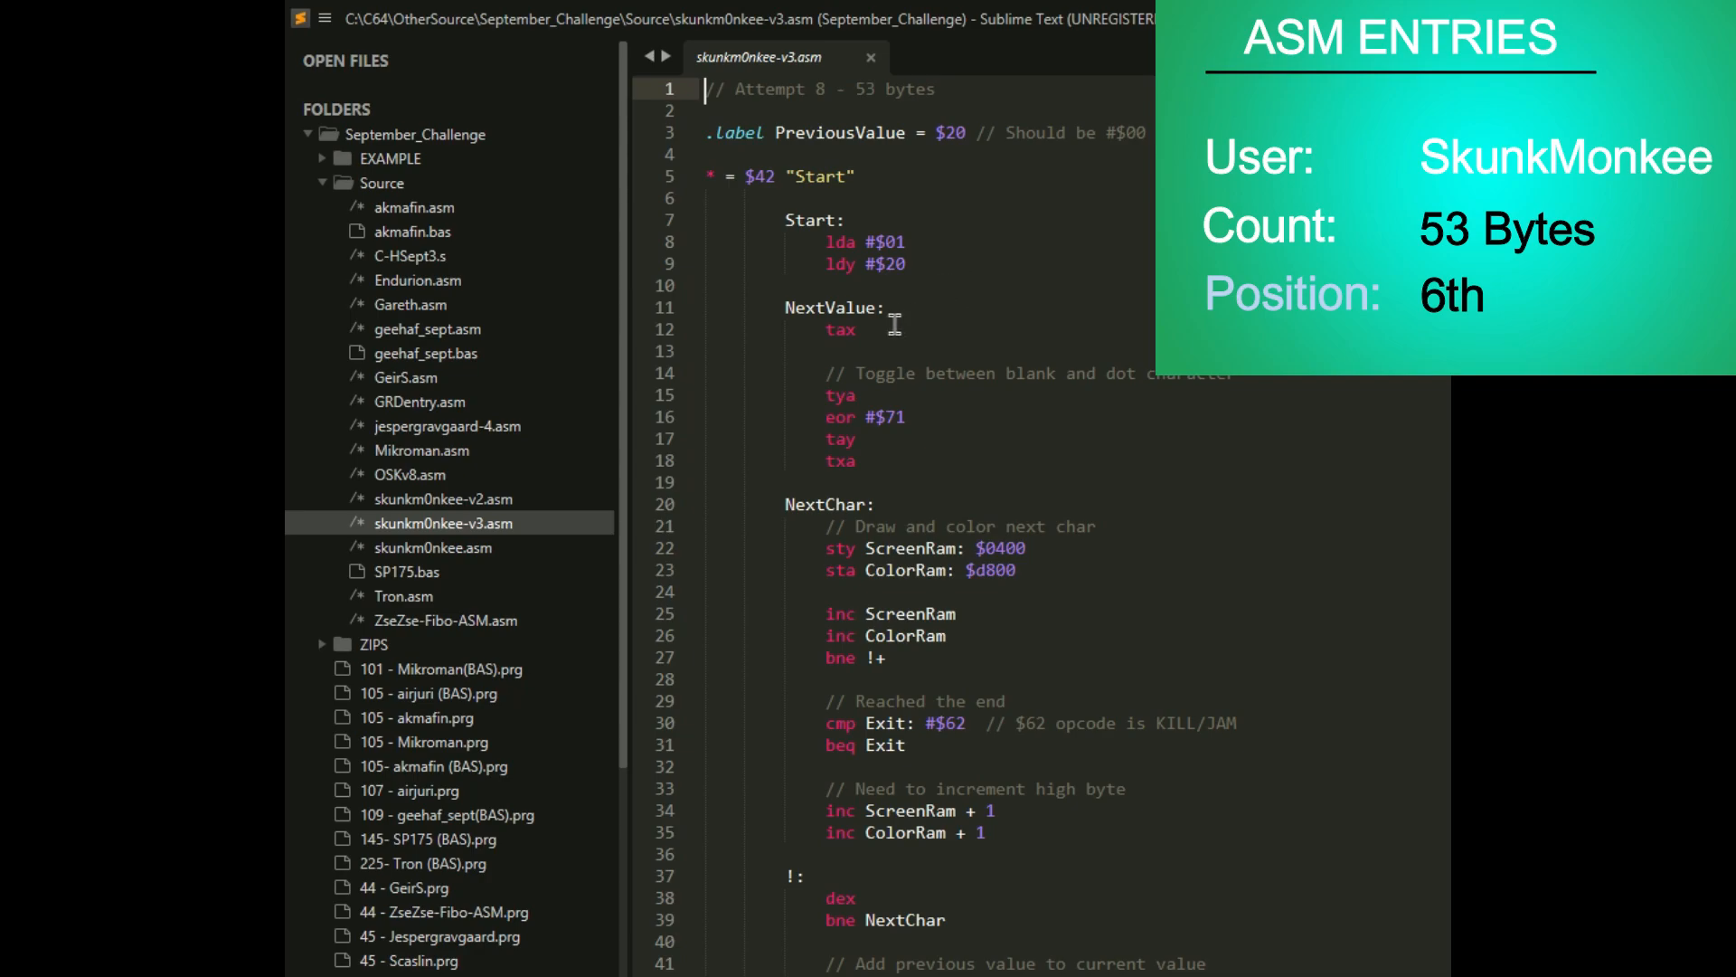
{"action": "left_click", "coordinate": [442, 546]}
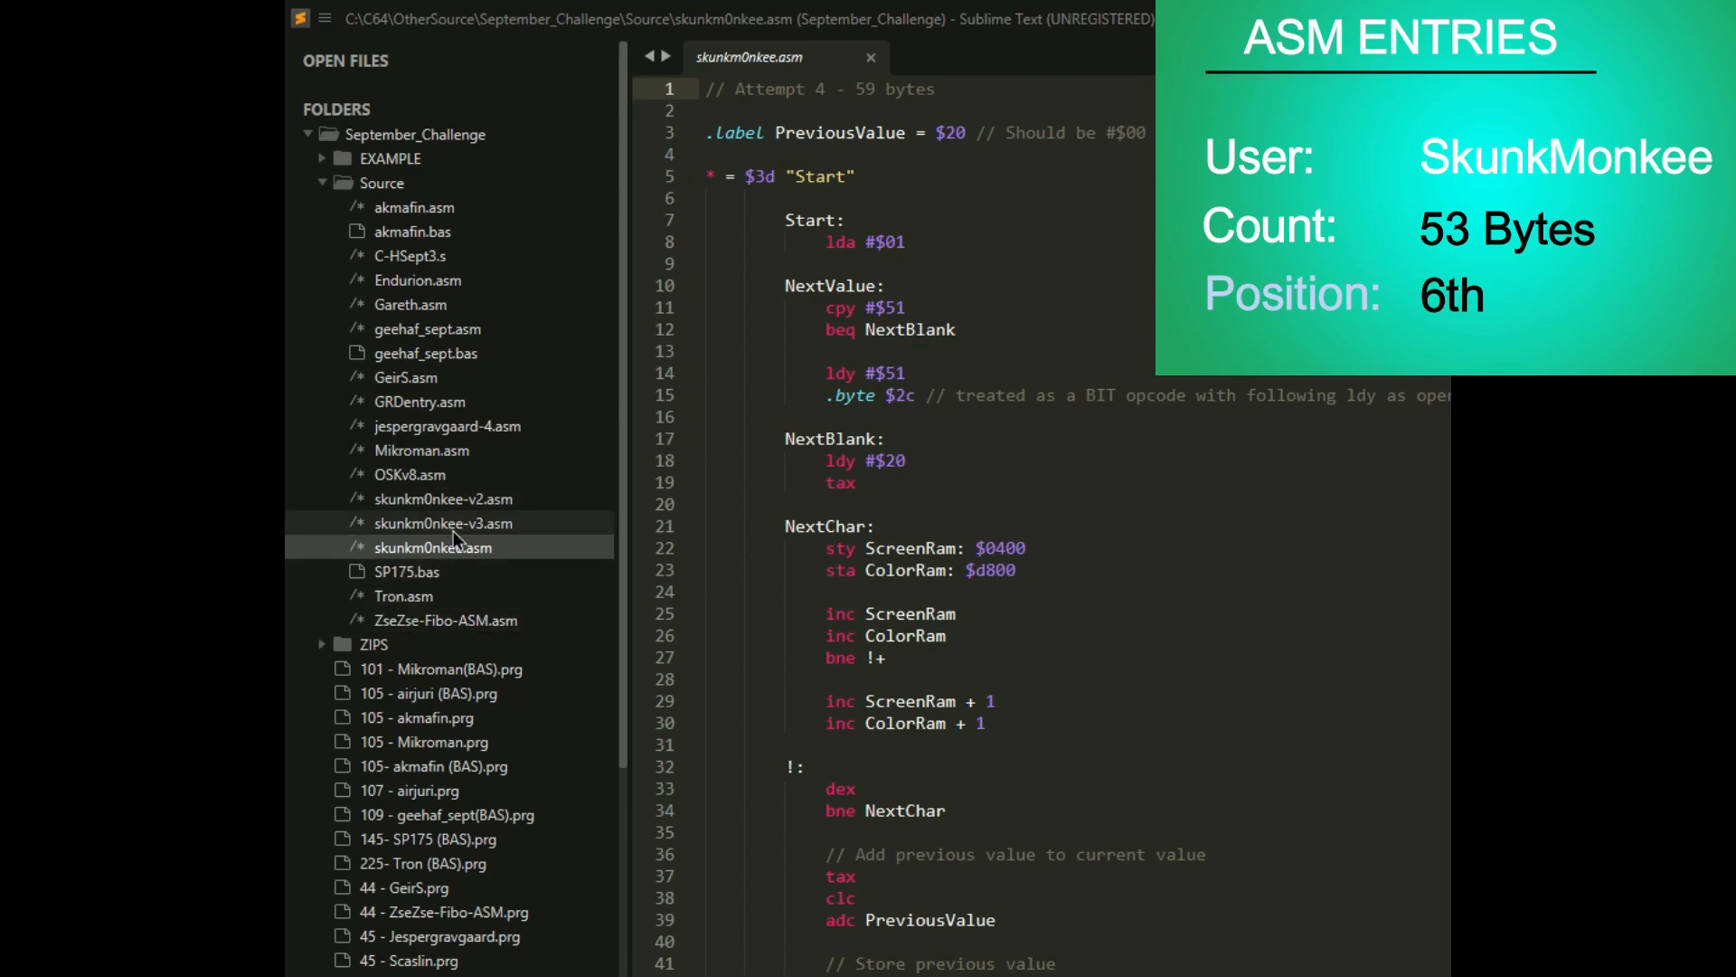
{"action": "left_click", "coordinate": [443, 523]}
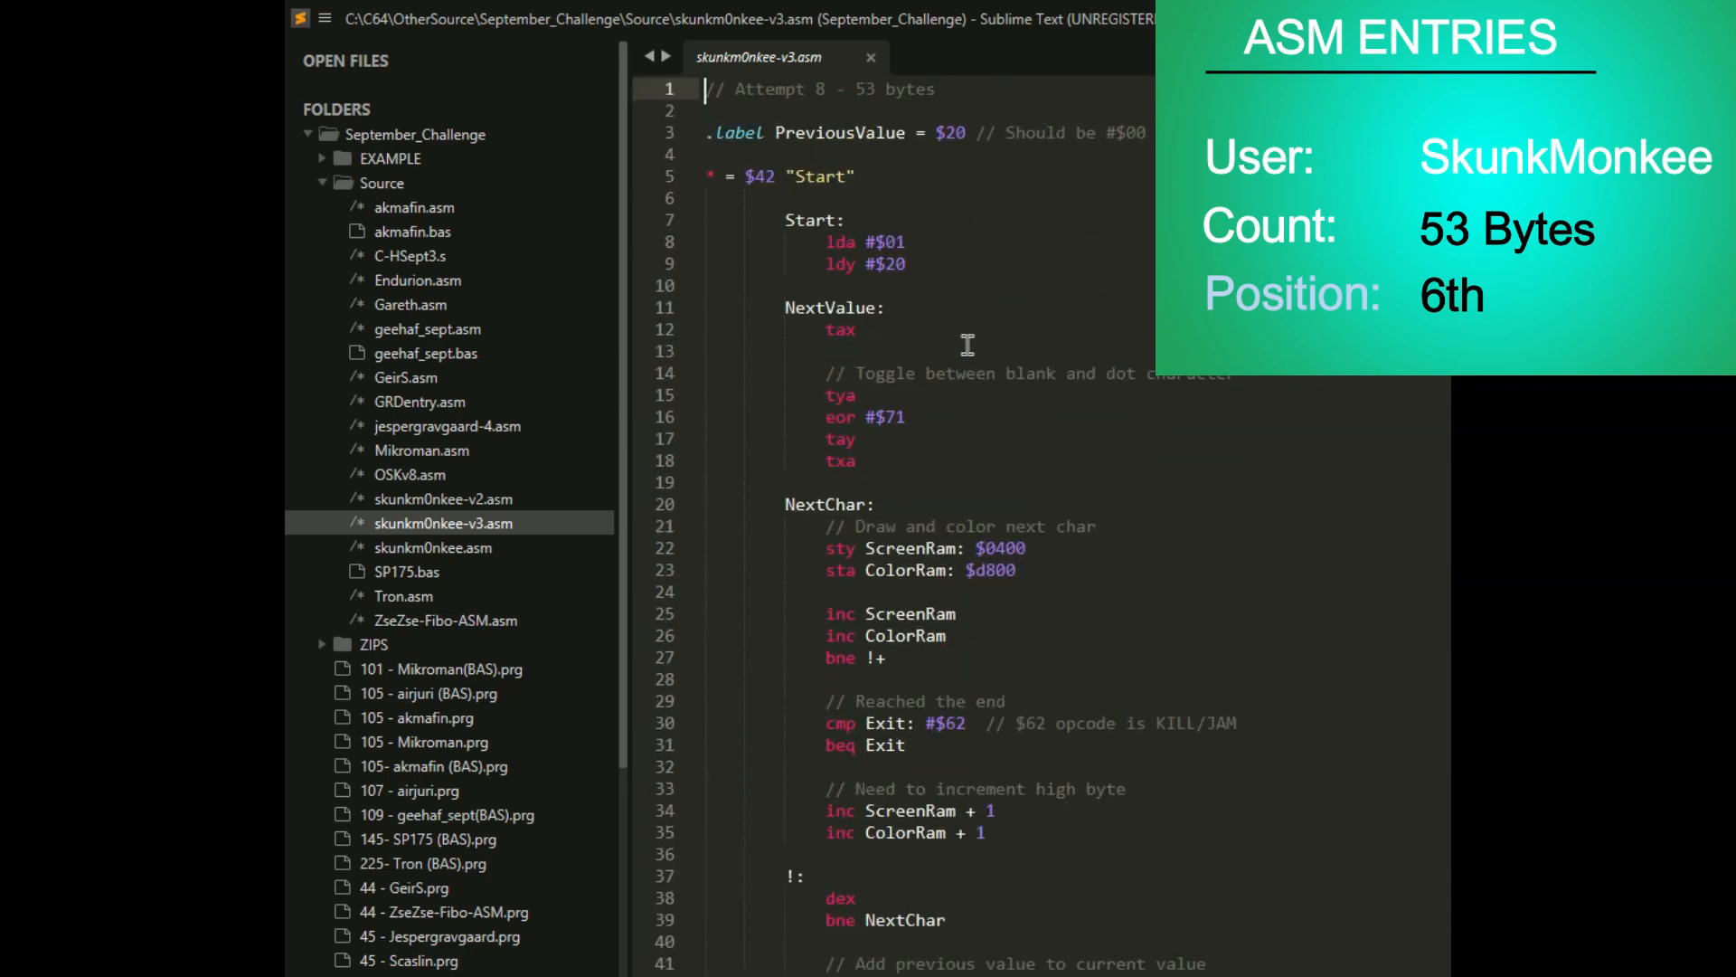
{"action": "scroll", "scroll_direction": "down", "scroll_amount": 3}
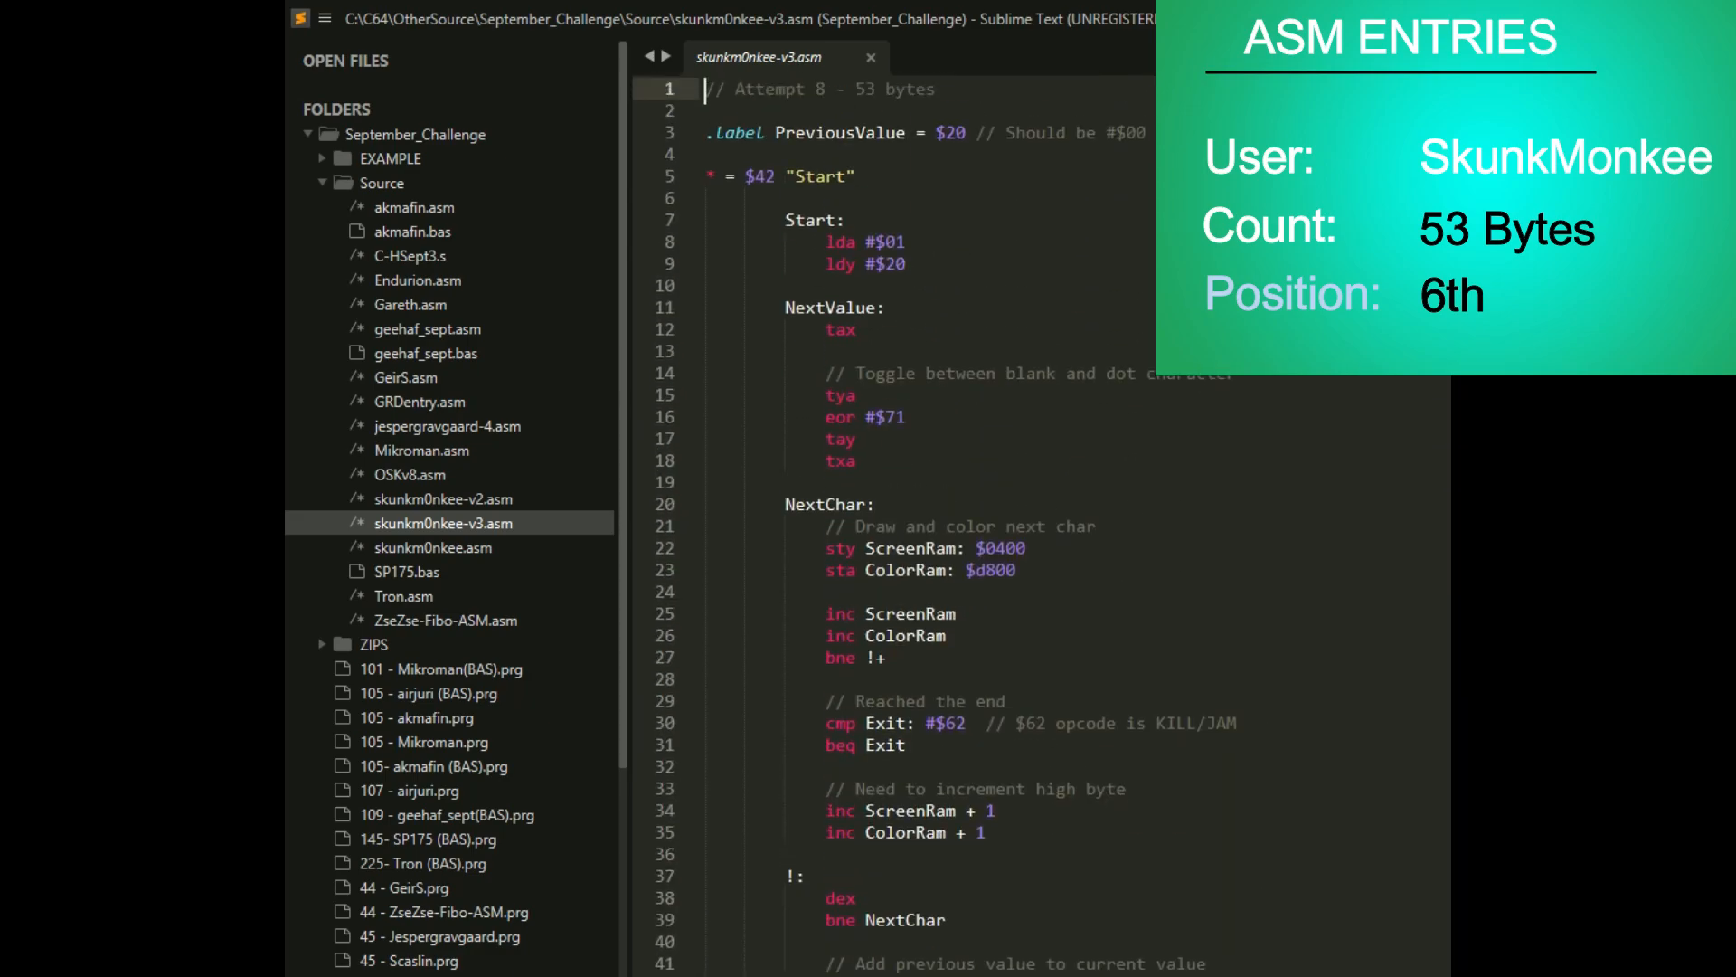
{"action": "scroll", "scroll_direction": "down", "scroll_amount": 3}
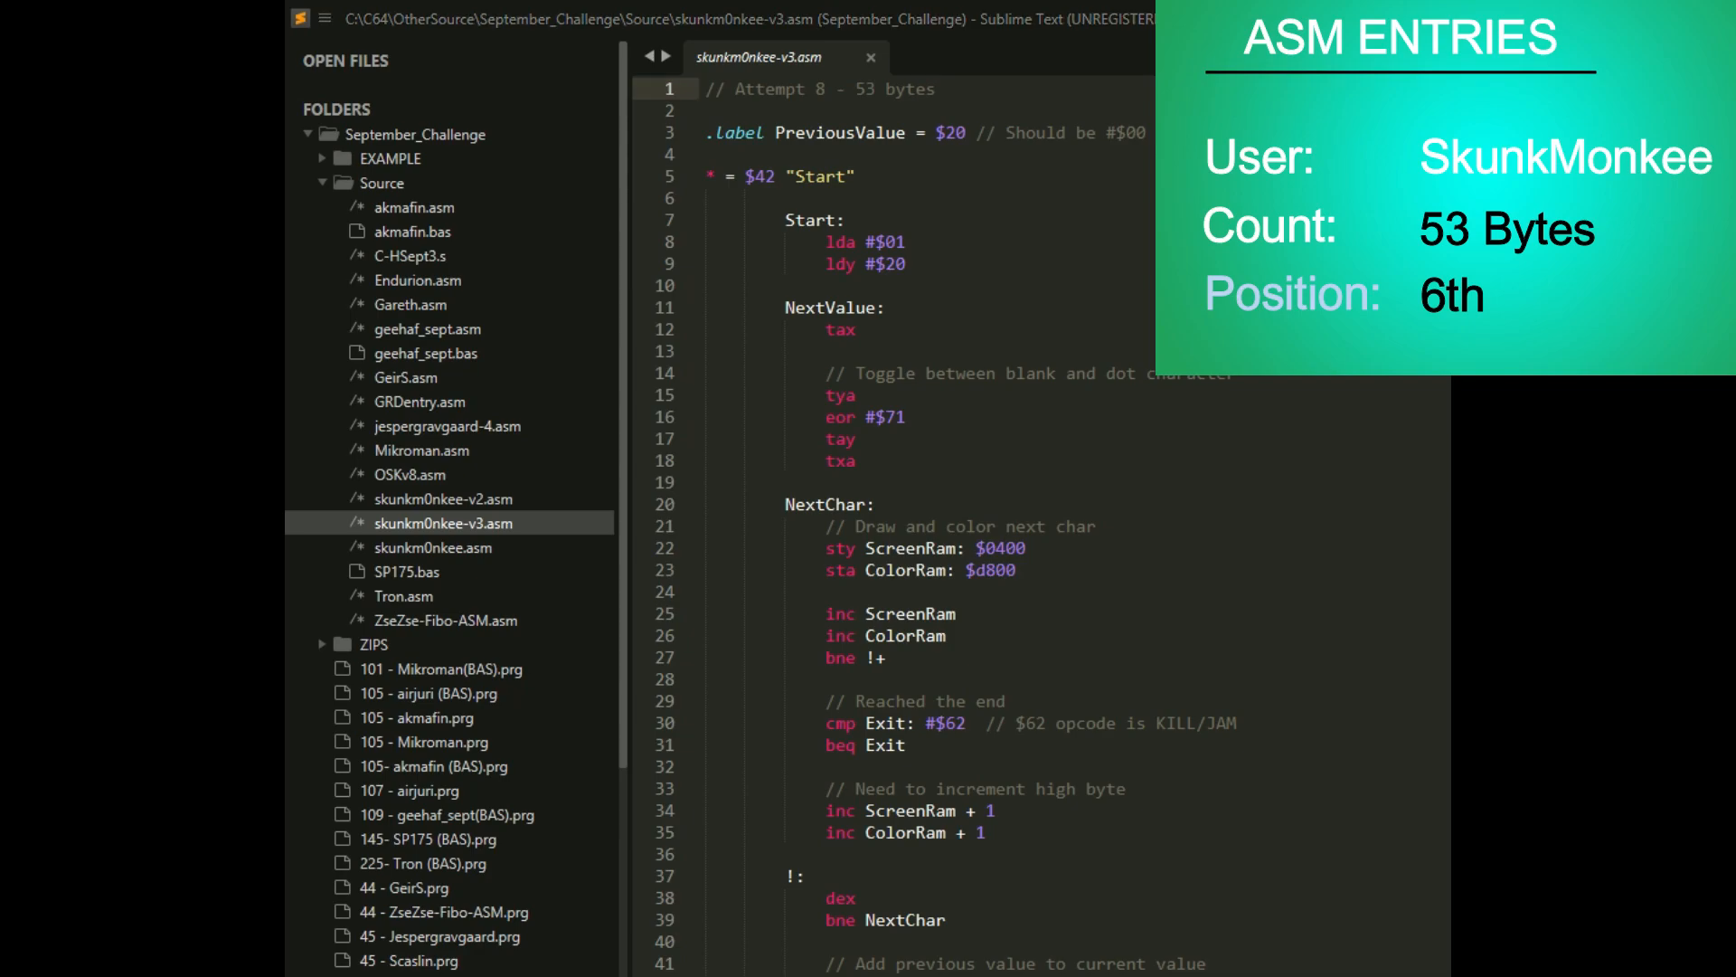
{"action": "left_click", "coordinate": [410, 256]}
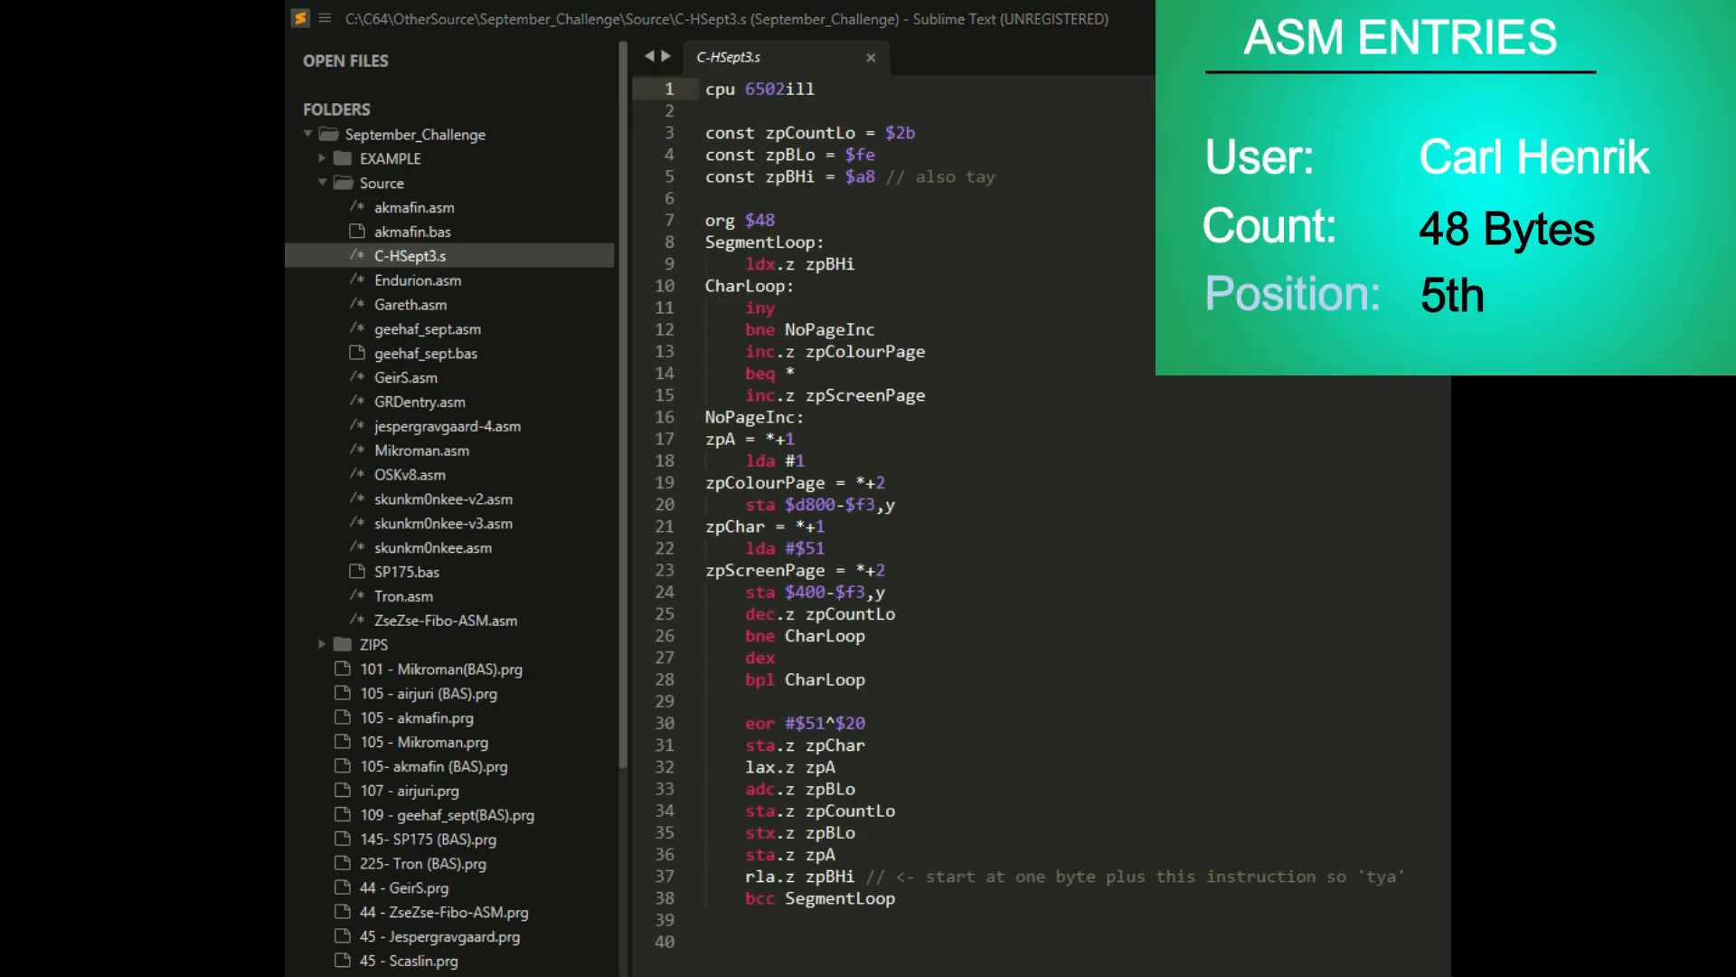
{"action": "left_click", "coordinate": [927, 351]}
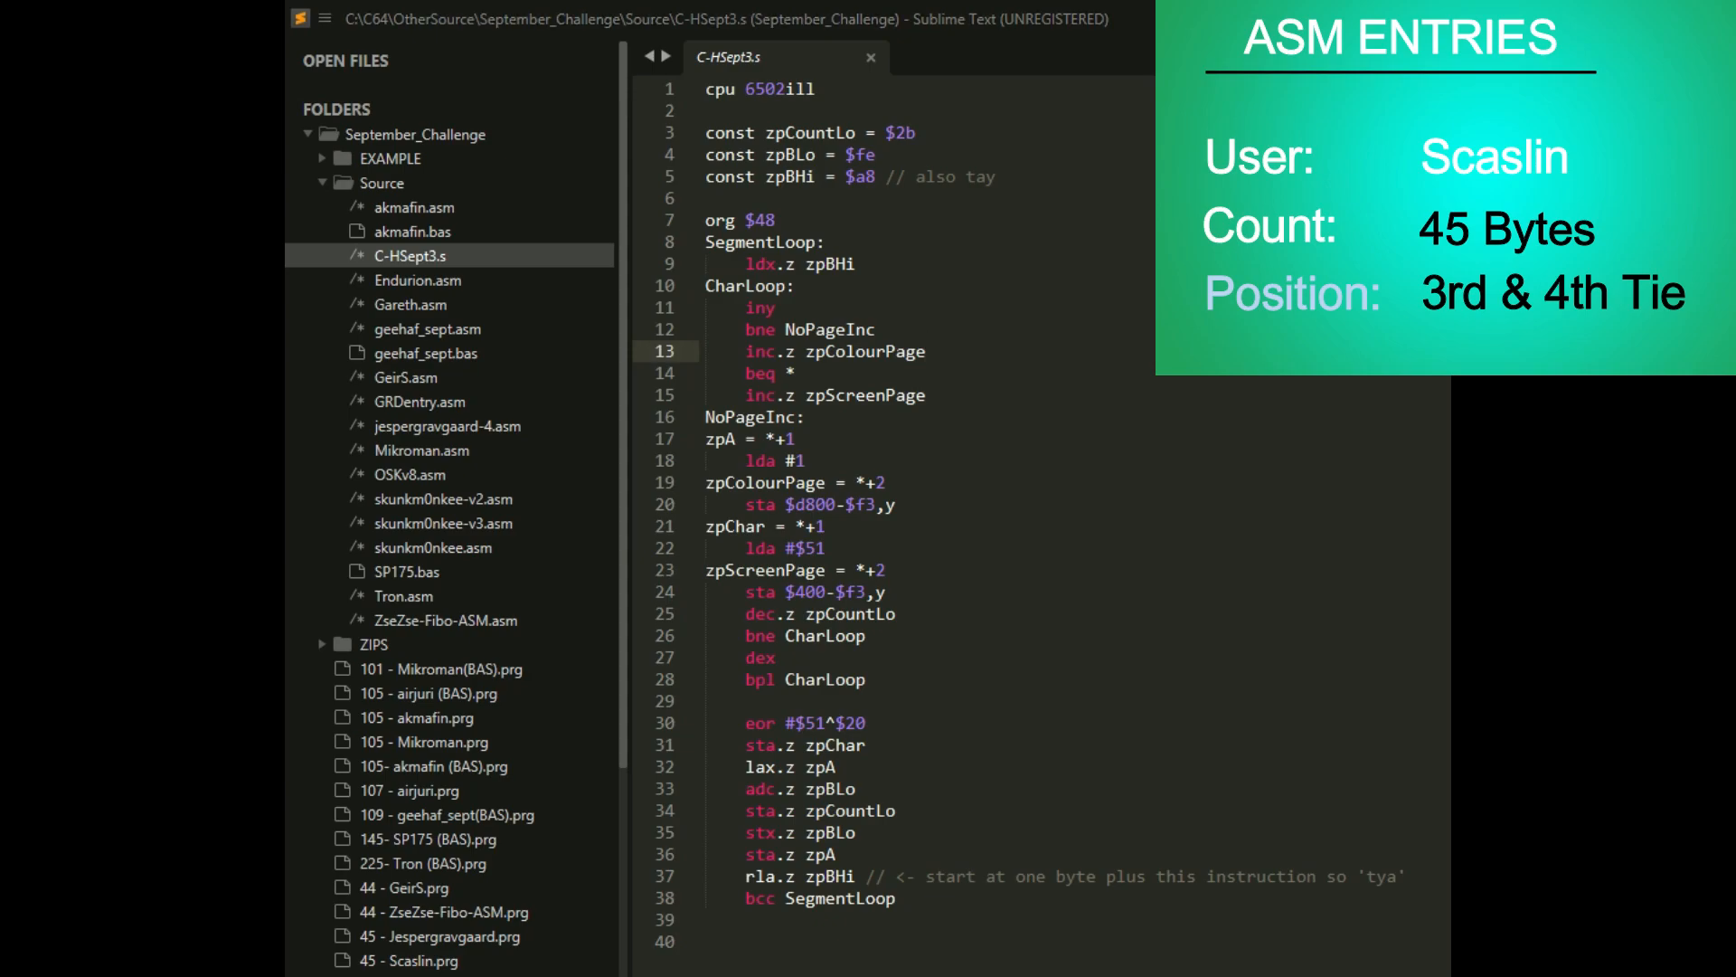
{"action": "mouse_move", "coordinate": [479, 498]}
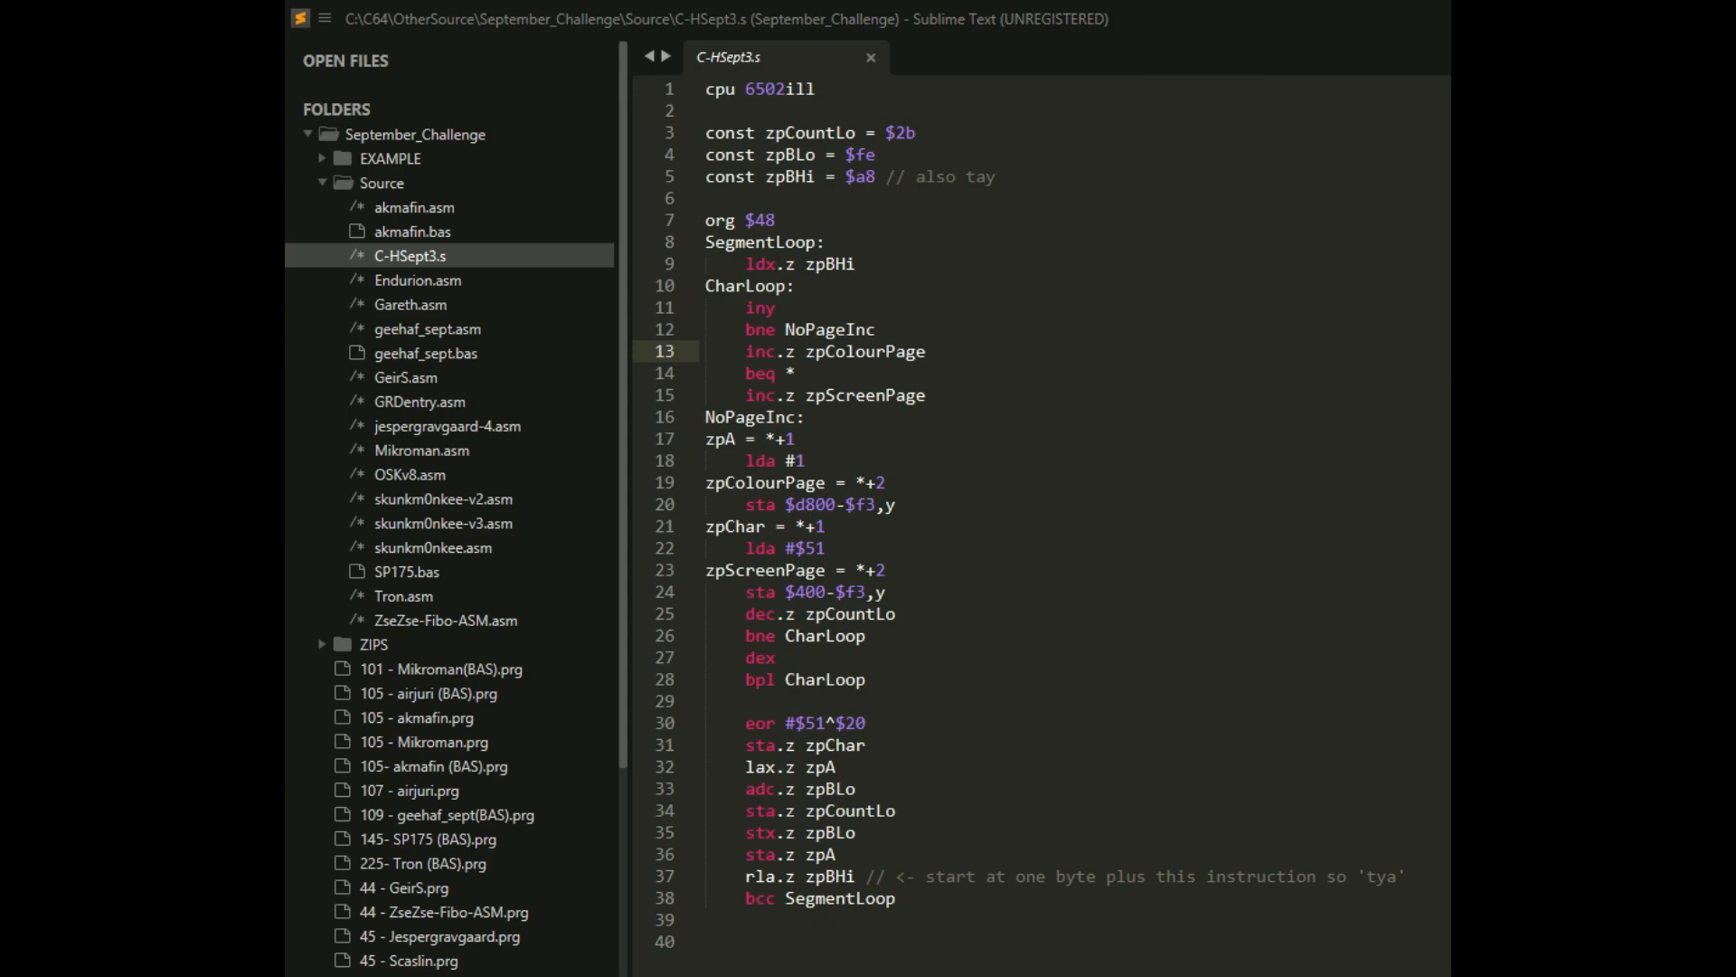
- View jespergravgaard-4.asm, then open the 44-byte ZseZse-Fibo-ASM.asm entry
{"action": "left_click", "coordinate": [448, 425]}
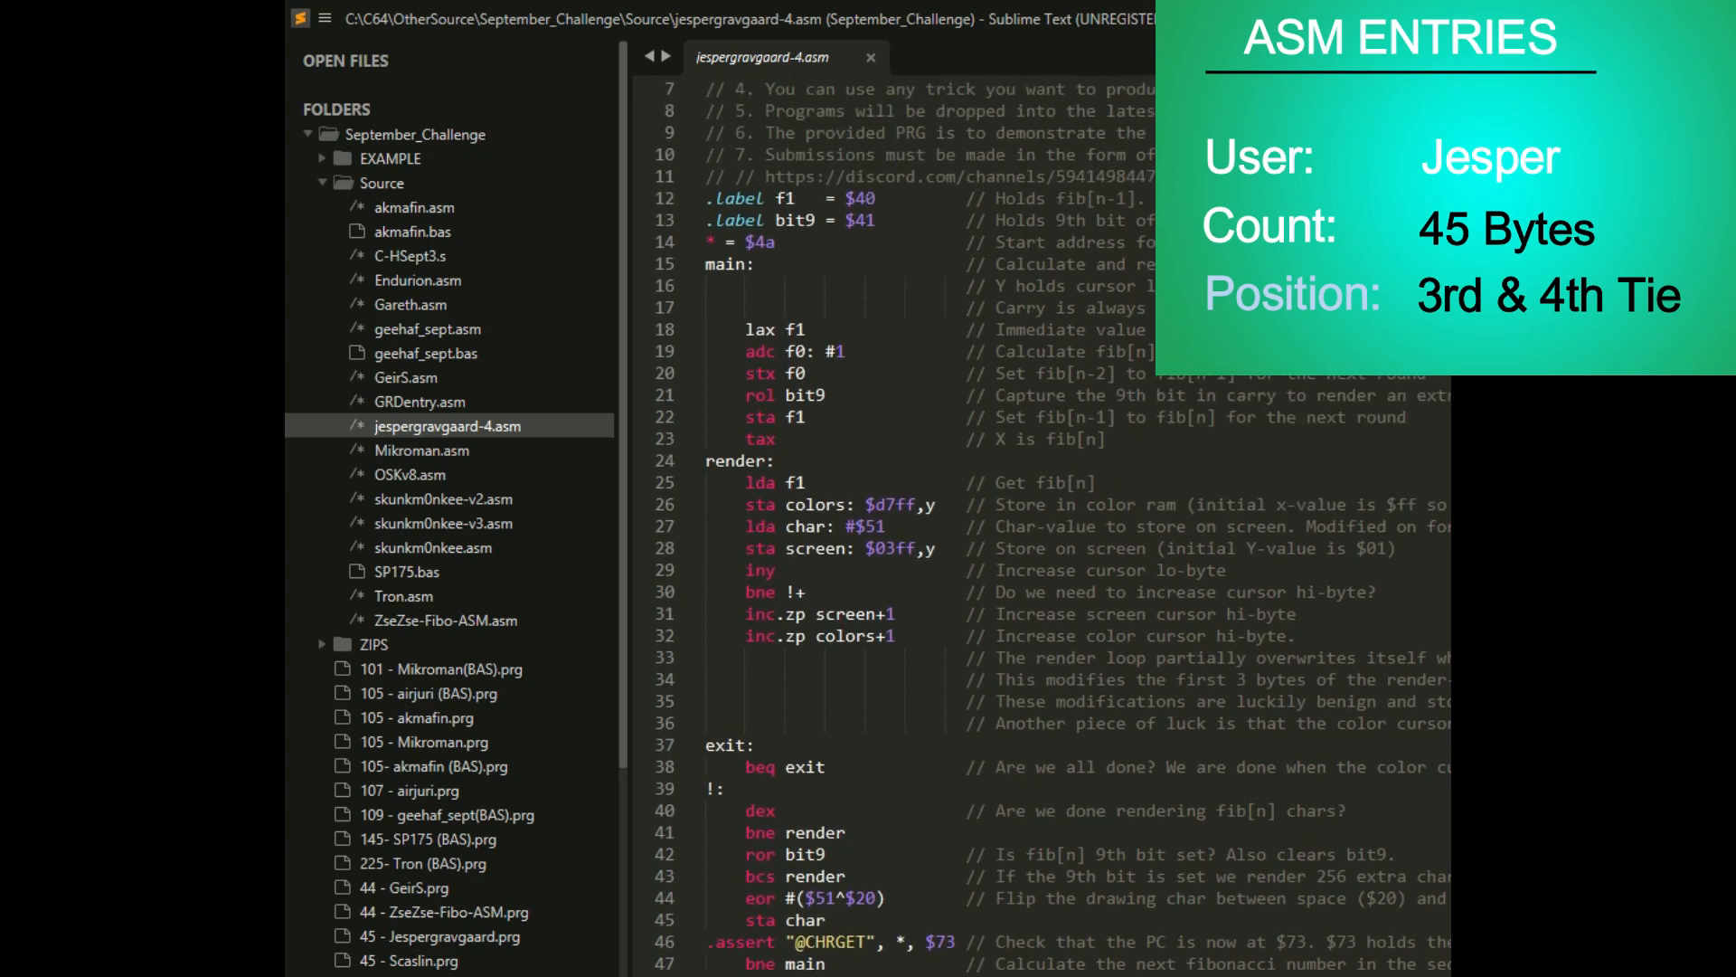
{"action": "mouse_move", "coordinate": [1118, 378]}
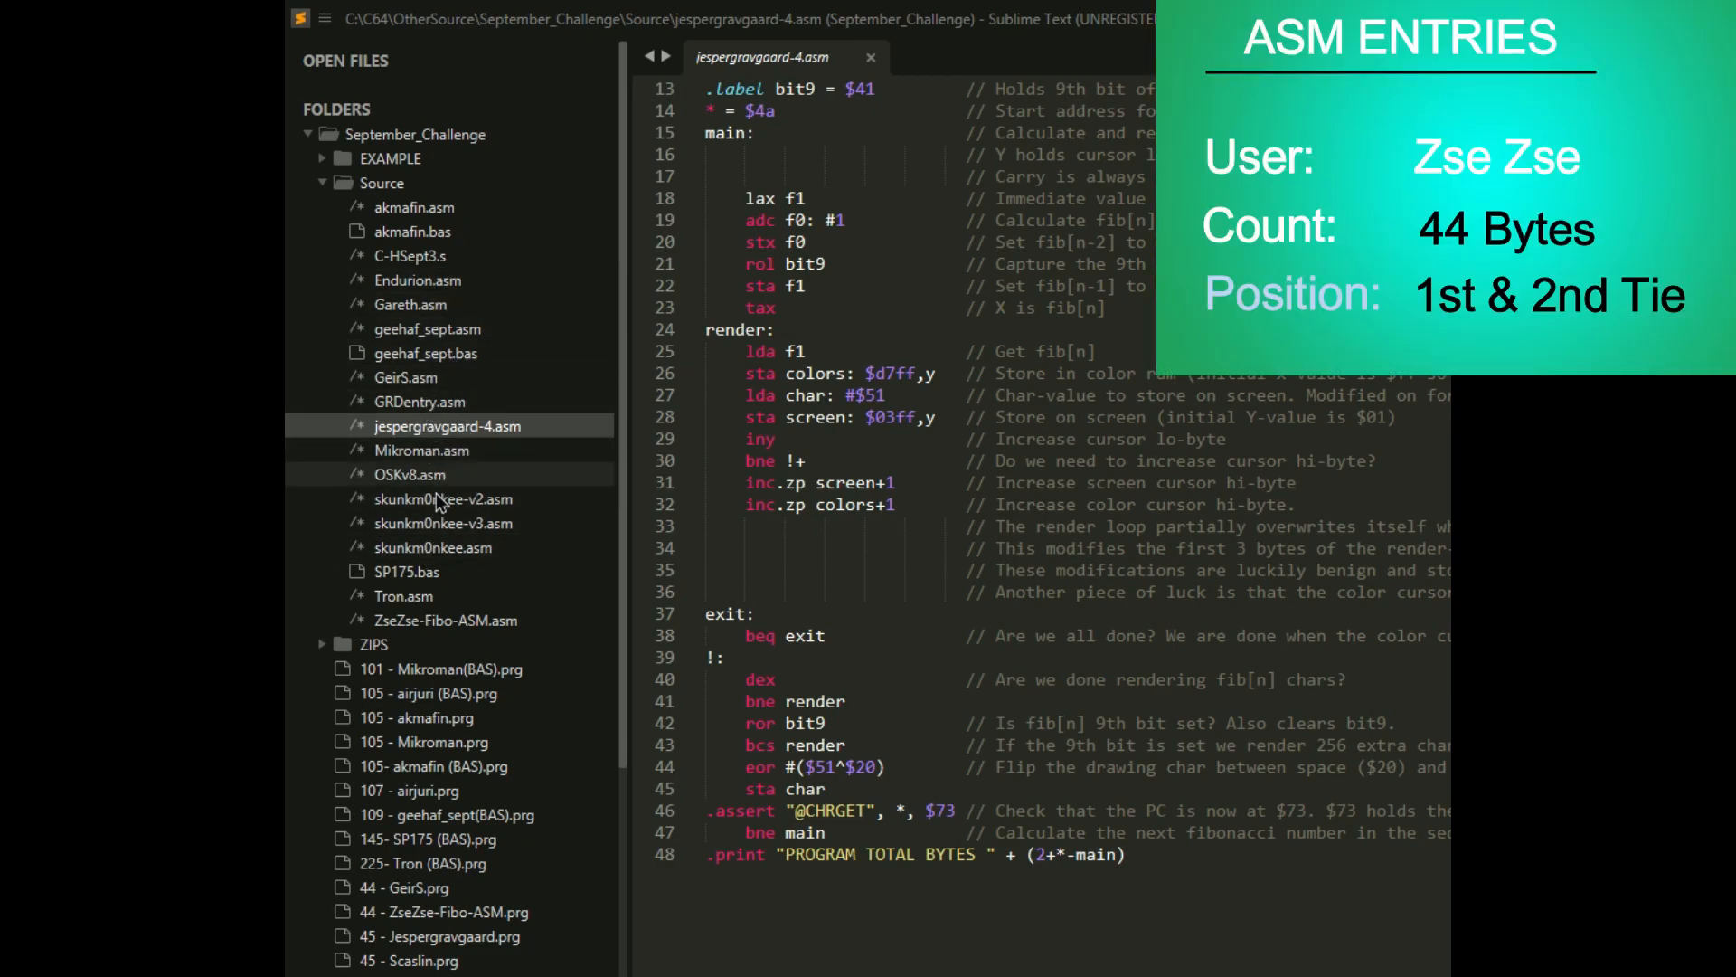
{"action": "left_click", "coordinate": [446, 620]}
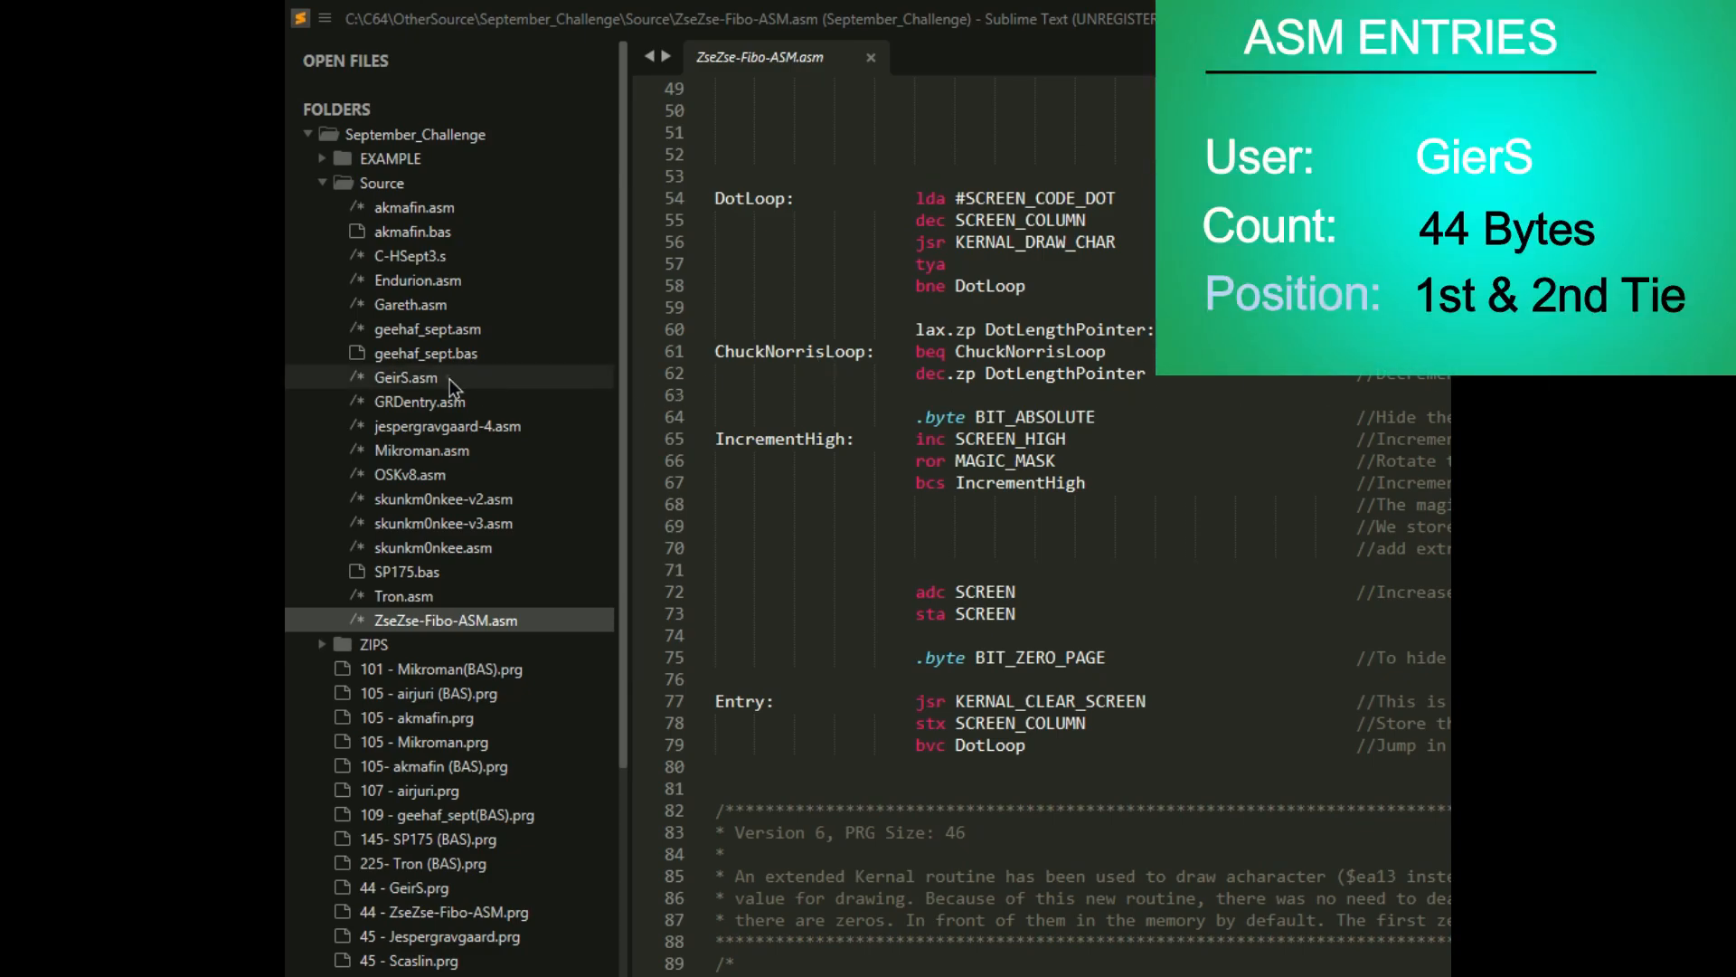
- Open GierS's 44-byte GierS.asm with its NumberLoop and CharLoop source
{"action": "left_click", "coordinate": [406, 376]}
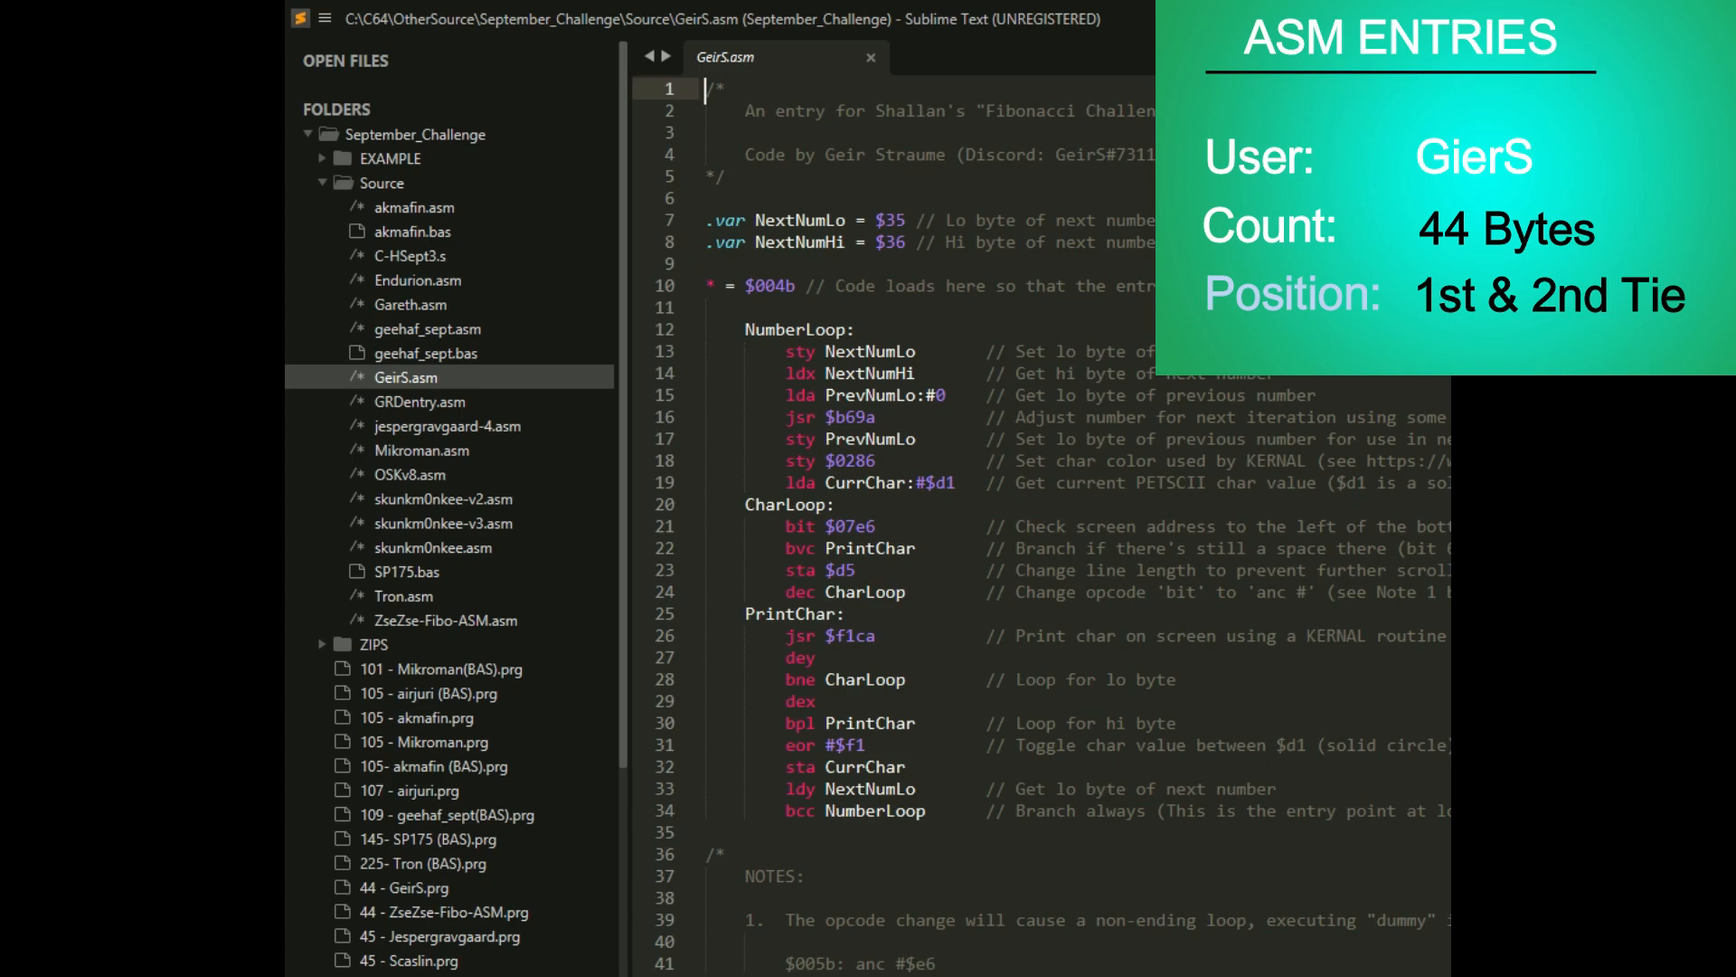
{"action": "mouse_move", "coordinate": [1445, 470]}
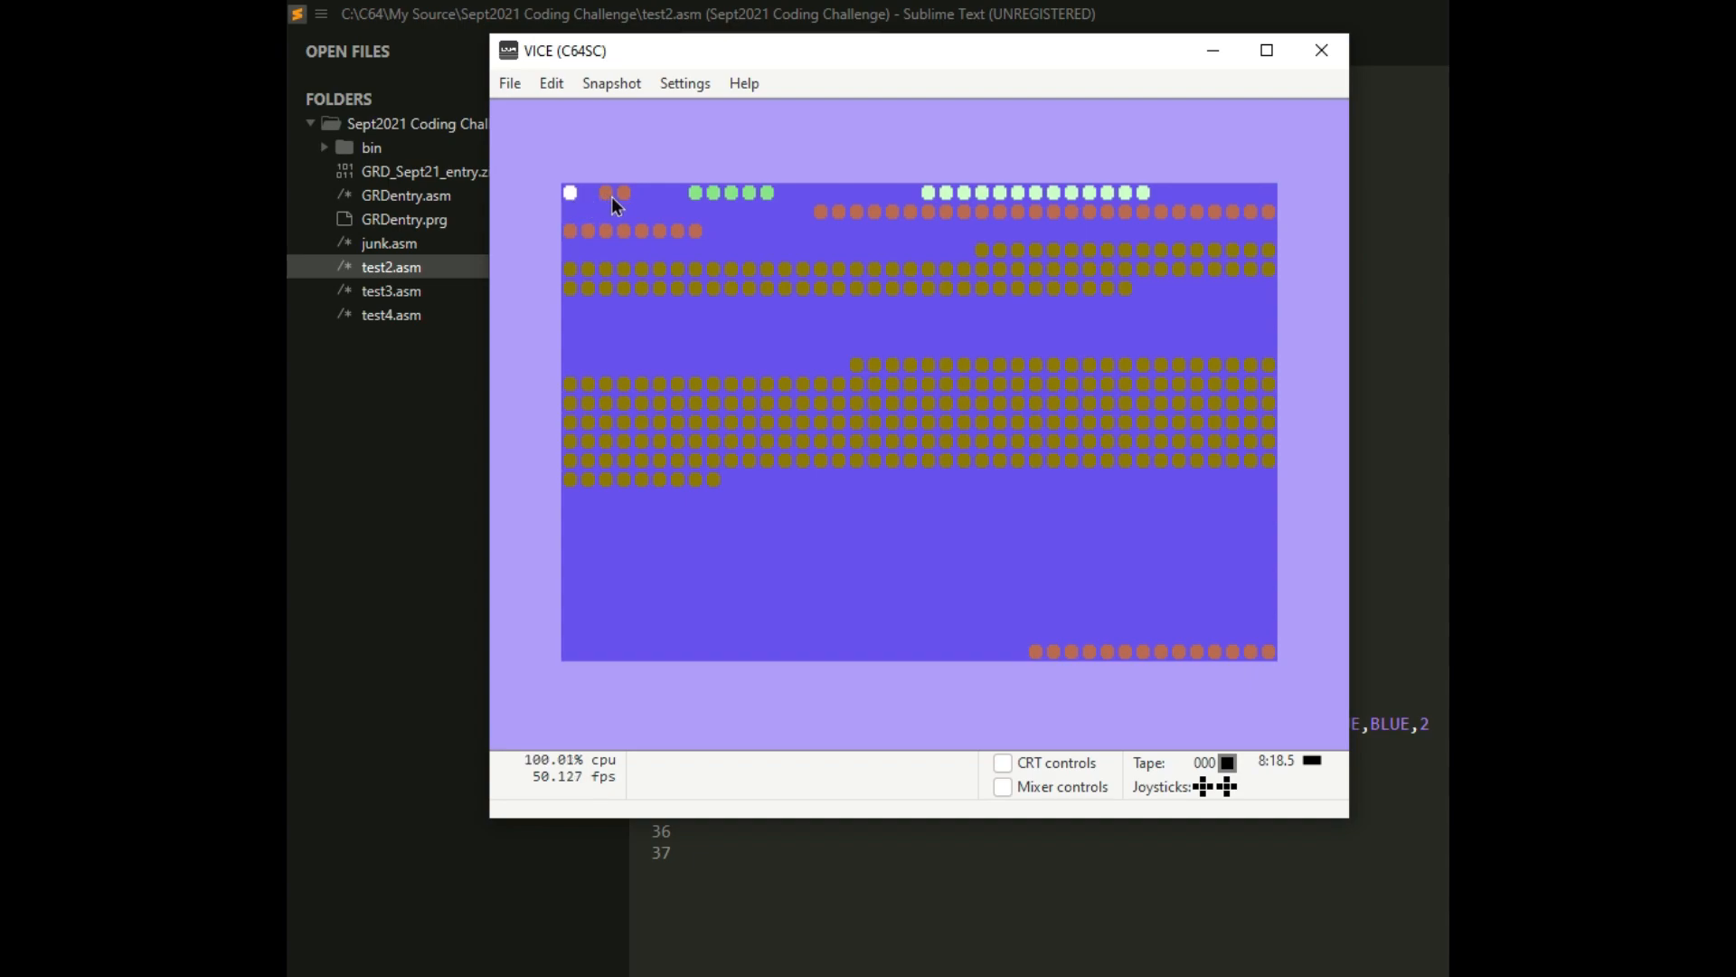
{"action": "mouse_move", "coordinate": [640, 204]}
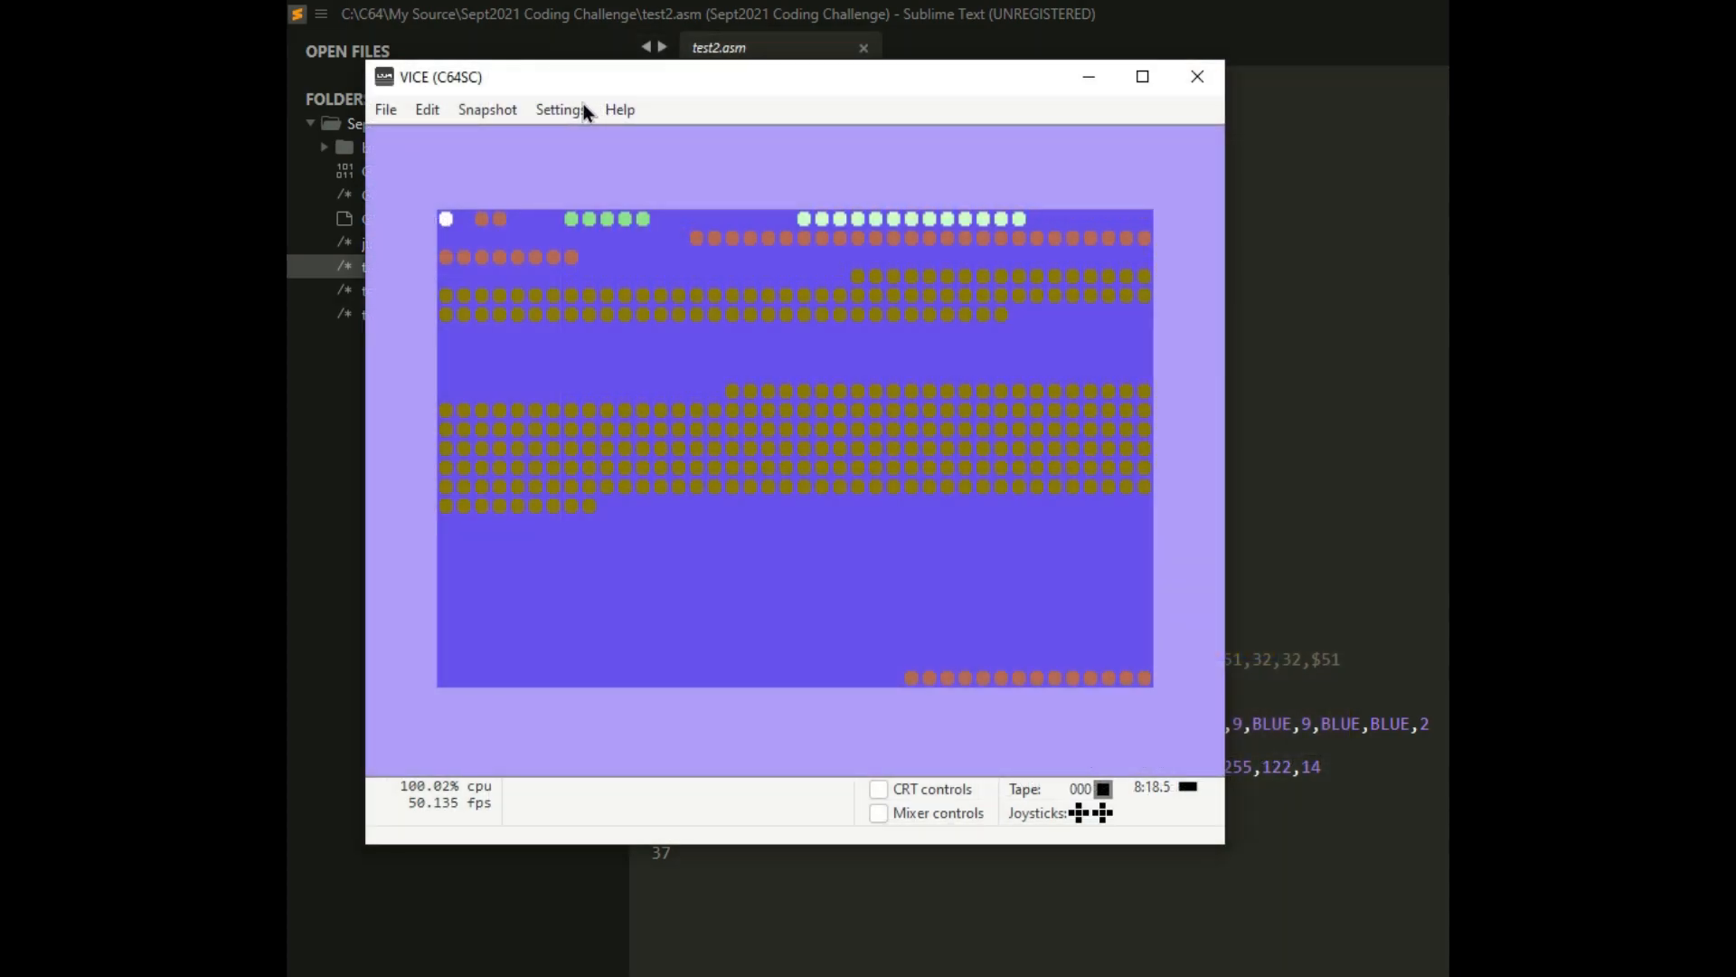
{"action": "mouse_move", "coordinate": [686, 215]}
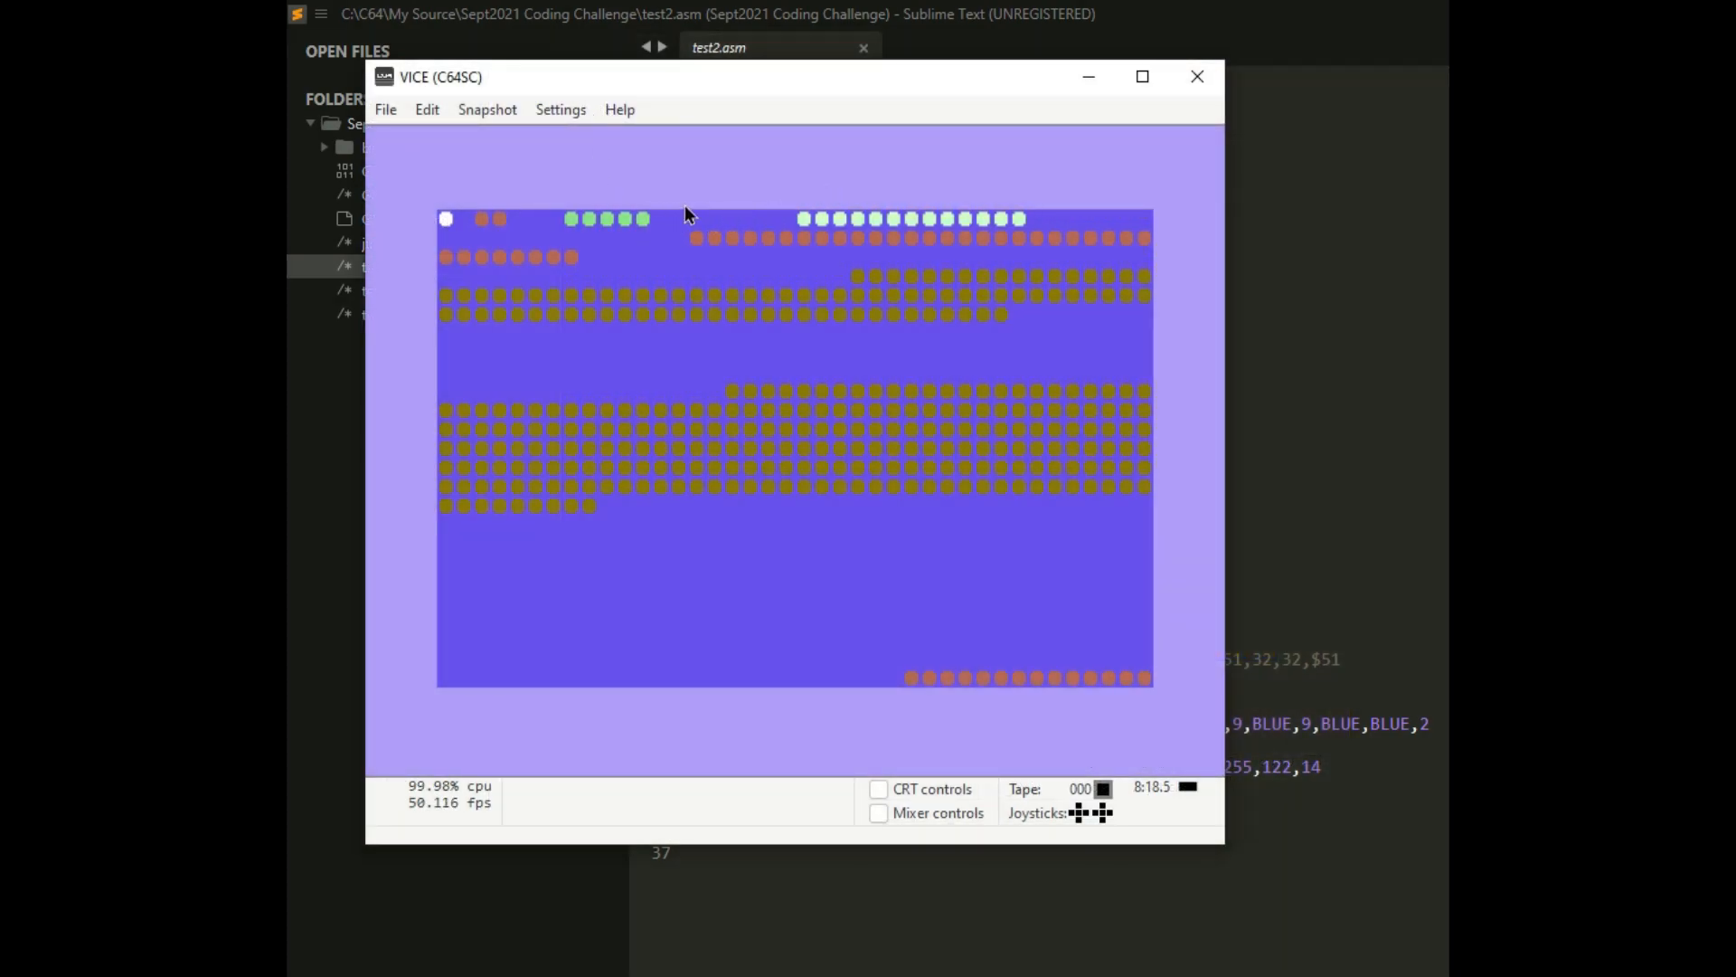
{"action": "mouse_move", "coordinate": [729, 529]}
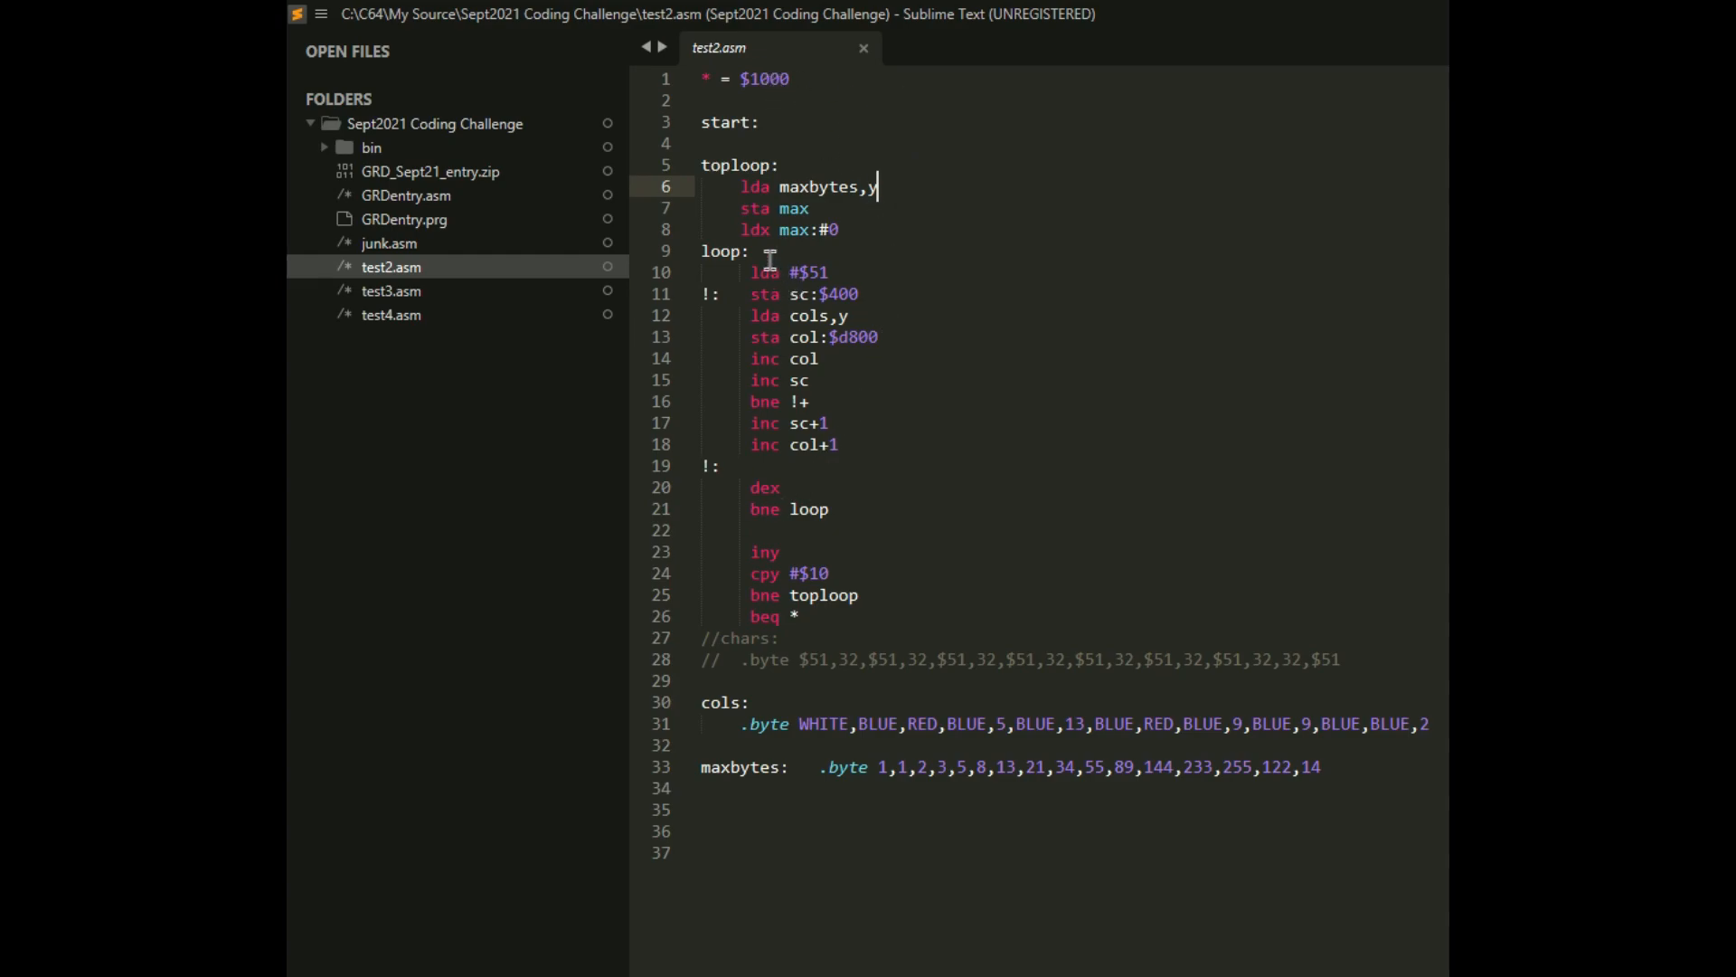
{"action": "mouse_move", "coordinate": [800, 344]}
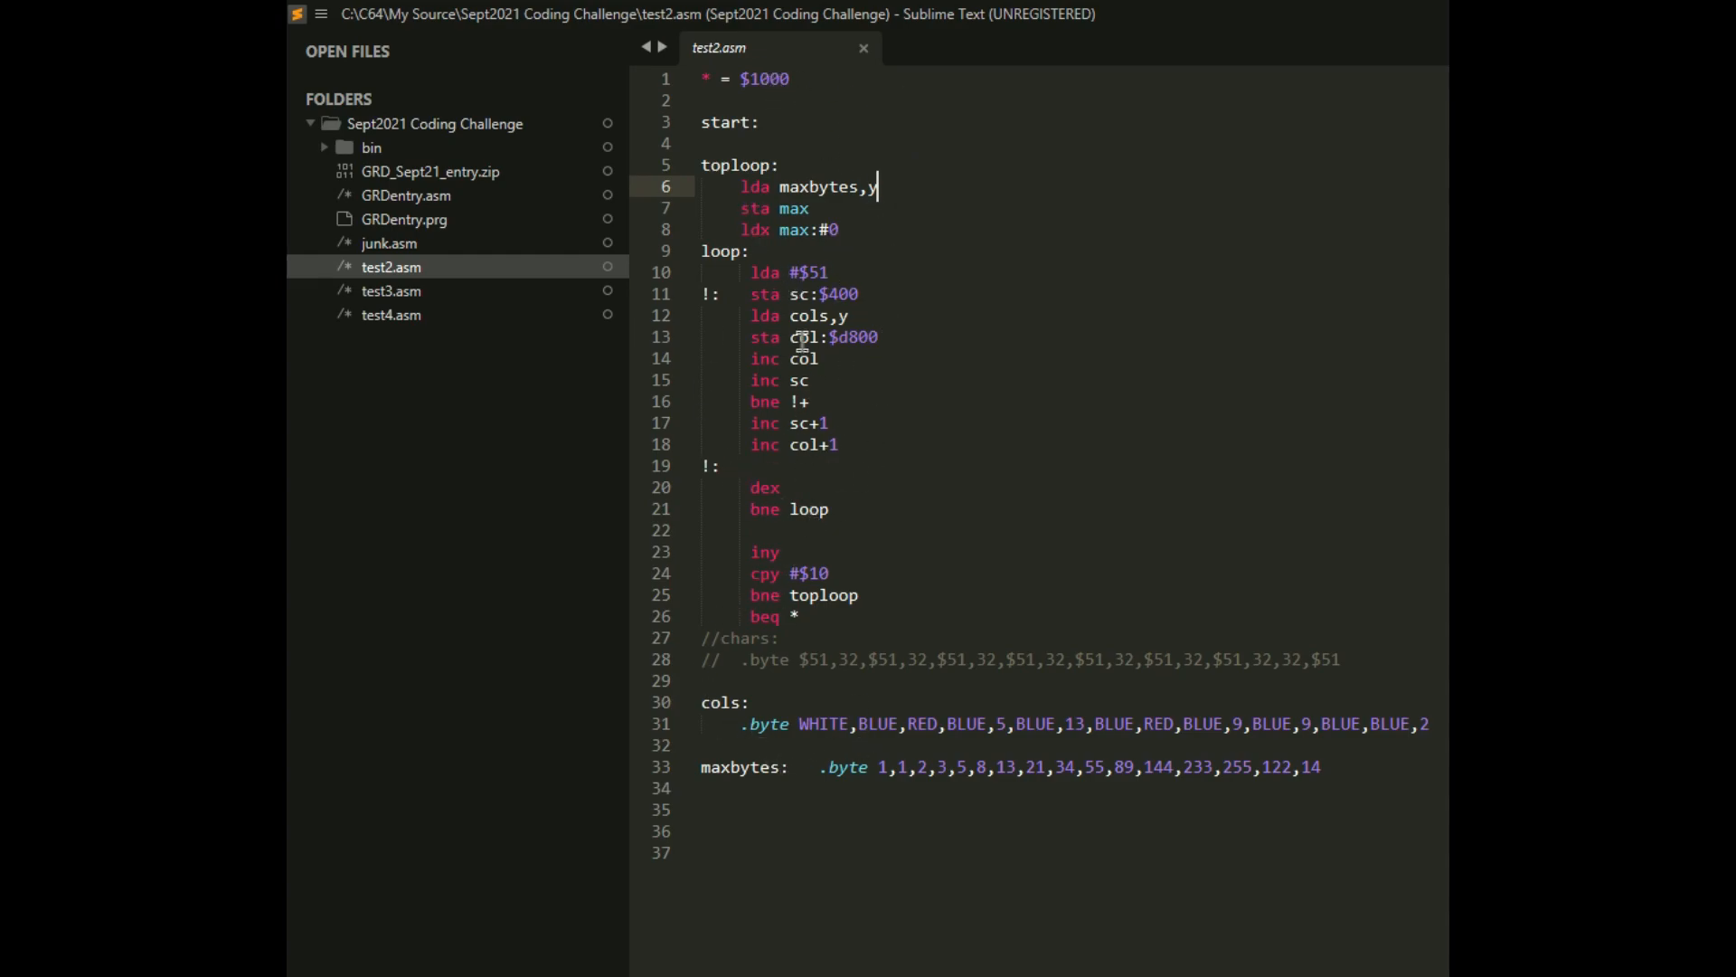
{"action": "mouse_move", "coordinate": [1118, 753]}
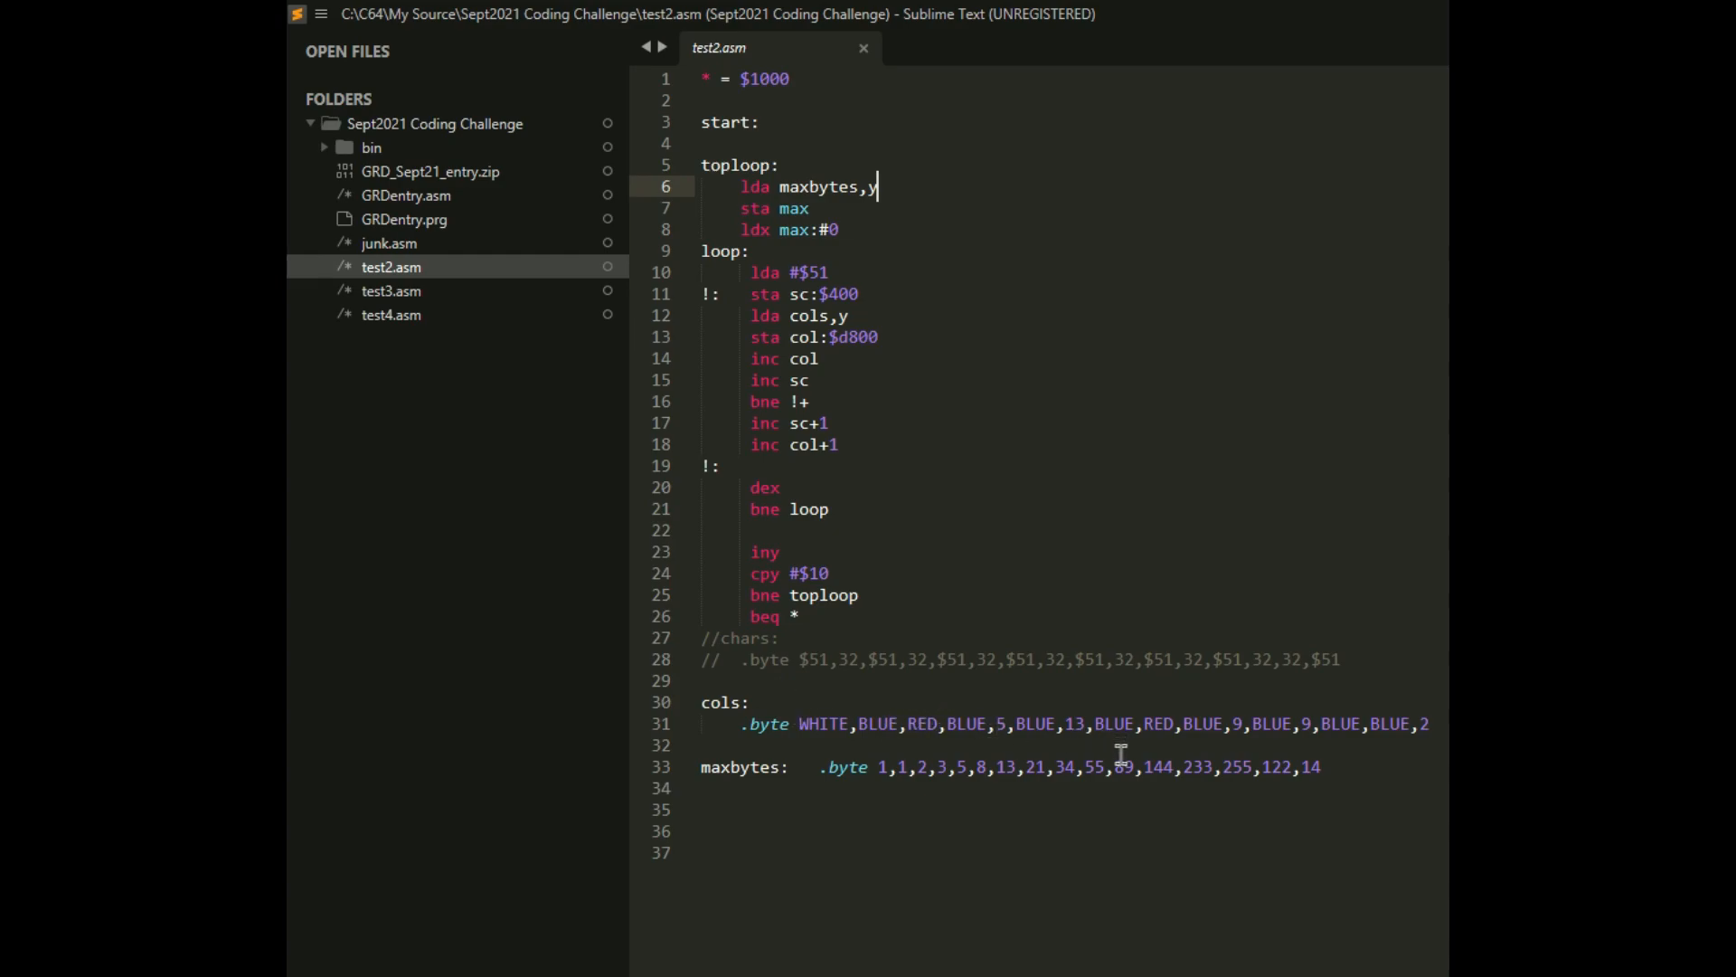
{"action": "mouse_move", "coordinate": [772, 706]}
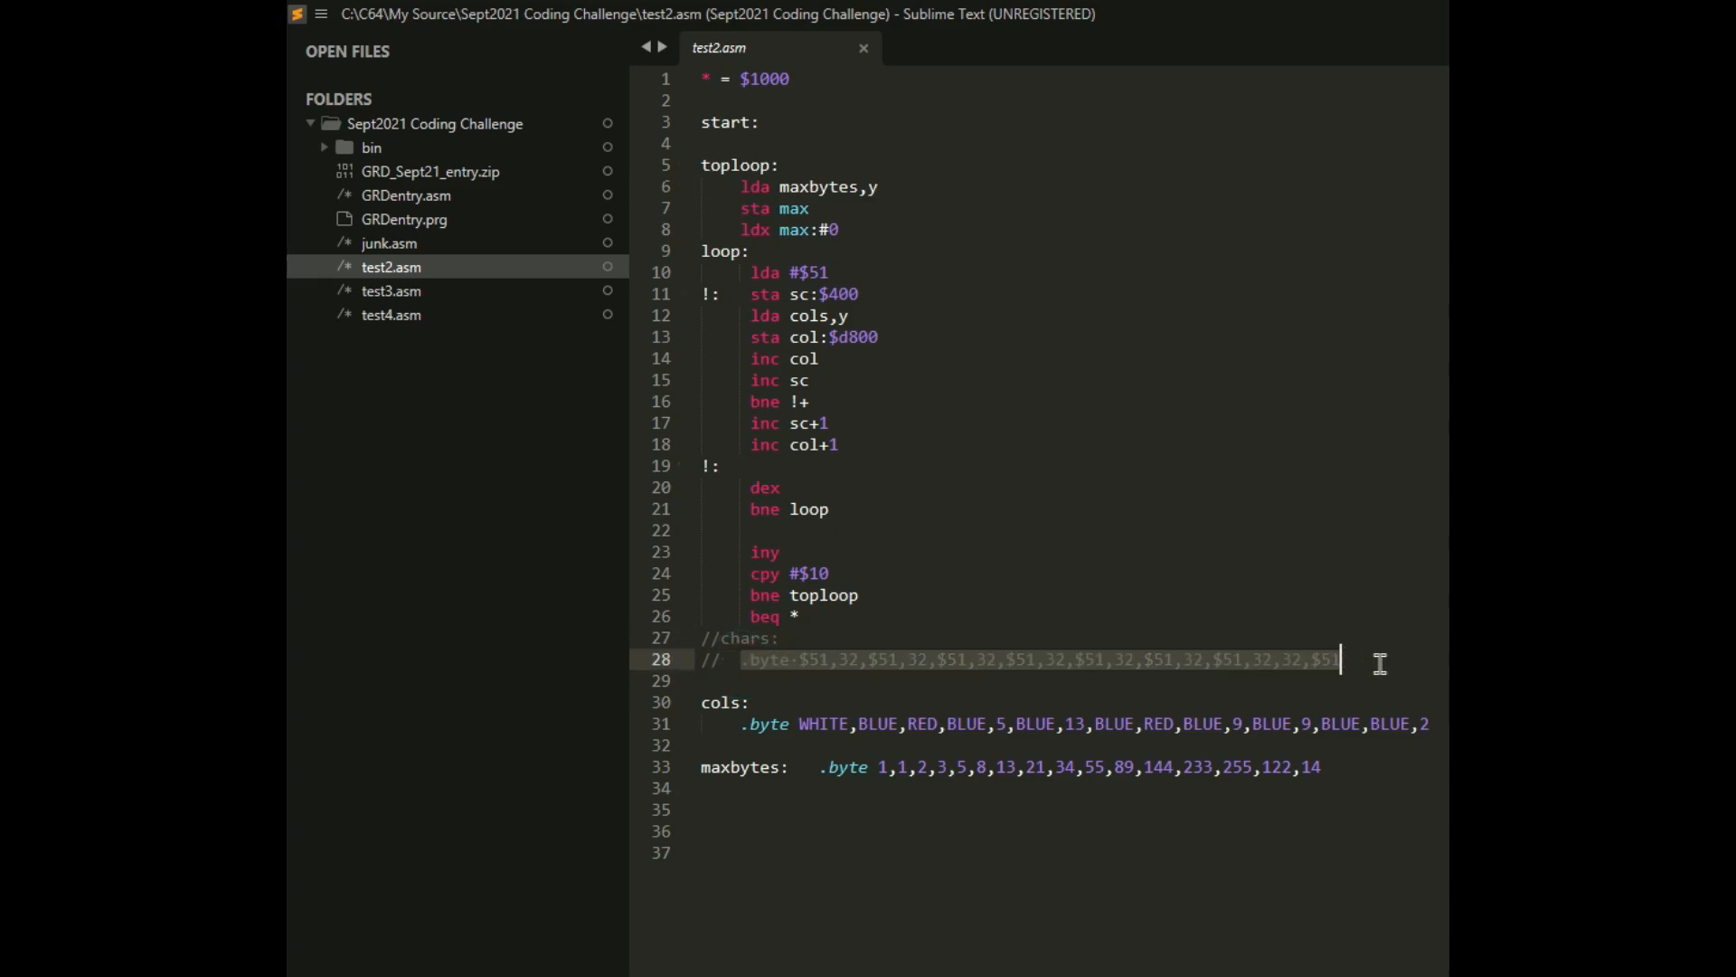
{"action": "mouse_move", "coordinate": [1262, 700]}
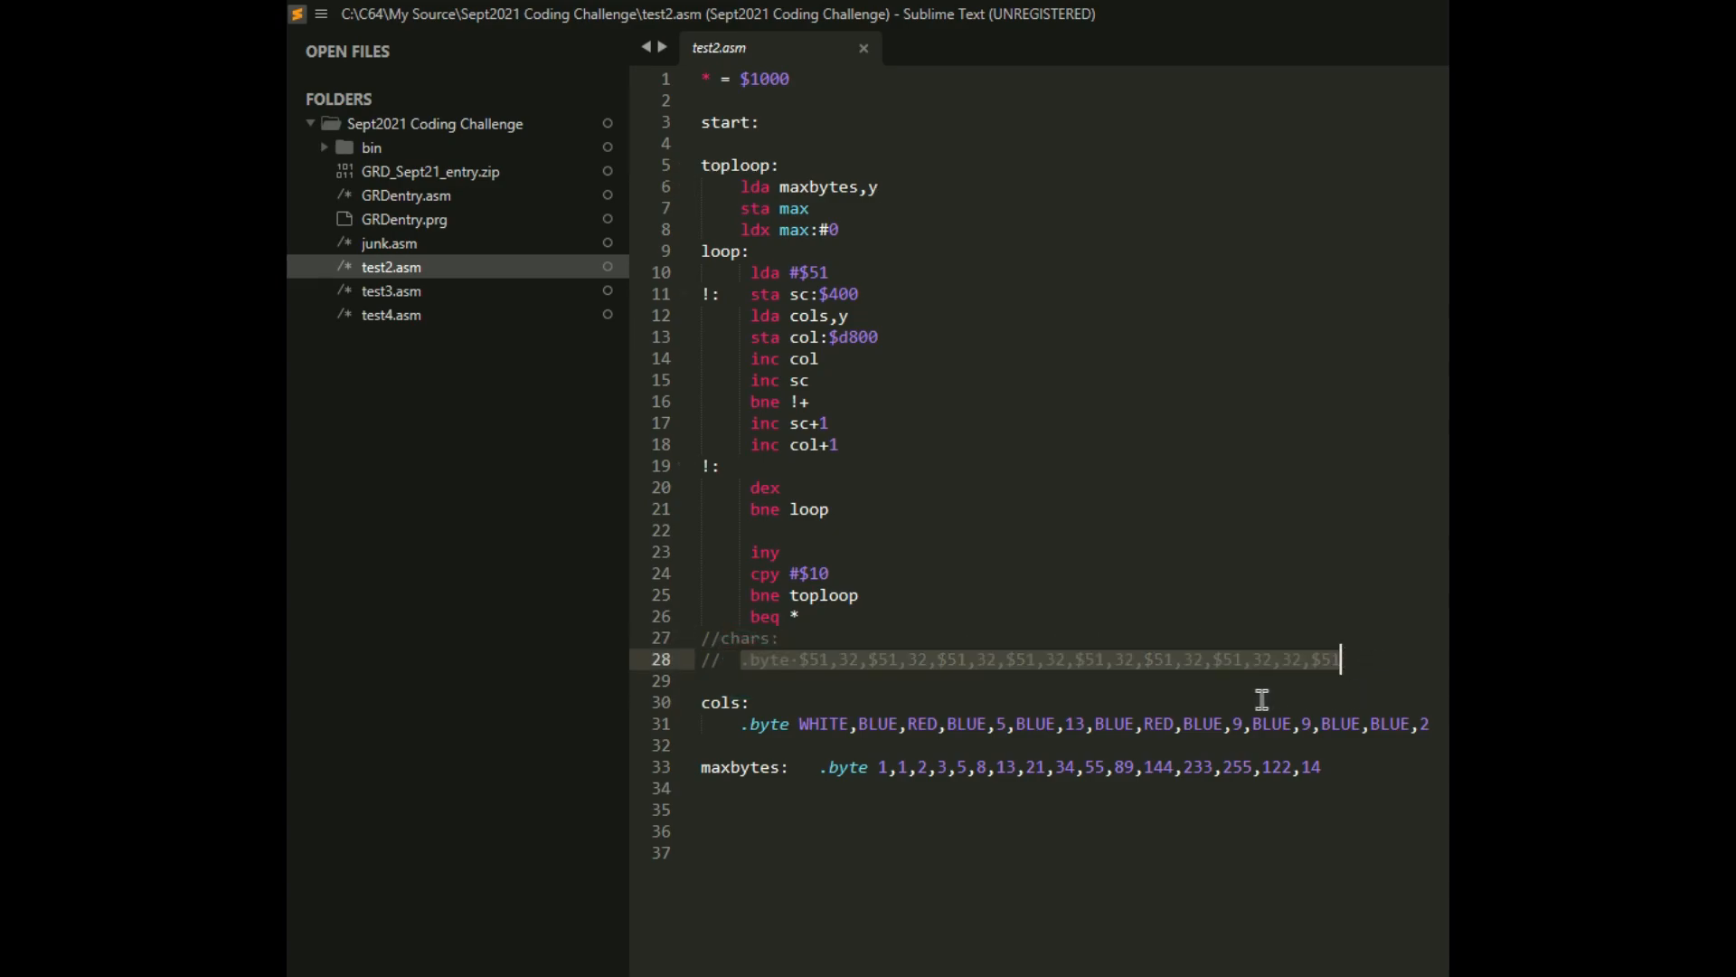
{"action": "mouse_move", "coordinate": [883, 740]}
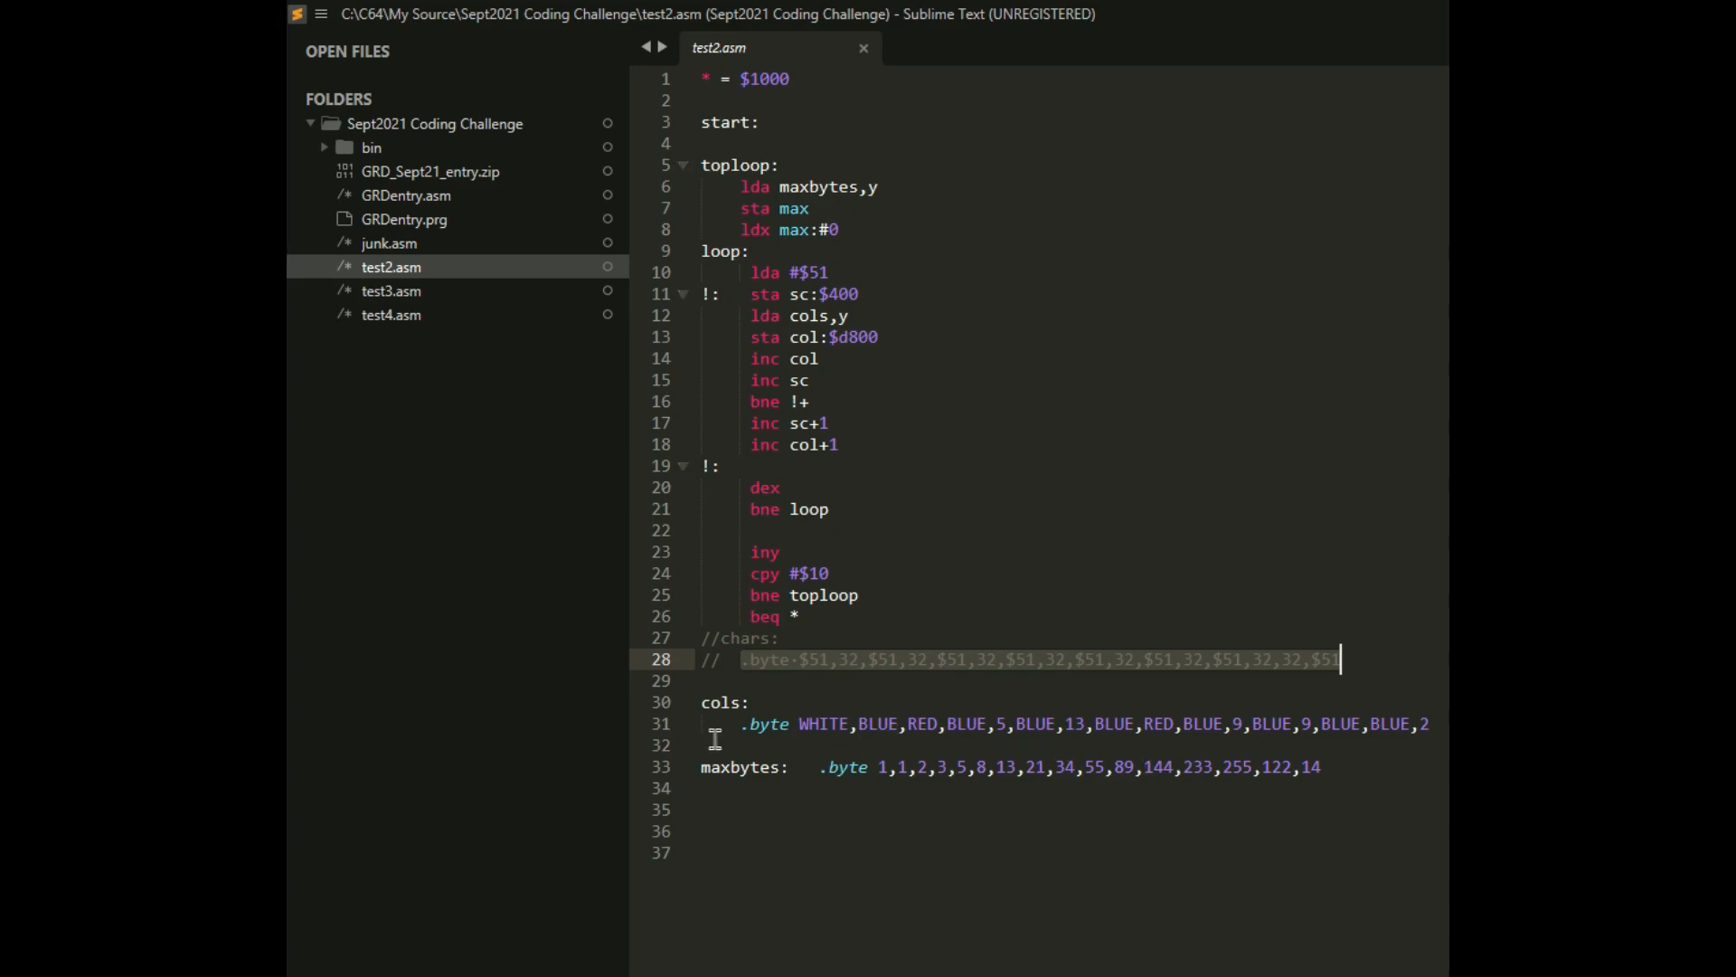
{"action": "mouse_move", "coordinate": [836, 670]}
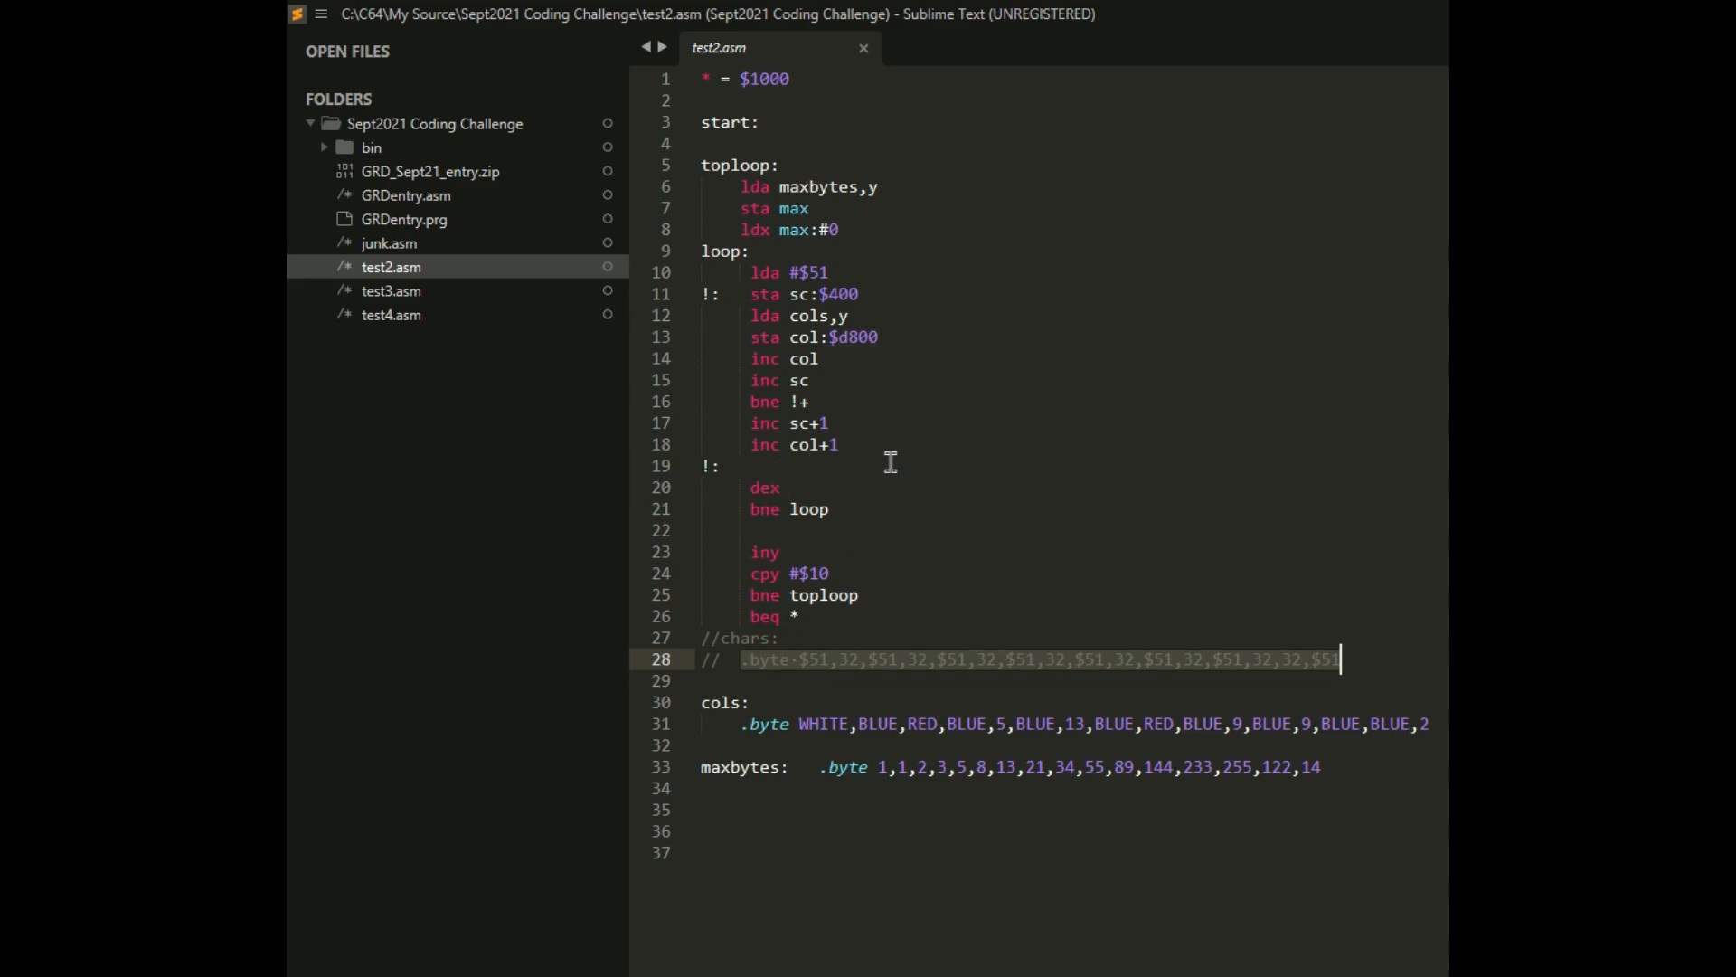
{"action": "mouse_move", "coordinate": [1071, 512]}
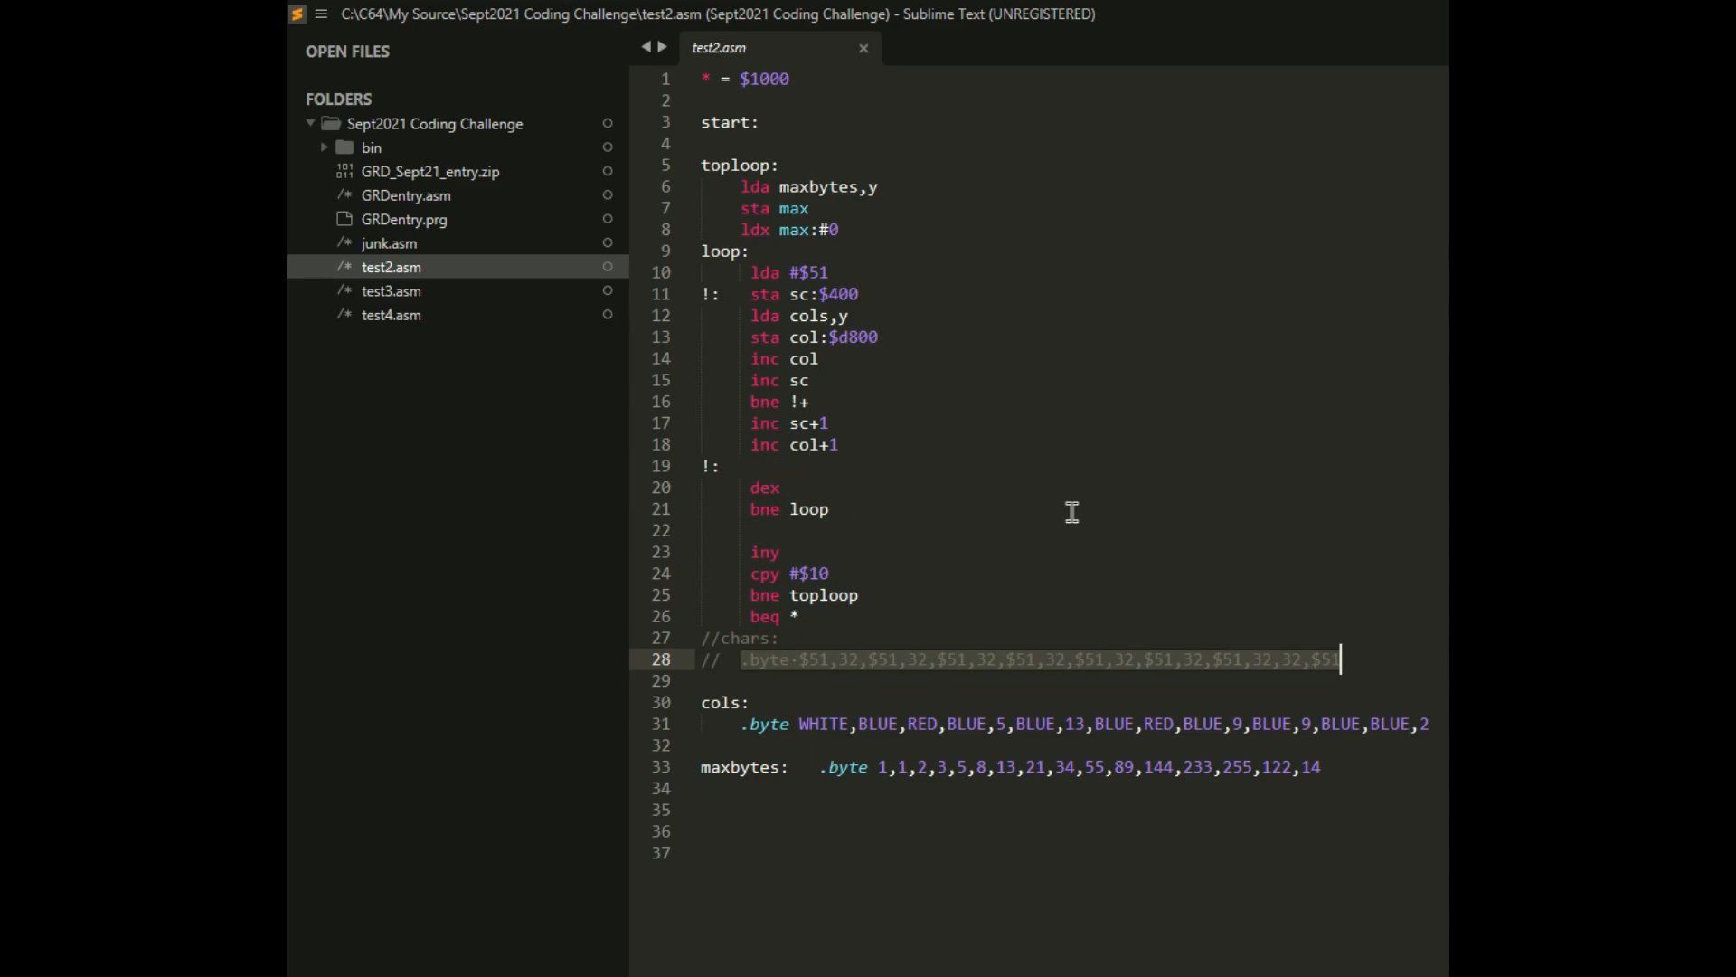
- Open the test3.asm and test4.asm source files from the challenge folder
{"action": "left_click", "coordinate": [390, 290]}
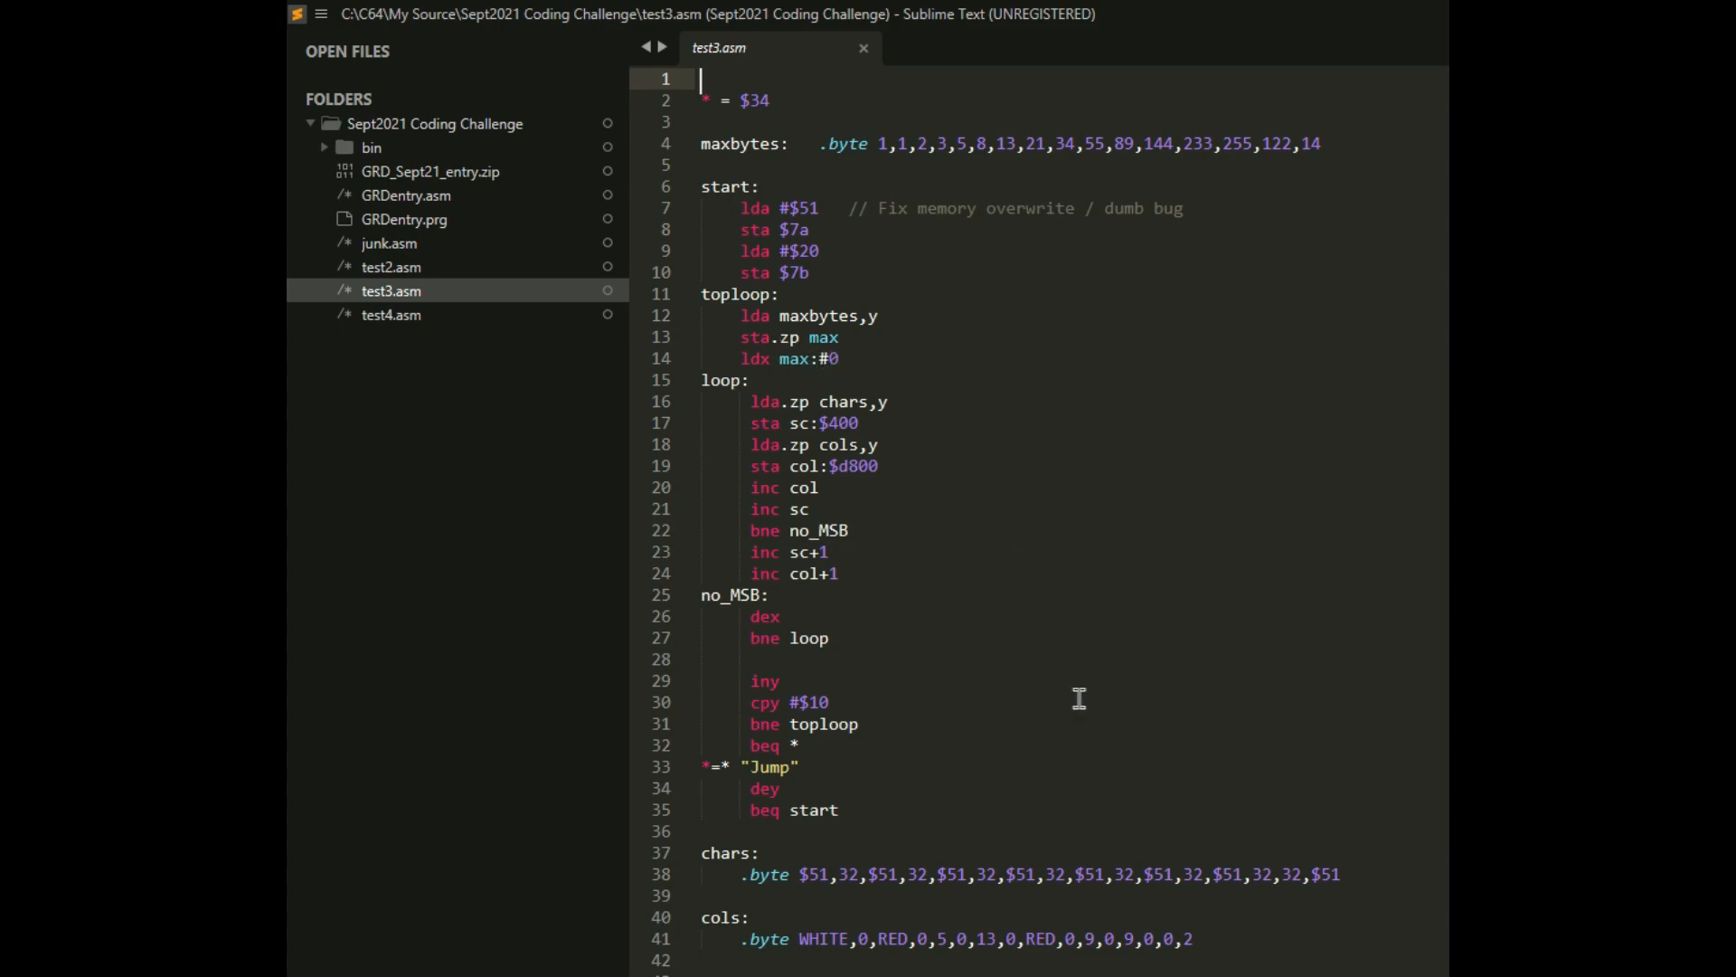
{"action": "mouse_move", "coordinate": [1177, 698]}
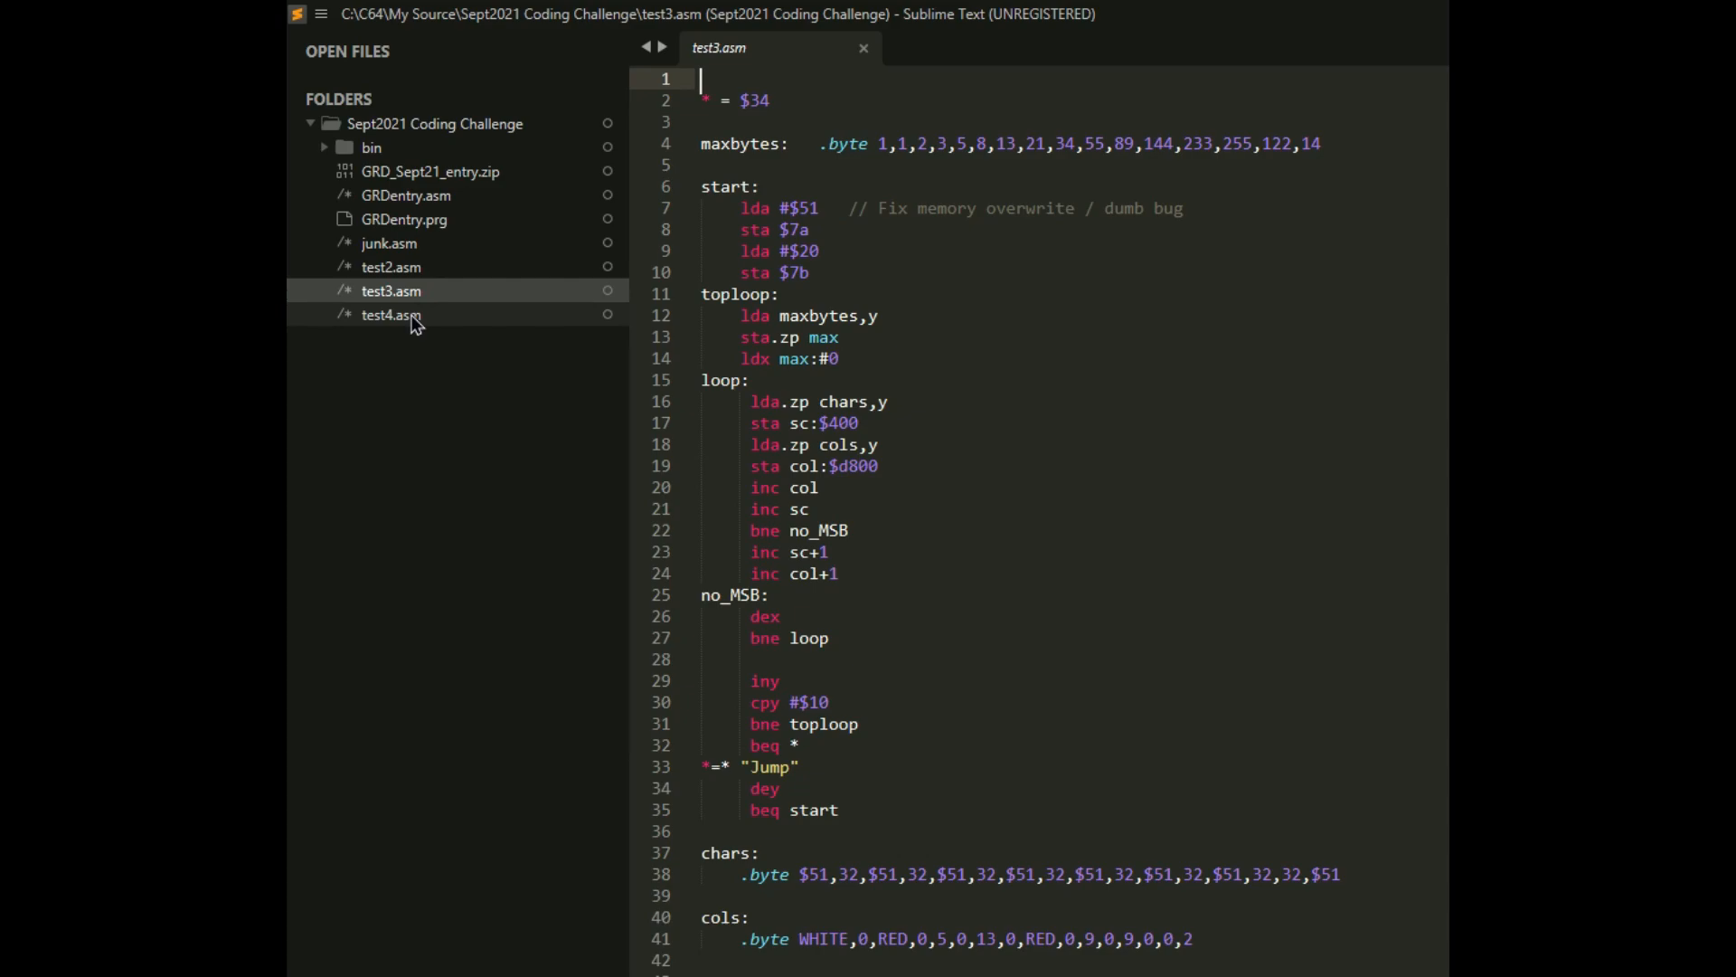
{"action": "left_click", "coordinate": [406, 195]}
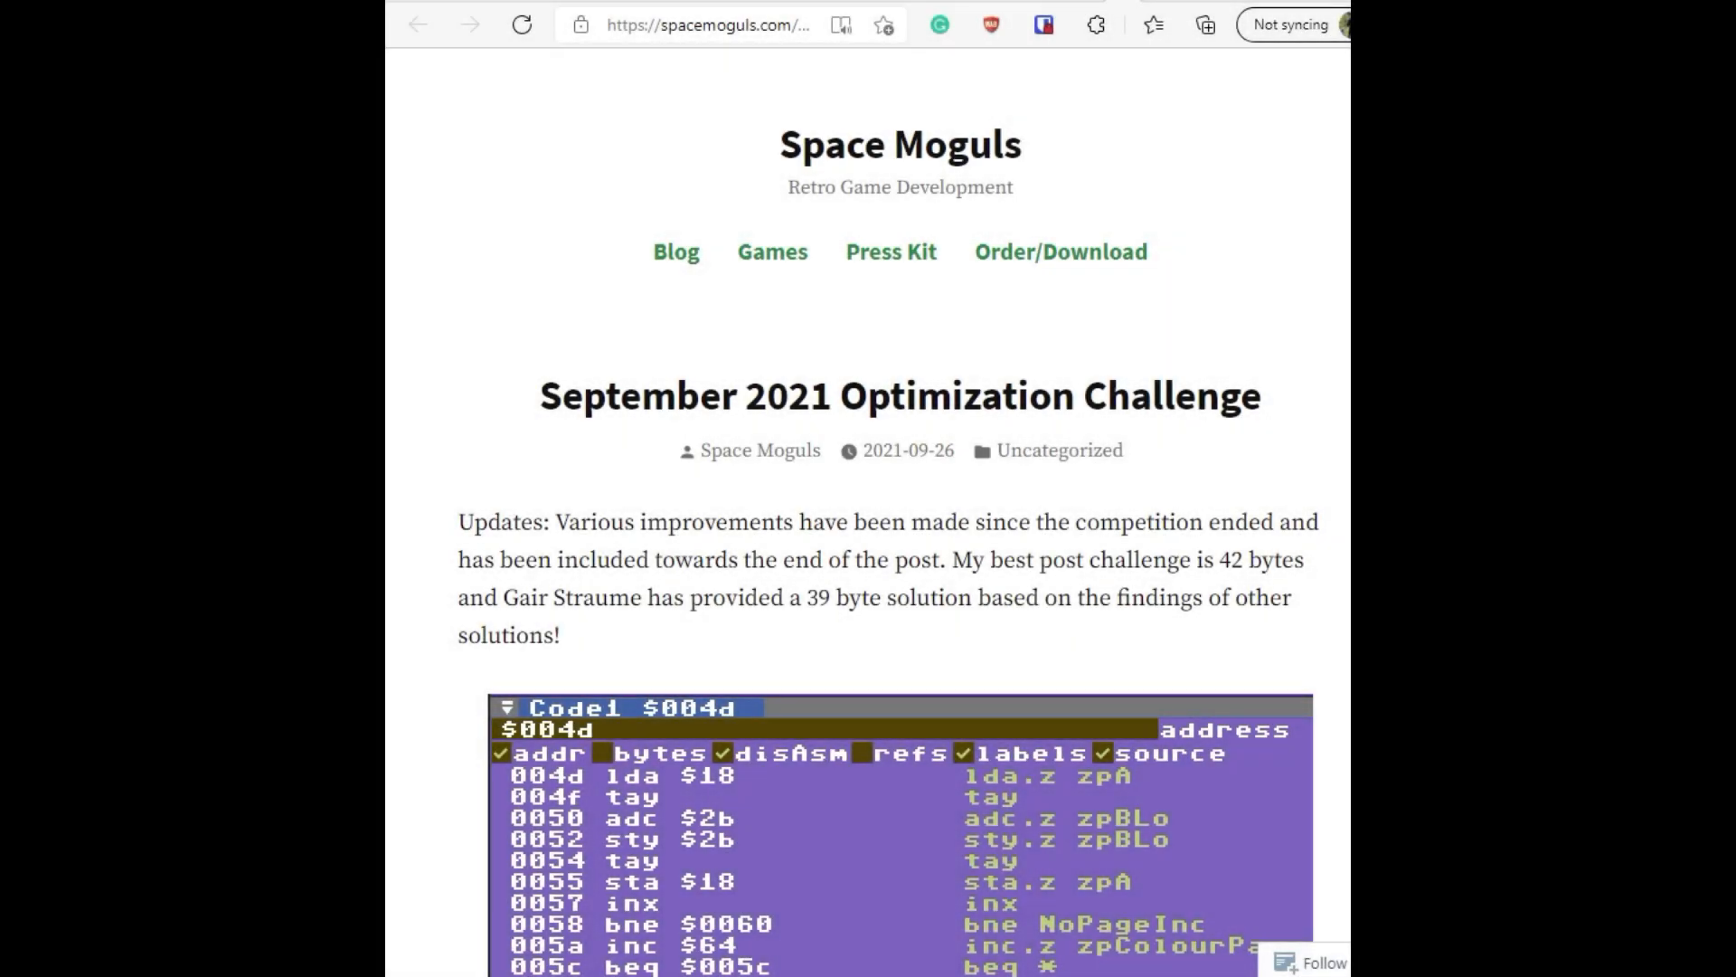
- Scroll the blog post's code listings down to Jesper Gravgaard's 45-byte solution
{"action": "scroll", "scroll_direction": "down", "scroll_amount": 3}
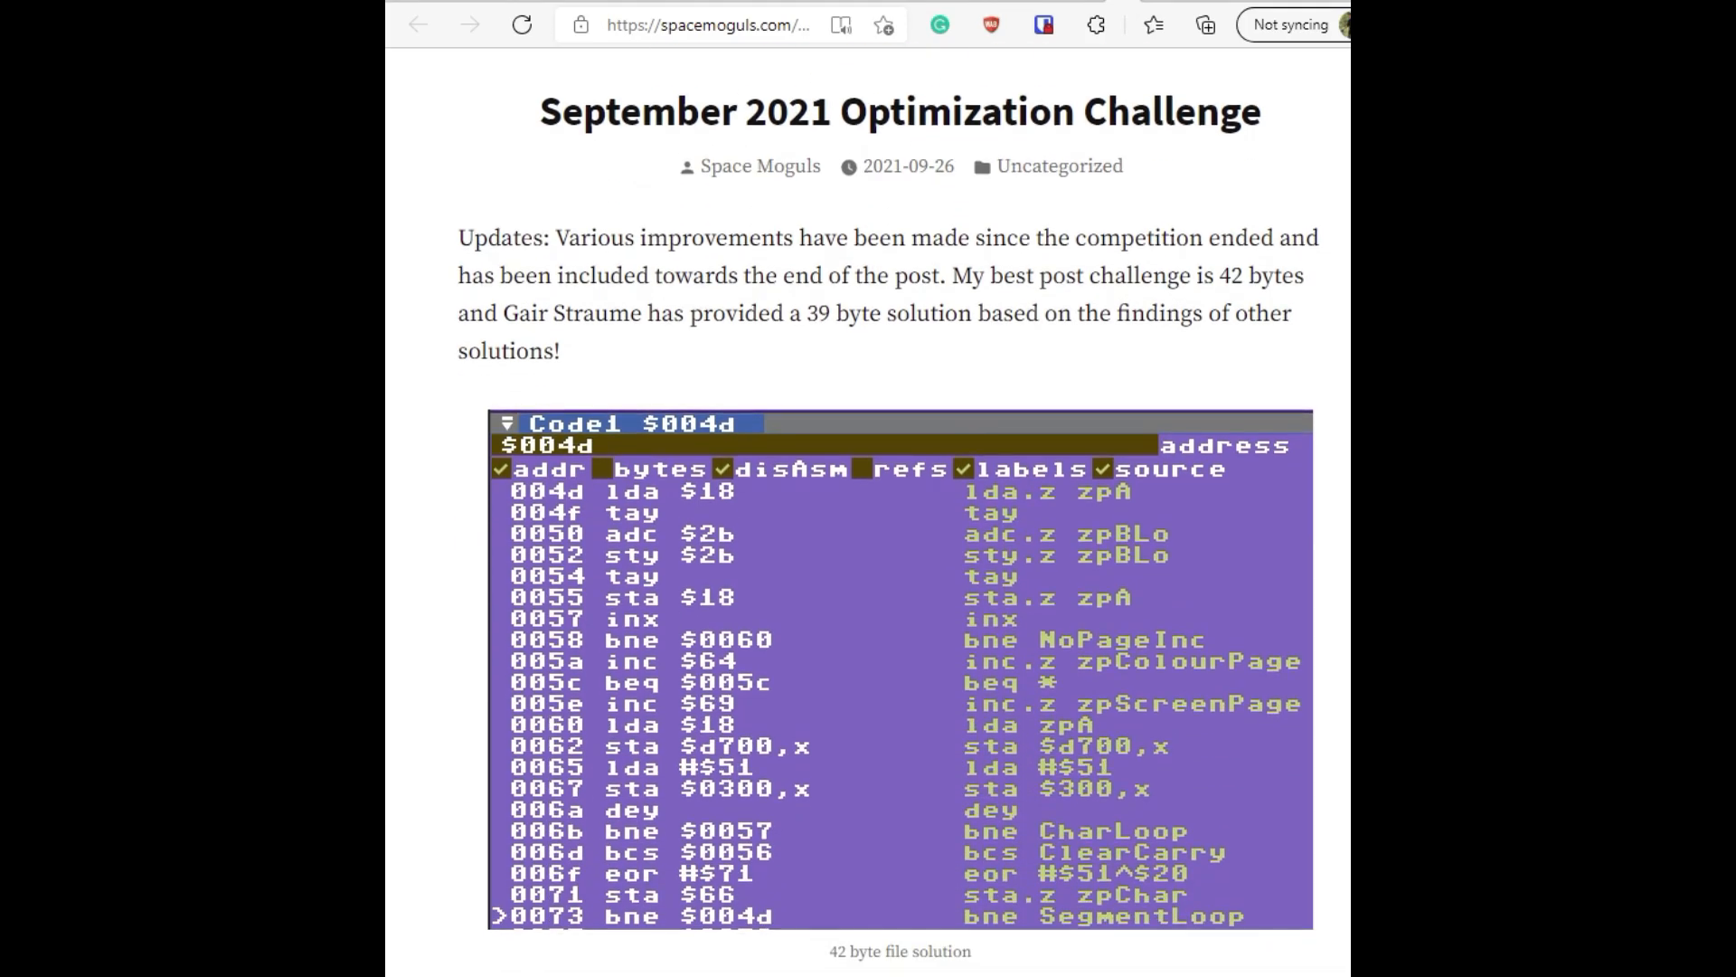
{"action": "scroll", "scroll_direction": "down", "scroll_amount": 3}
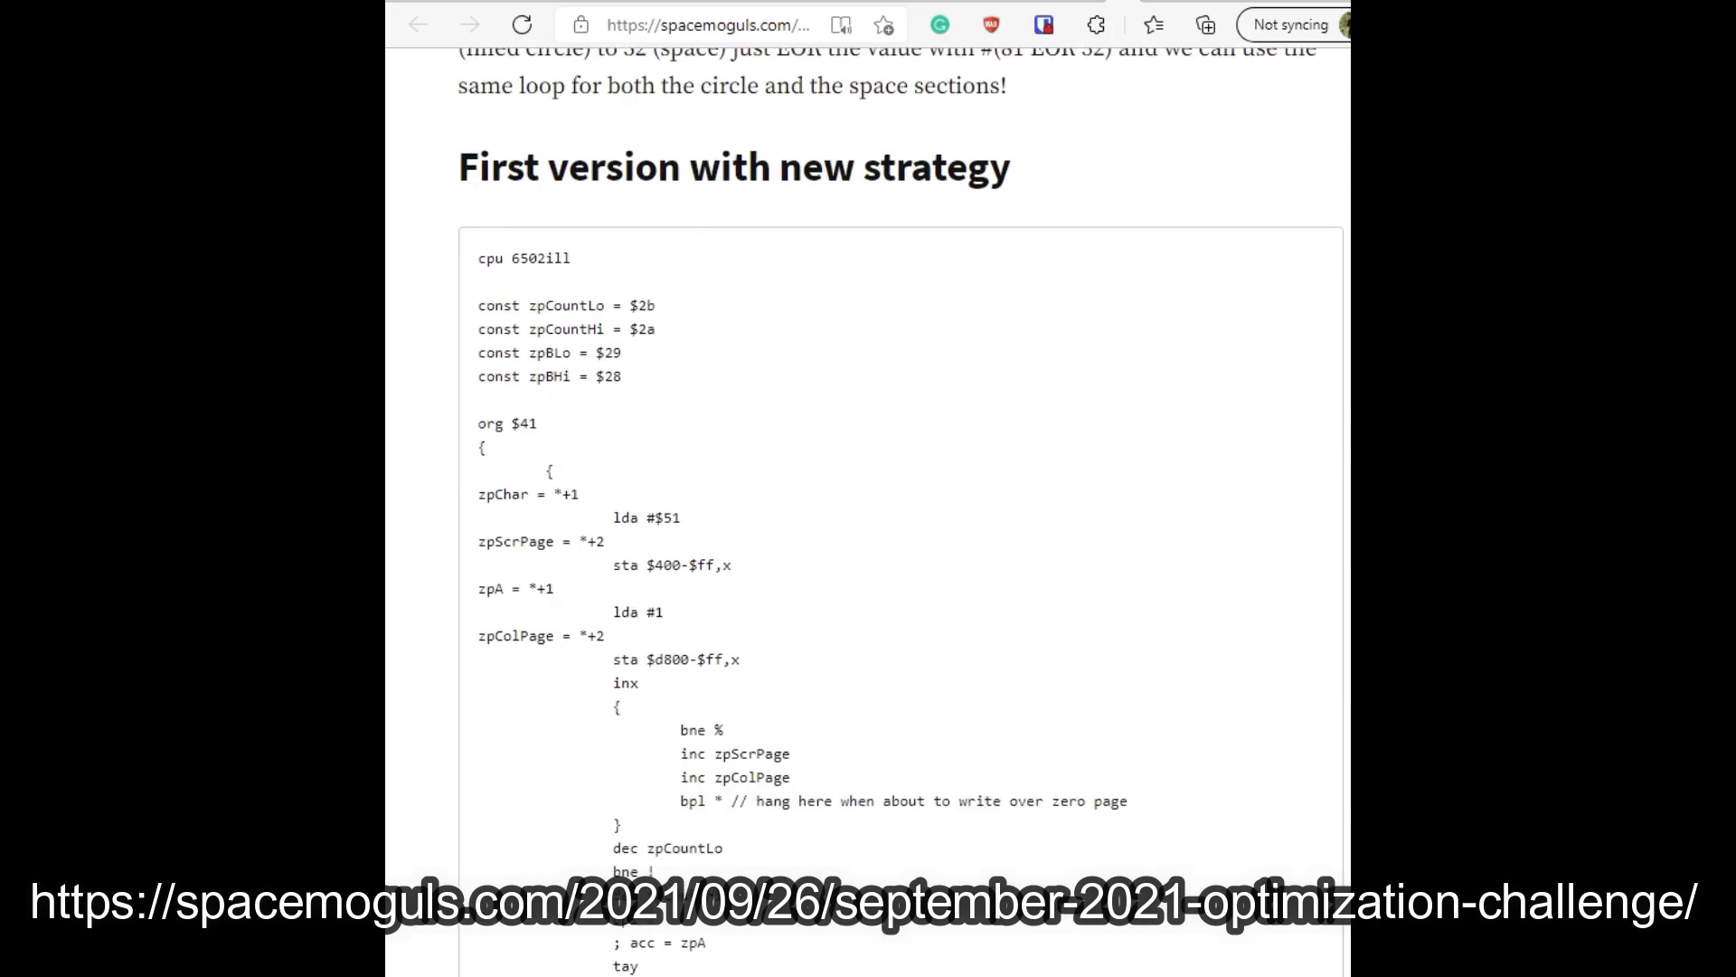
{"action": "scroll", "scroll_direction": "down", "scroll_amount": 3}
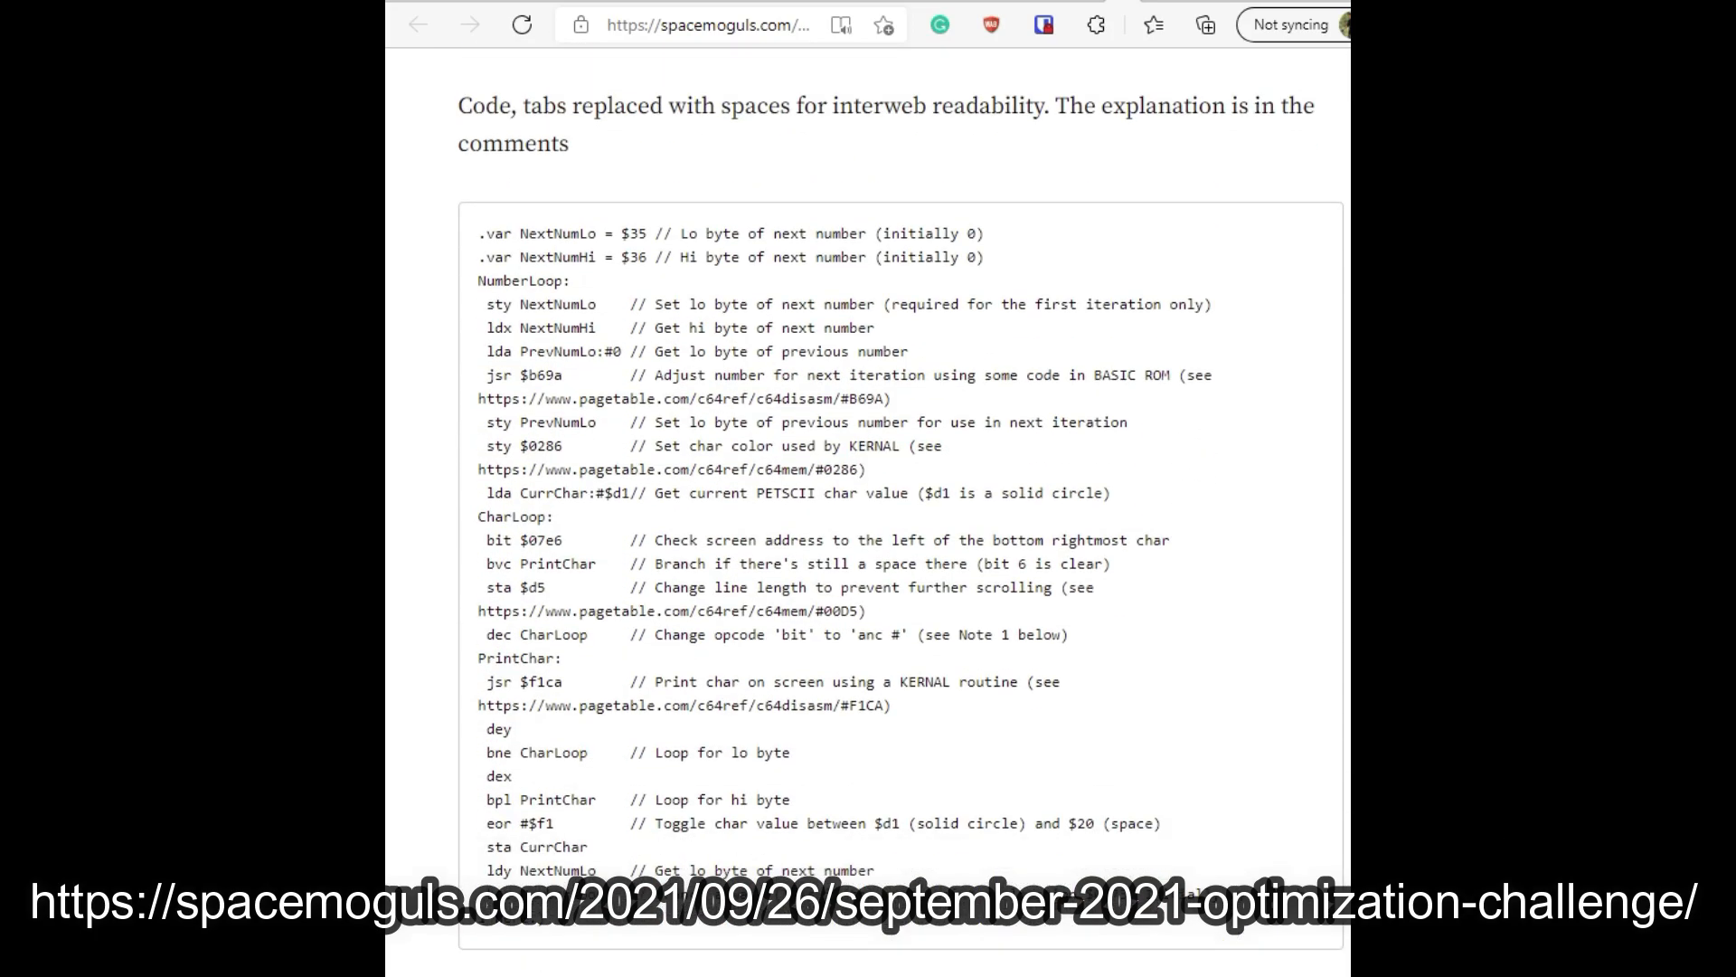
{"action": "scroll", "scroll_direction": "down", "scroll_amount": 3}
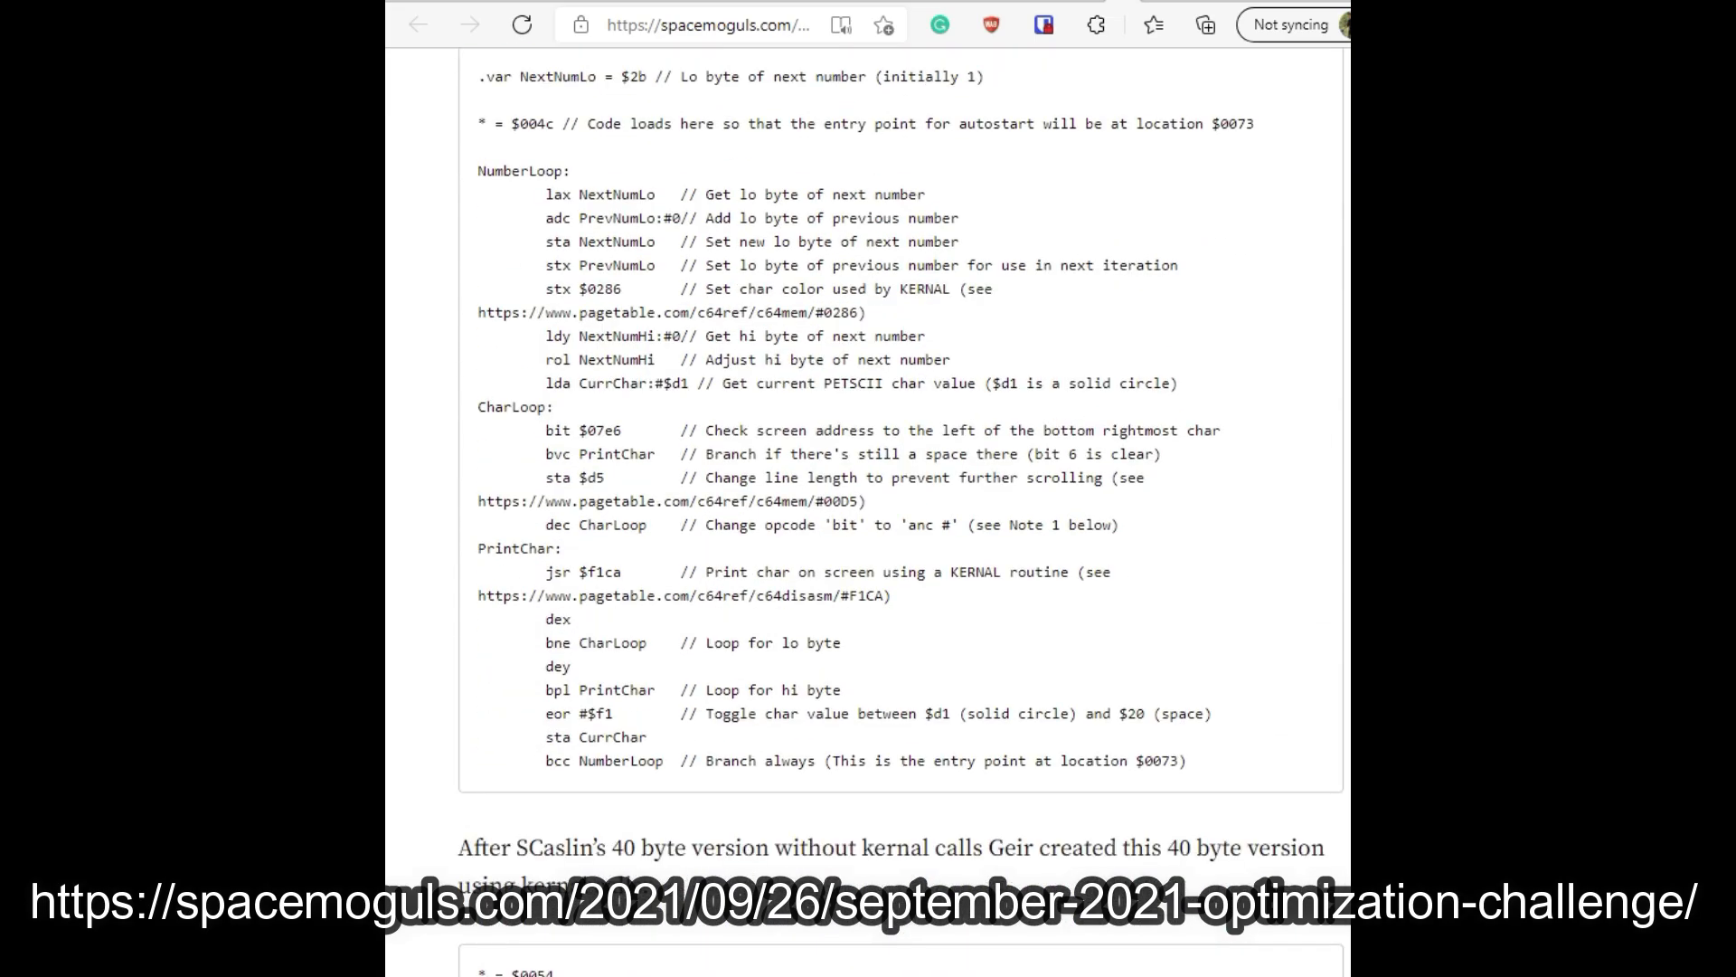
{"action": "scroll", "scroll_direction": "down", "scroll_amount": 3}
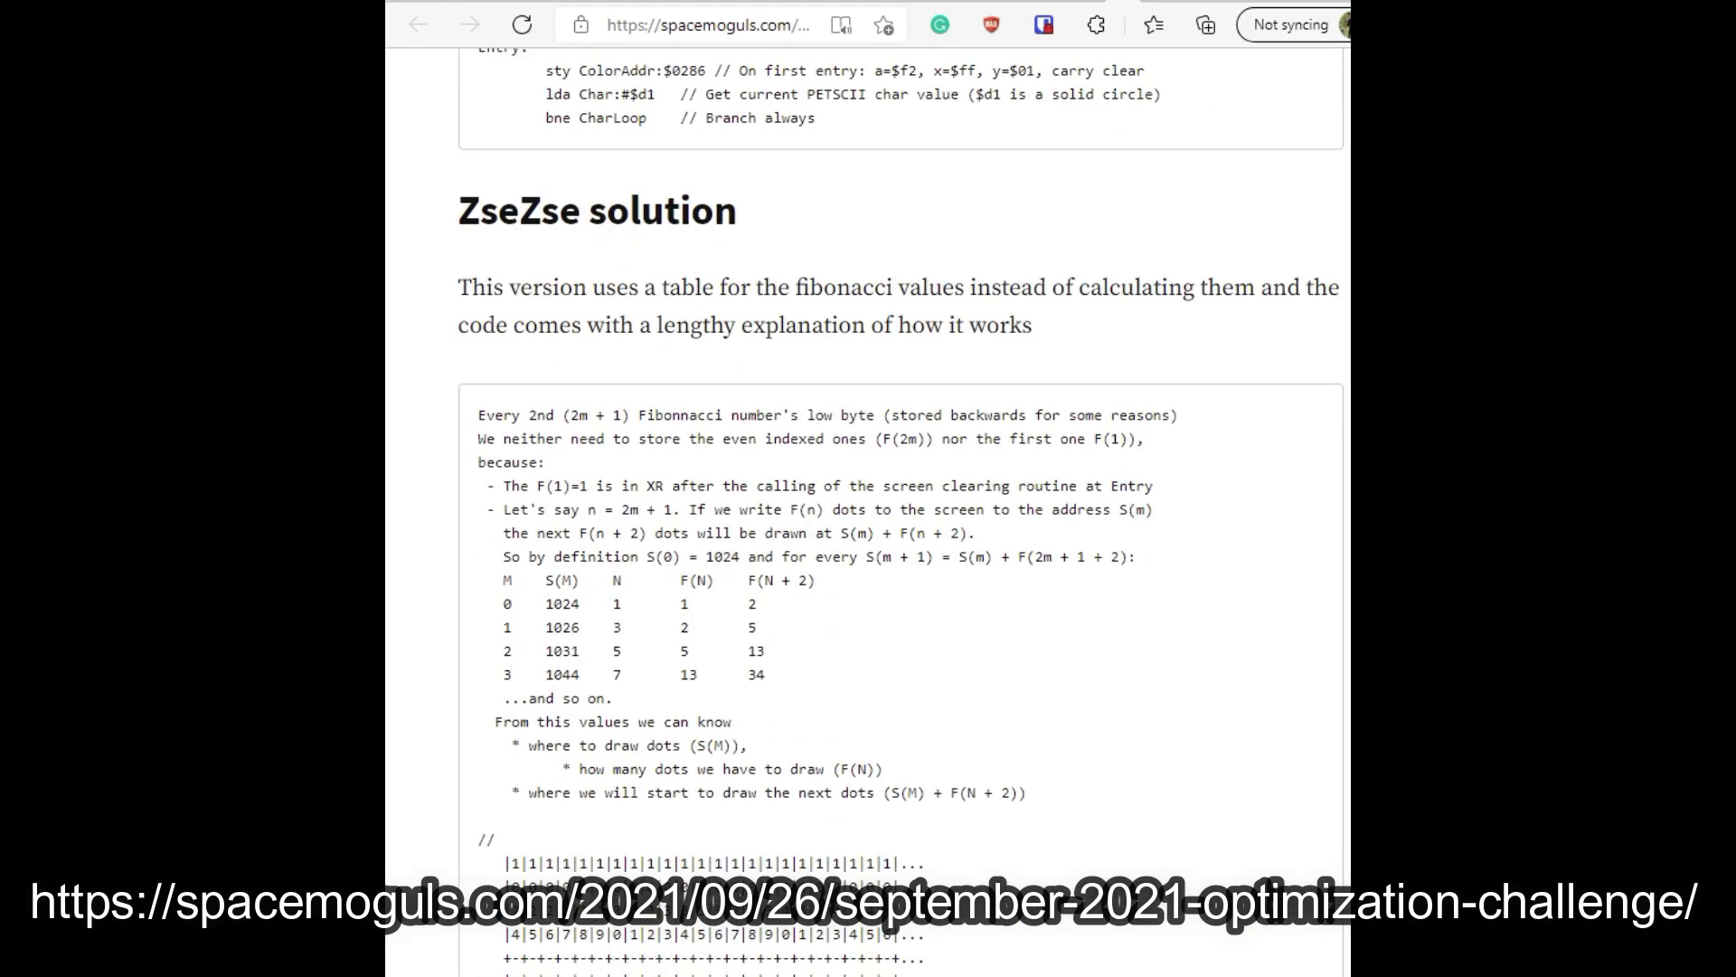
{"action": "scroll", "scroll_direction": "down", "scroll_amount": 3}
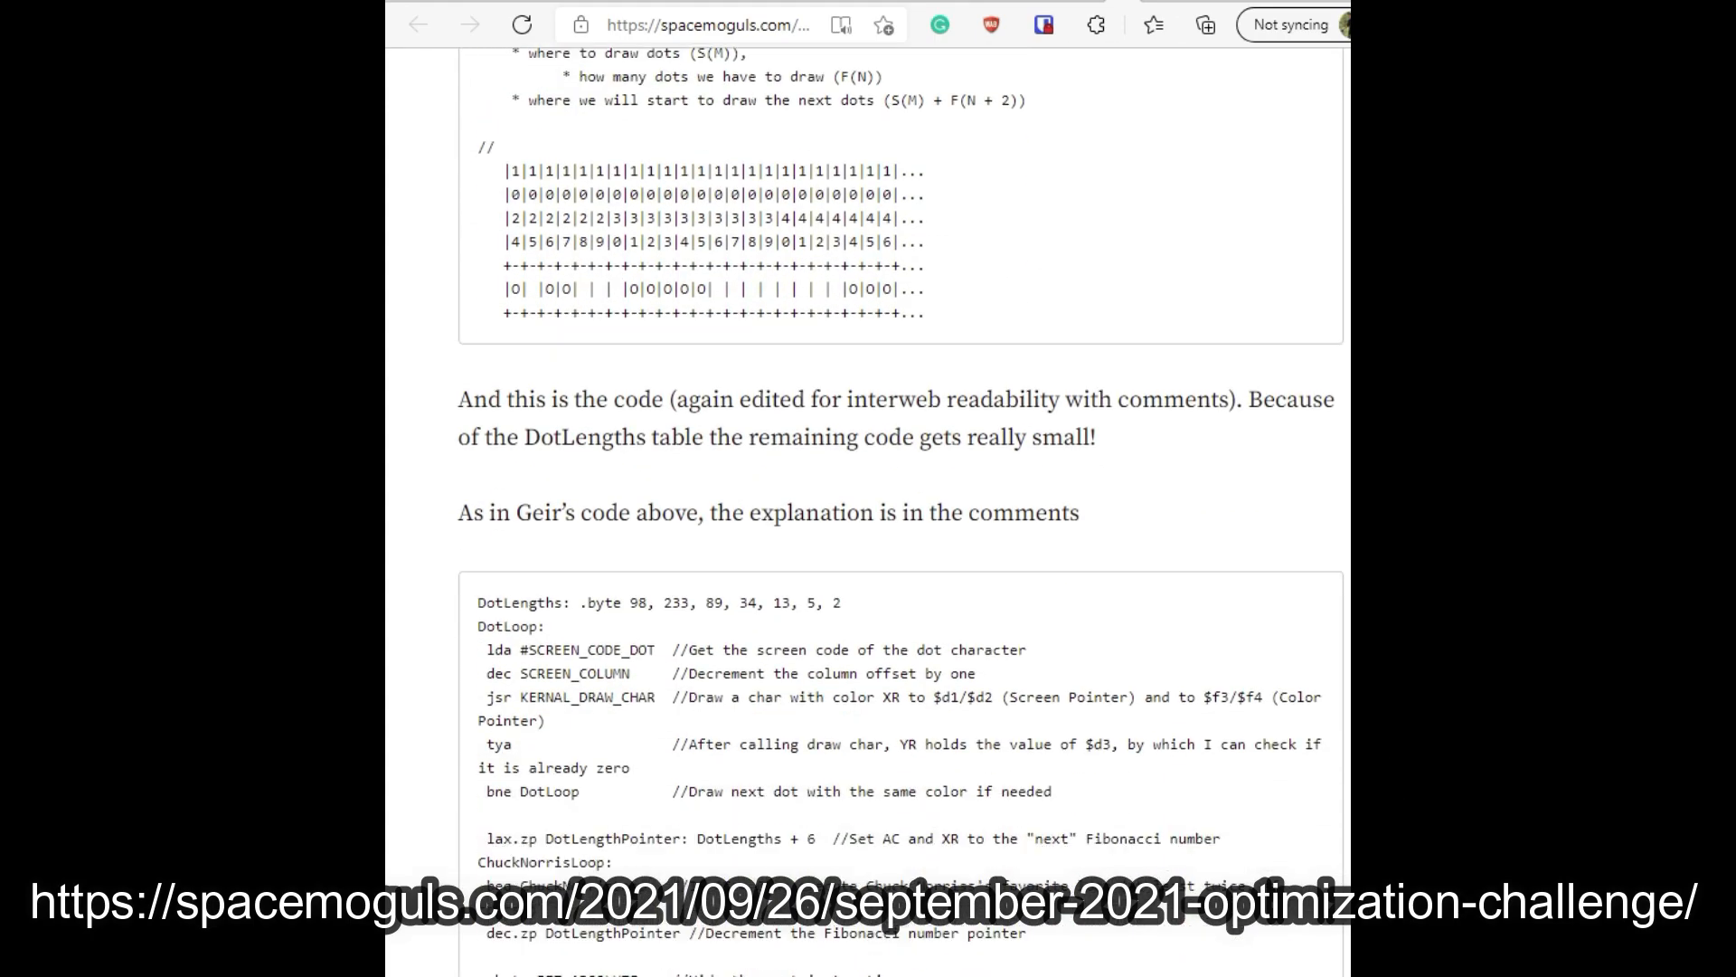
{"action": "scroll", "scroll_direction": "down", "scroll_amount": 3}
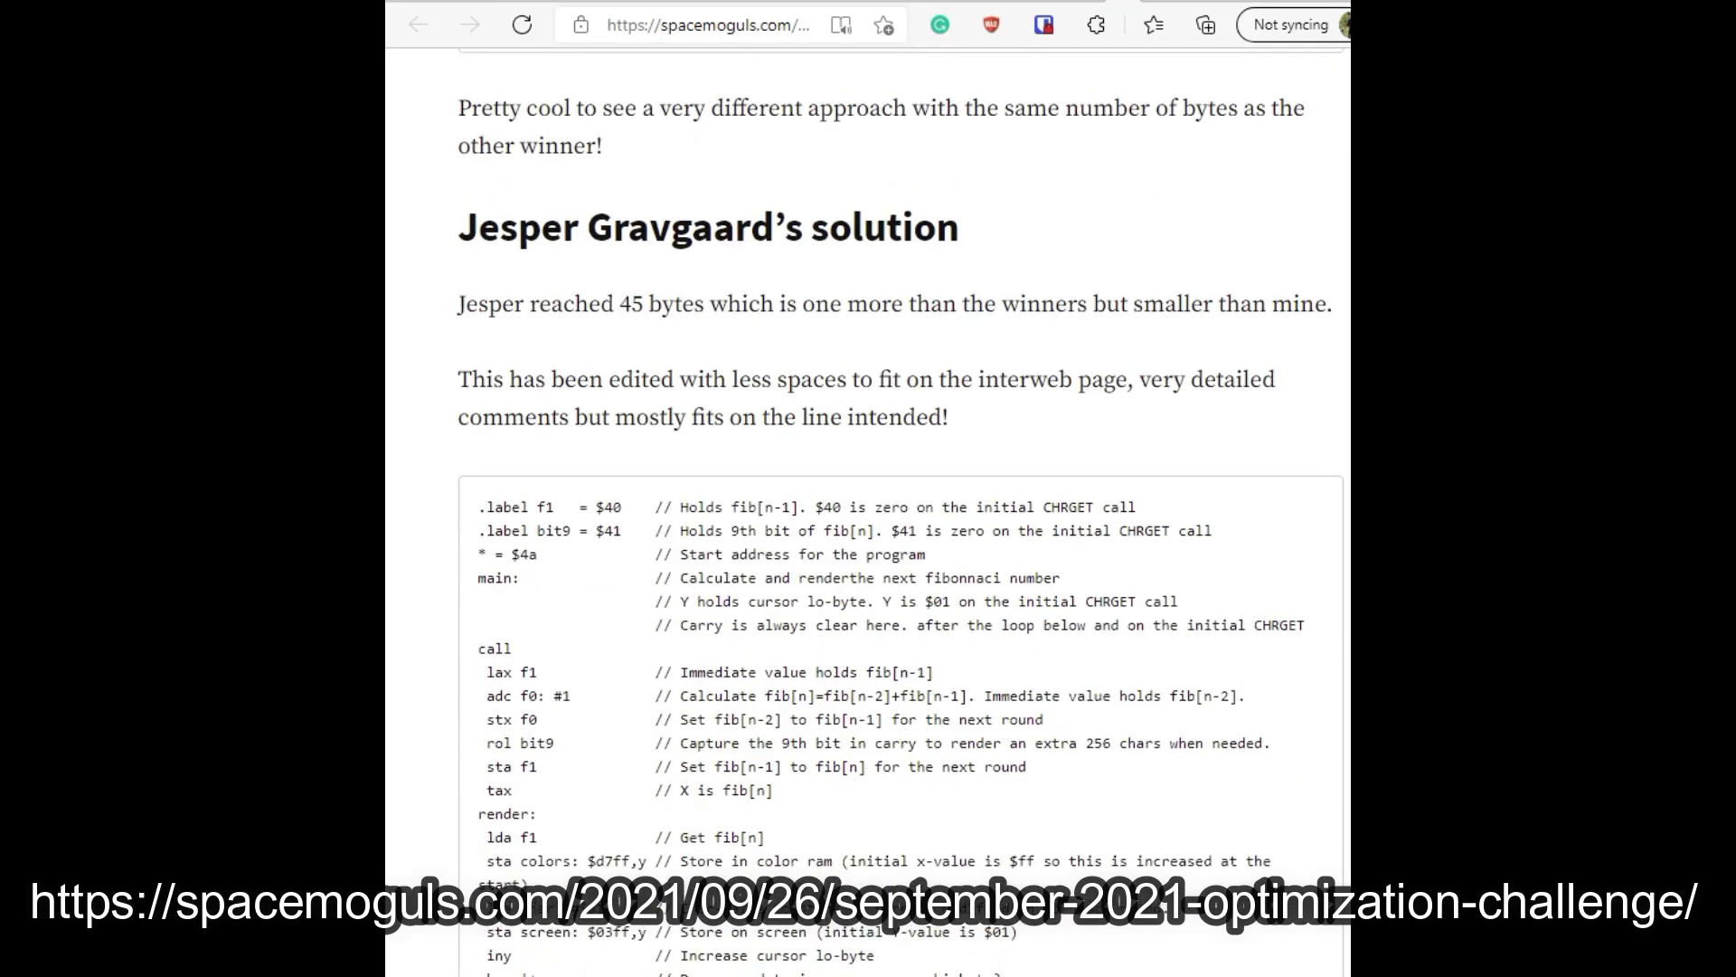